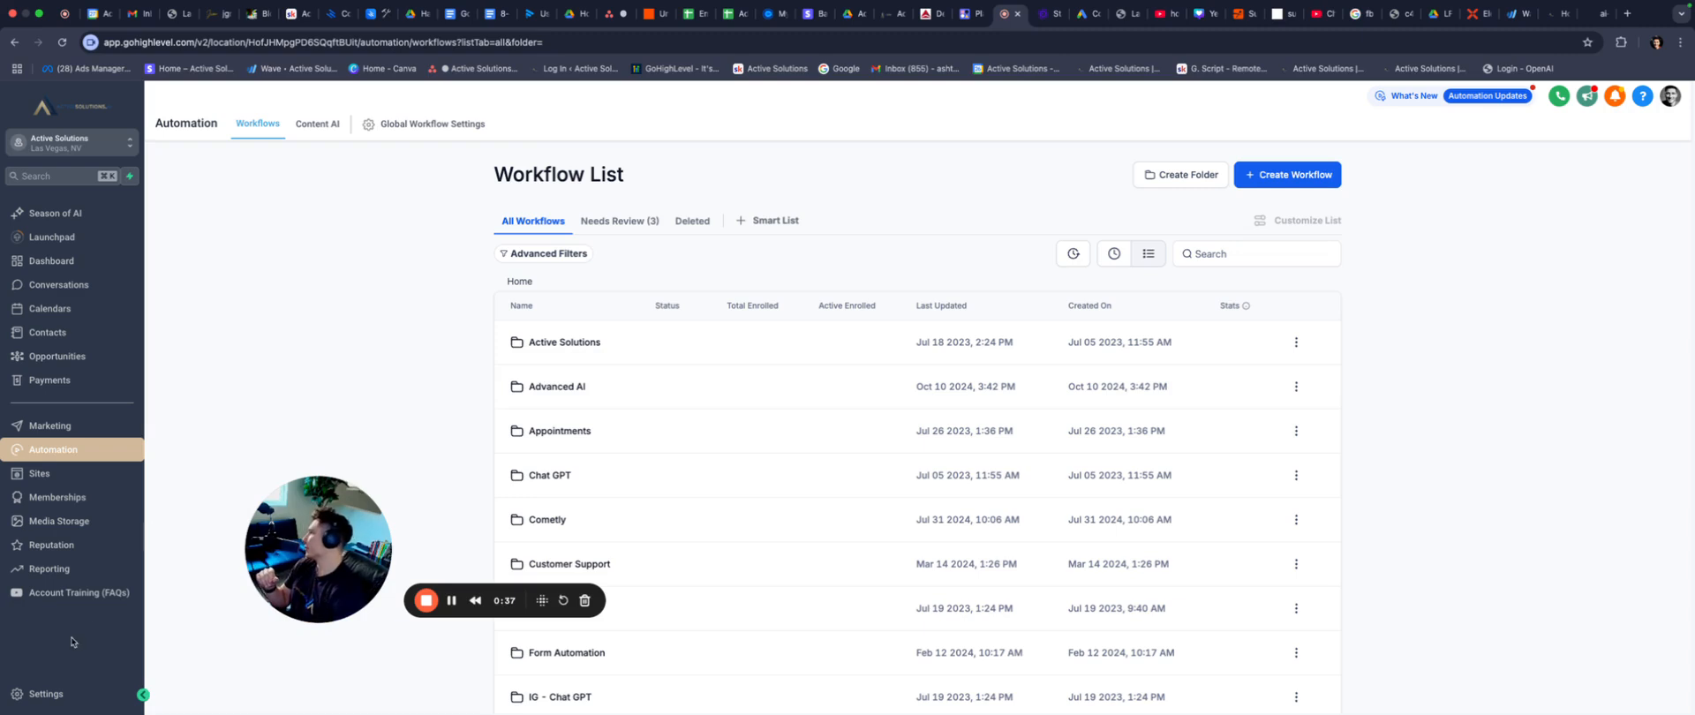
mouse_move(50, 424)
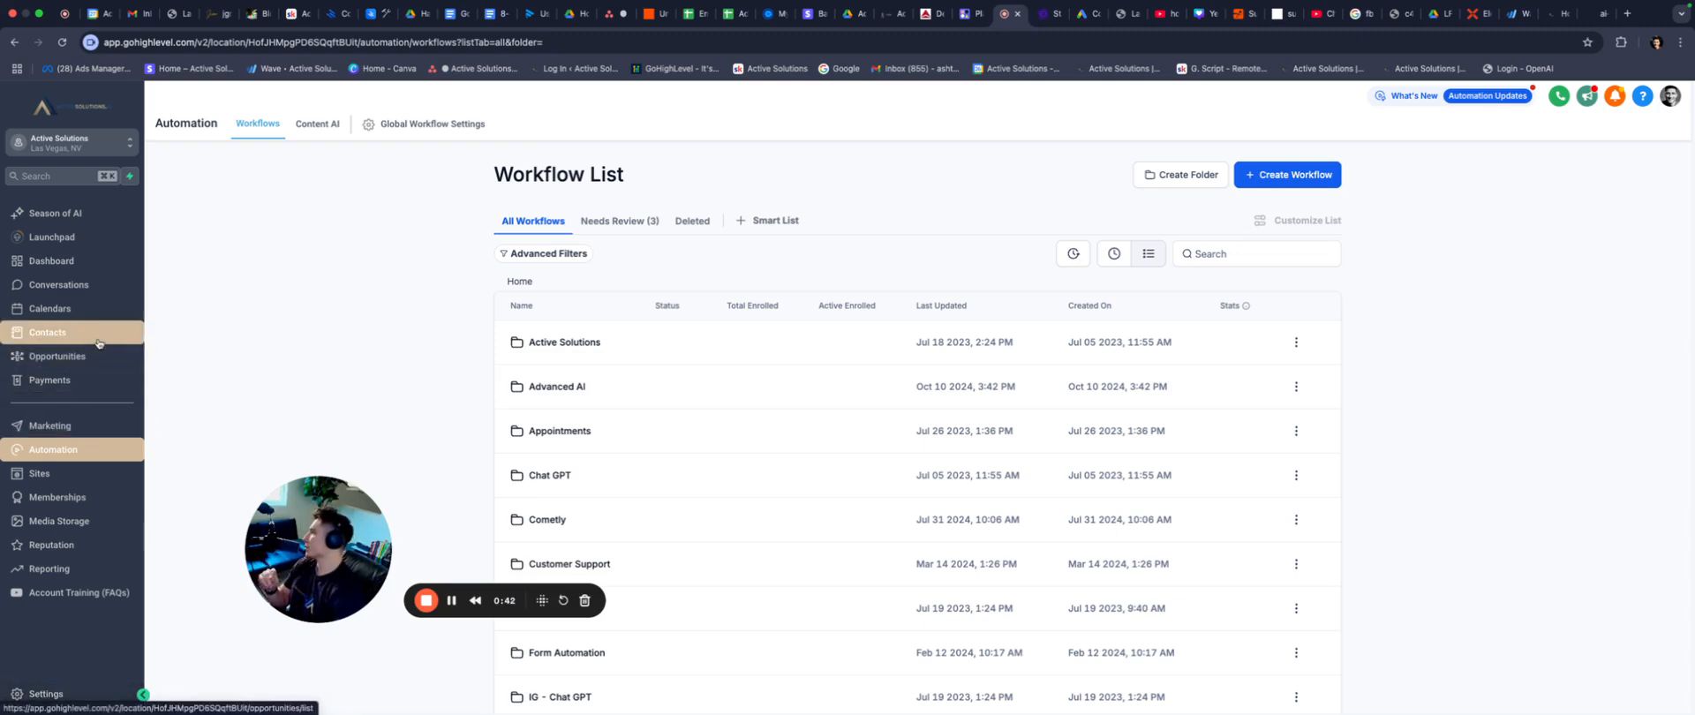
mouse_move(263, 355)
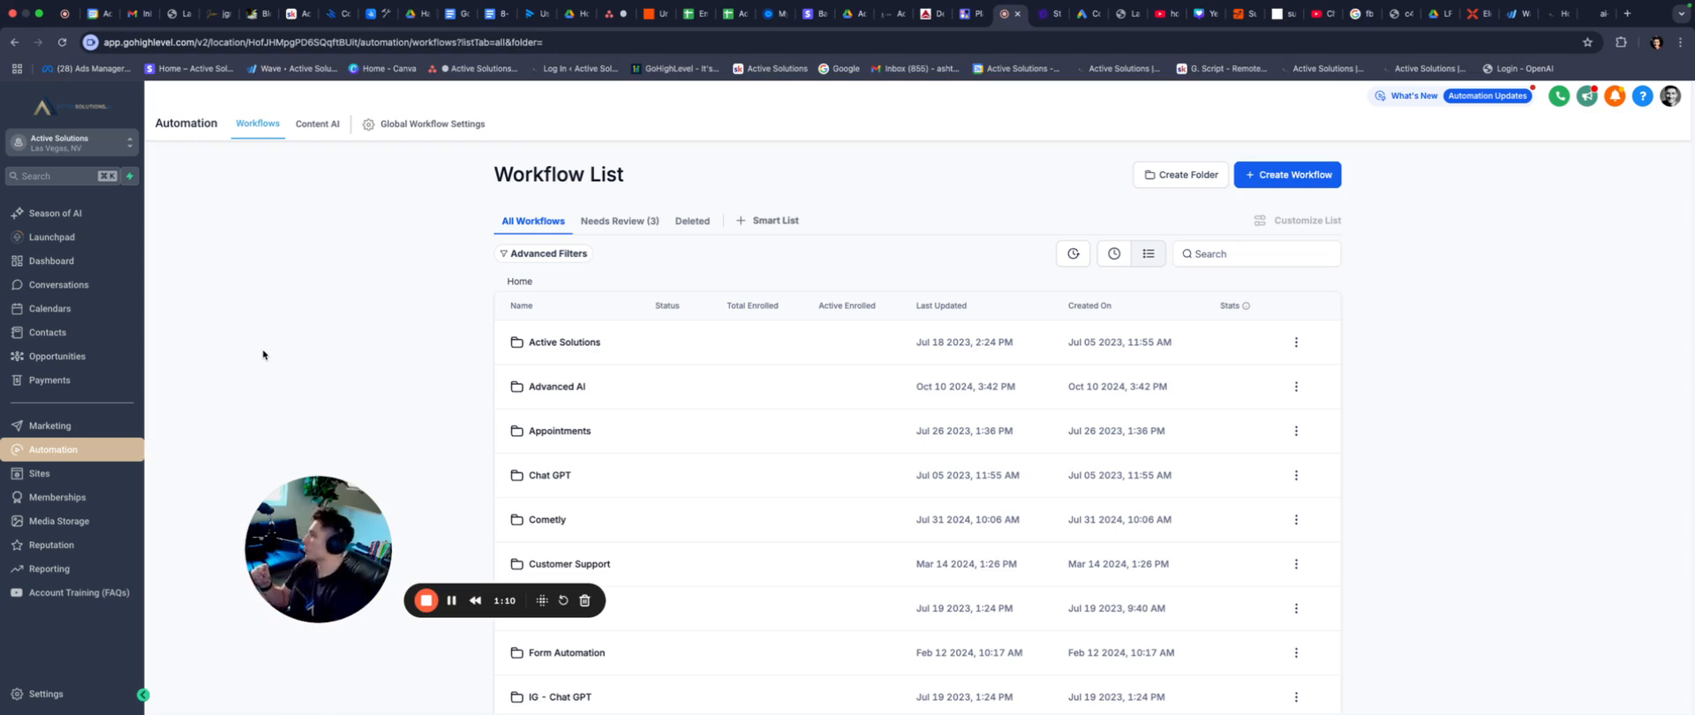
mouse_move(358, 356)
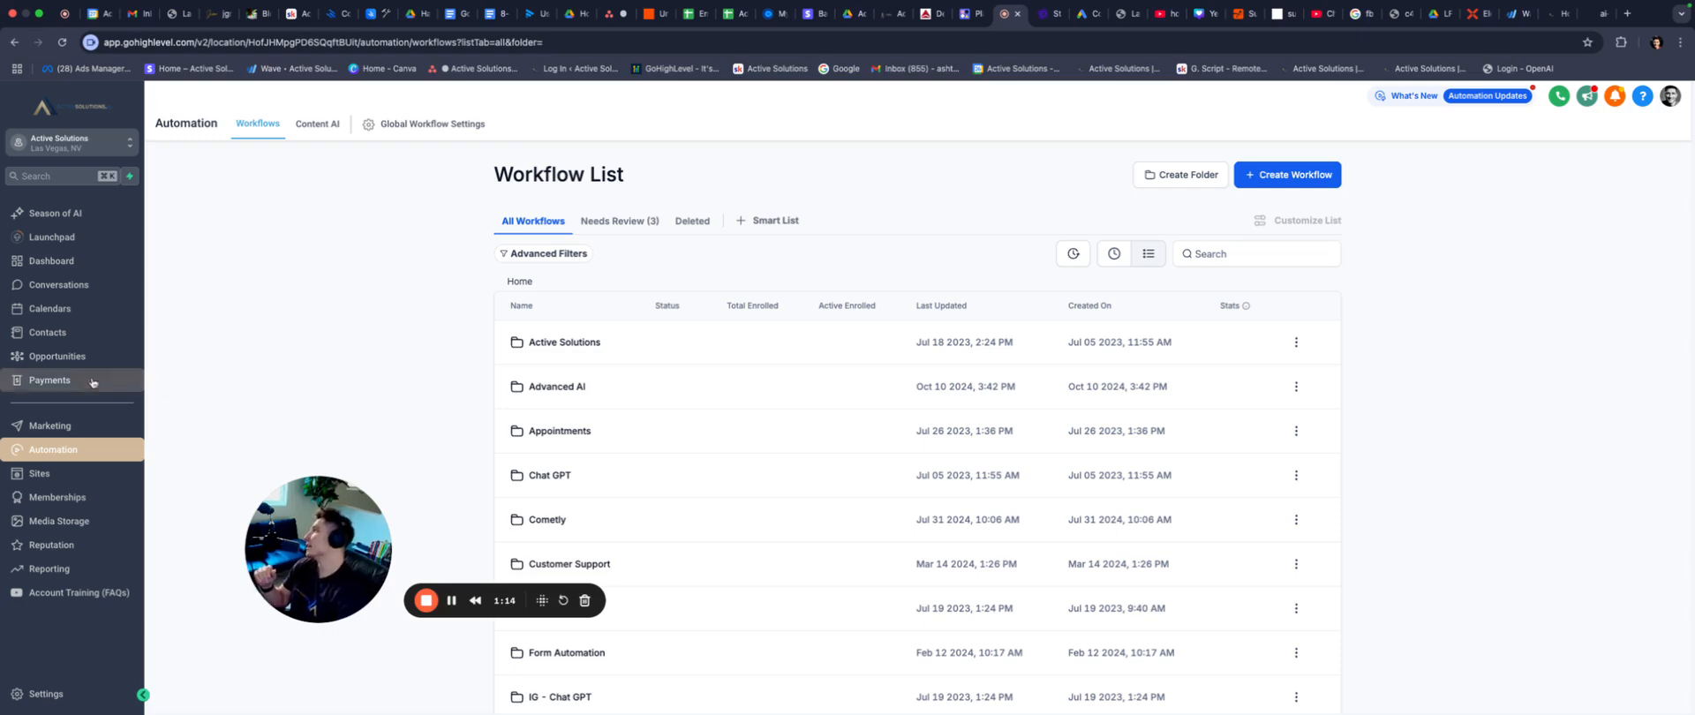
Go to Payments to show the Invoices & Estimates page with the overdue $79 invoice.
left_click(50, 380)
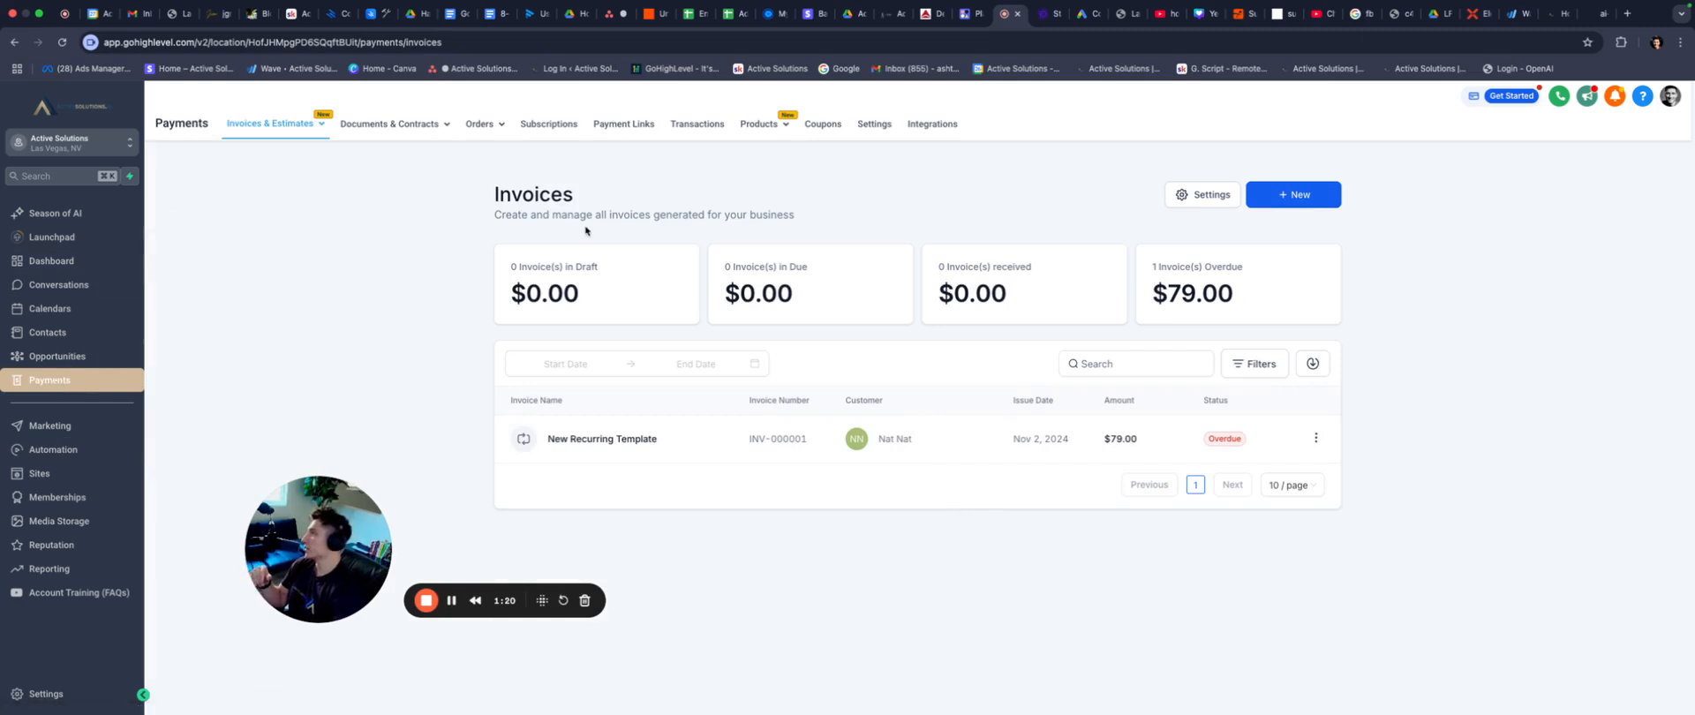
Go to Documents & Contracts Templates and load the Ai Assistant Plus Contract for editing.
left_click(392, 123)
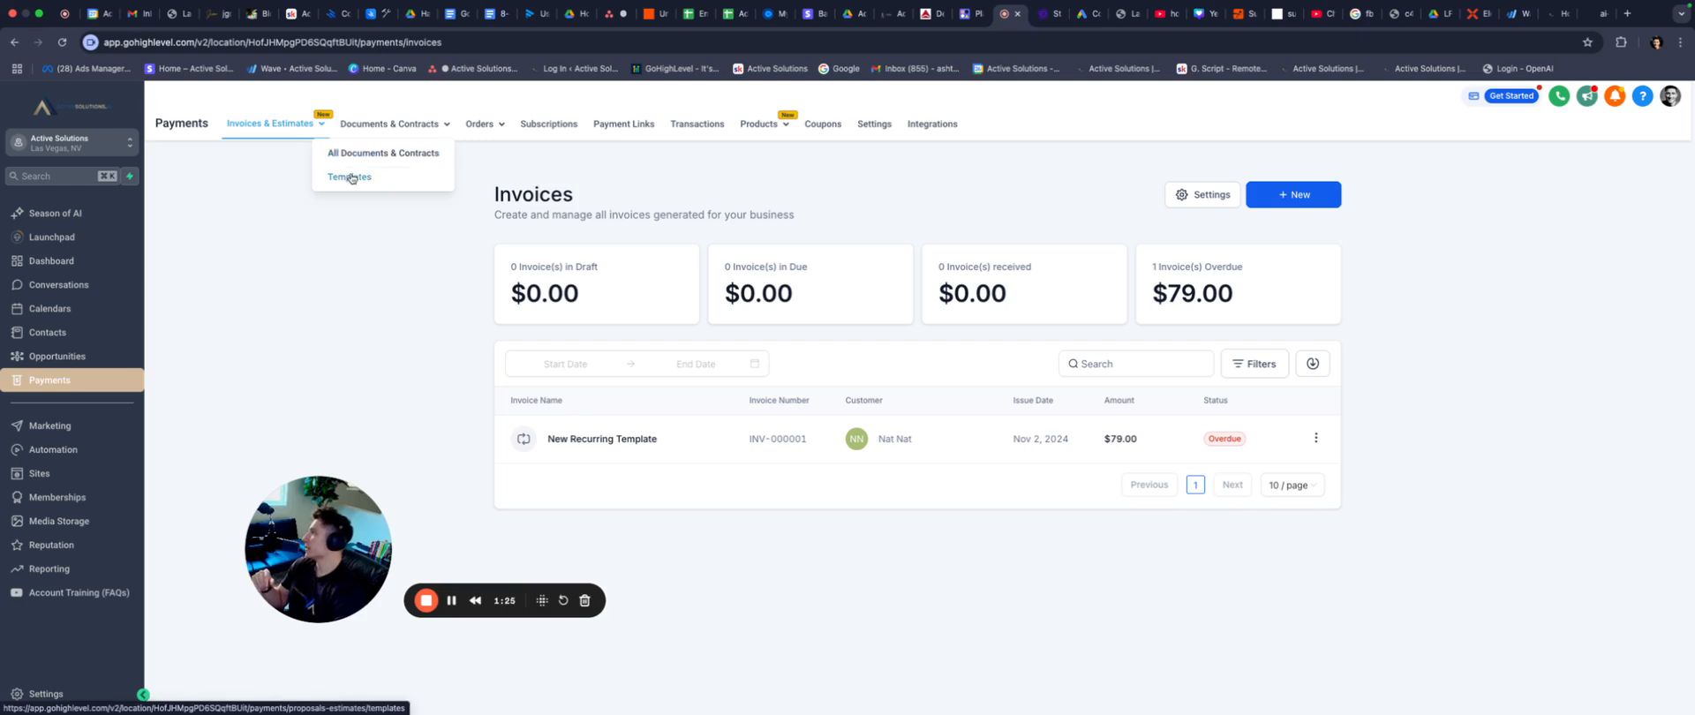
left_click(350, 177)
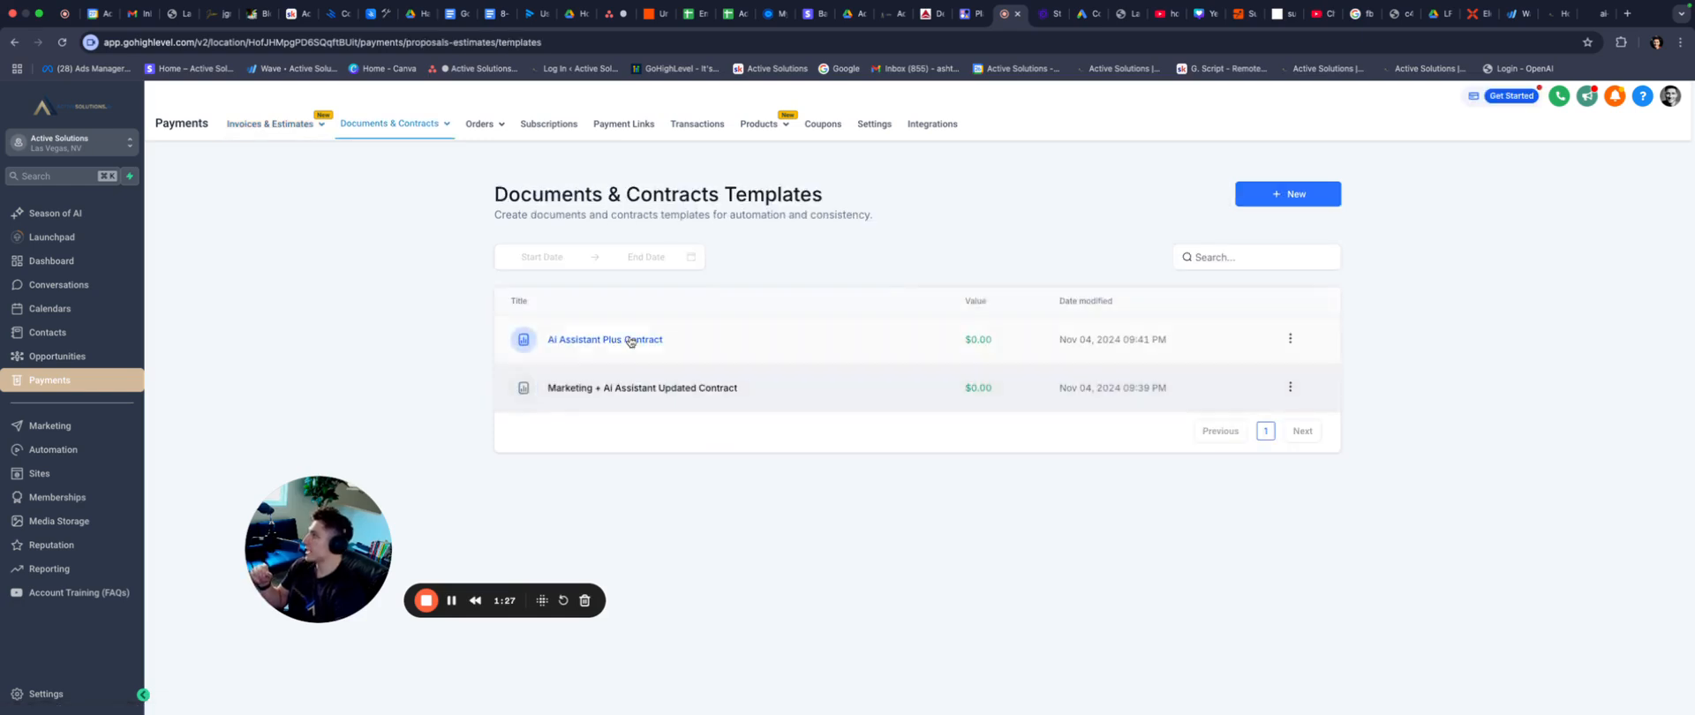
left_click(604, 339)
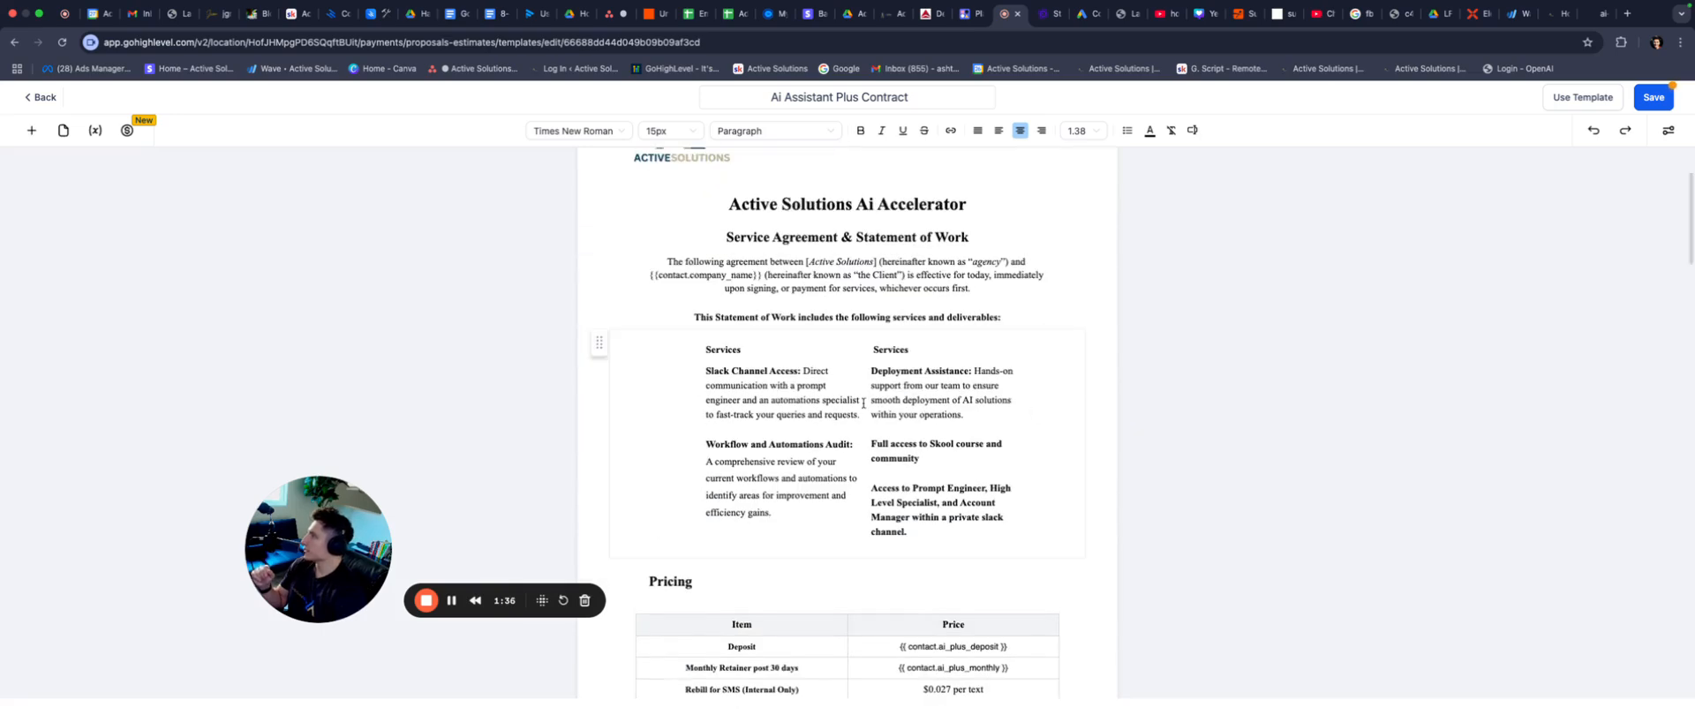
Review the contract's pricing table and SMS rebill price text, then go Back to the templates list.
scroll("down", 3)
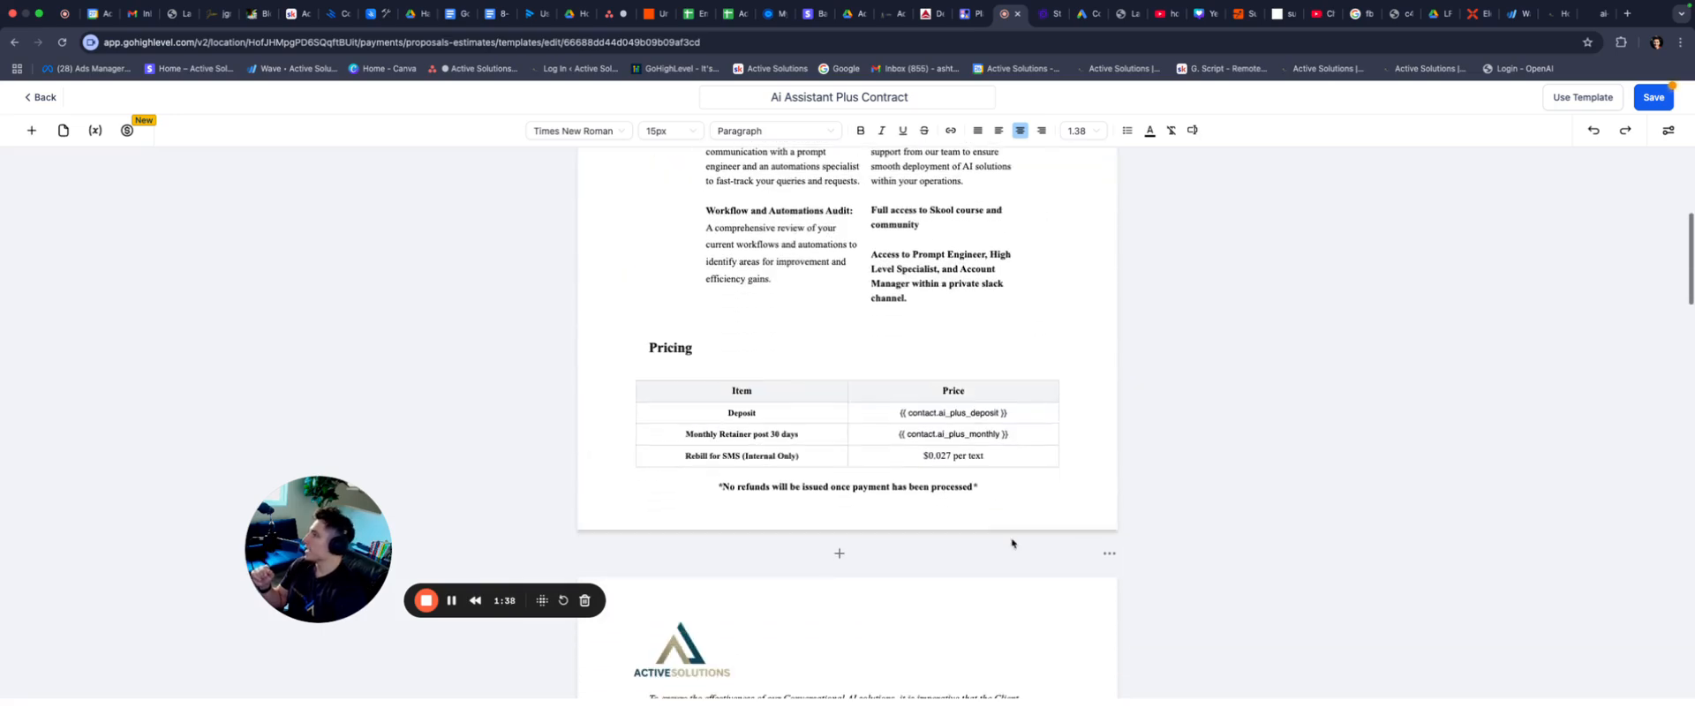
left_click(951, 414)
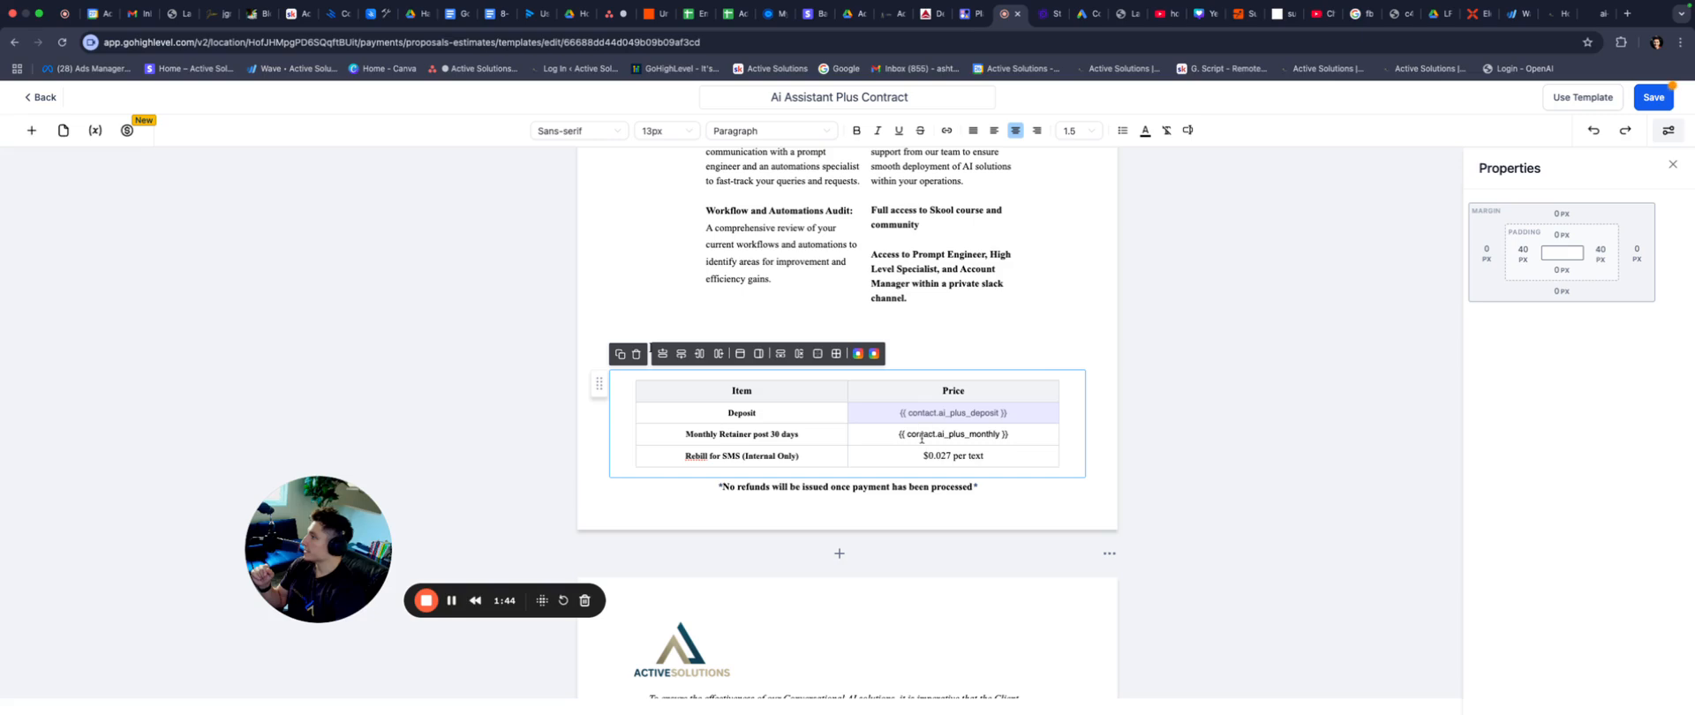
left_click(952, 434)
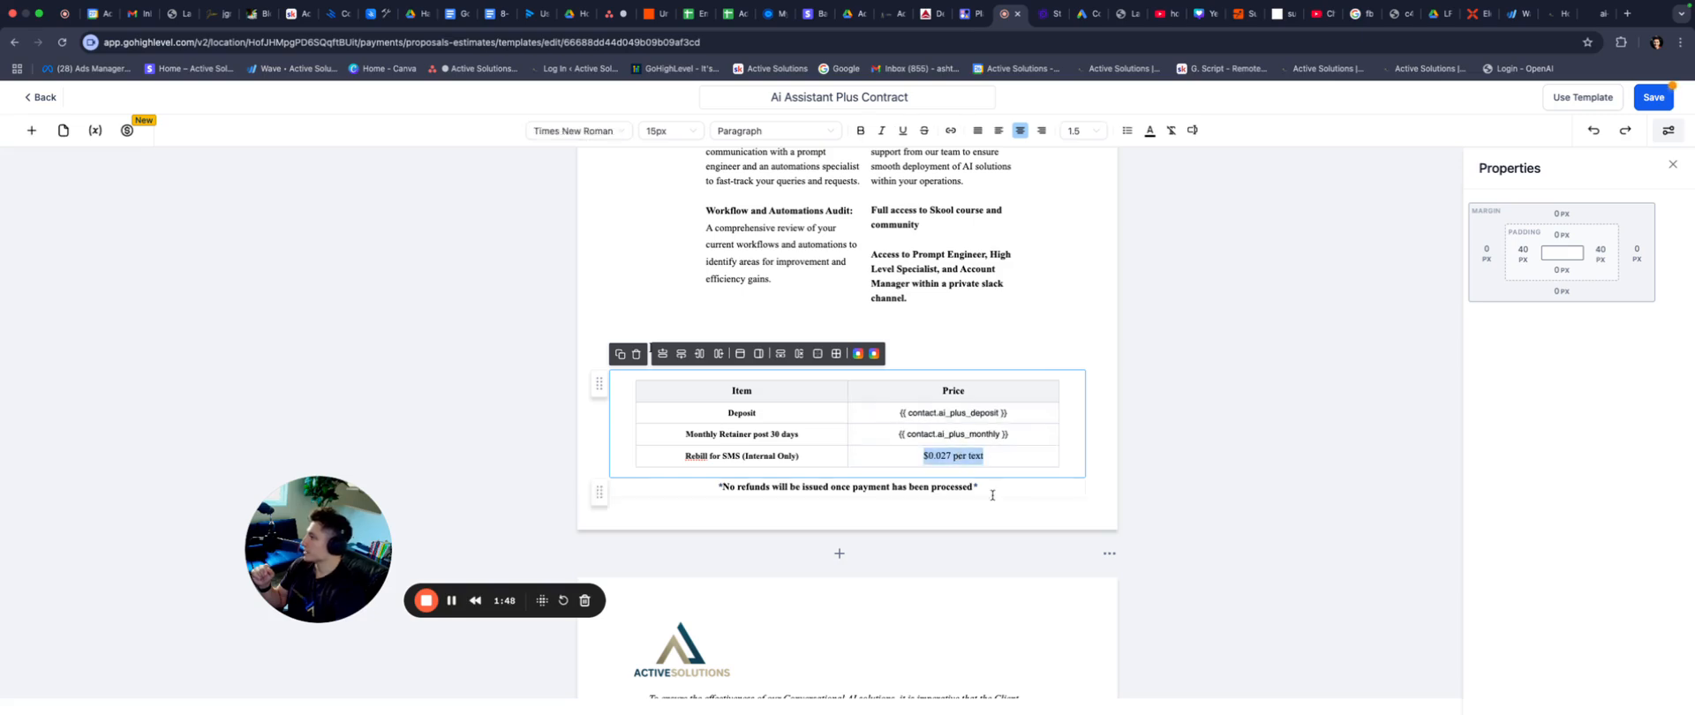
scroll("down", 3)
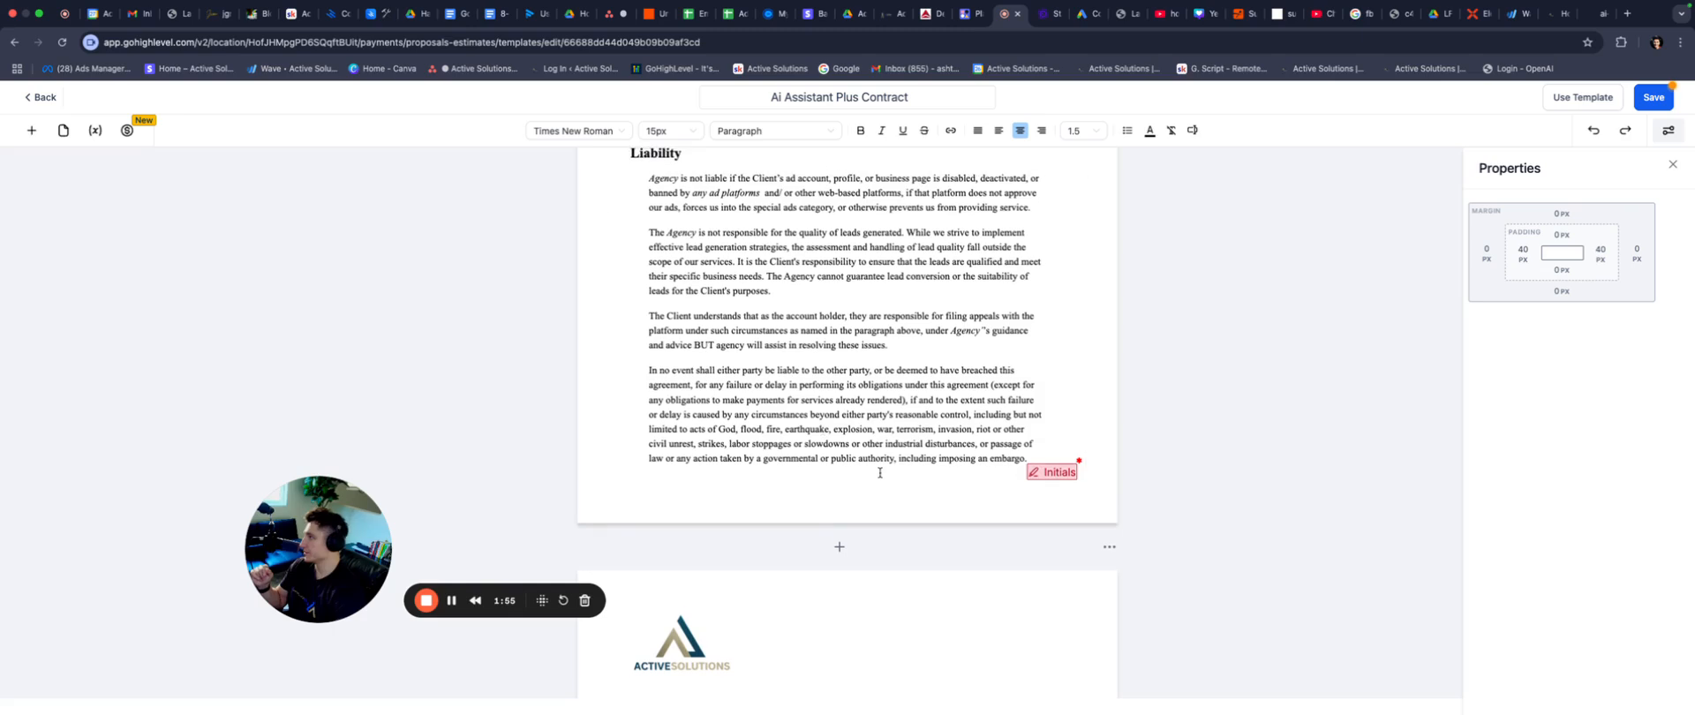
left_click(41, 97)
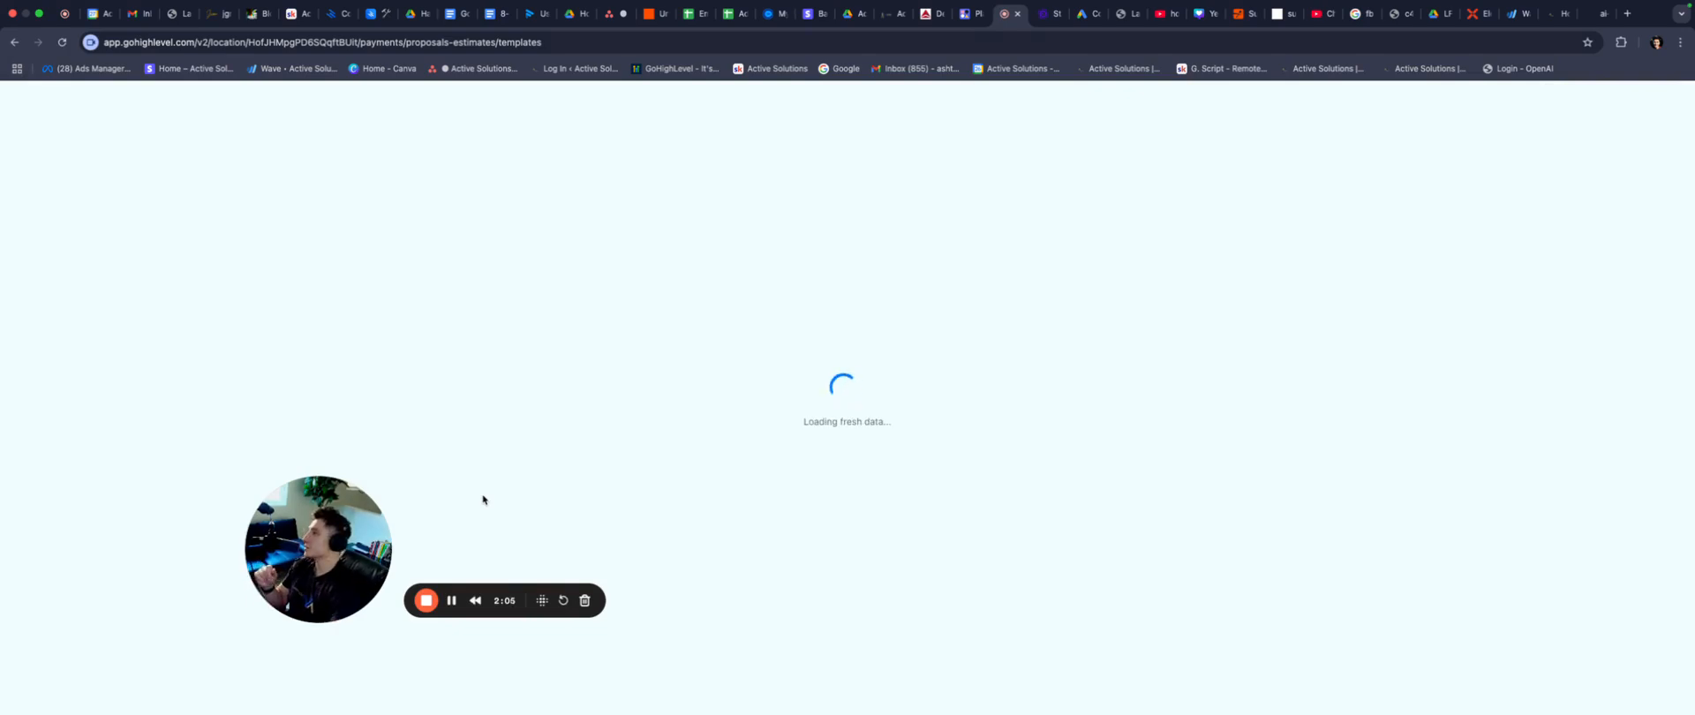
mouse_move(473, 489)
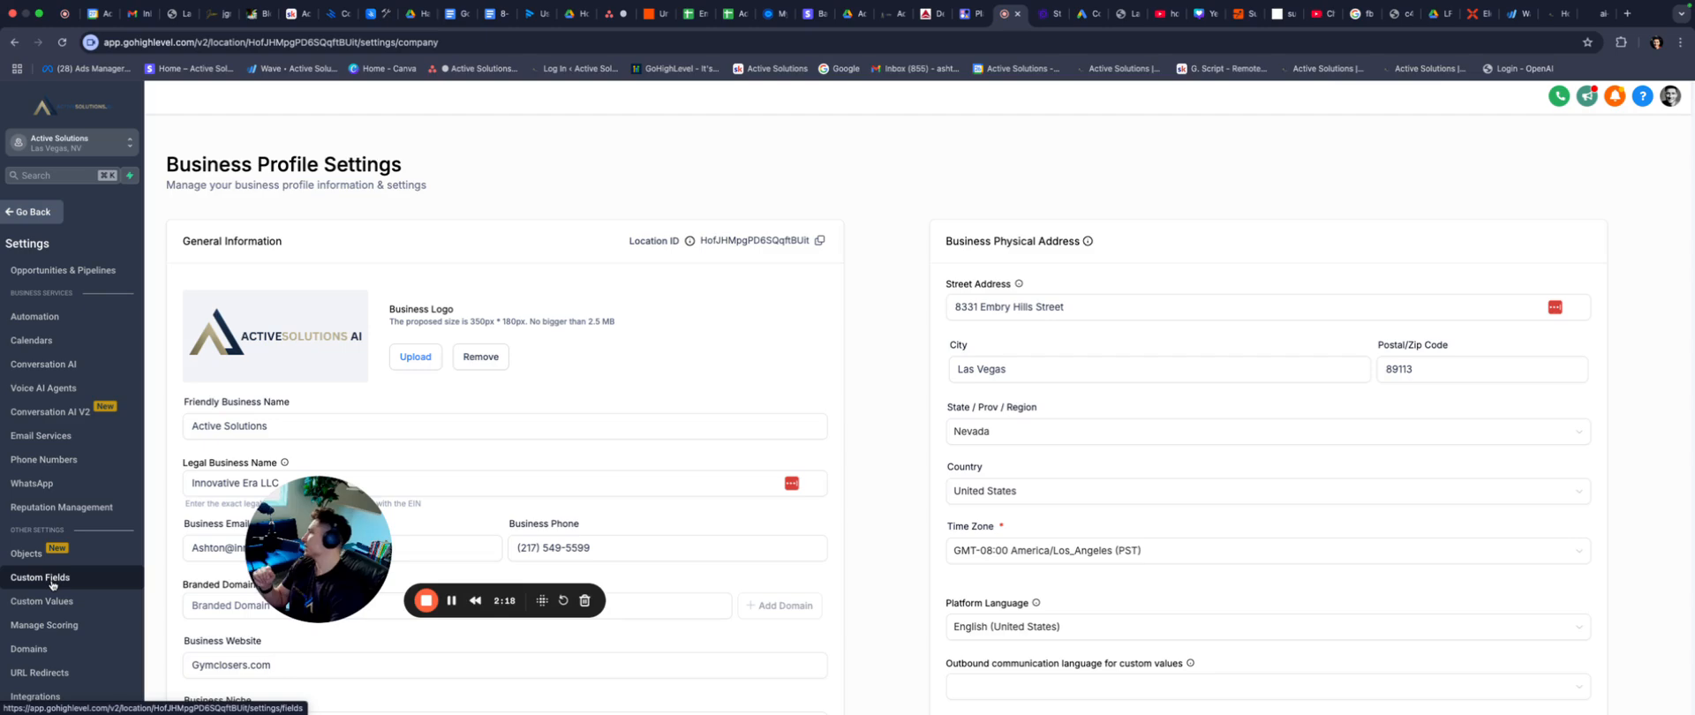
left_click(41, 577)
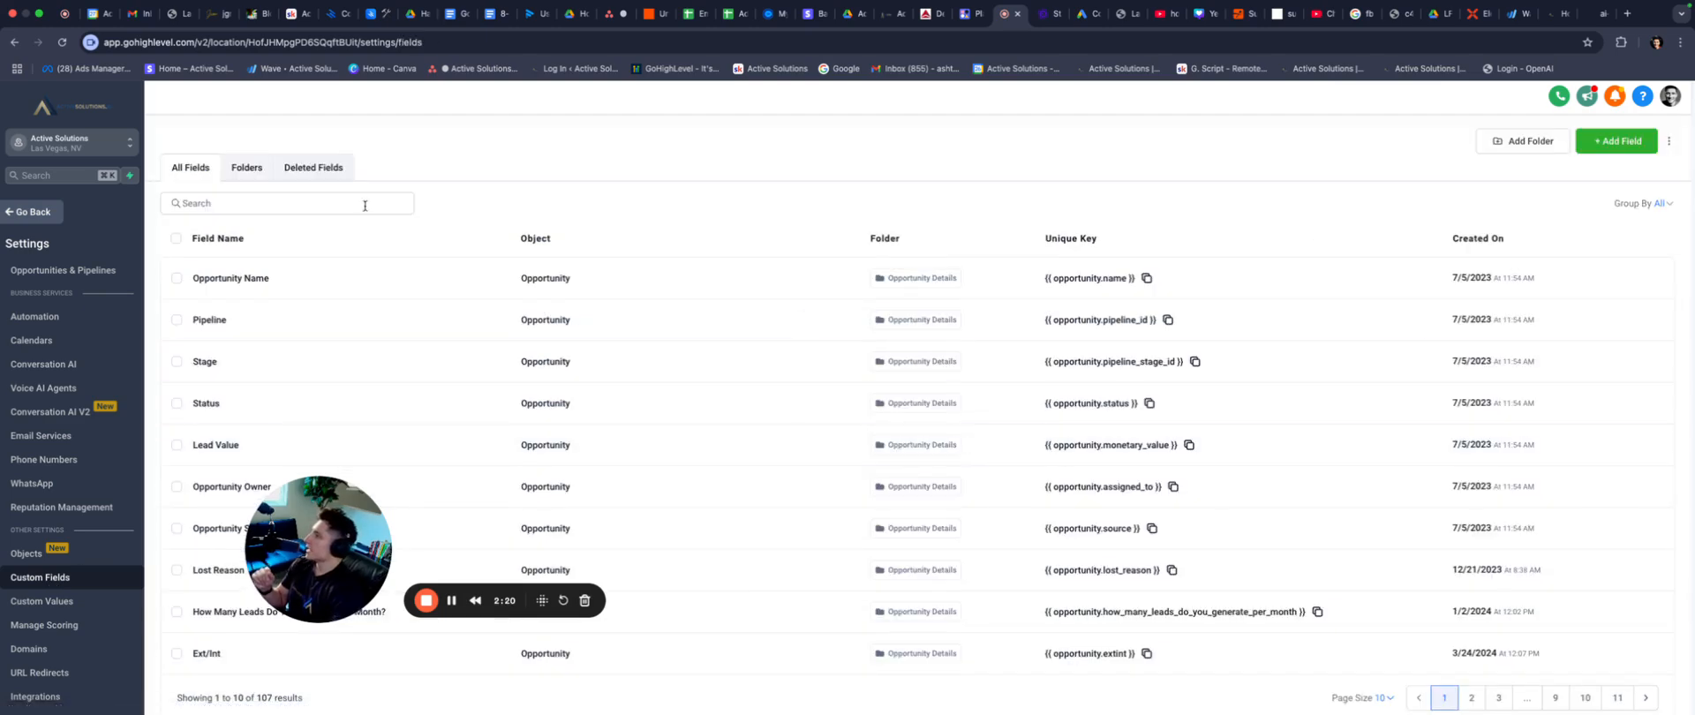
mouse_move(968, 327)
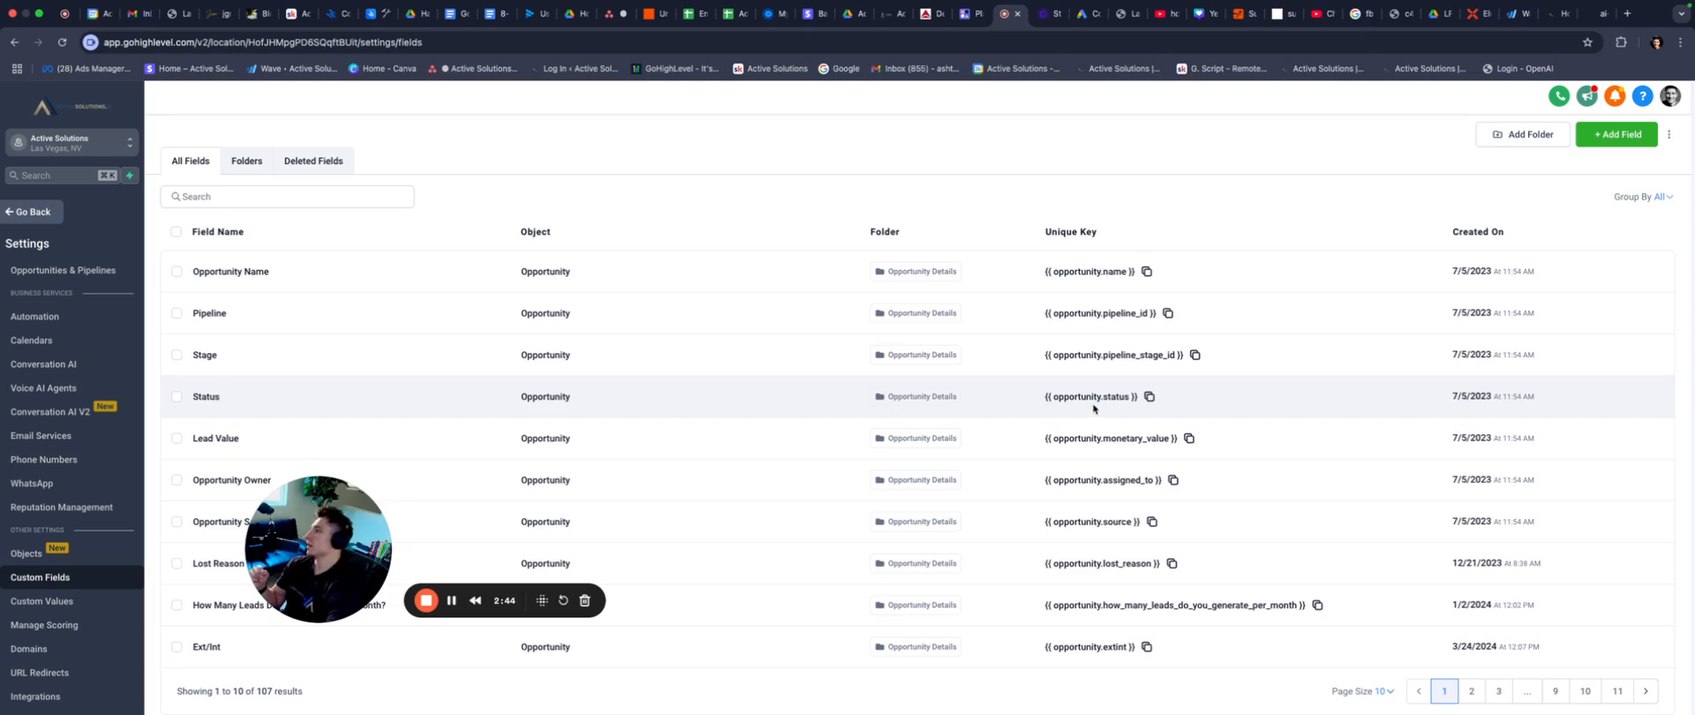
mouse_move(1143, 408)
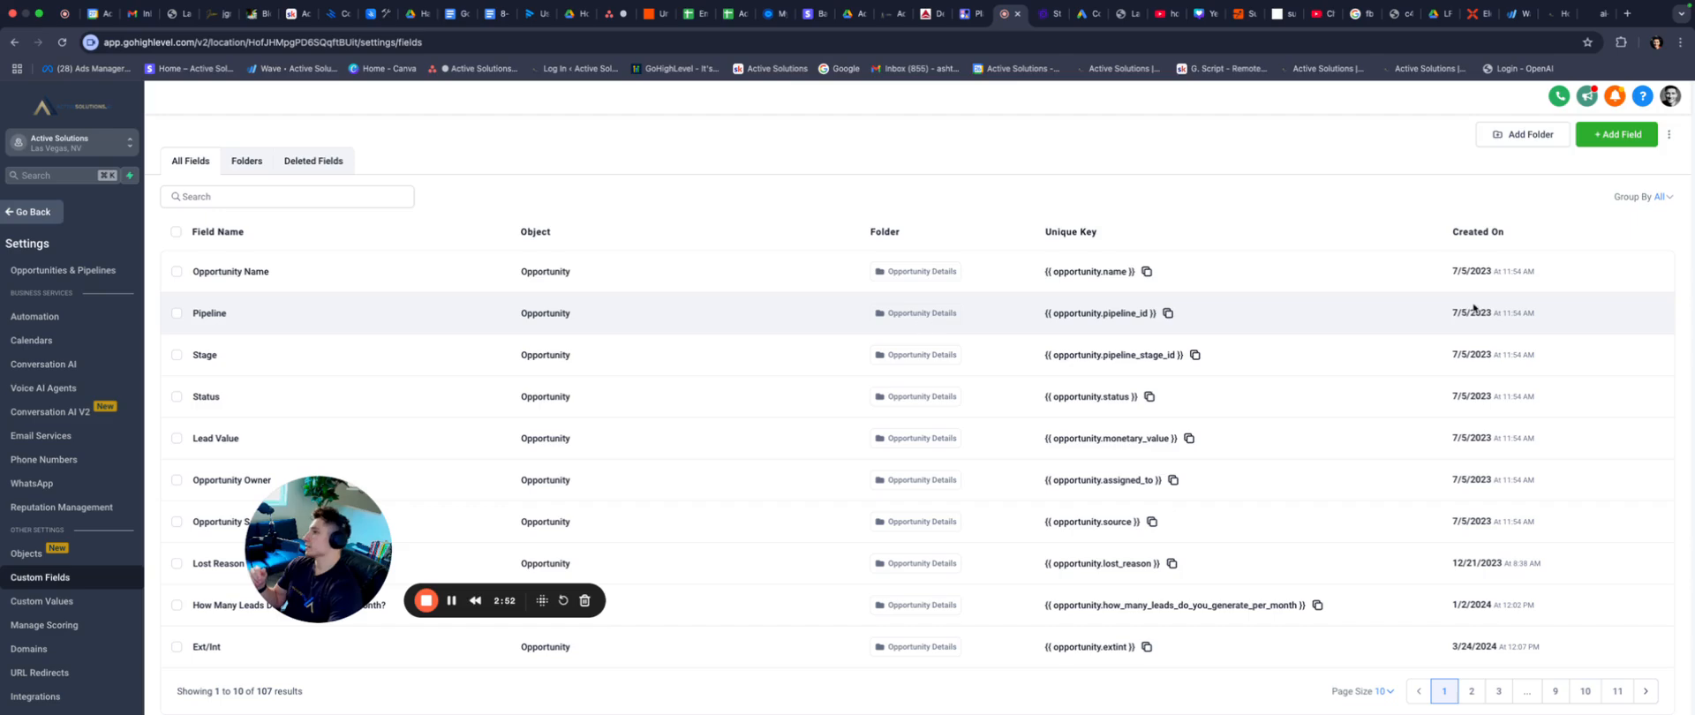
left_click(1616, 134)
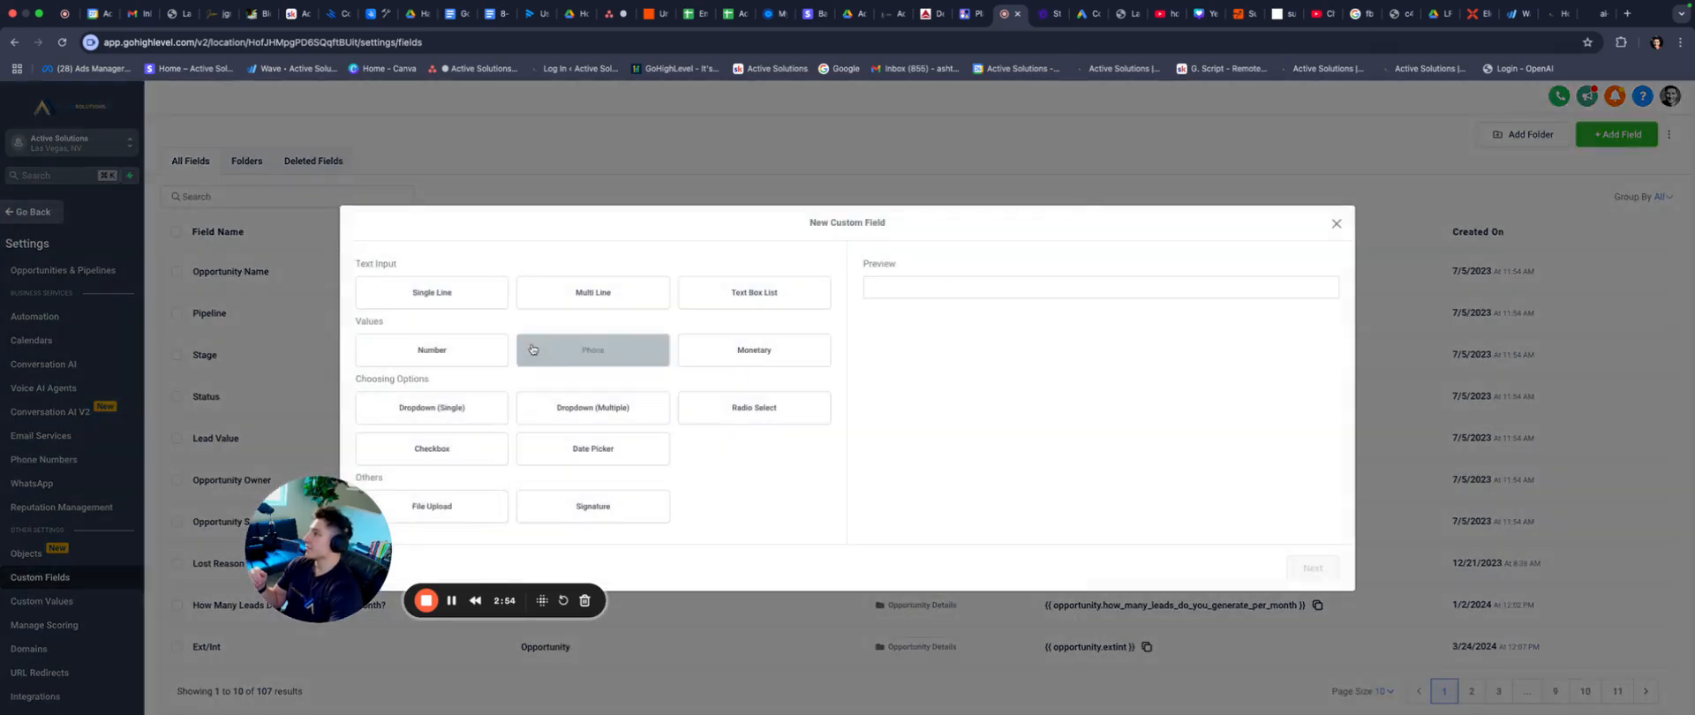
mouse_move(1328, 277)
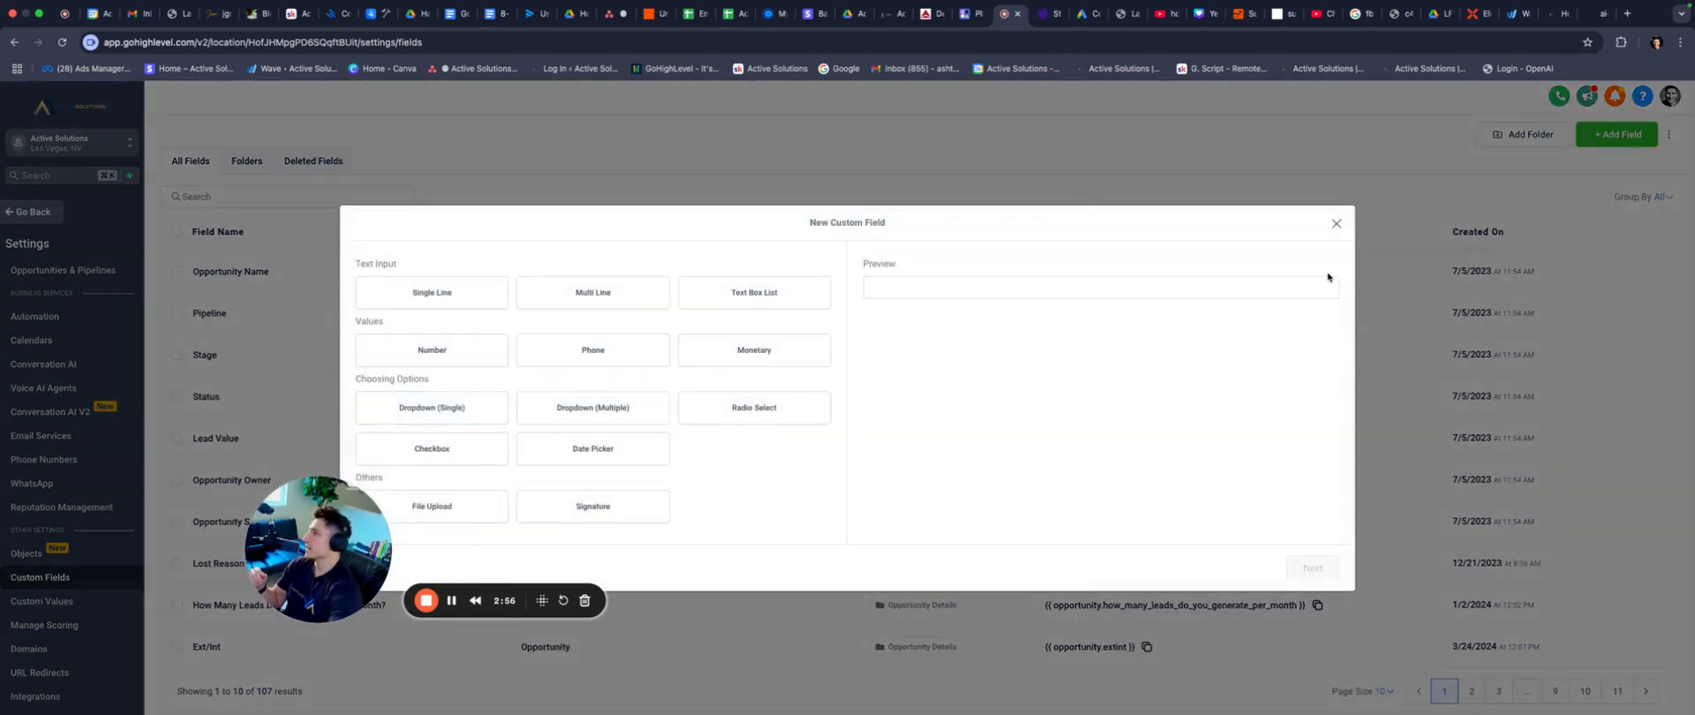
left_click(1336, 224)
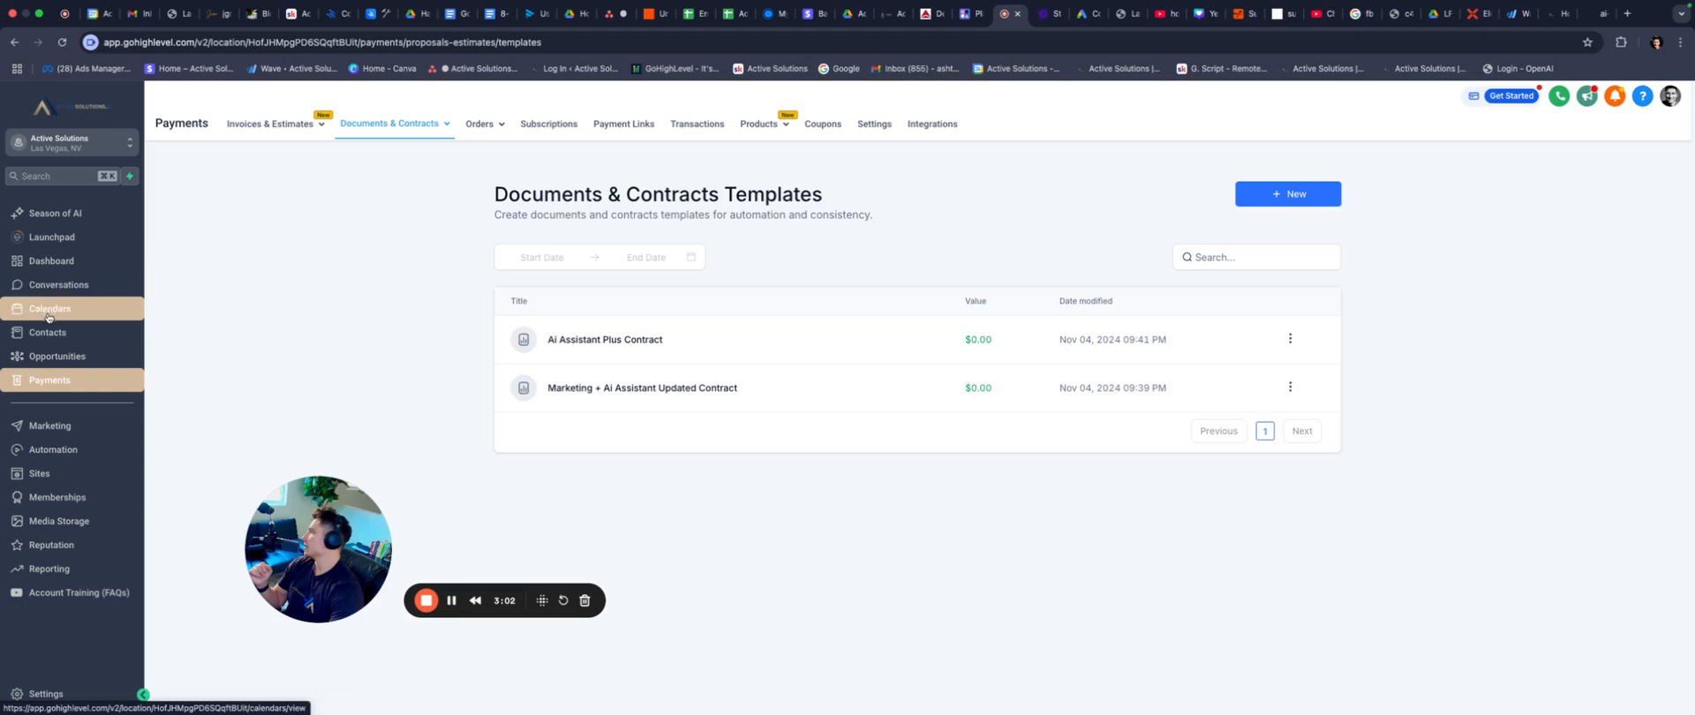
In the Test contact's record, answer Yes to Are You CURRENTLY Generating Leads.
left_click(46, 332)
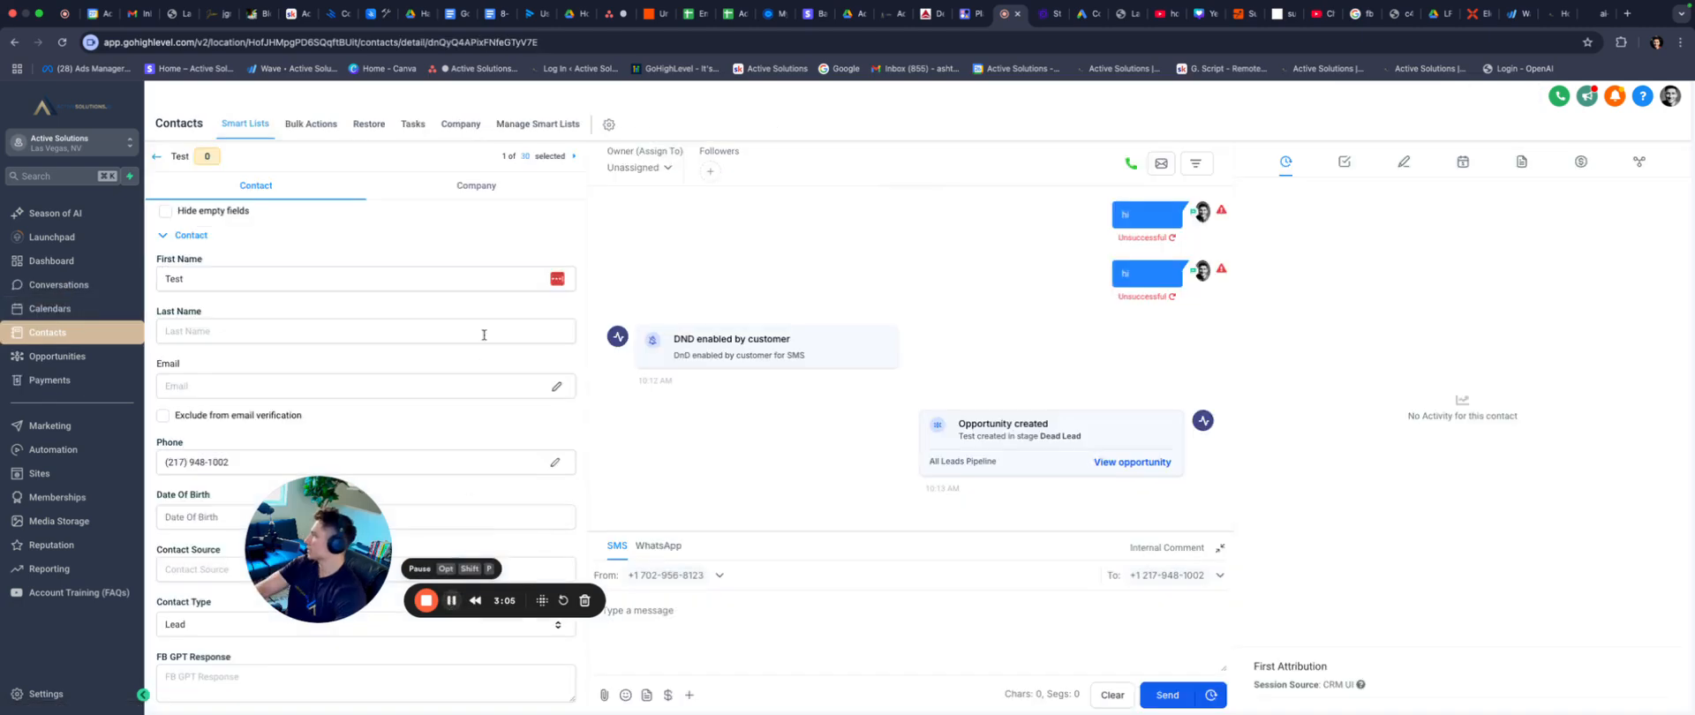
scroll("down", 3)
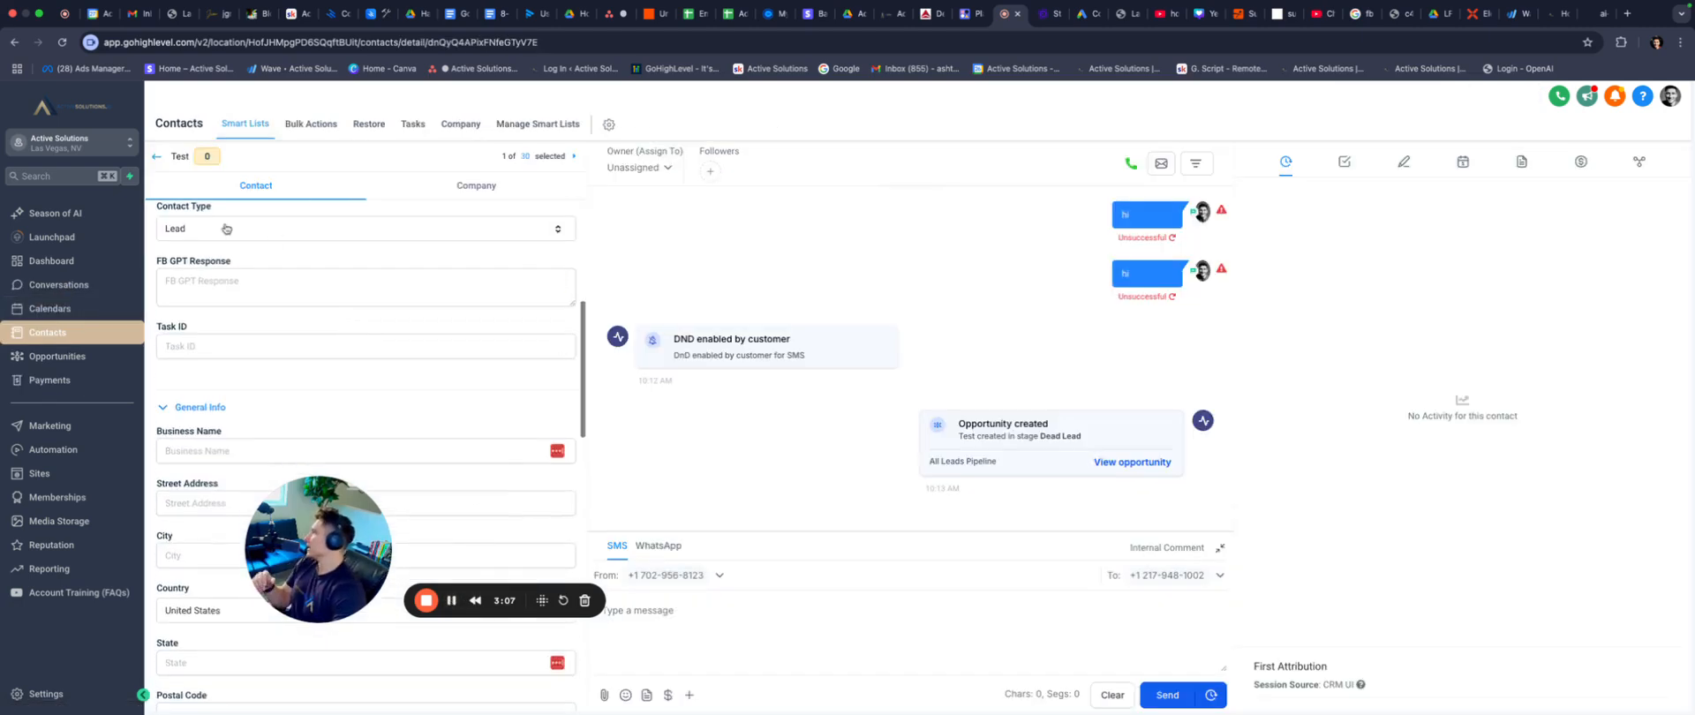
scroll("down", 3)
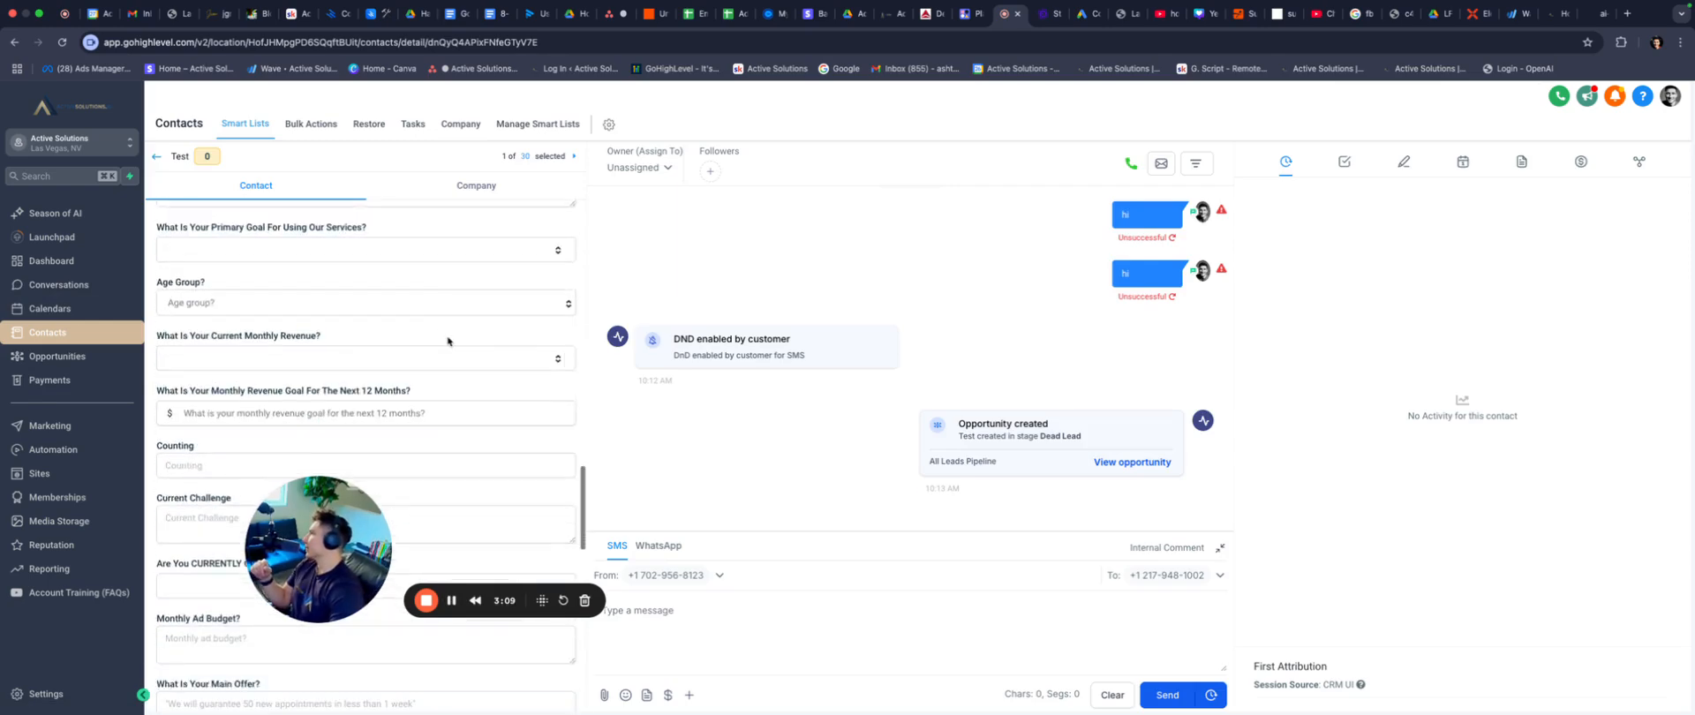
scroll("down", 3)
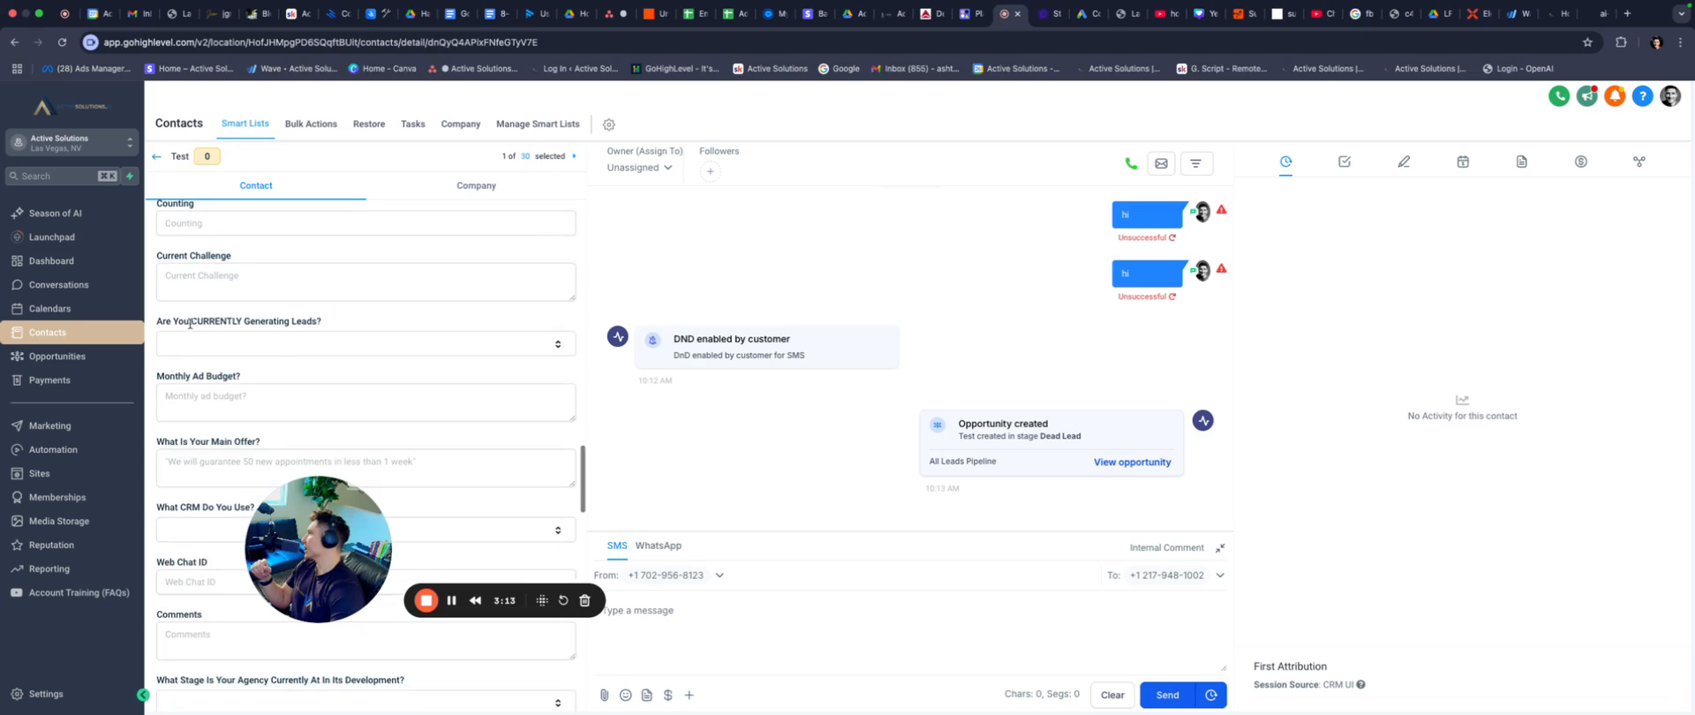
left_click(366, 343)
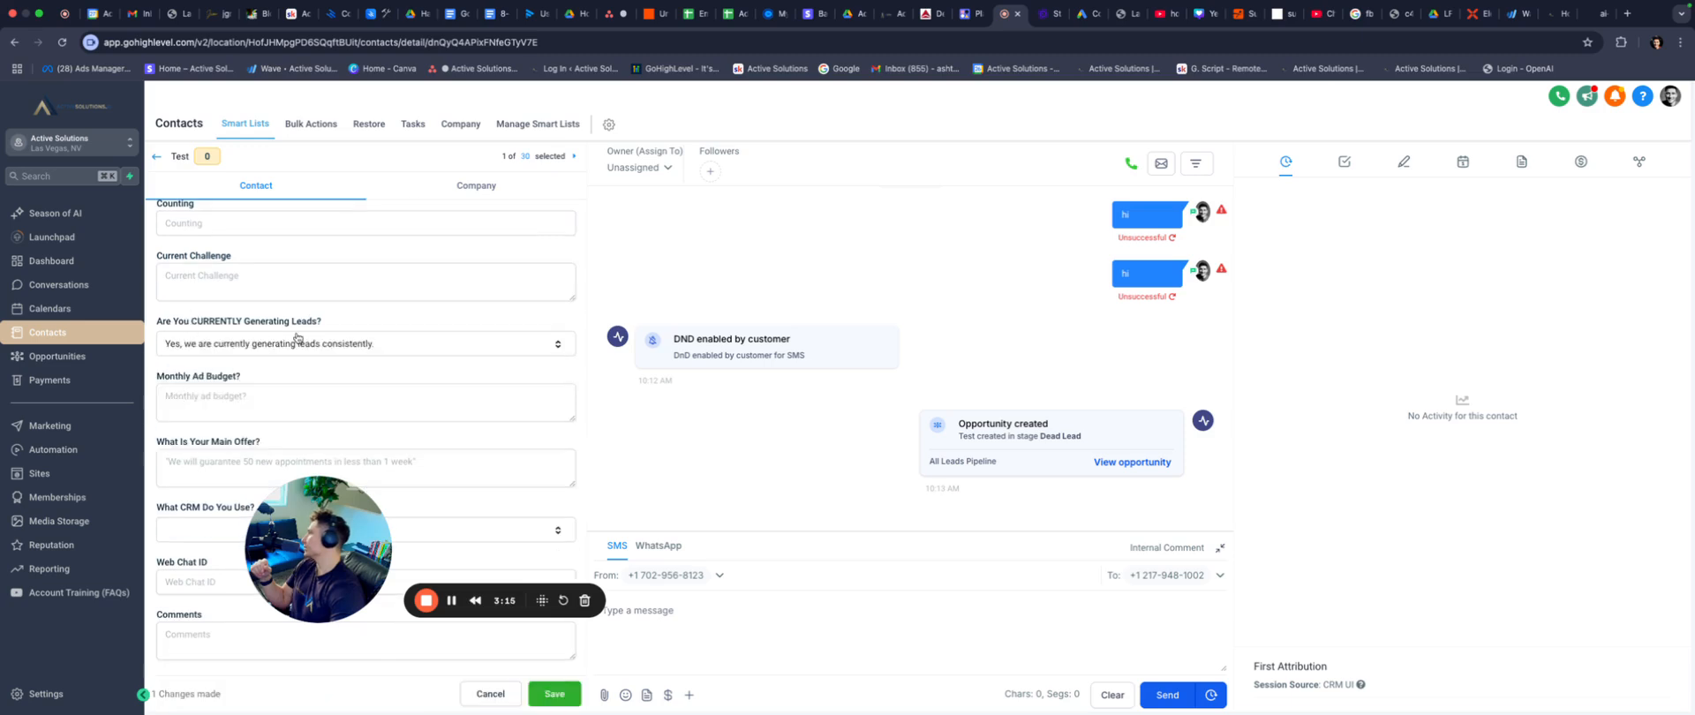
Tick the Website Bot option on the Test contact, then go to Settings.
scroll("down", 3)
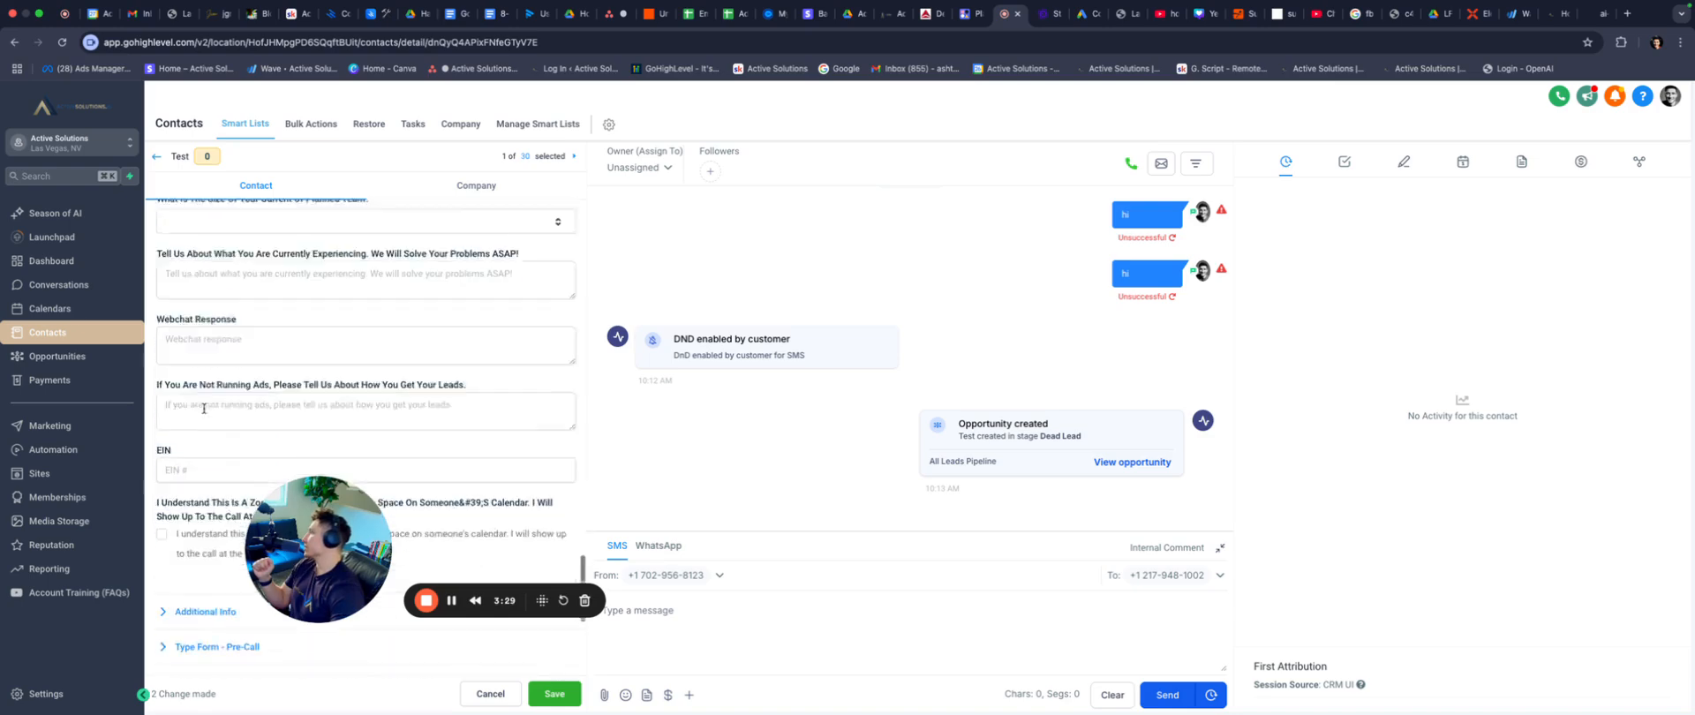
left_click(162, 217)
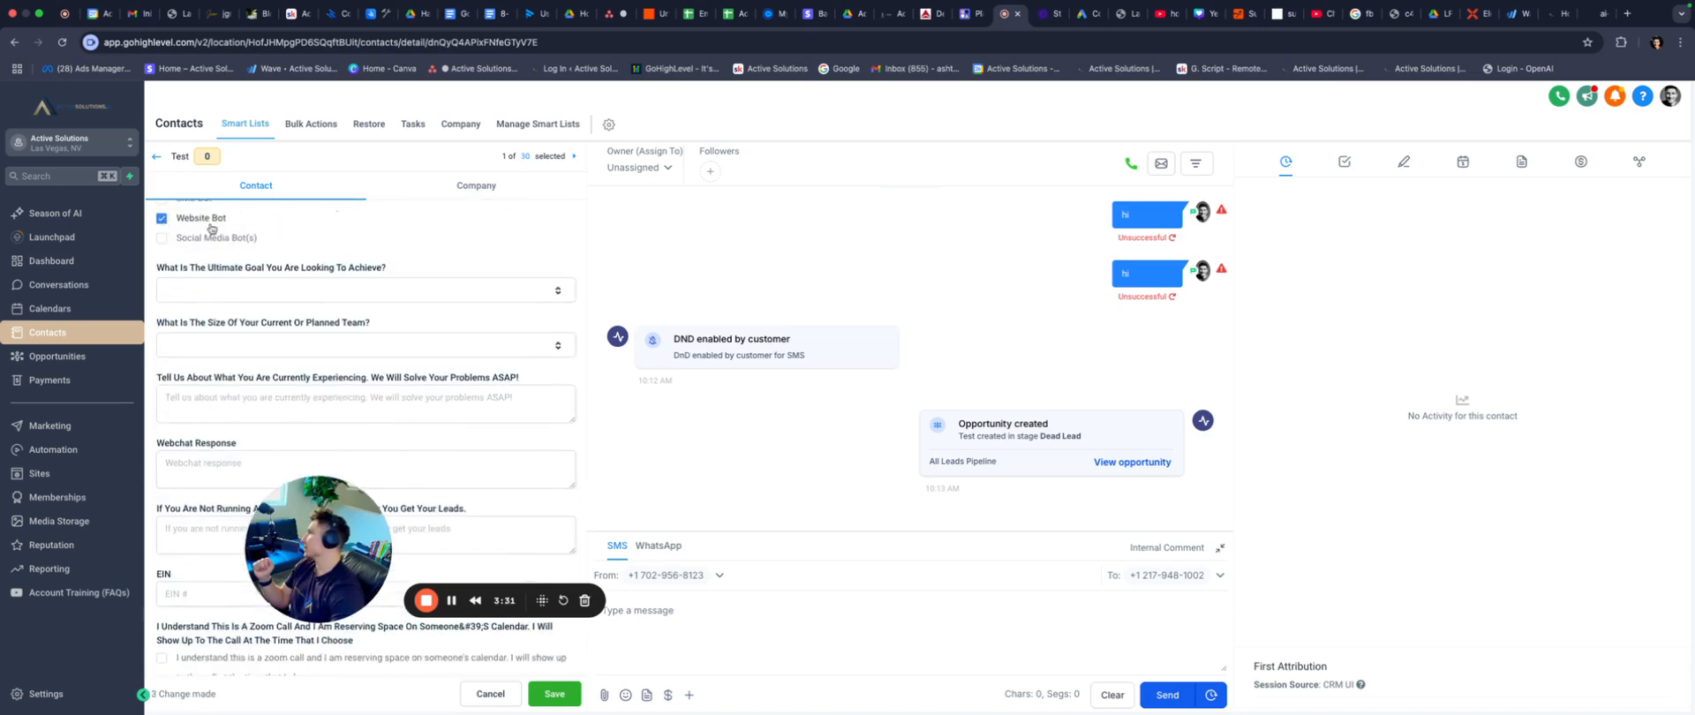
scroll("down", 3)
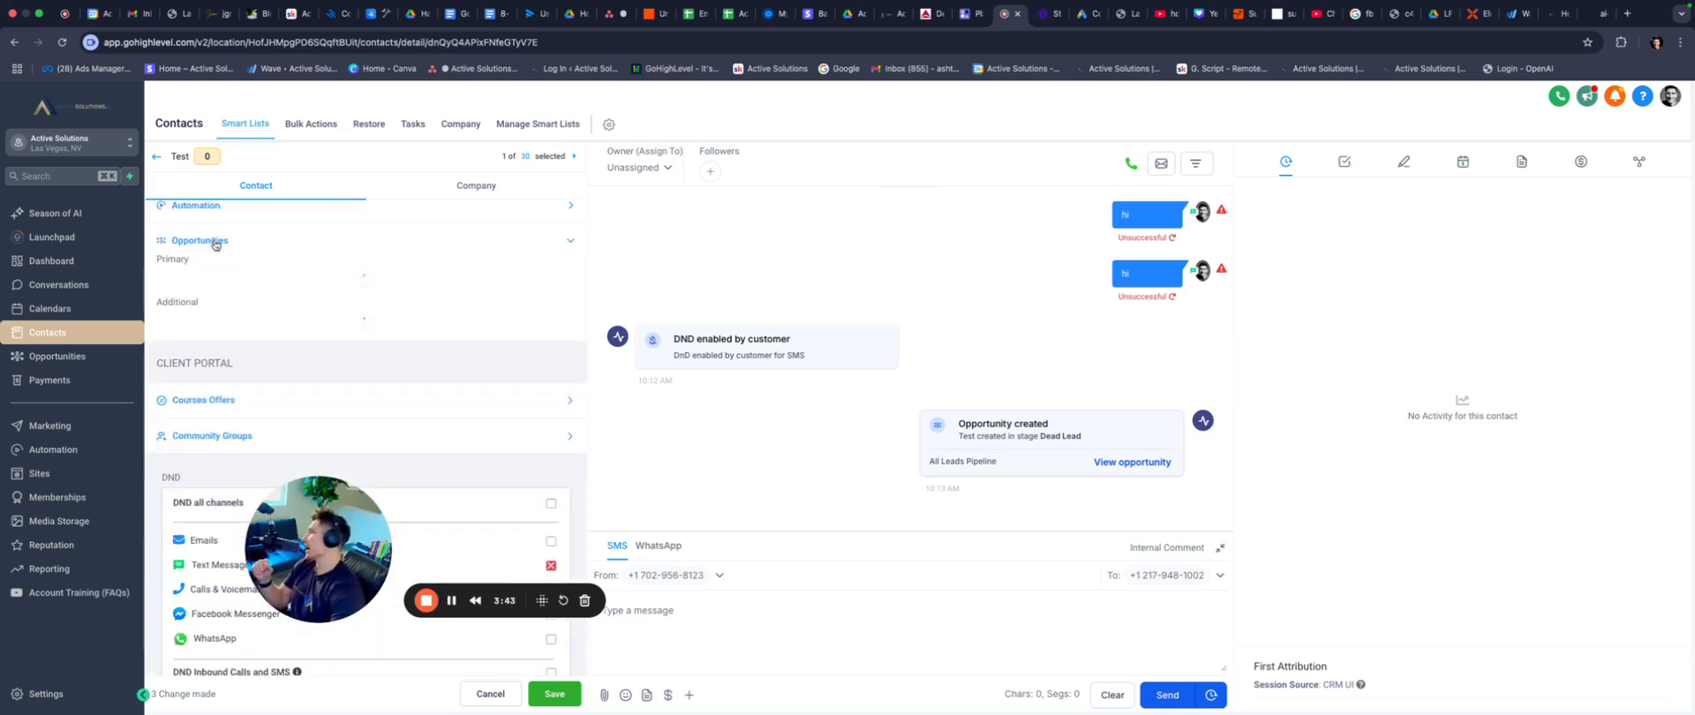
left_click(199, 240)
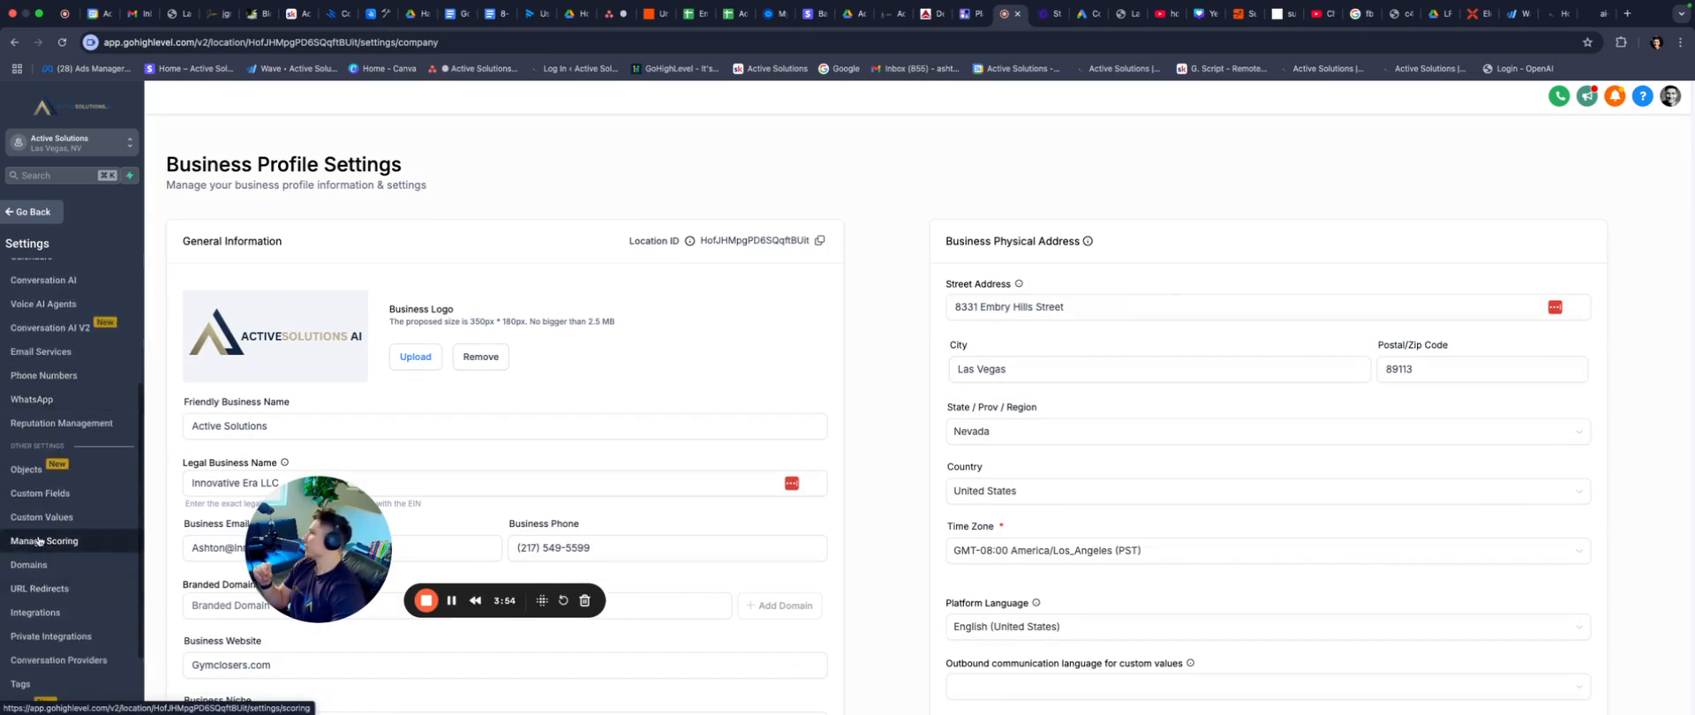
From the custom fields list, start a new custom field of Single Line type.
left_click(46, 542)
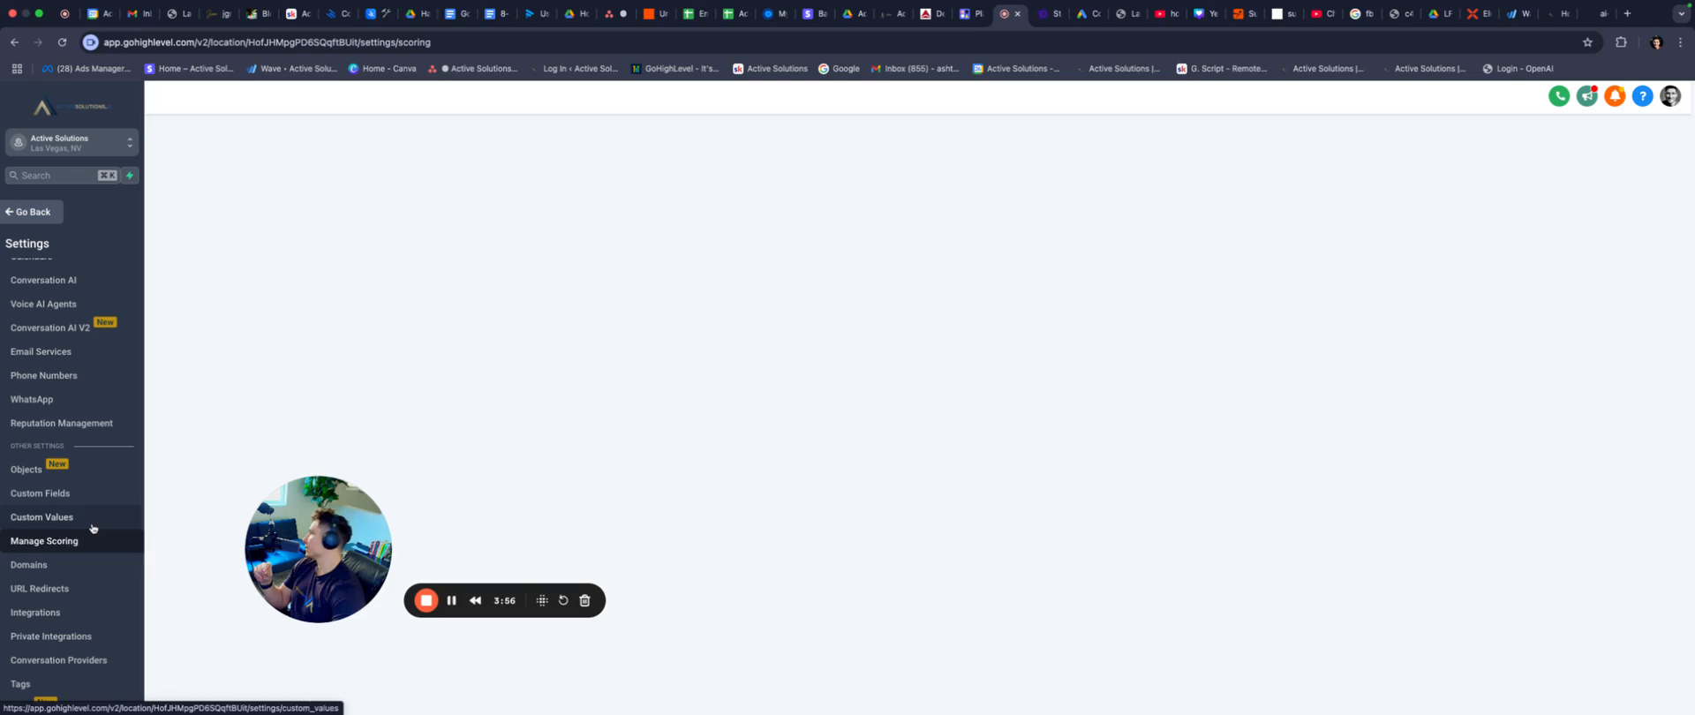
left_click(40, 480)
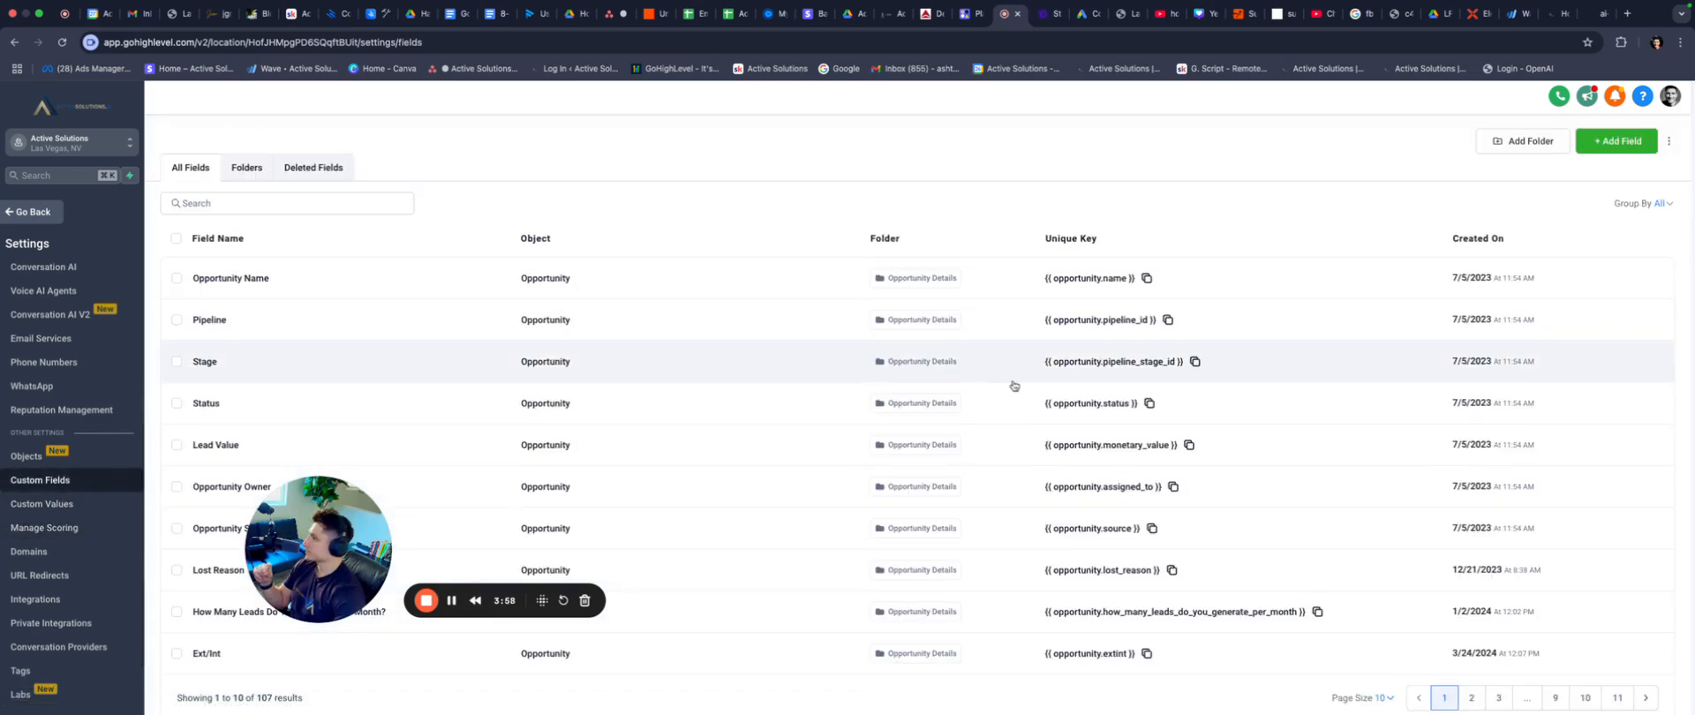
left_click(1616, 141)
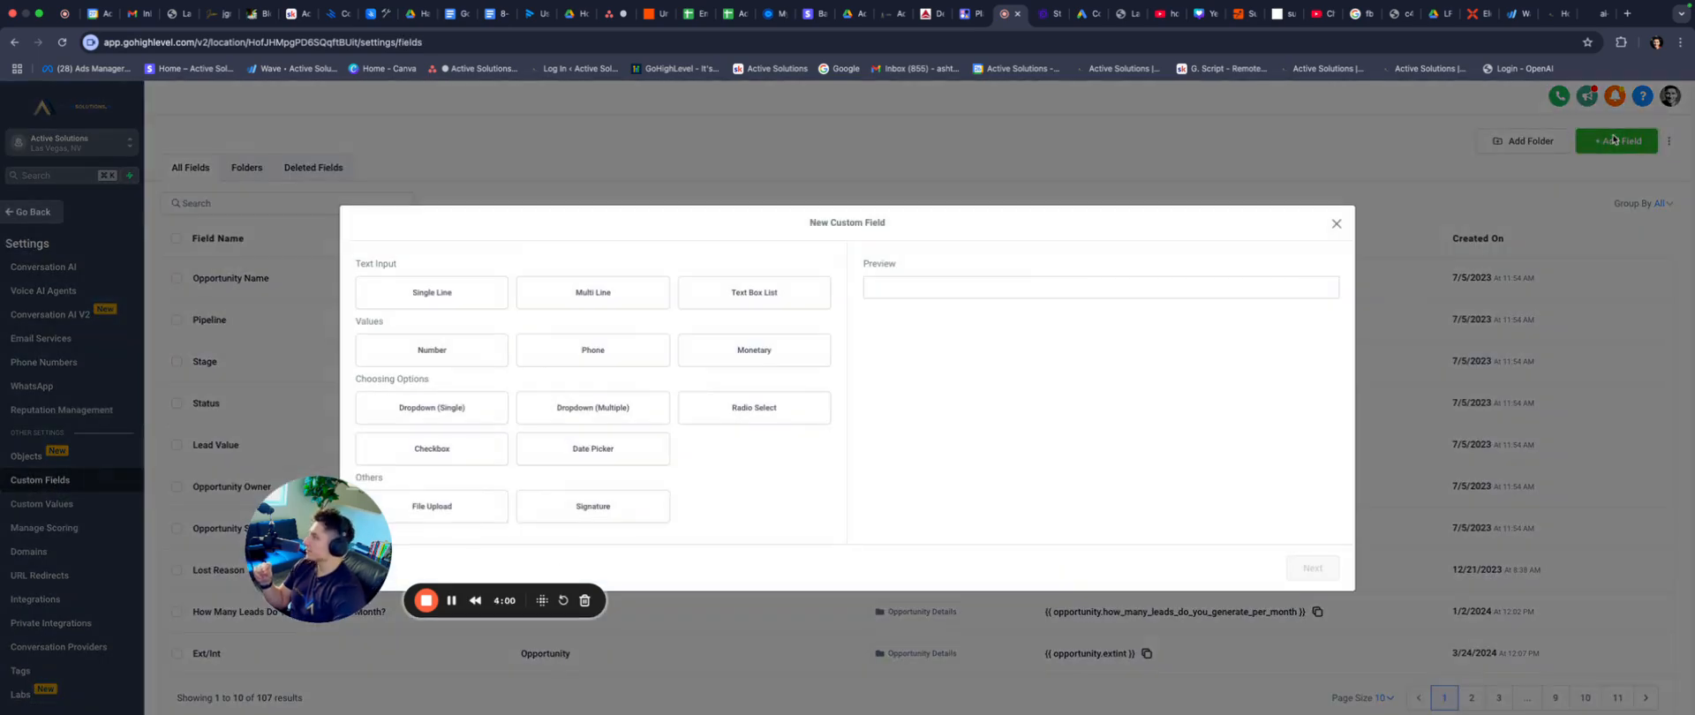
left_click(430, 292)
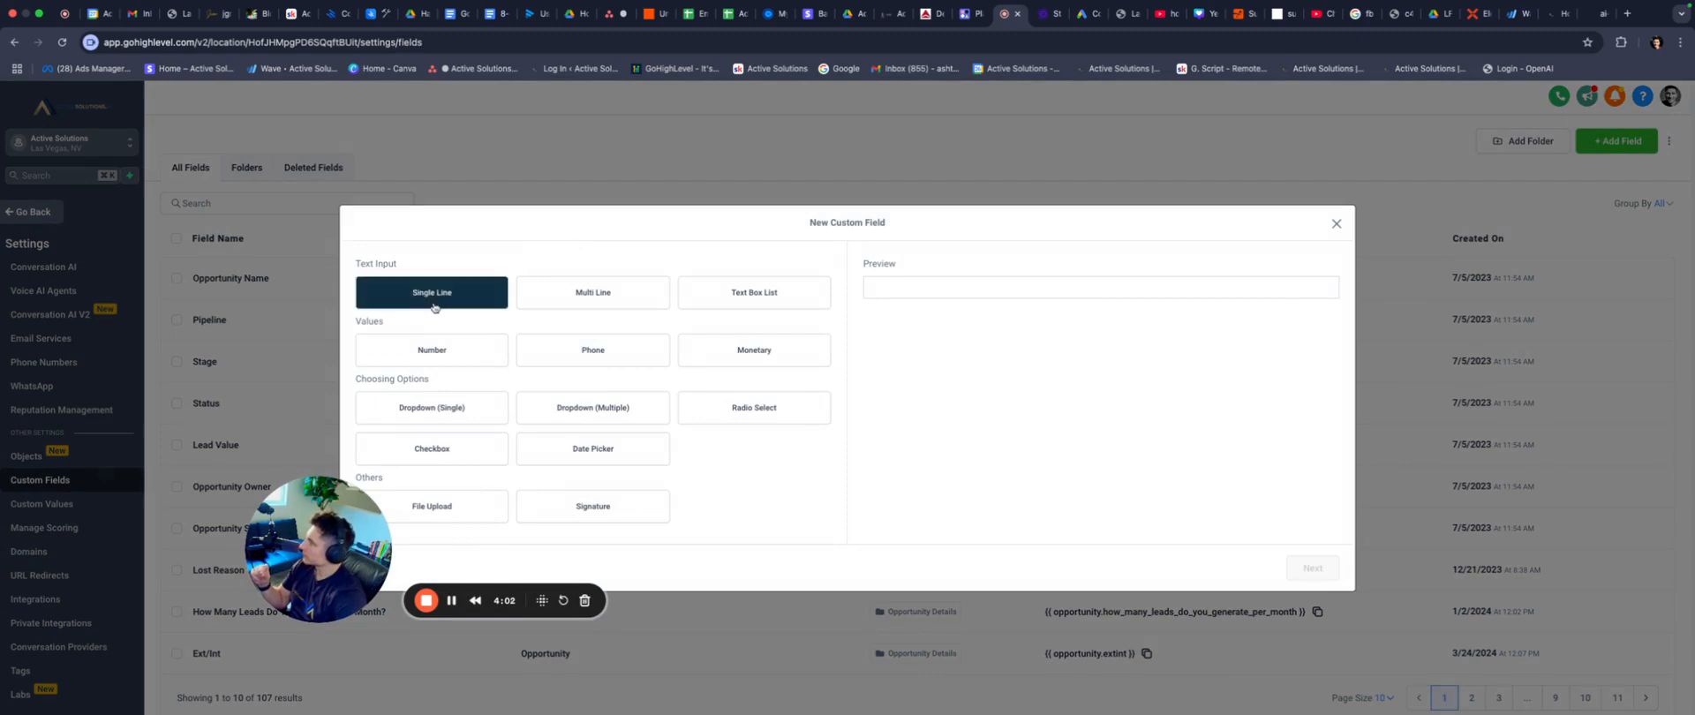
left_click(431, 291)
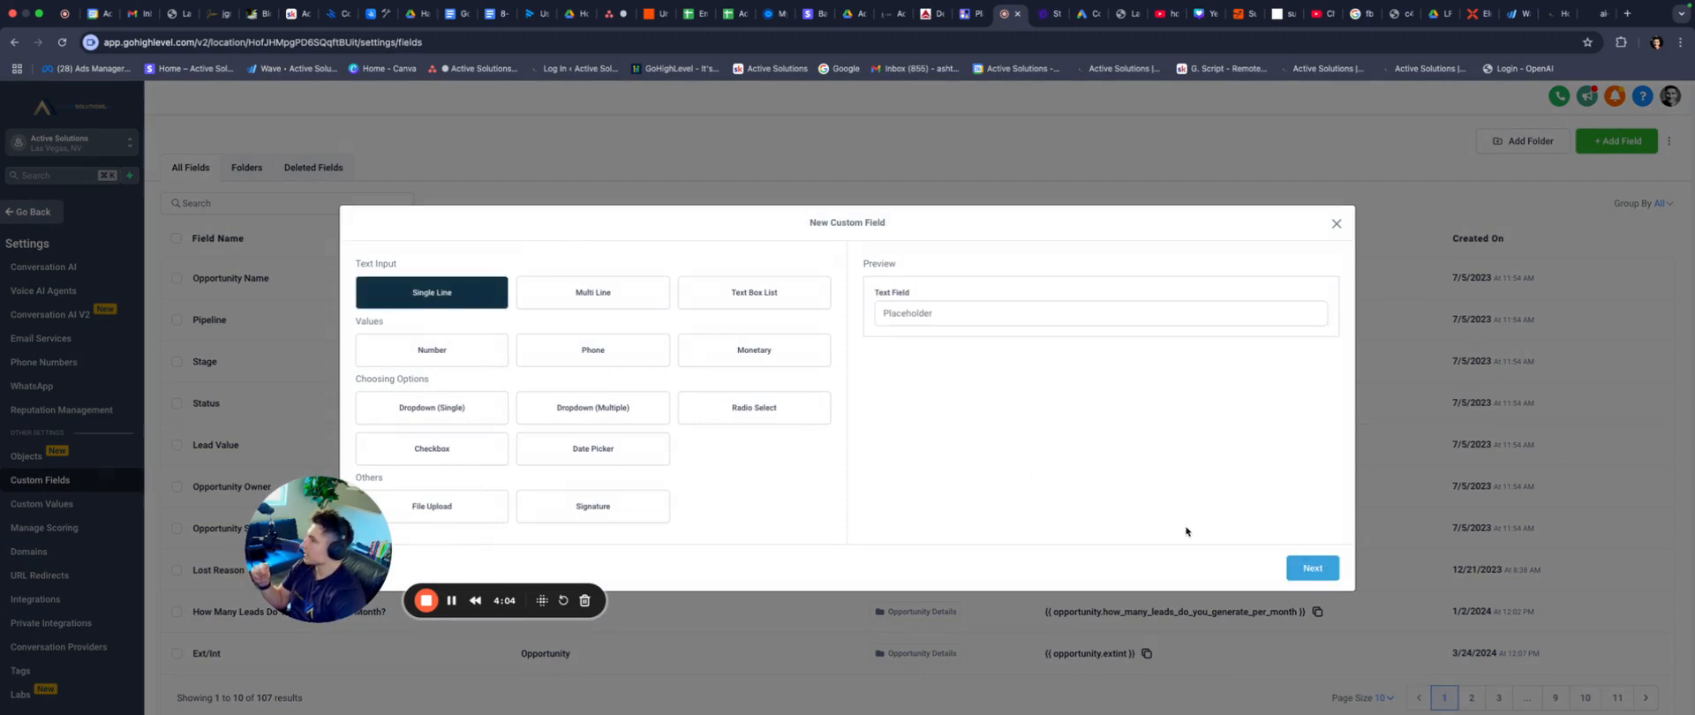
Continue to the field details and check the Object dropdown choices without saving.
left_click(1312, 567)
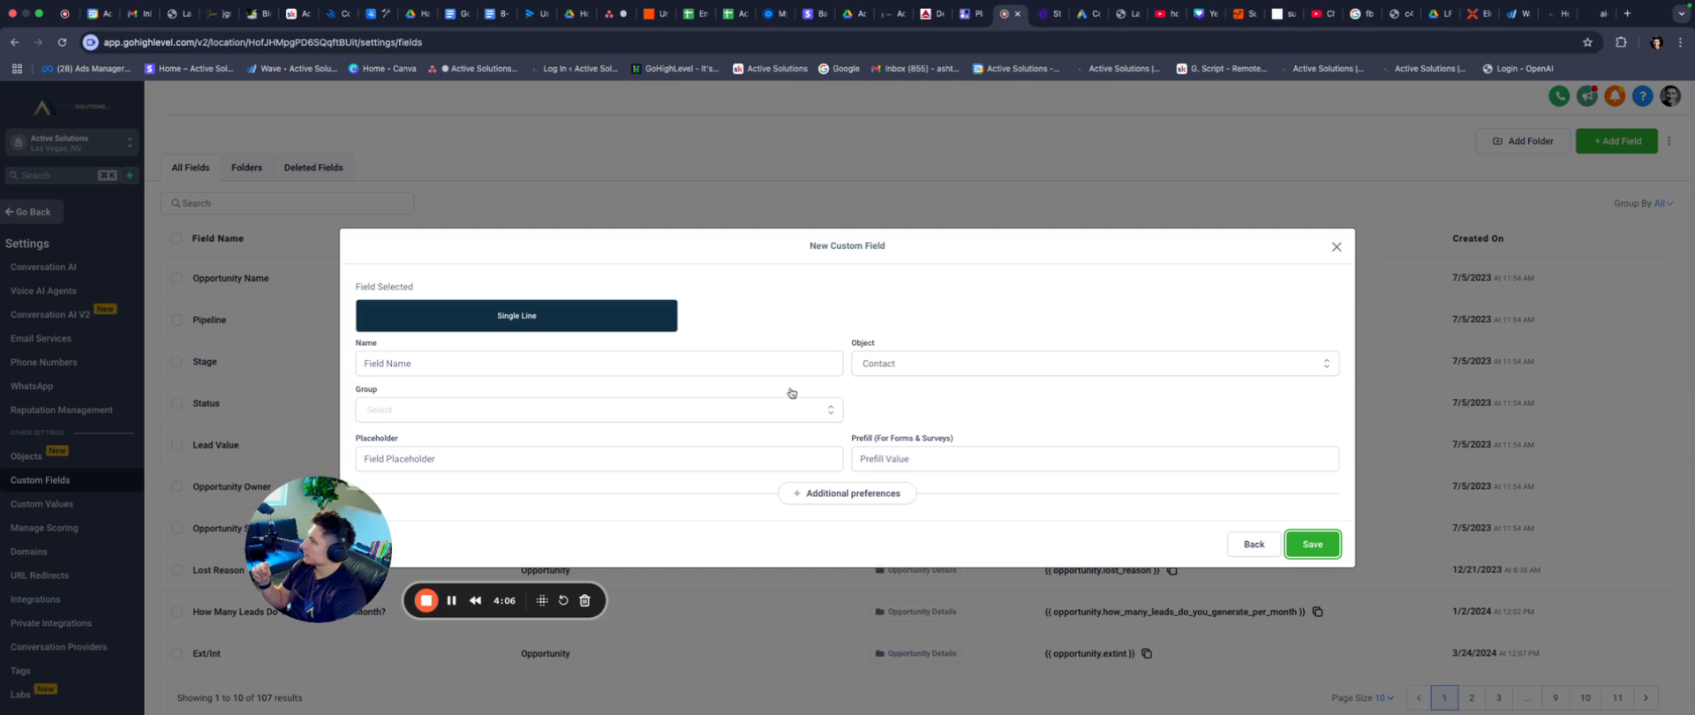
left_click(1091, 364)
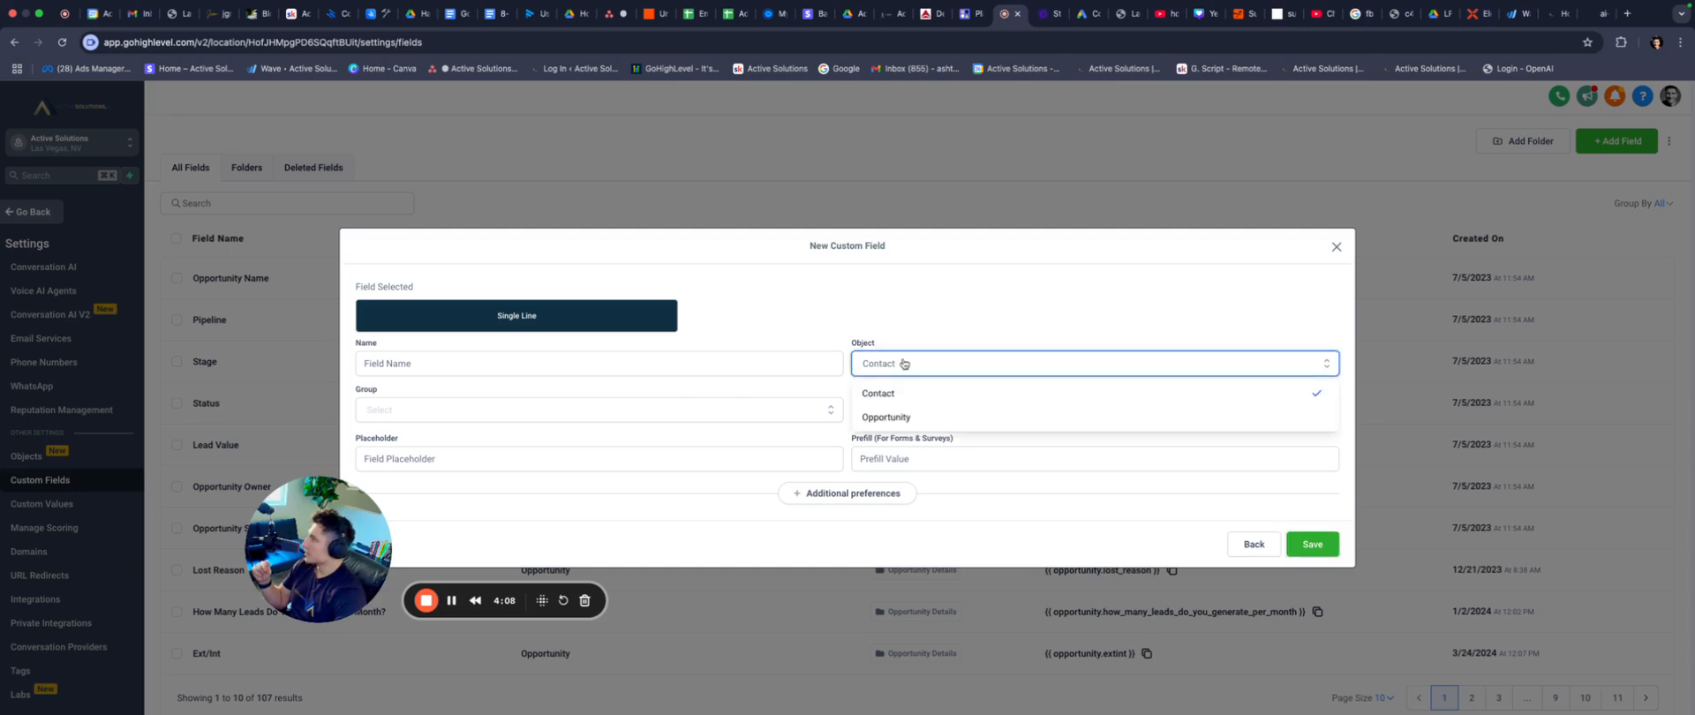
left_click(884, 416)
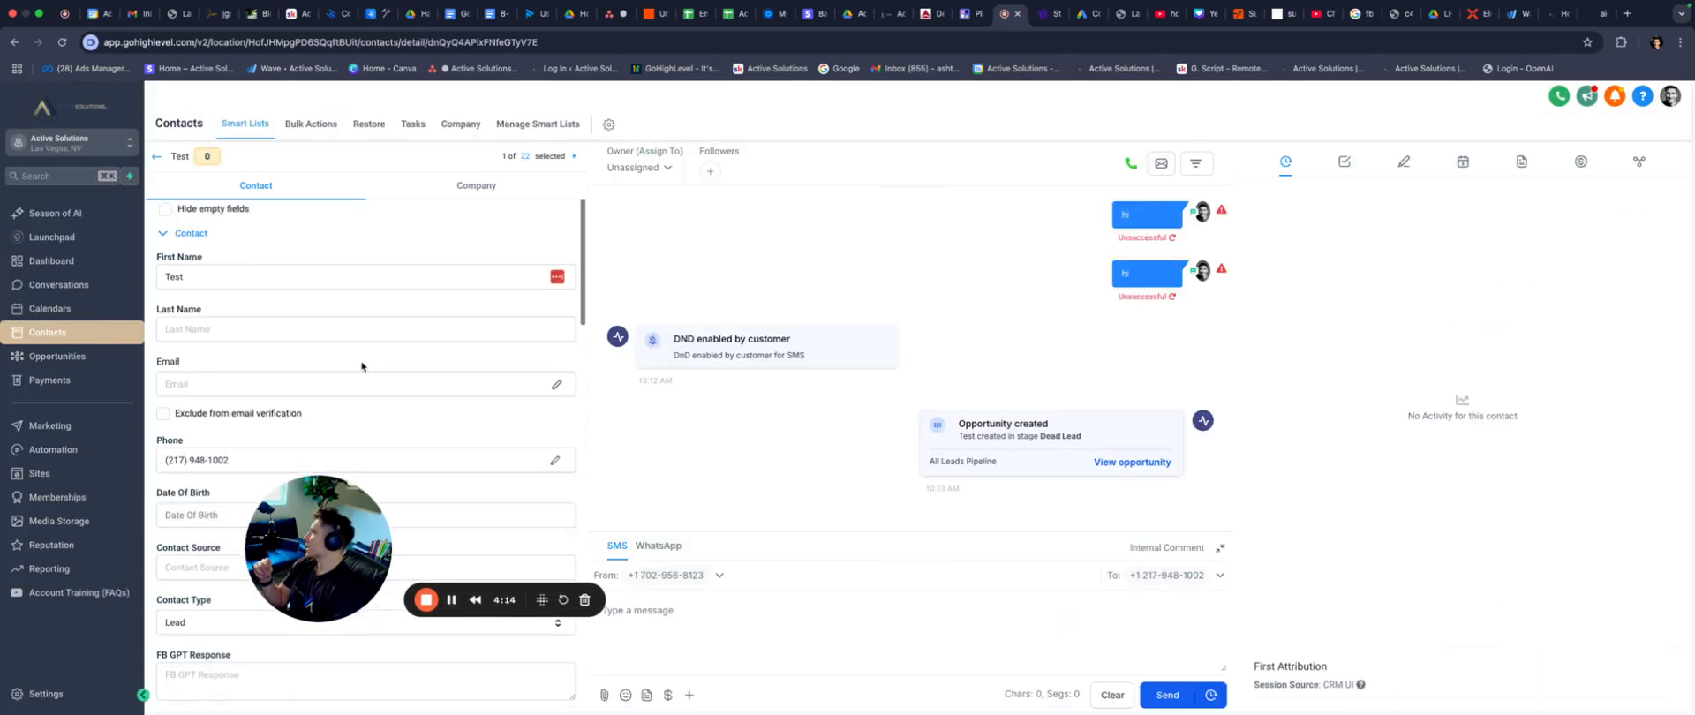
scroll("down", 3)
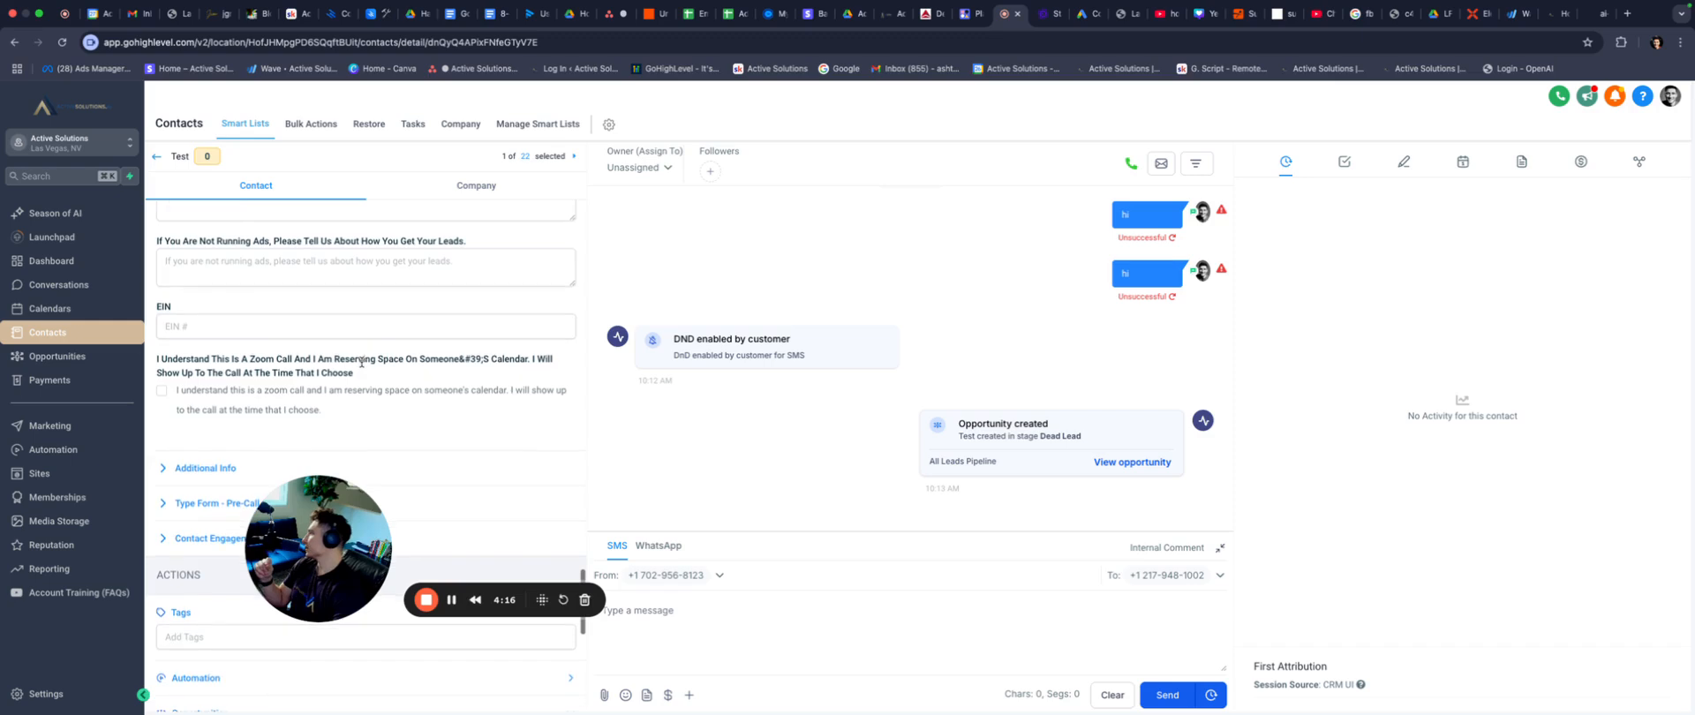
scroll("down", 3)
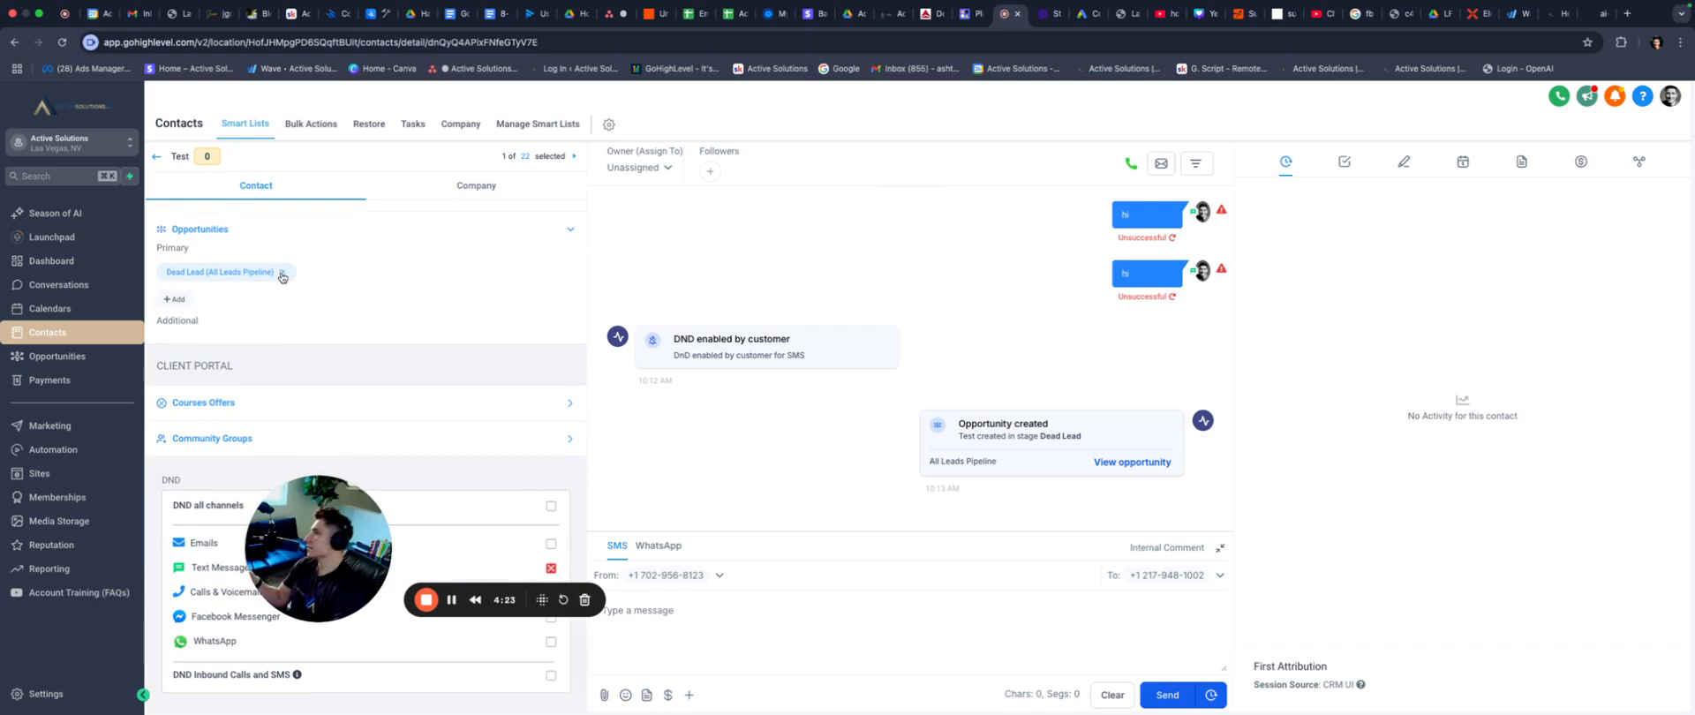
left_click(56, 357)
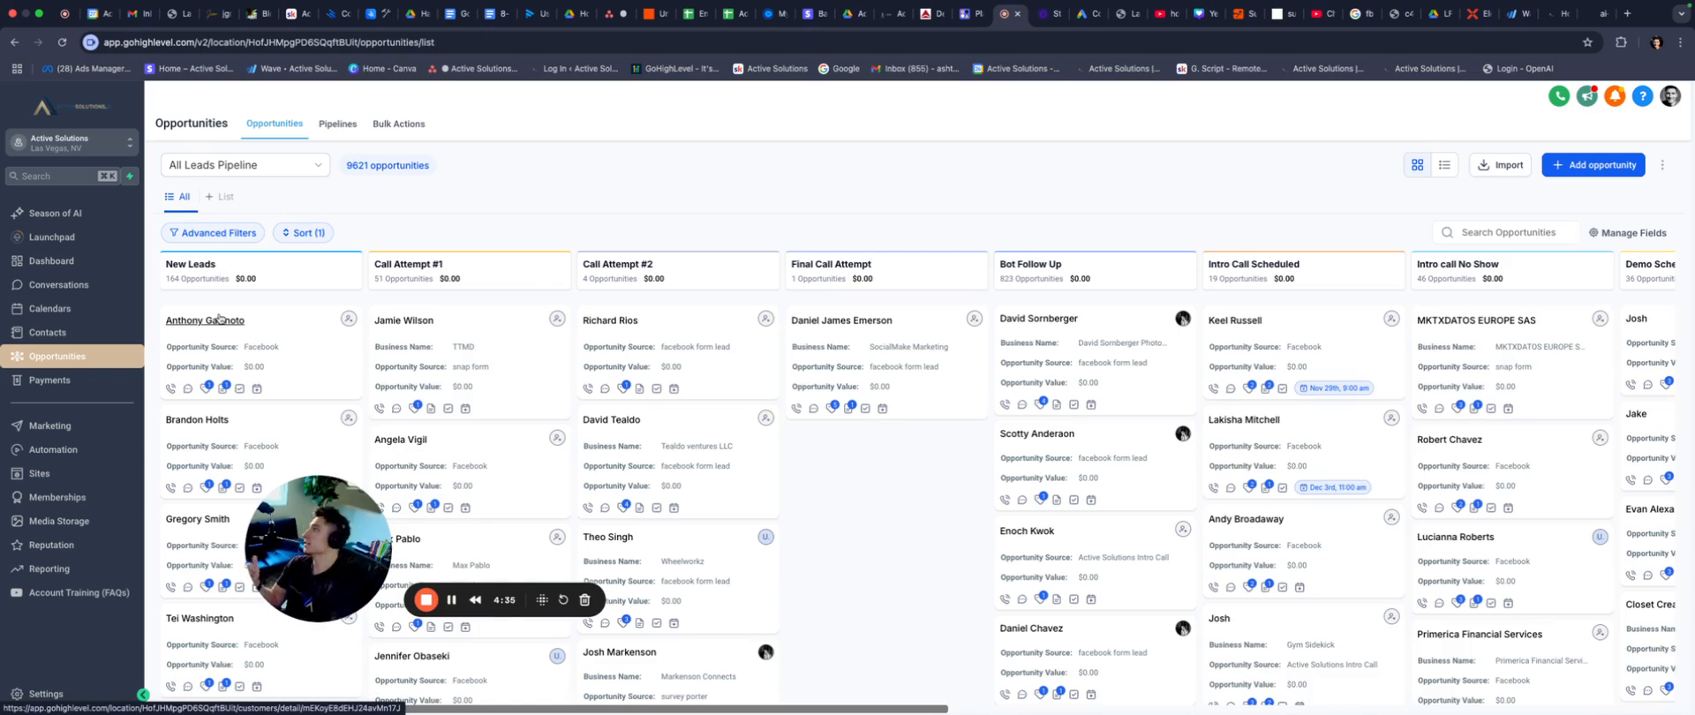
mouse_move(244, 165)
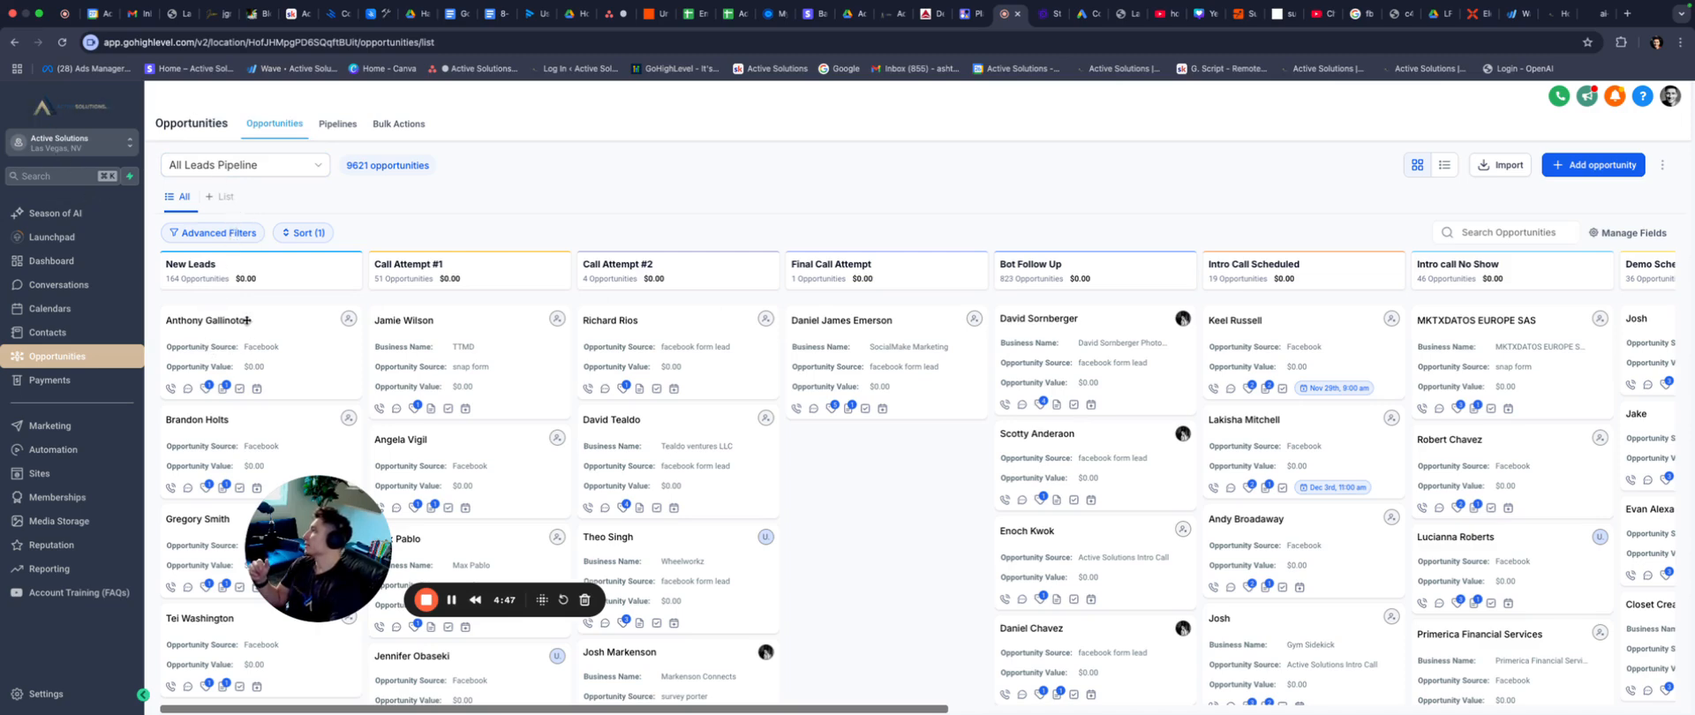
mouse_move(244, 166)
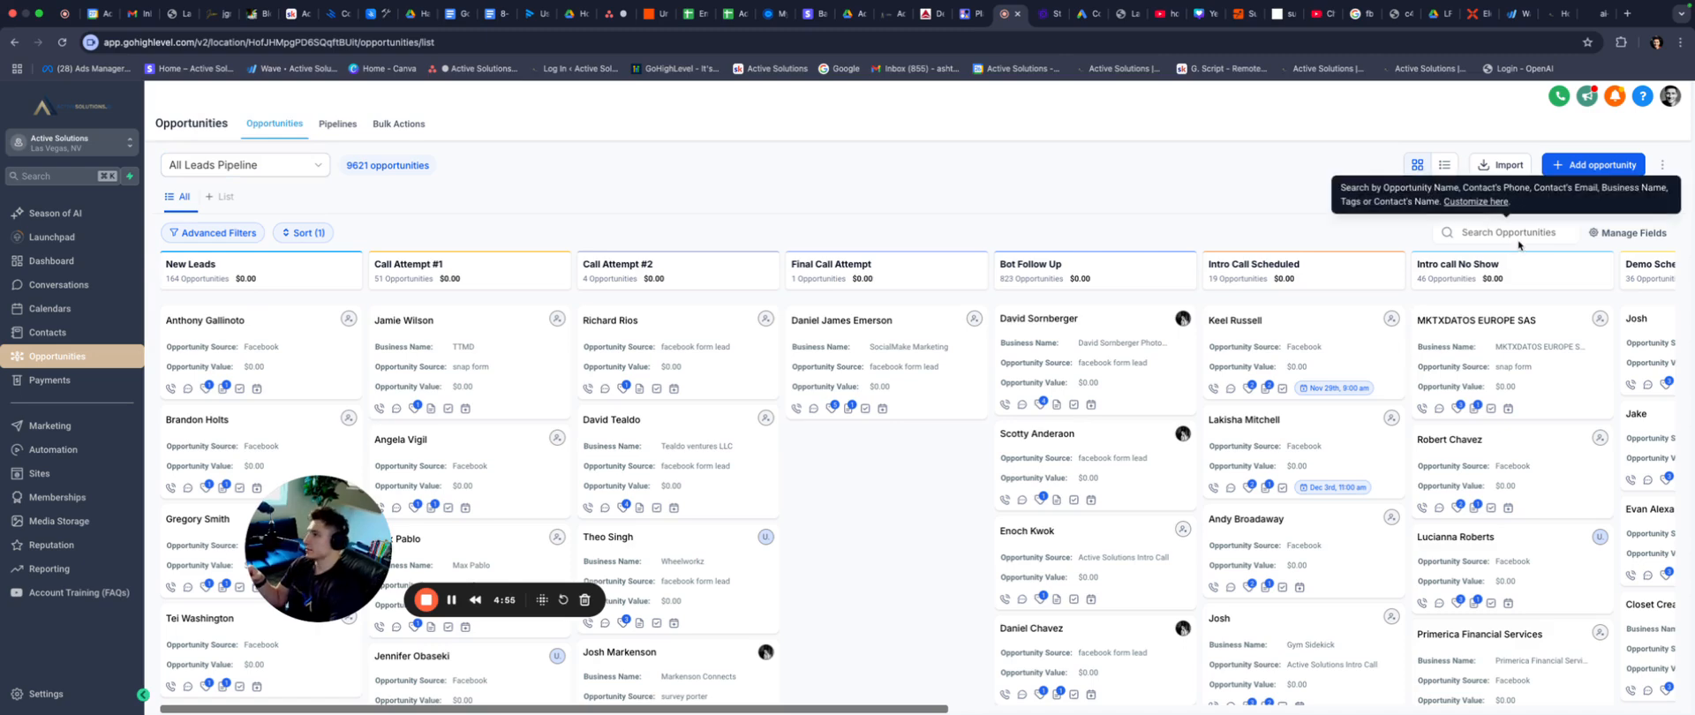
Search the Opportunities board for 'test' and bring up the Test opportunity.
type("test")
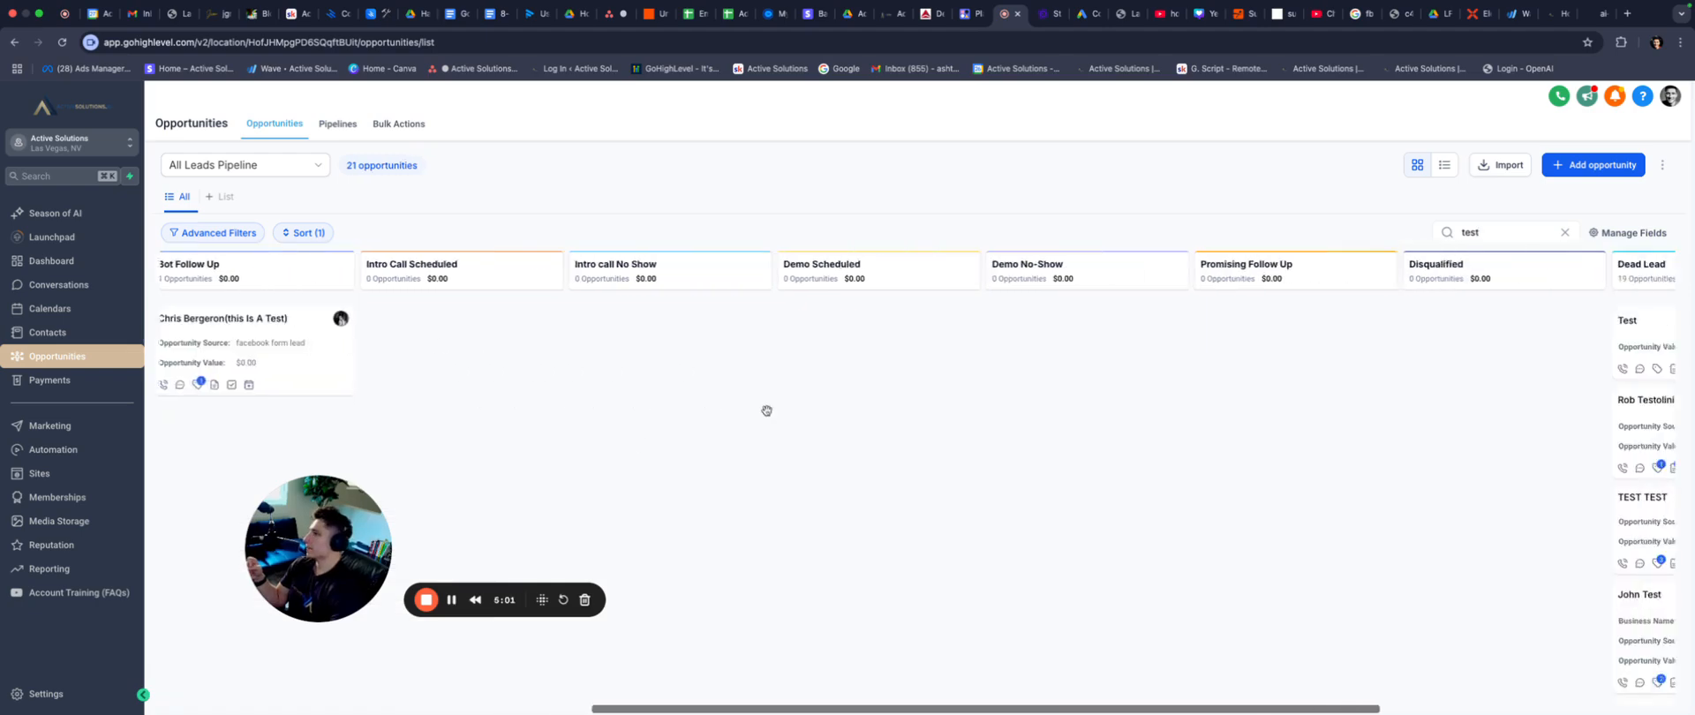
left_click(1593, 164)
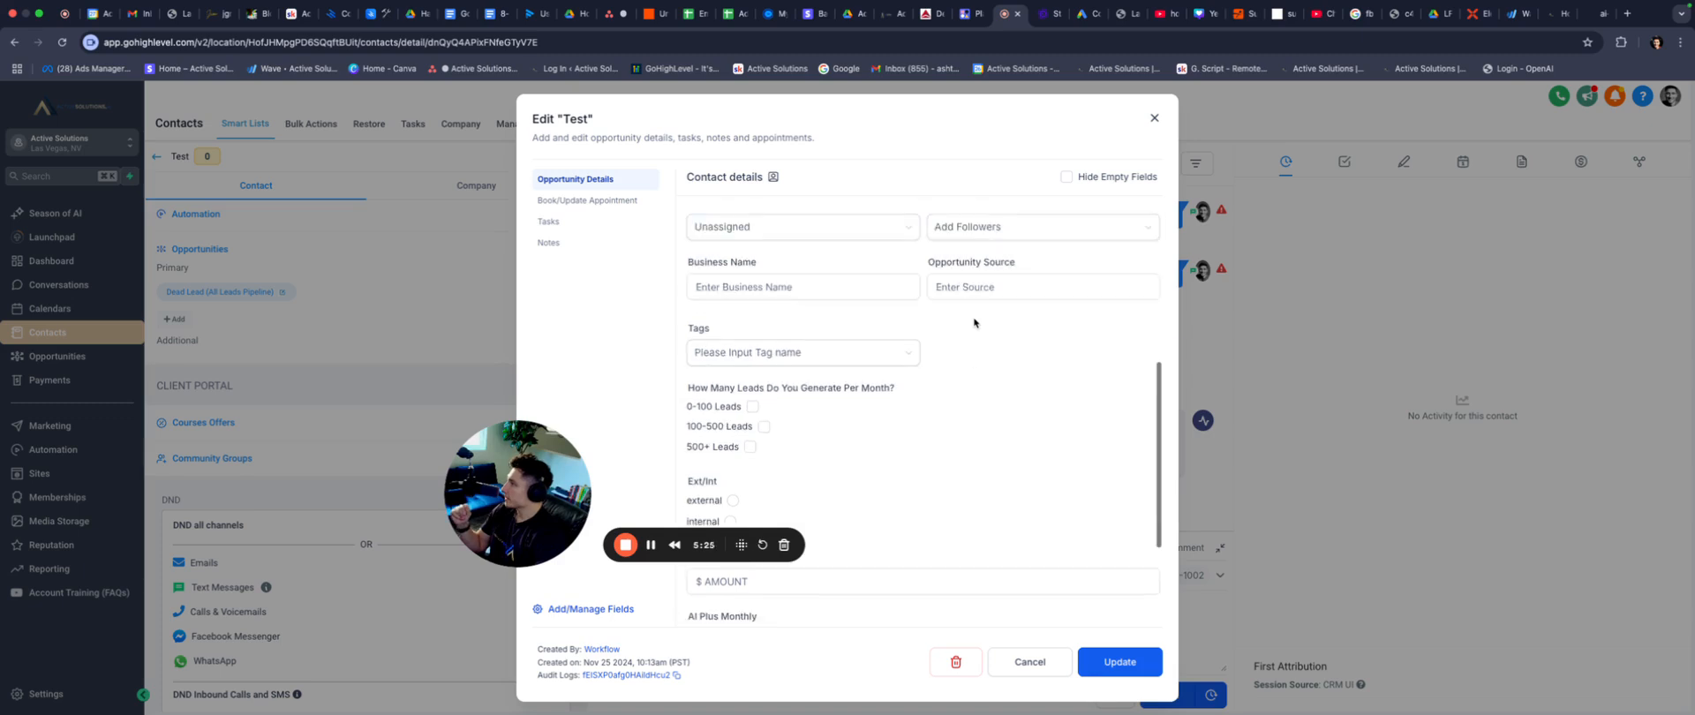
Set the Test opportunity to Won with value 3000 and assign an Owner.
left_click(802, 227)
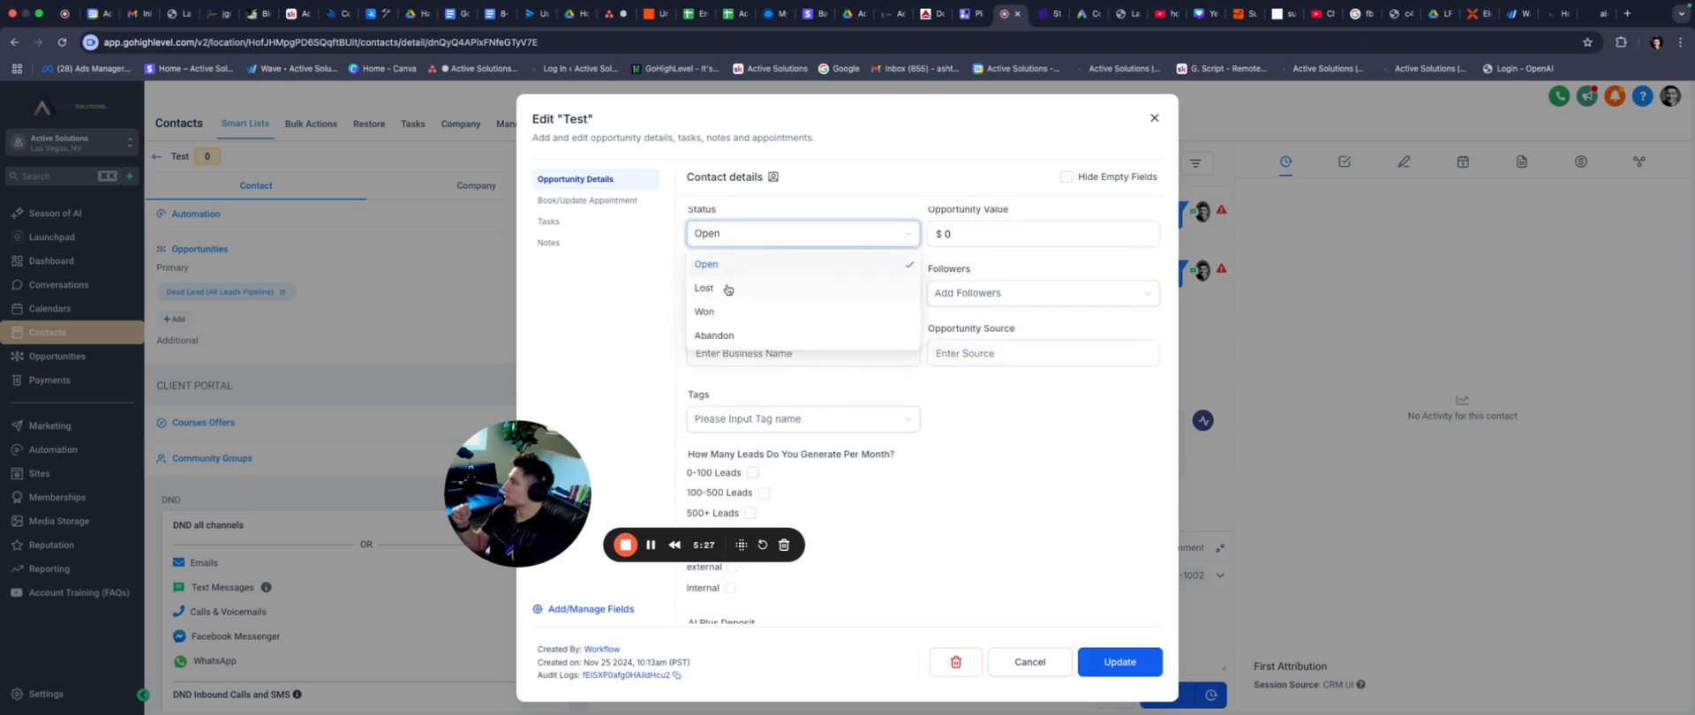
left_click(704, 310)
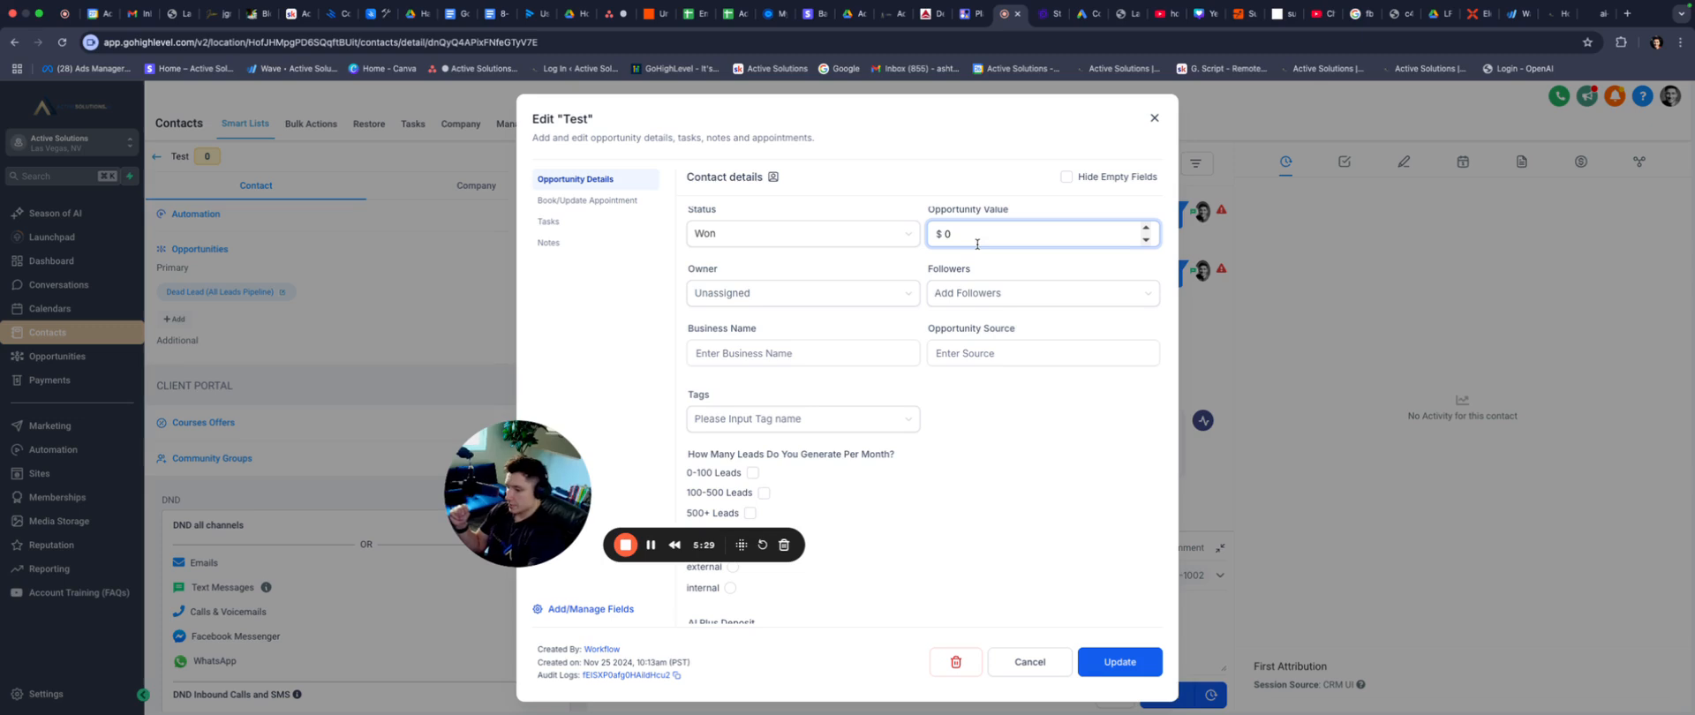
type("3000")
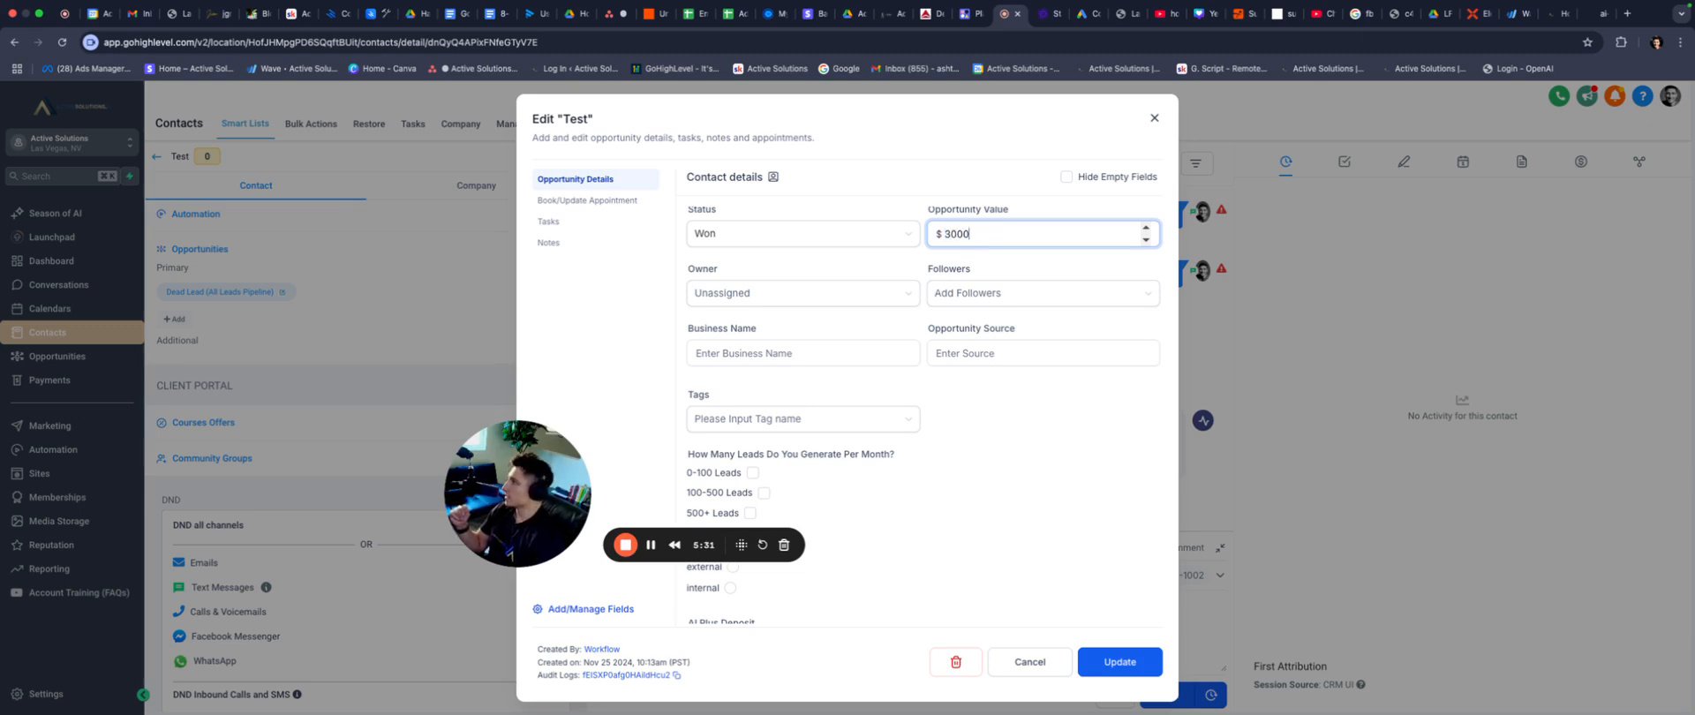
left_click(801, 293)
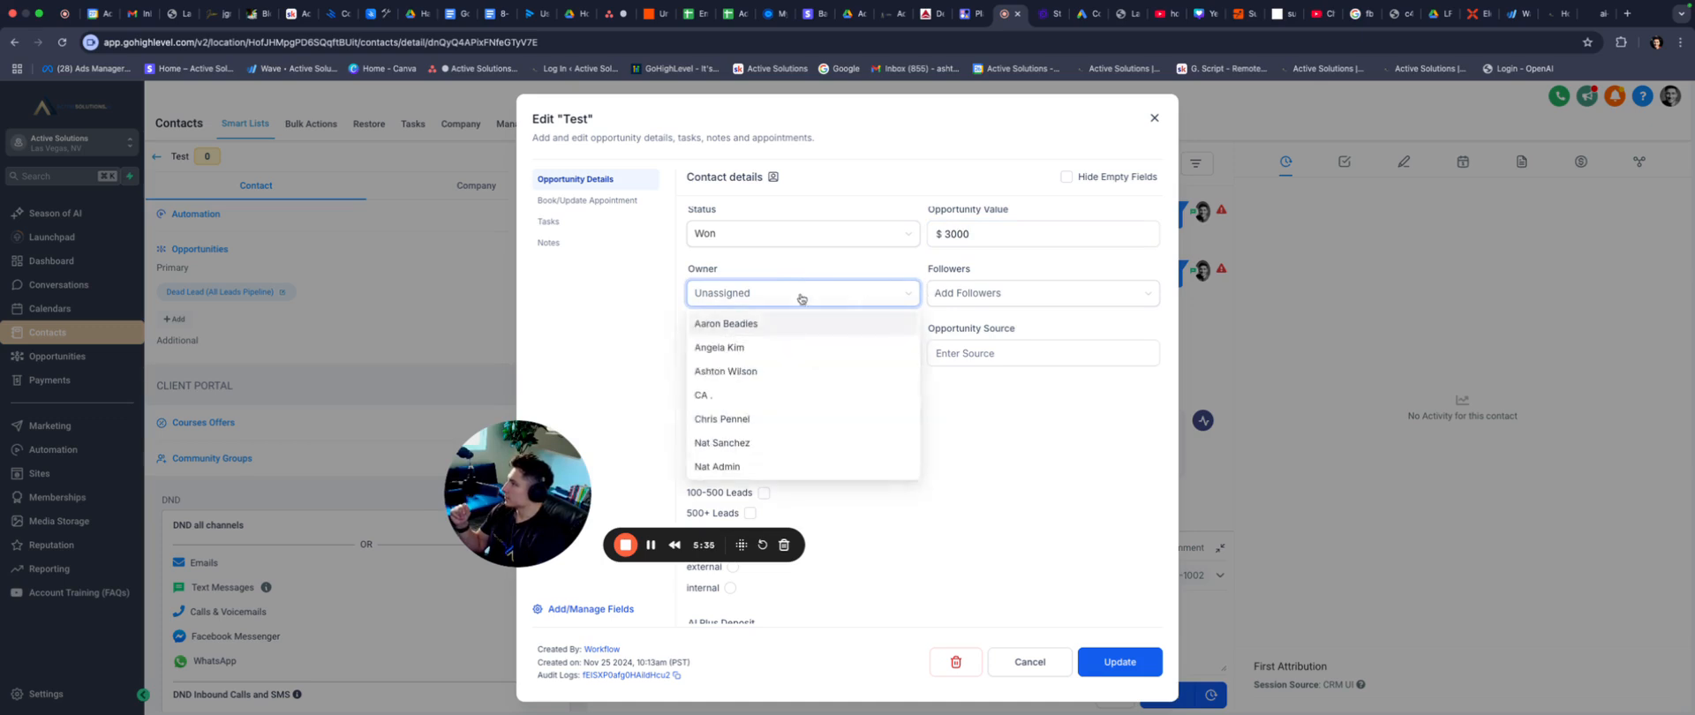
left_click(726, 370)
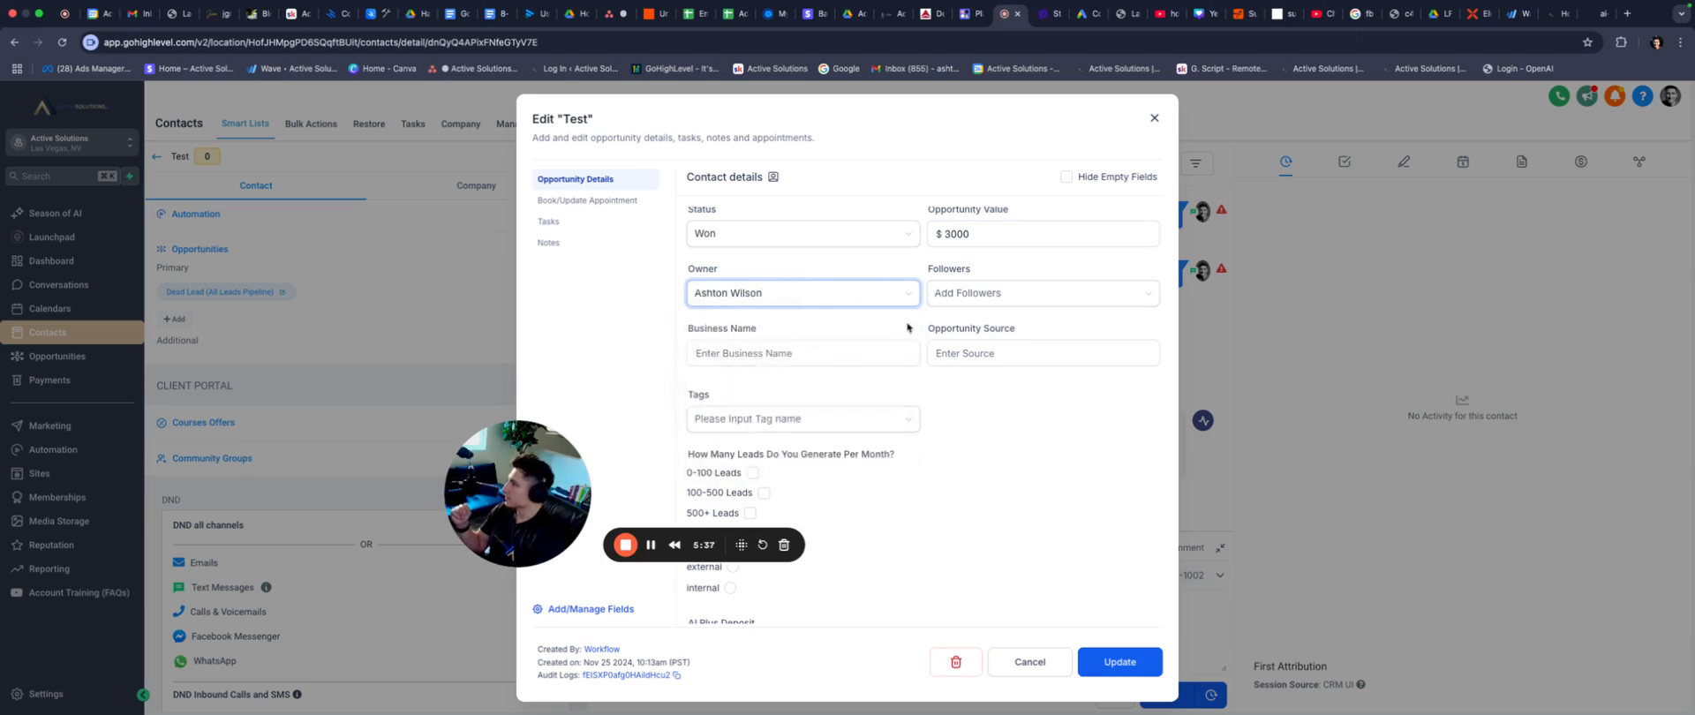
Mark the lead internal and enter AI Plus Deposit $3,000 and AI Plus Monthly 1,000.
scroll("down", 3)
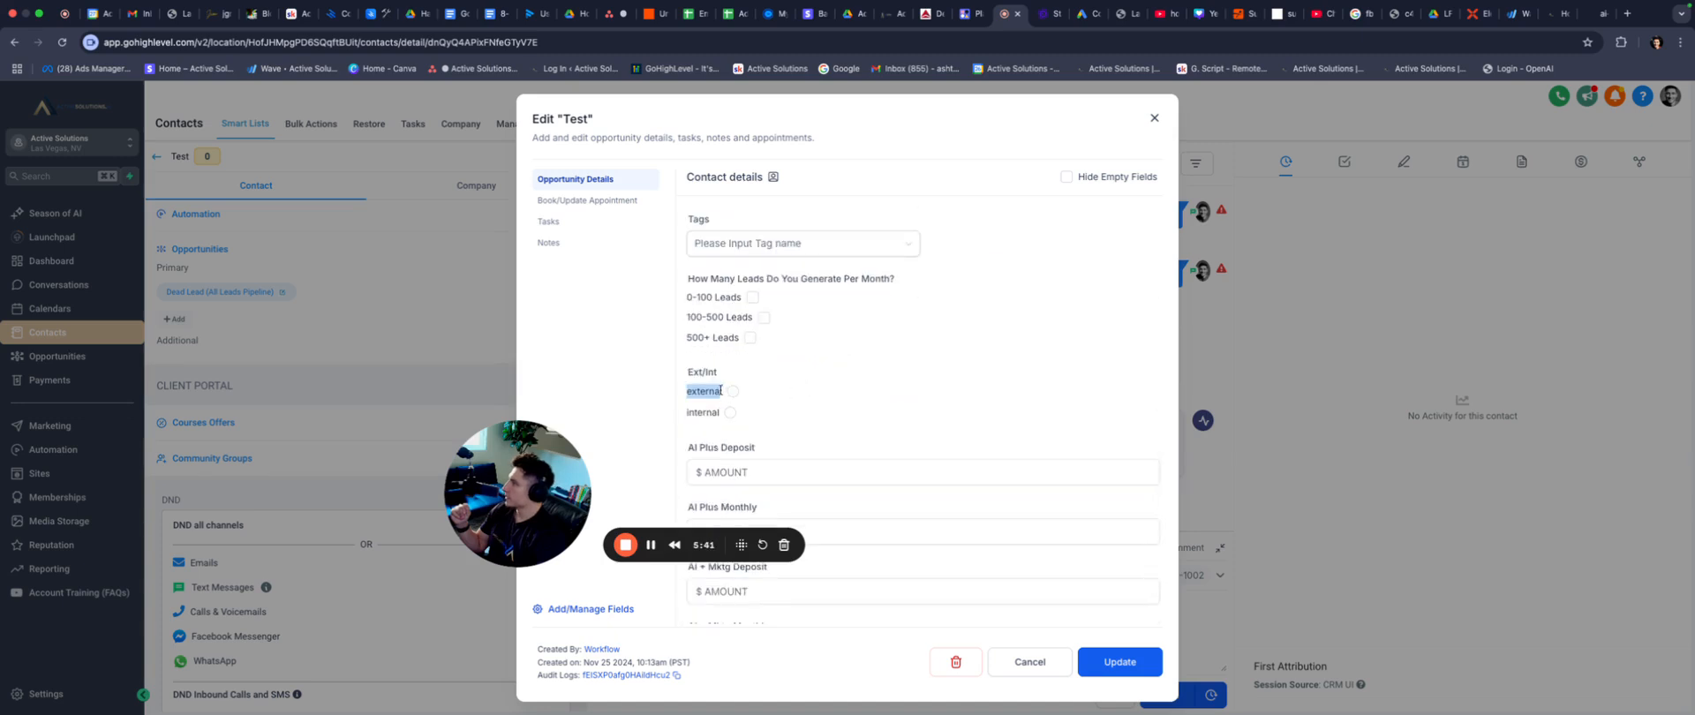
left_click(729, 411)
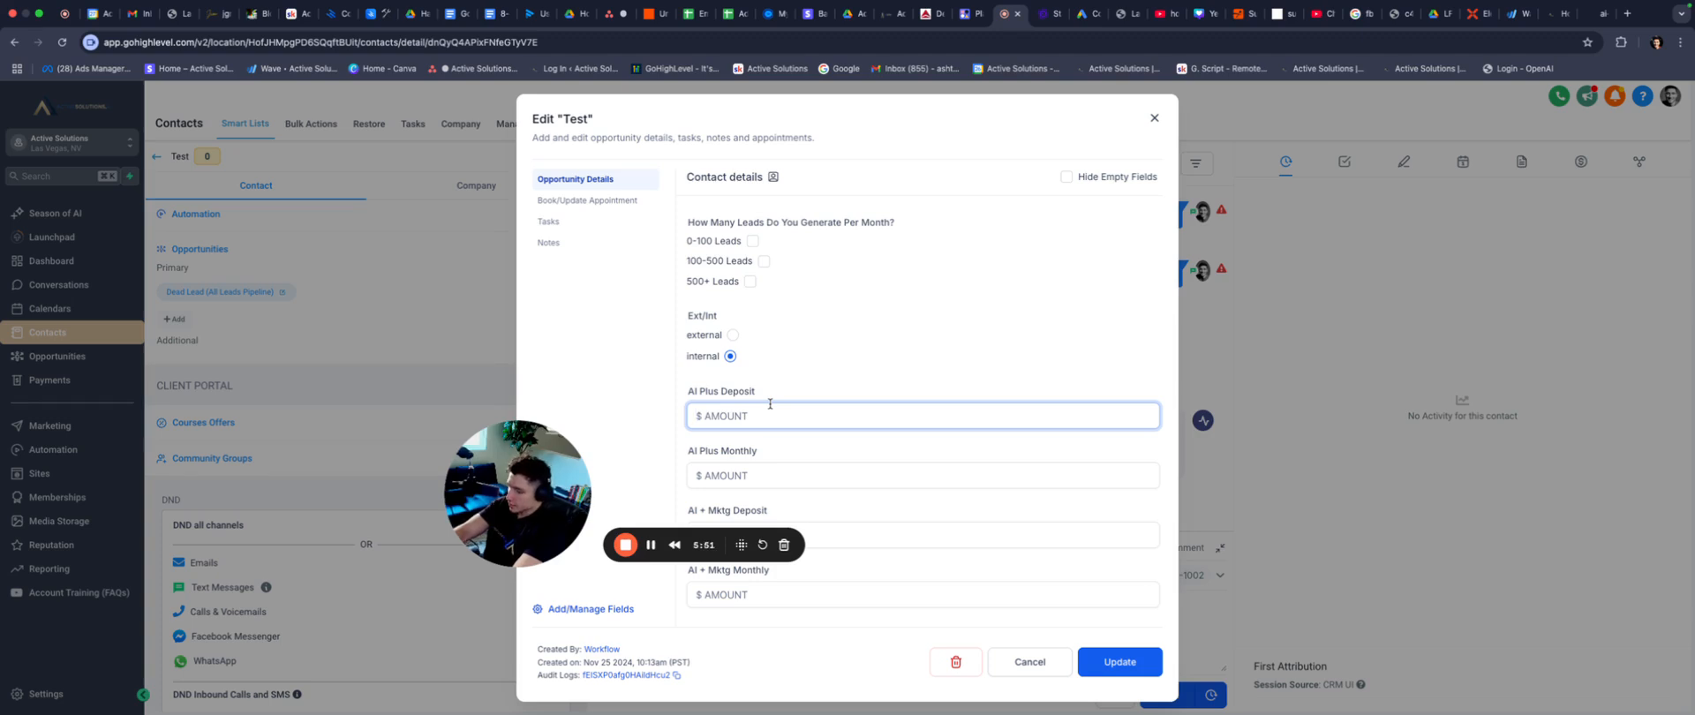
type("$3,000")
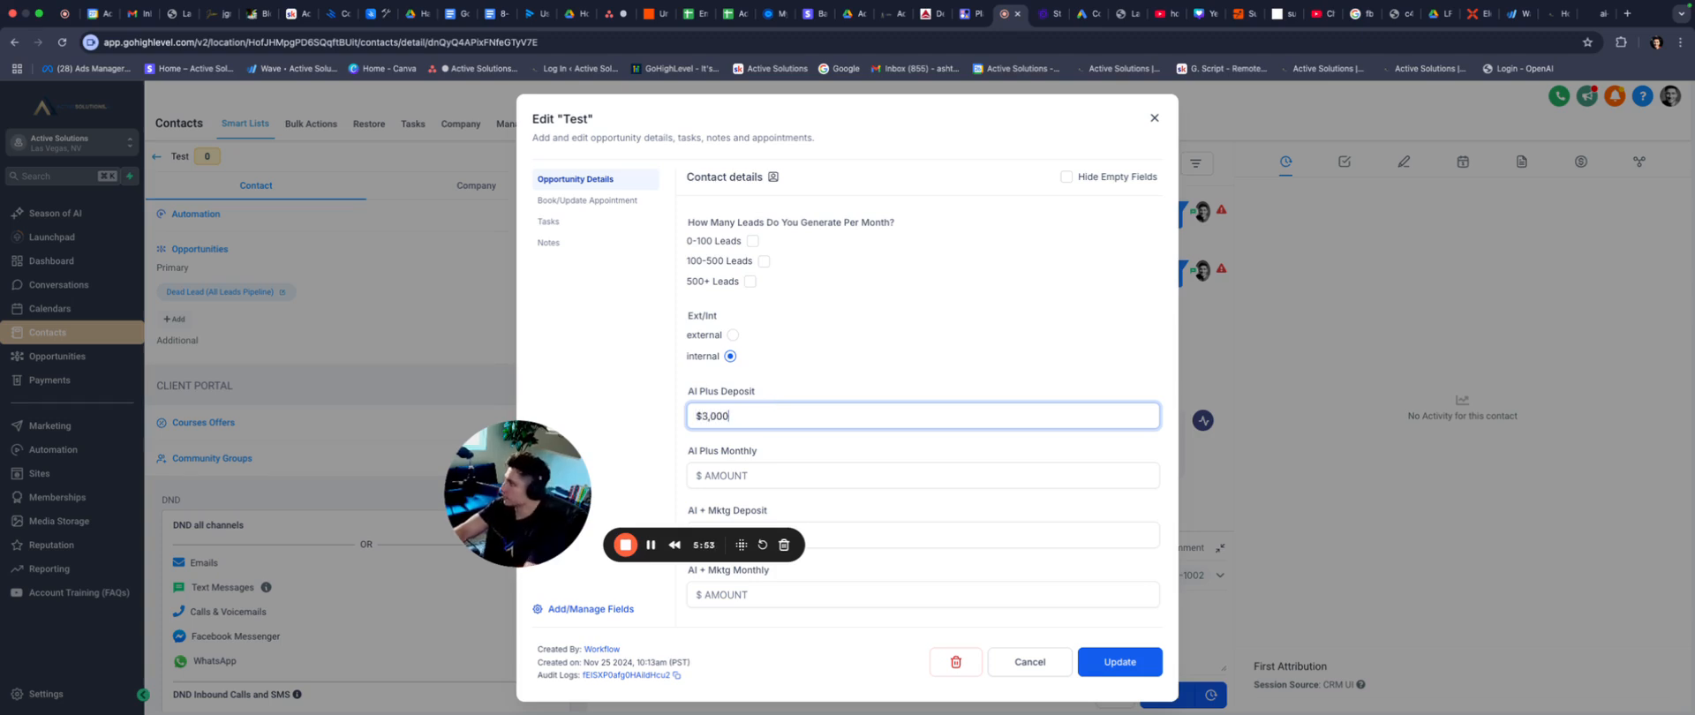
left_click(922, 475)
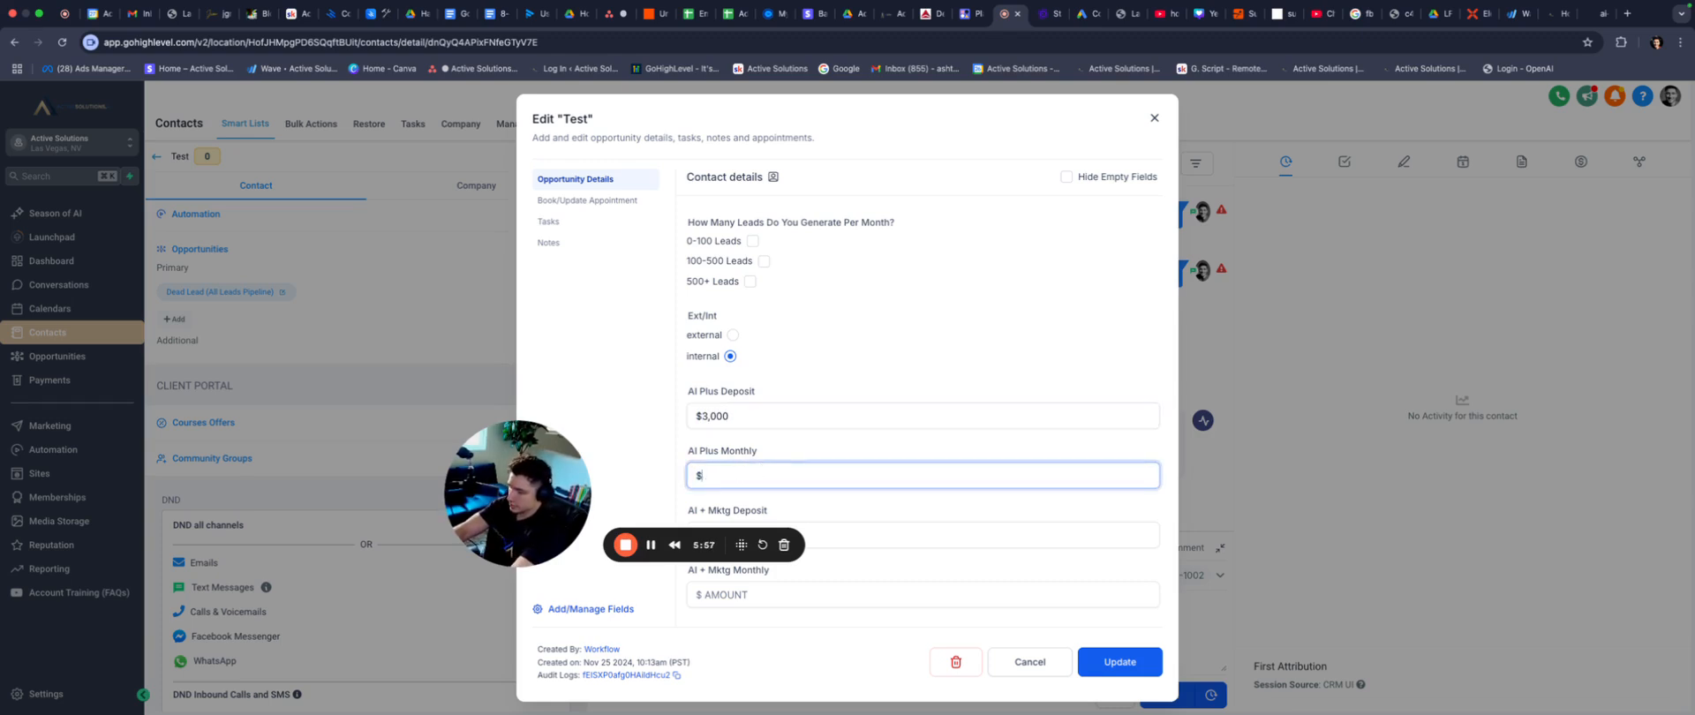
type("1,000")
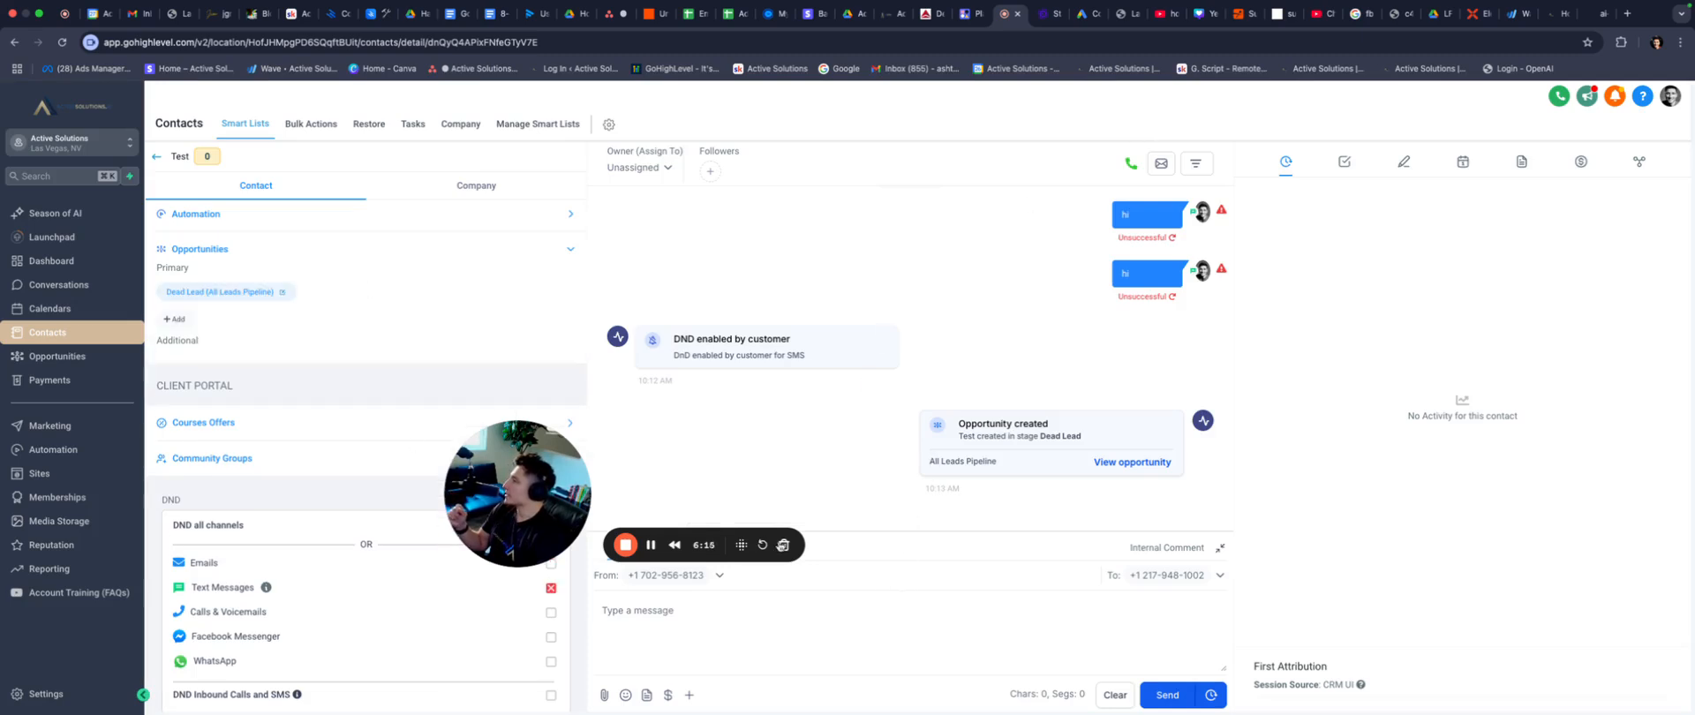
In Automation, search workflows for 'forms' and enter the Form Automation folder.
left_click(53, 450)
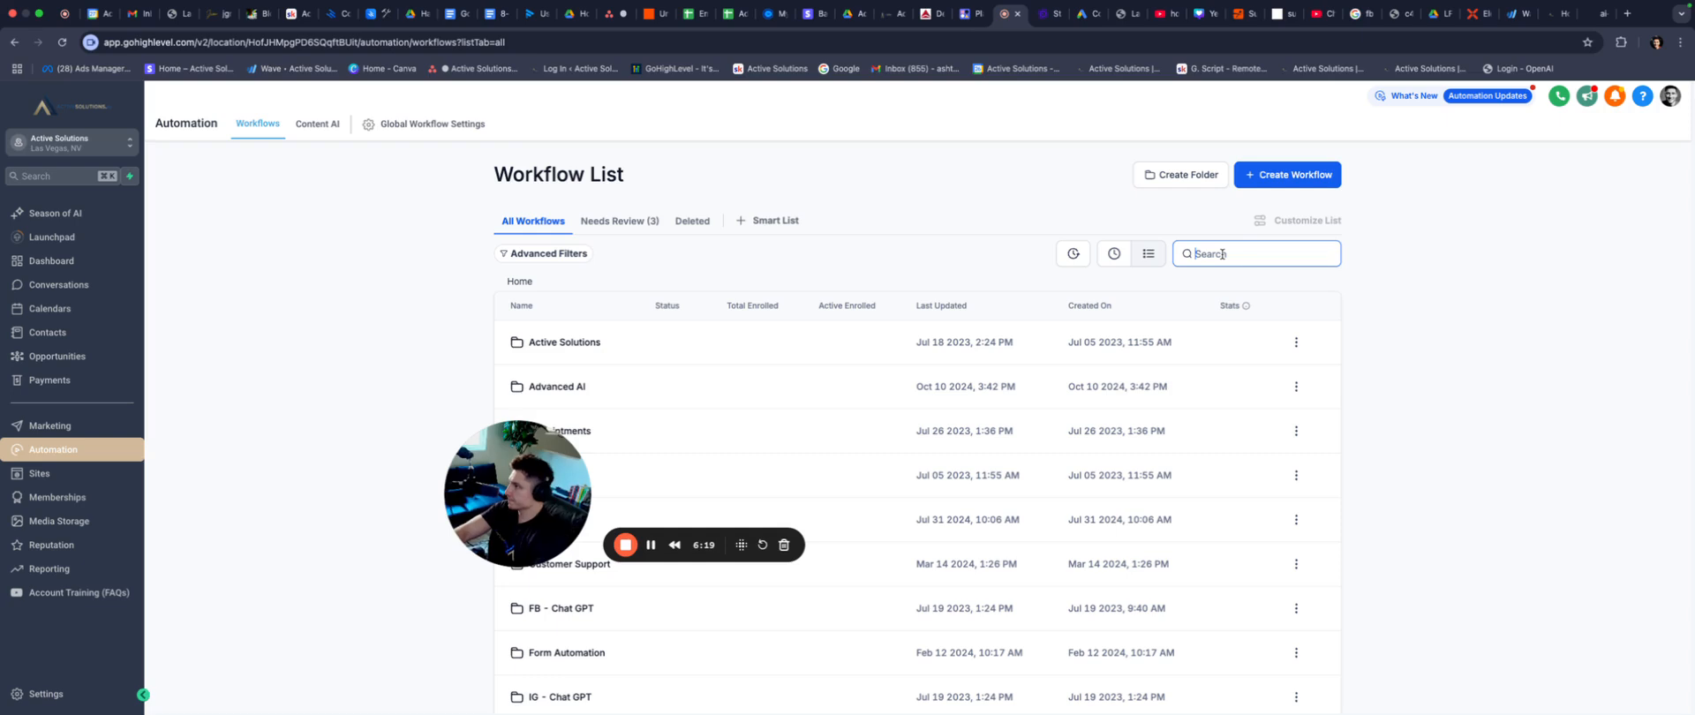
type("forms")
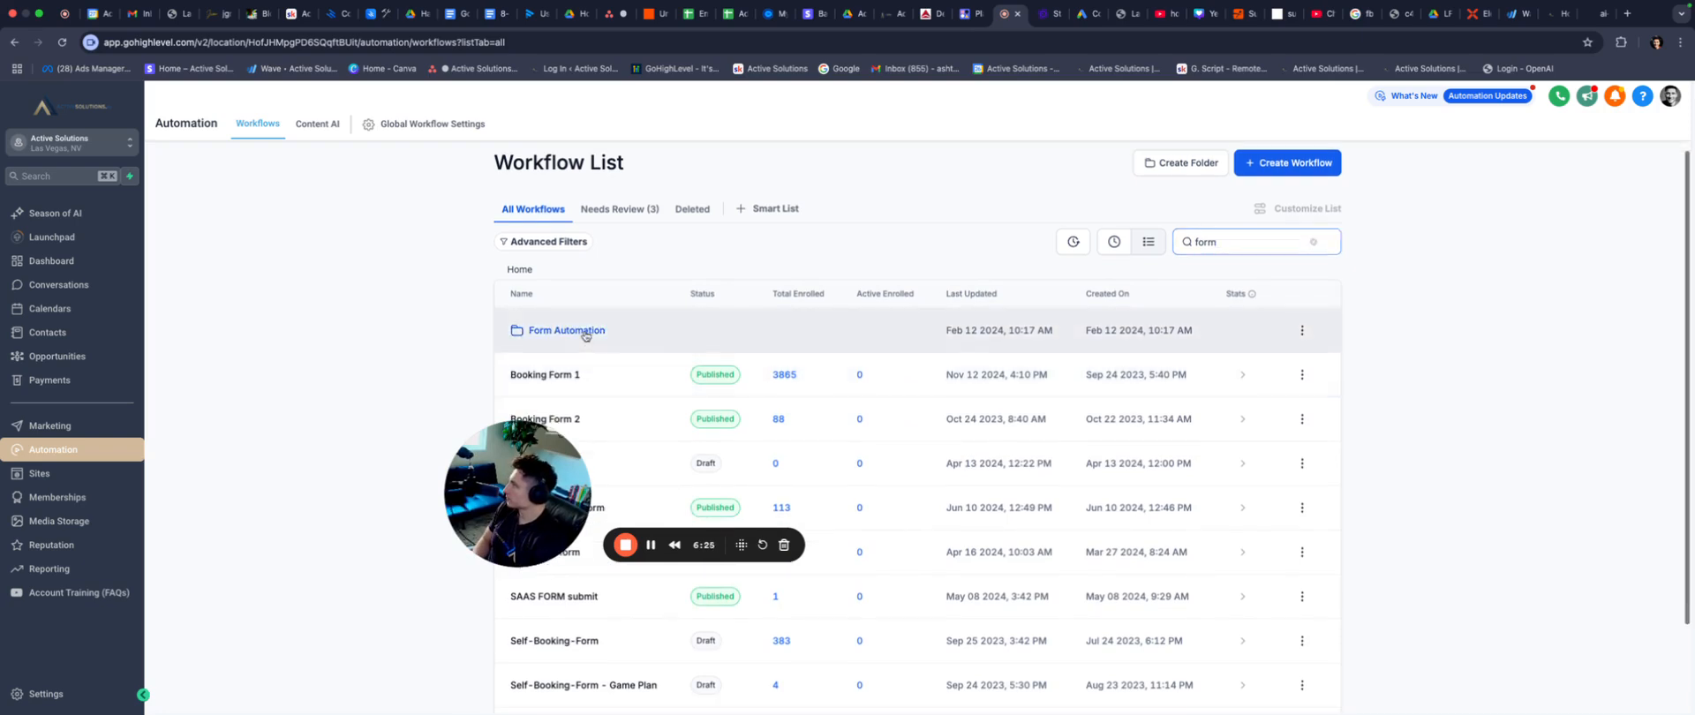
left_click(565, 330)
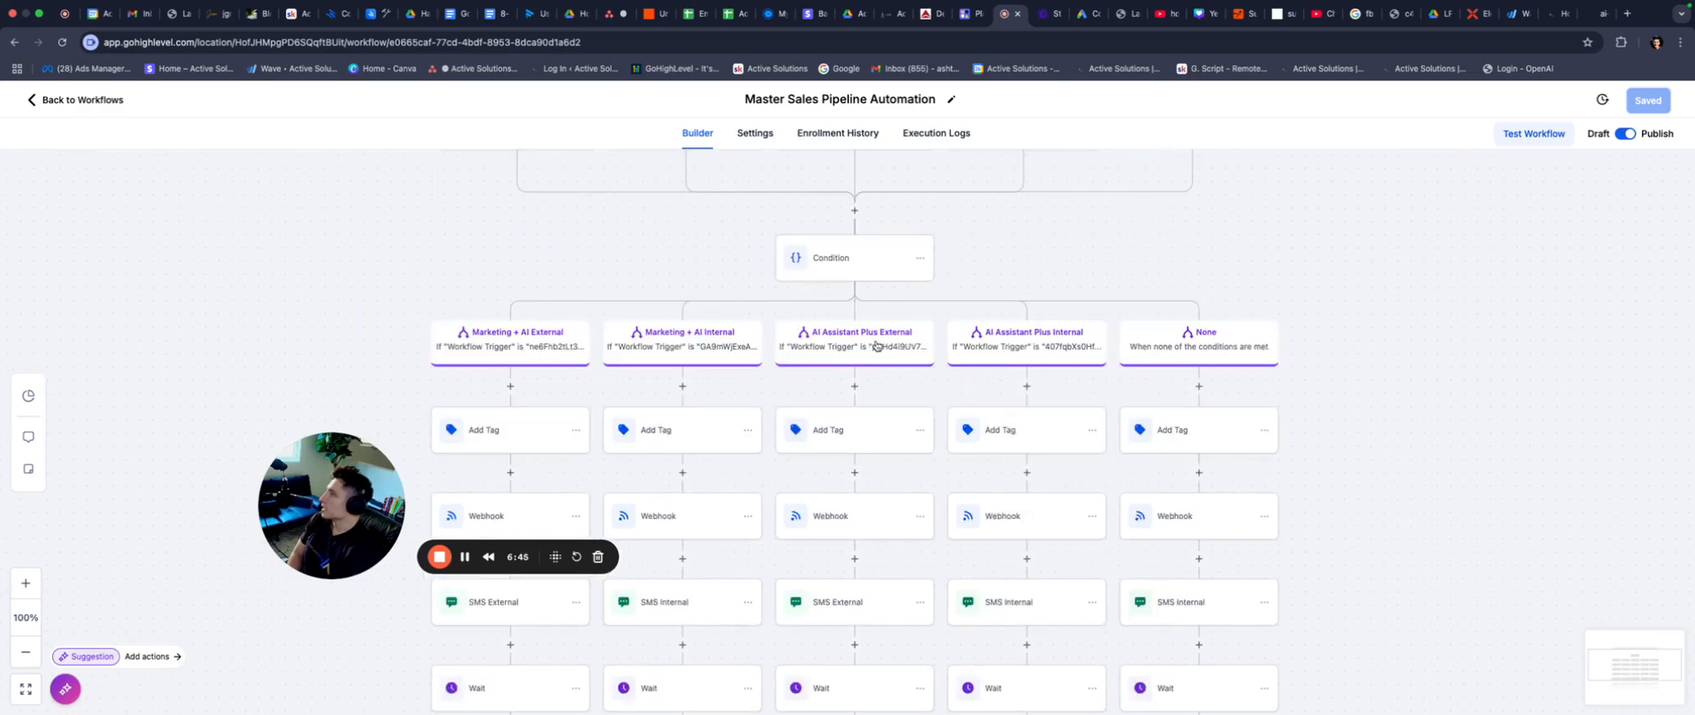
mouse_move(1024, 346)
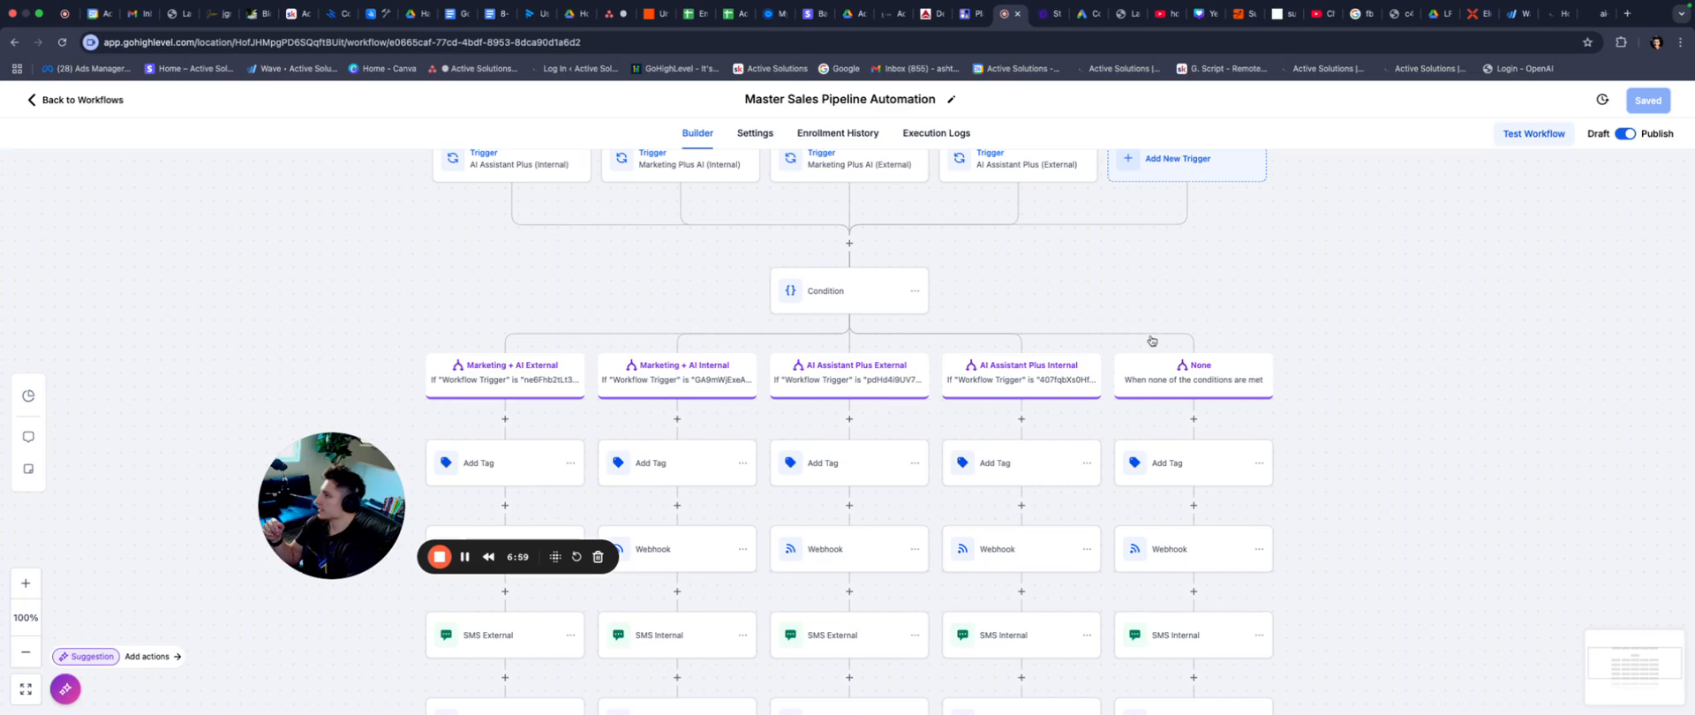
Review the fourth branch's Webhook step with its Zapier URL and custom data.
scroll("down", 3)
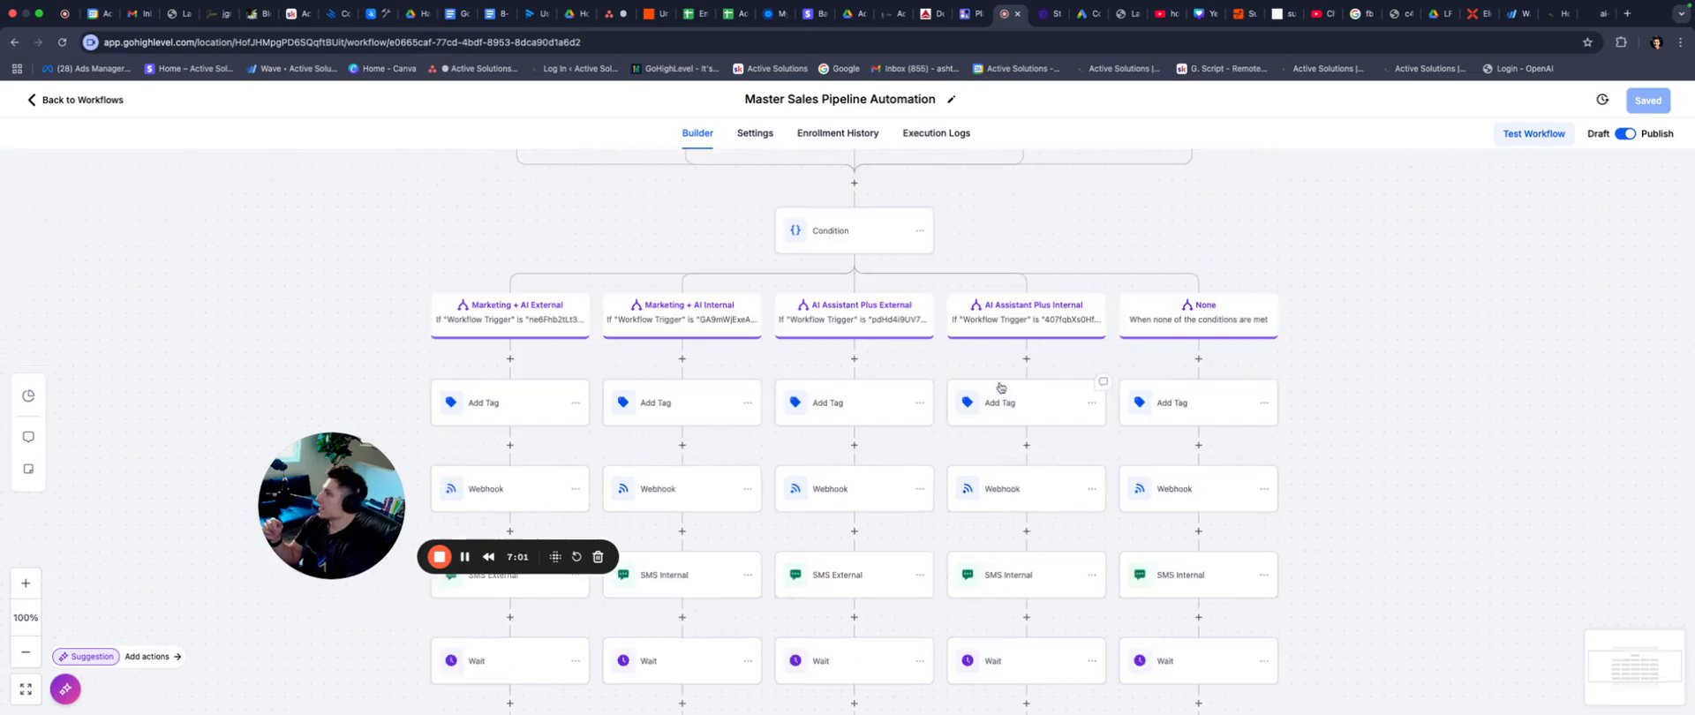
mouse_move(1033, 401)
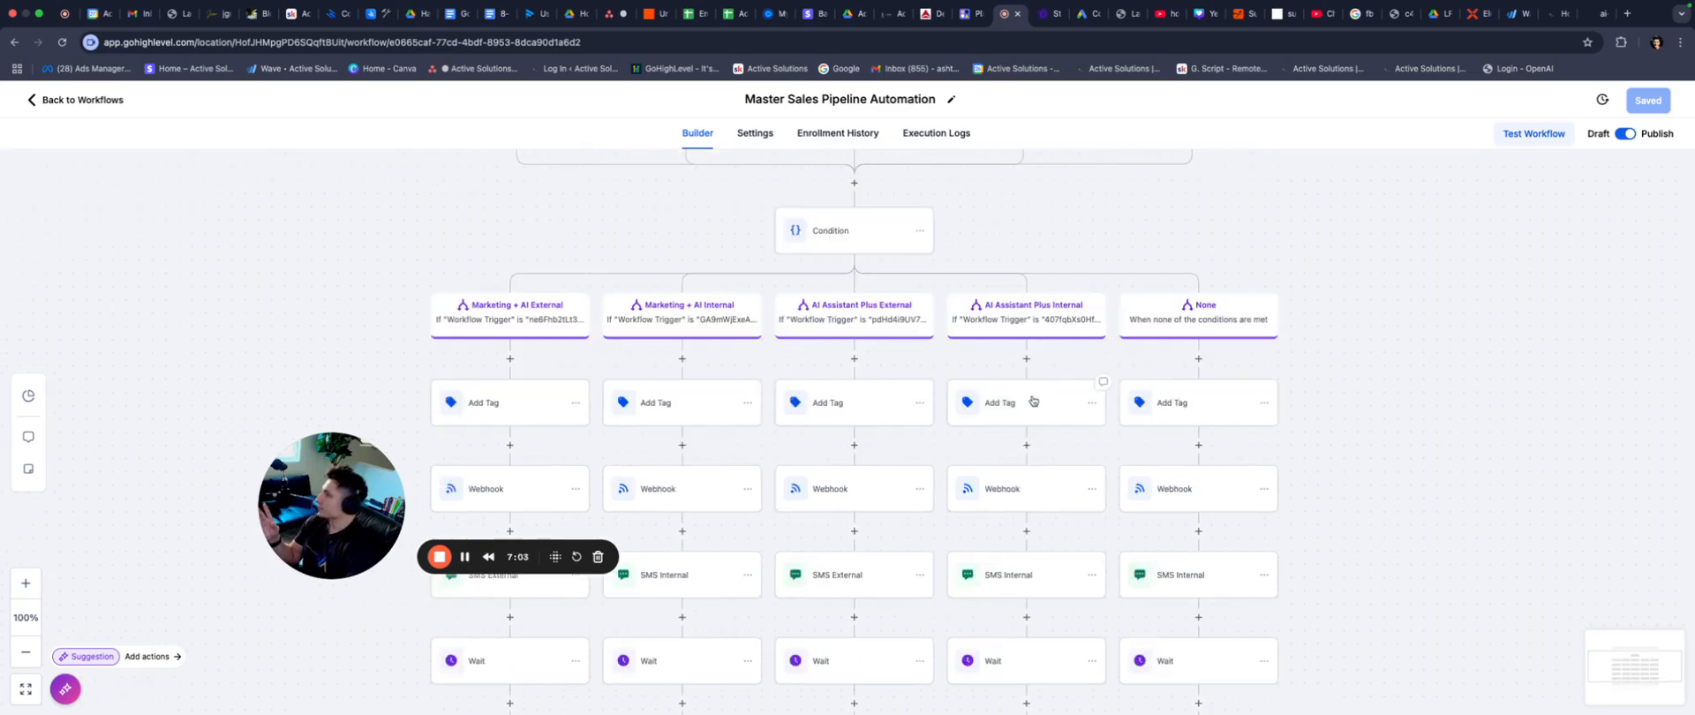
left_click(1024, 489)
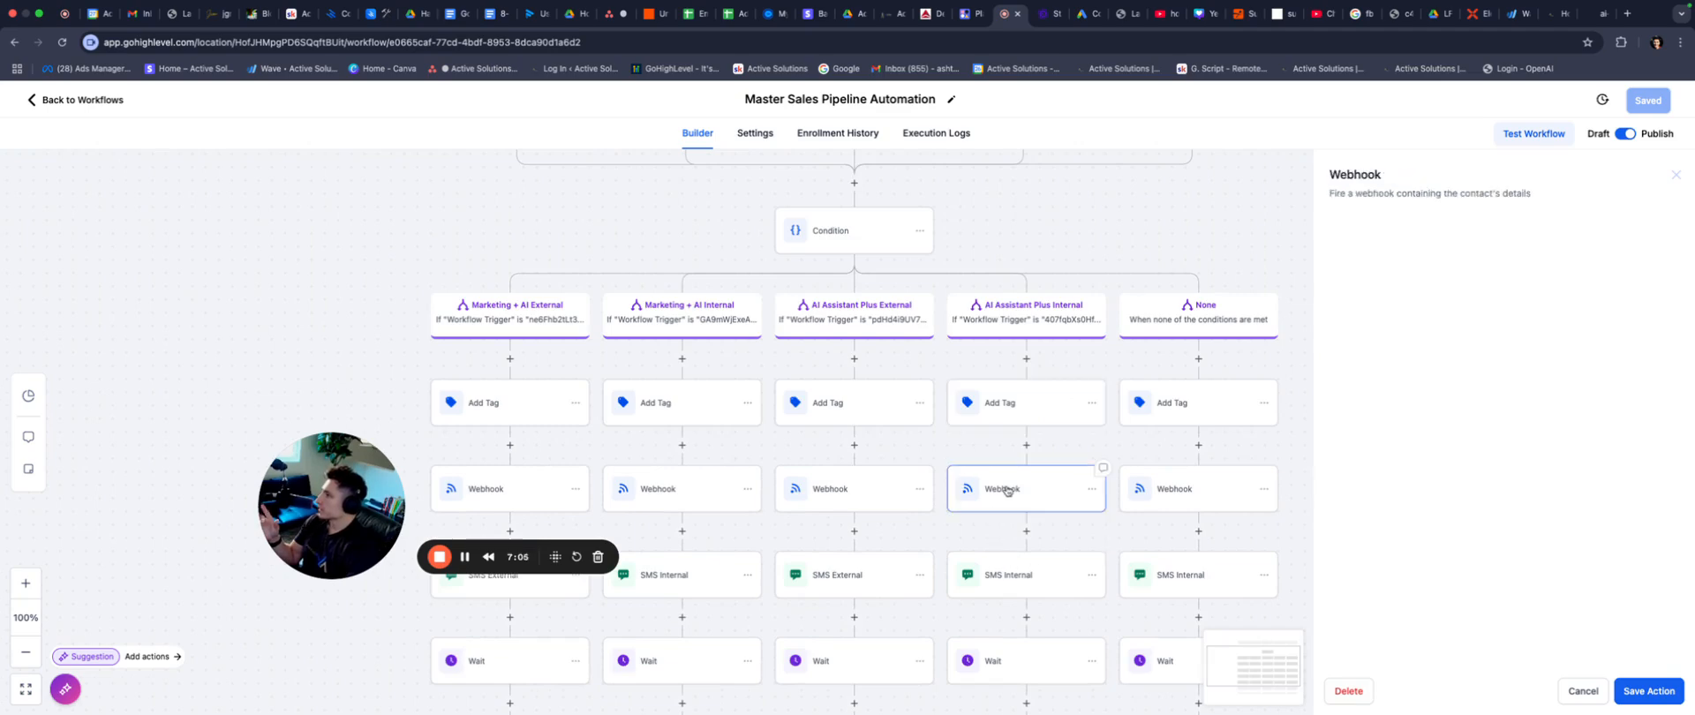
left_click(1025, 487)
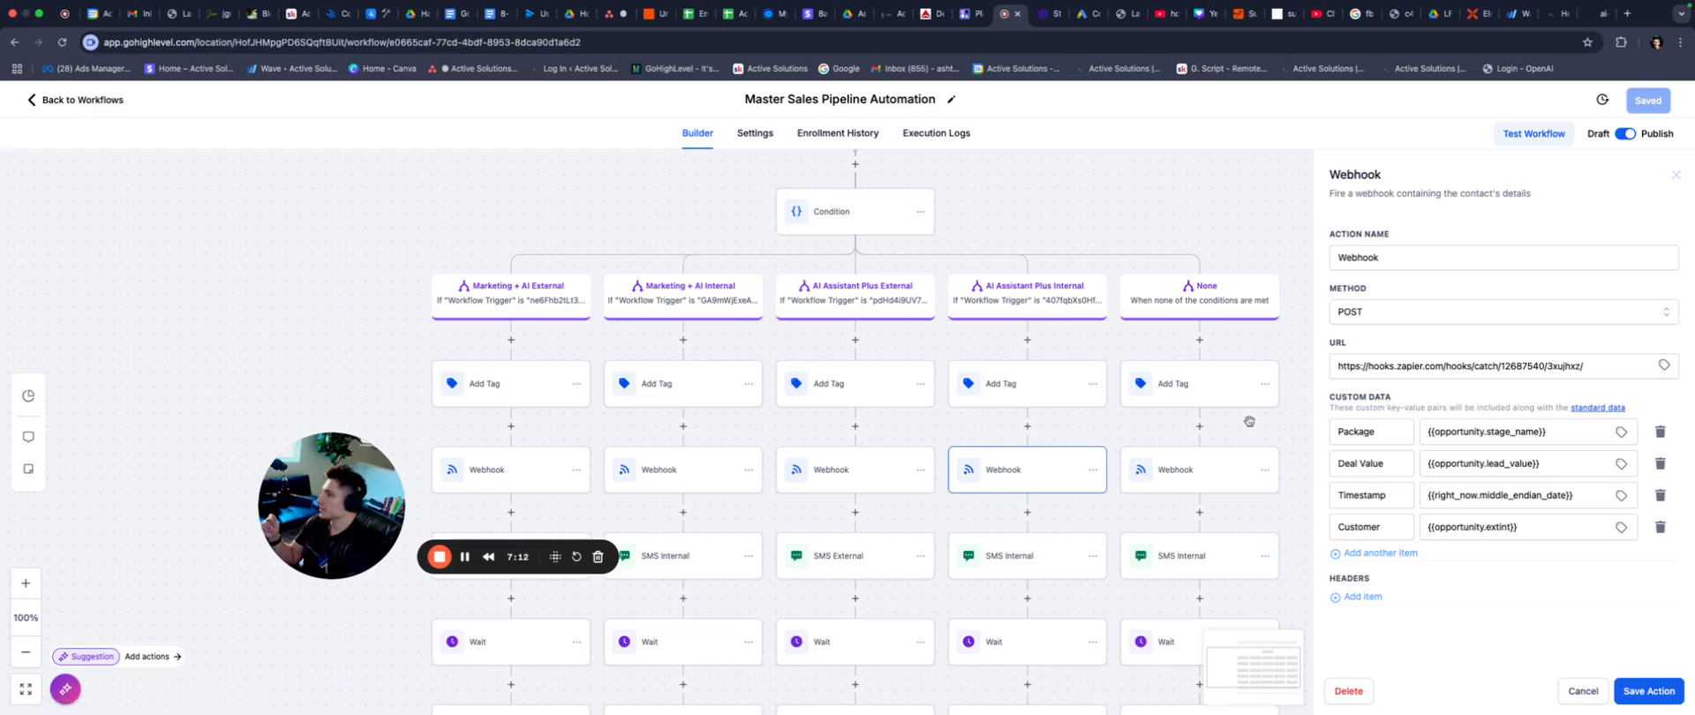
mouse_move(1008, 497)
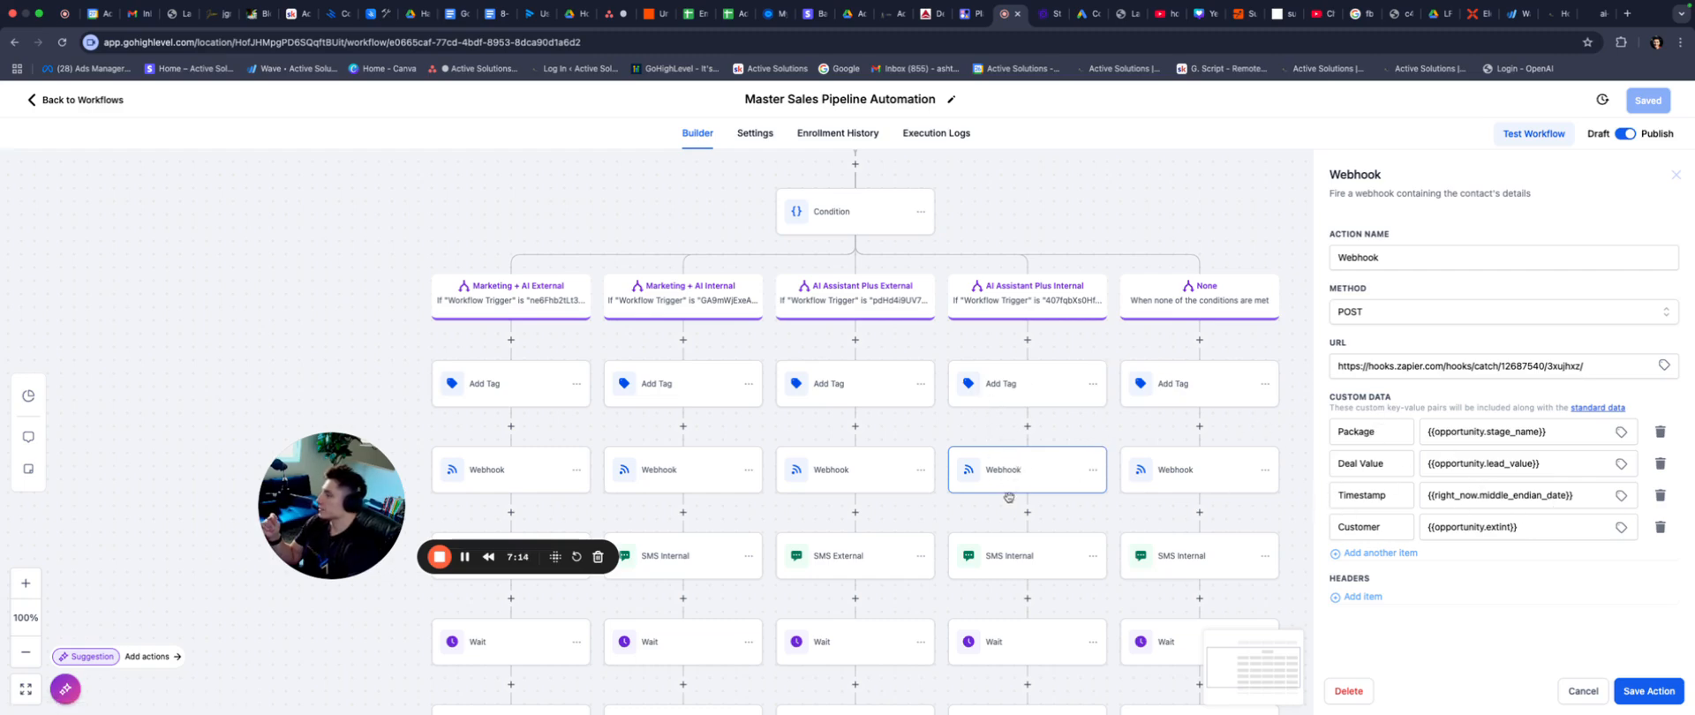
scroll("down", 3)
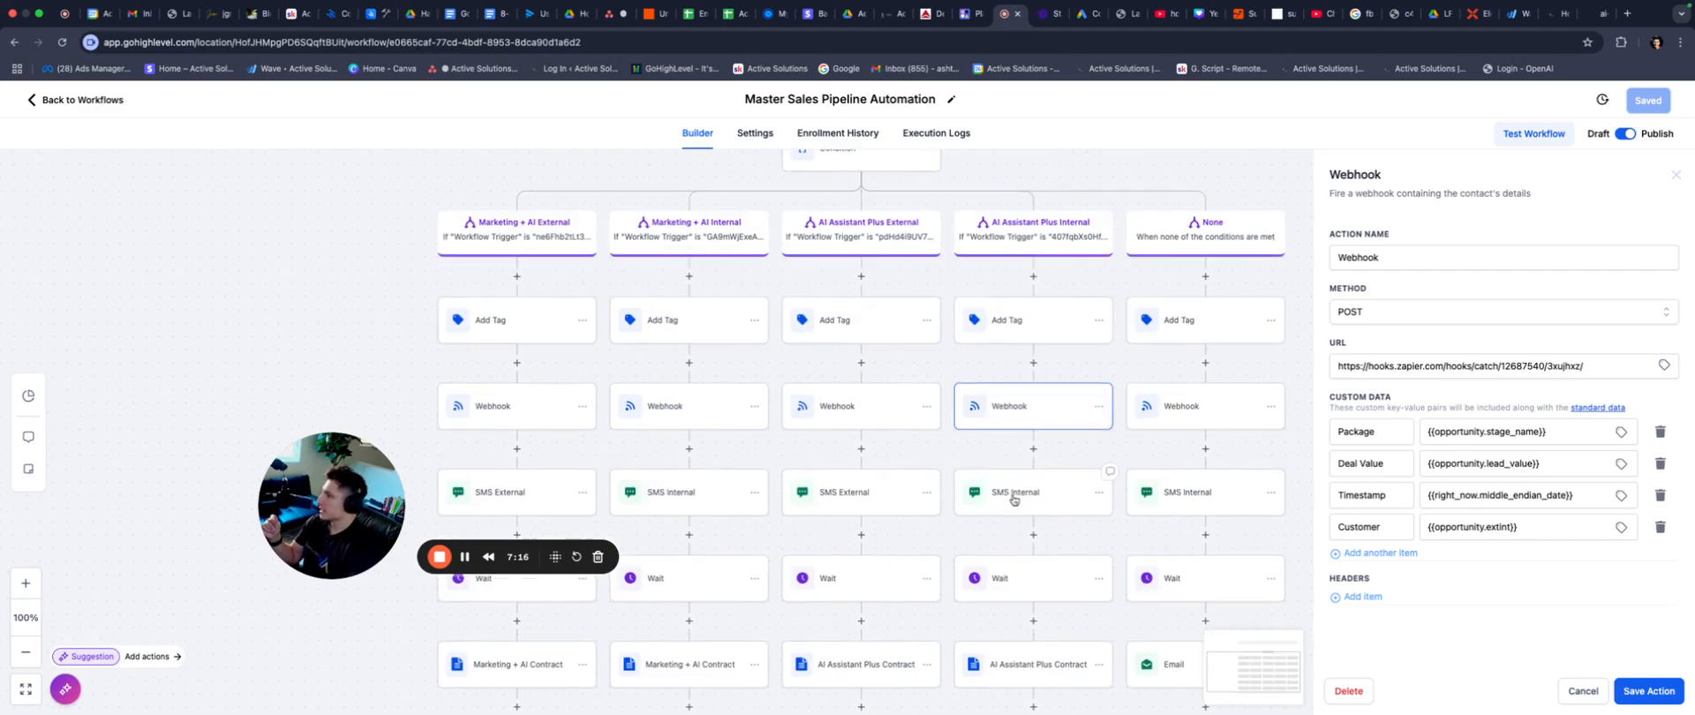
Review the SMS Internal, Wait and Ai Assistant Plus Contract steps of the branch.
left_click(1014, 491)
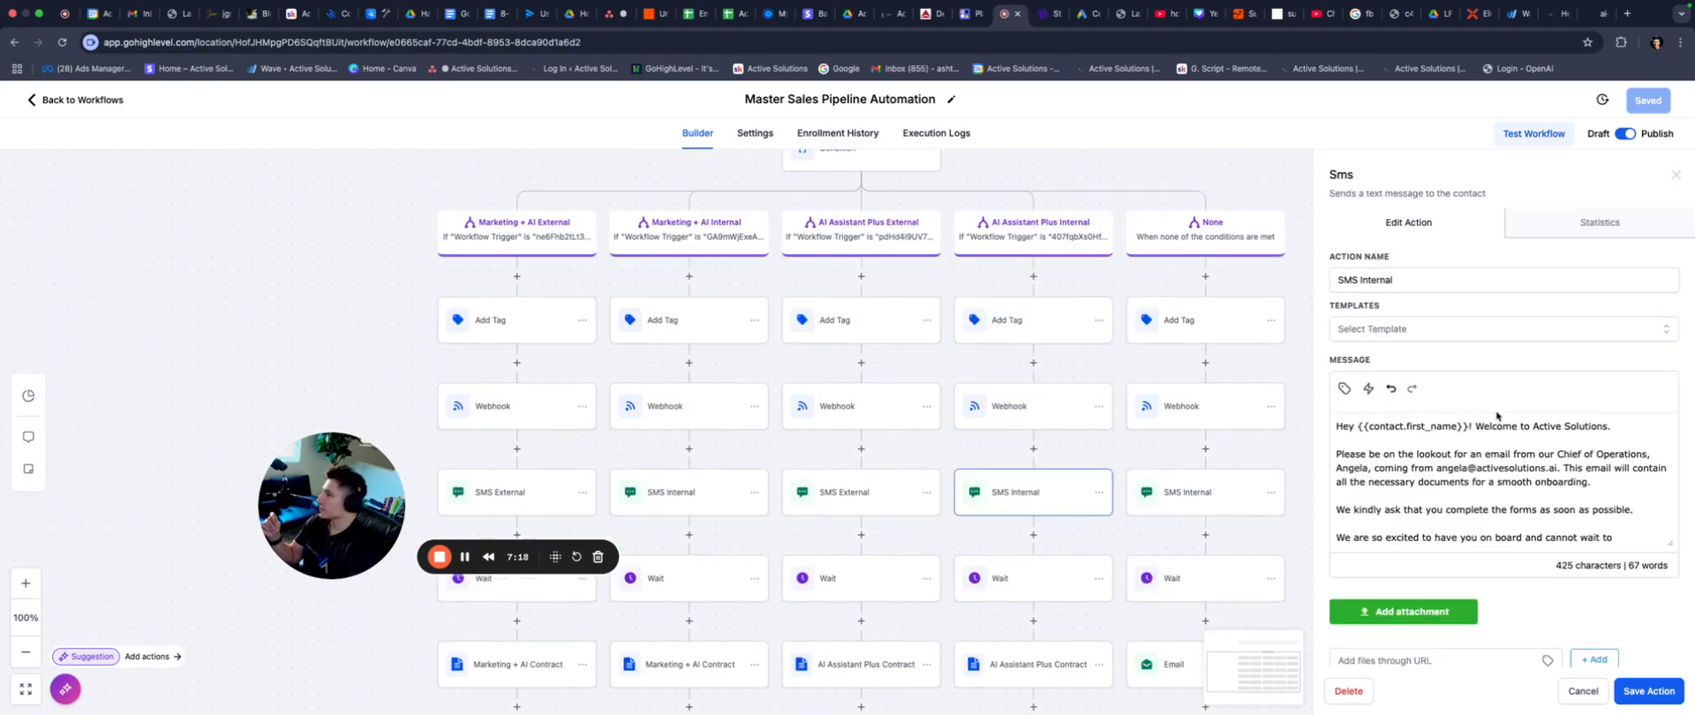
scroll("down", 3)
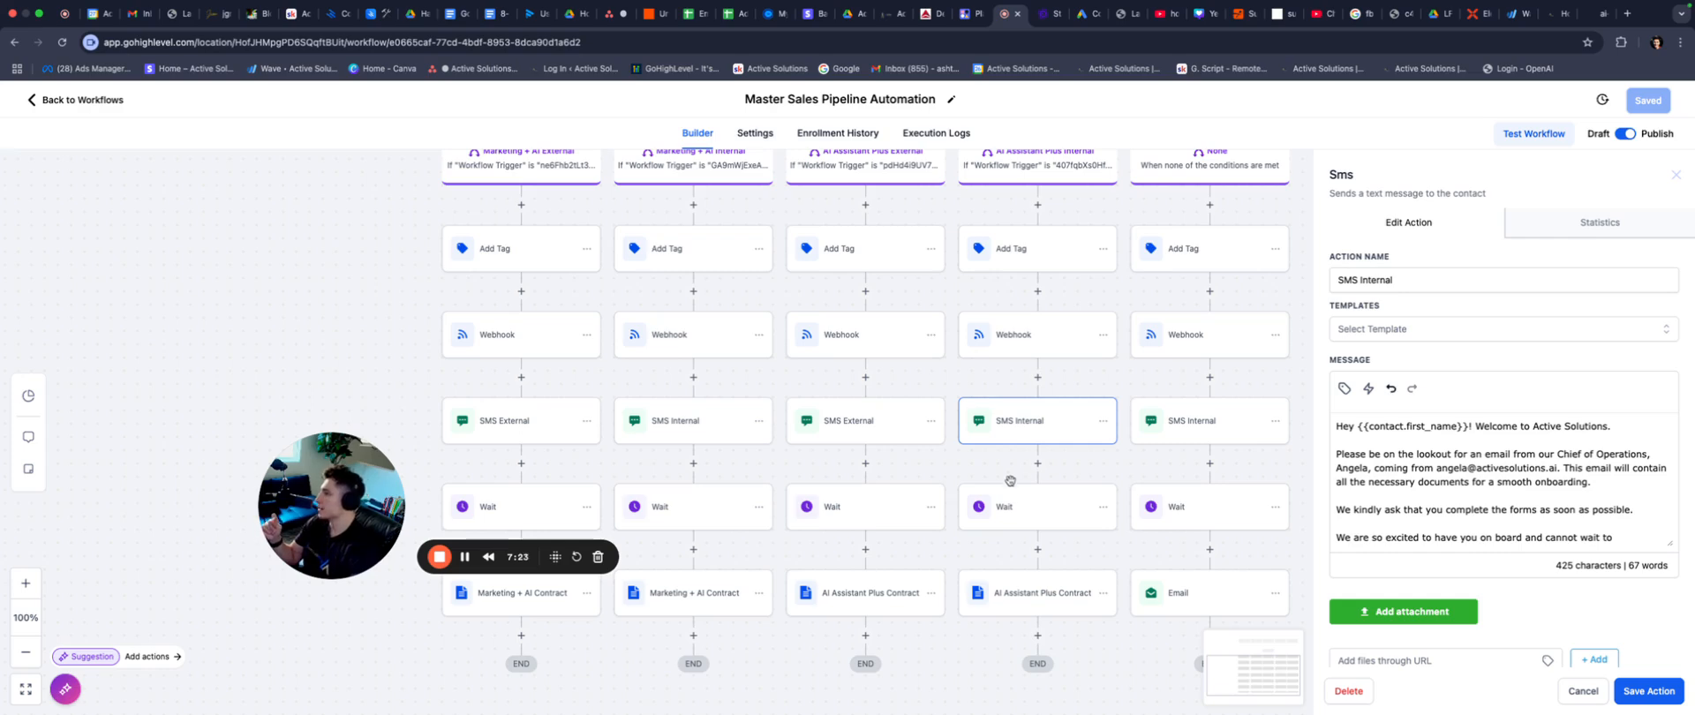
left_click(1009, 507)
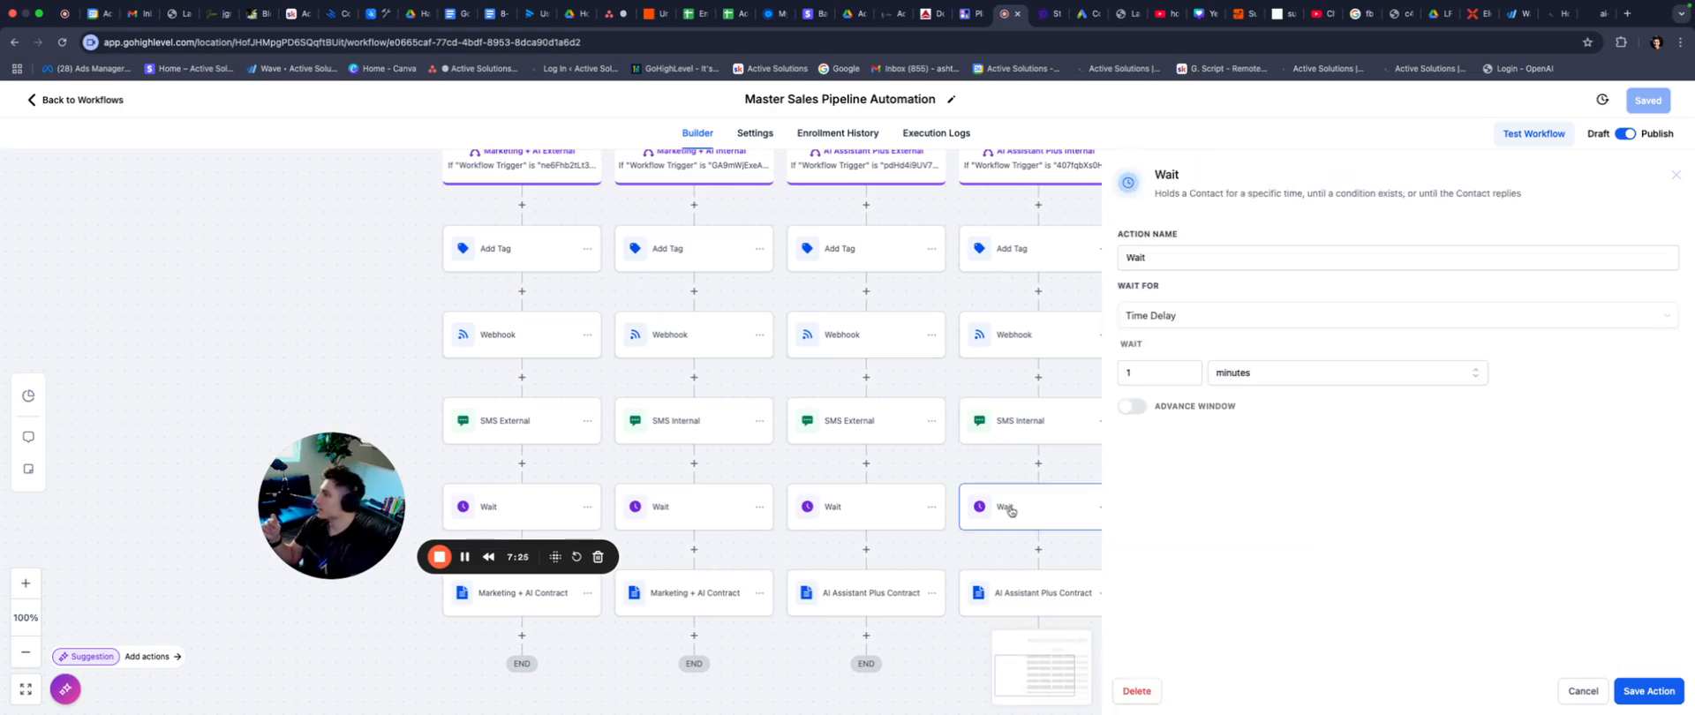
left_click(1037, 592)
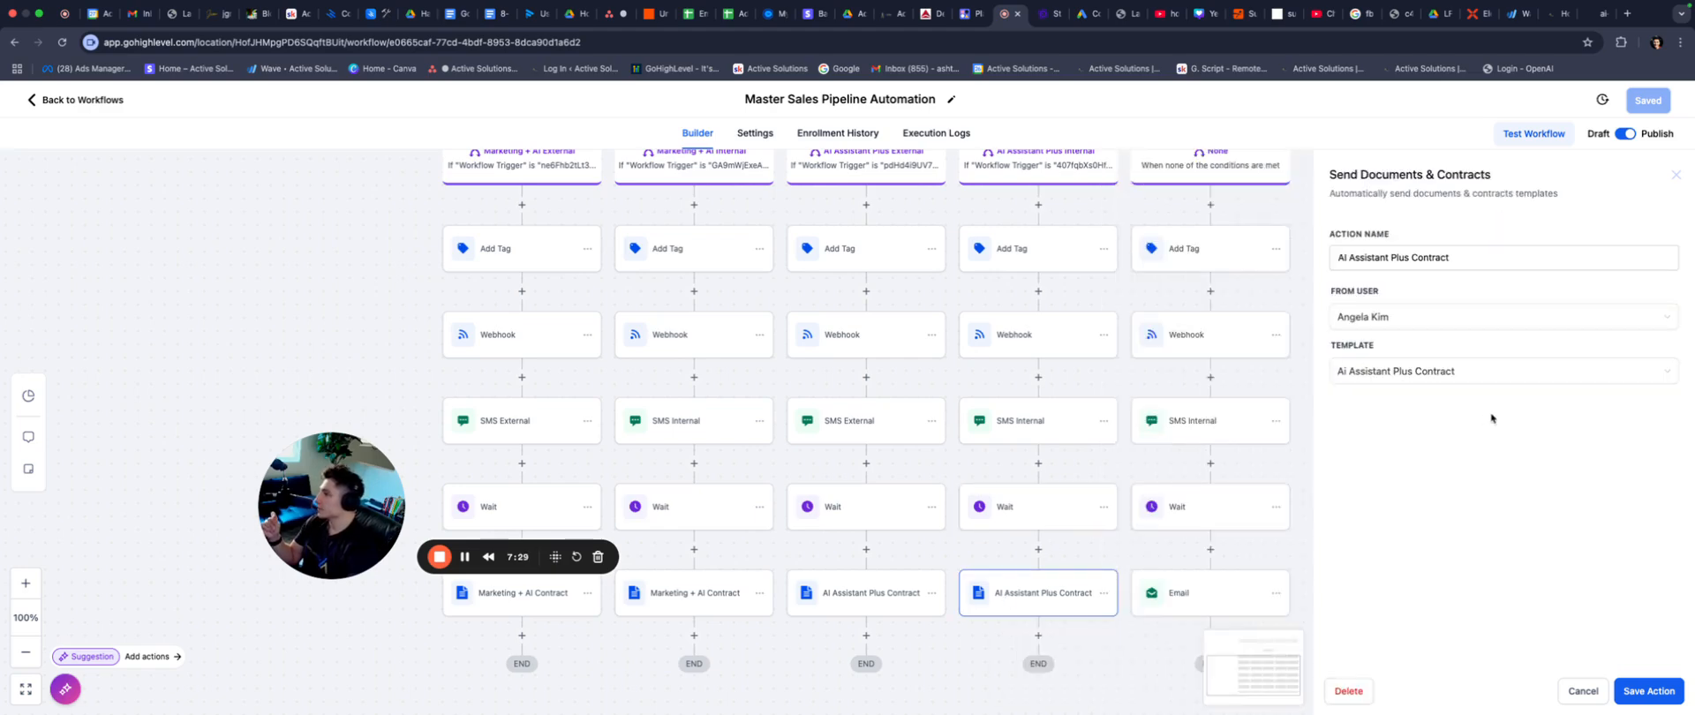
left_click(1501, 371)
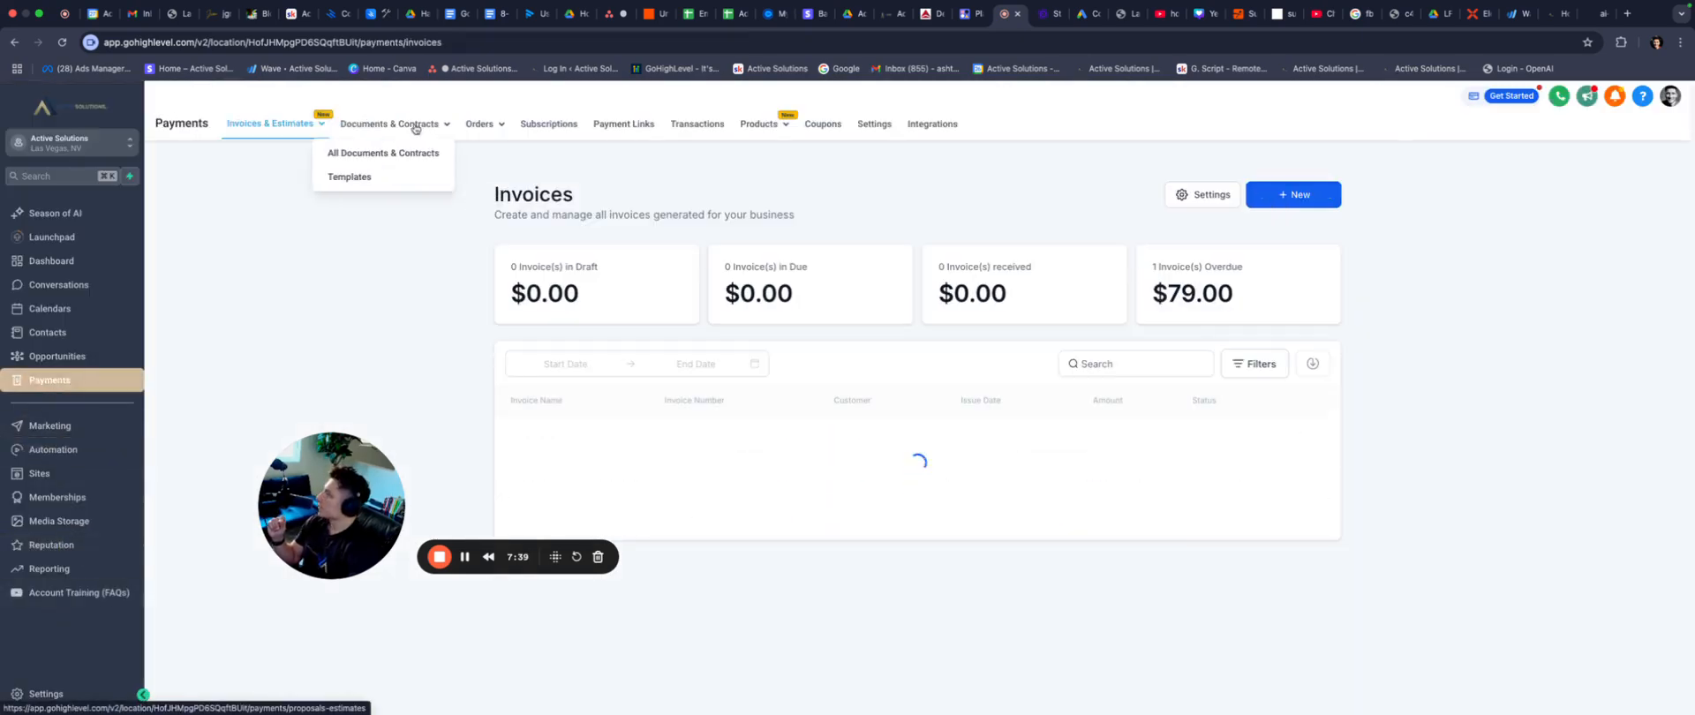
From Documents & Contracts Templates, load Ai Assistant Plus Contract and reach its Pricing table.
left_click(349, 180)
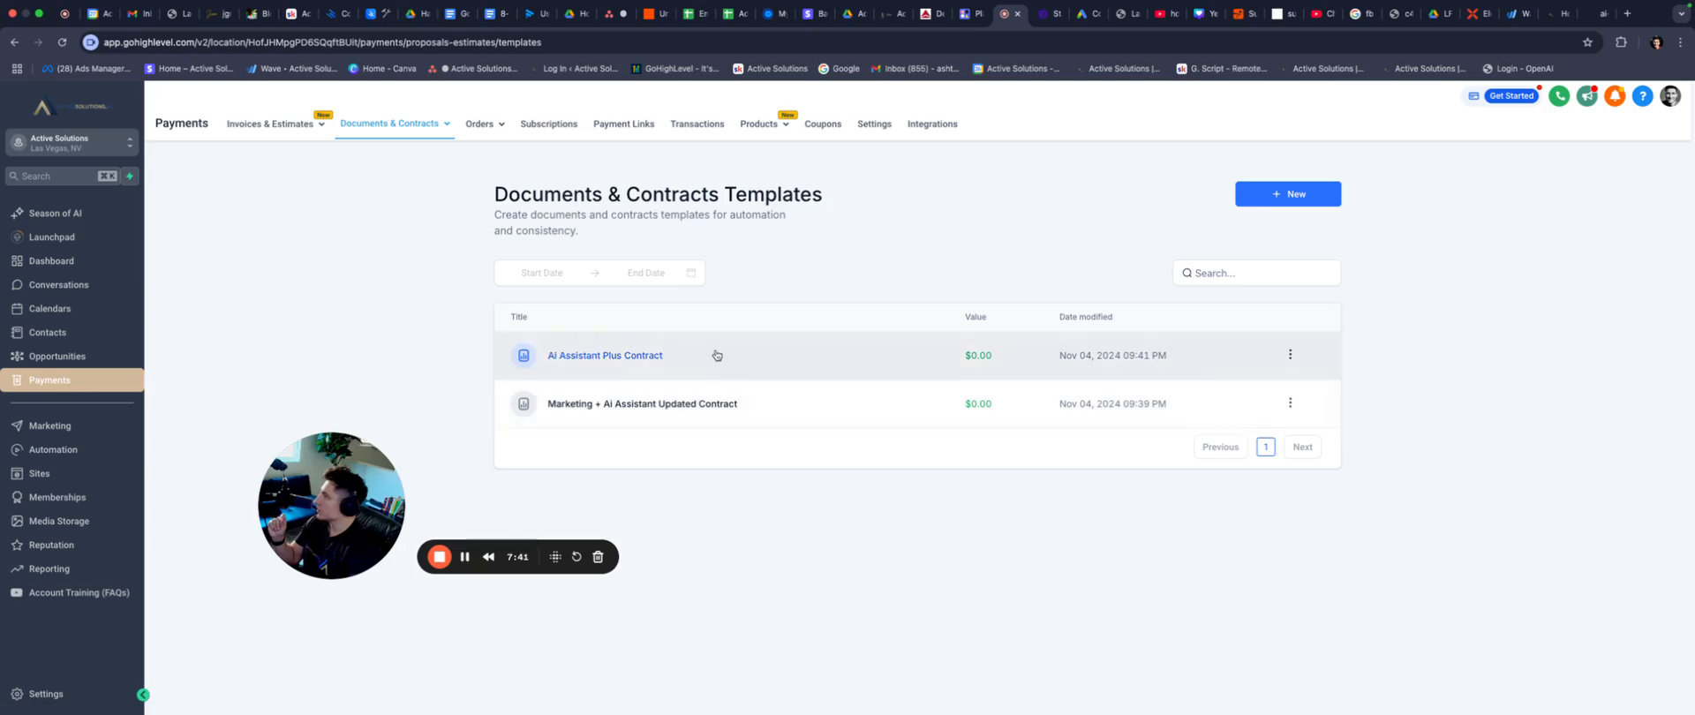
left_click(604, 355)
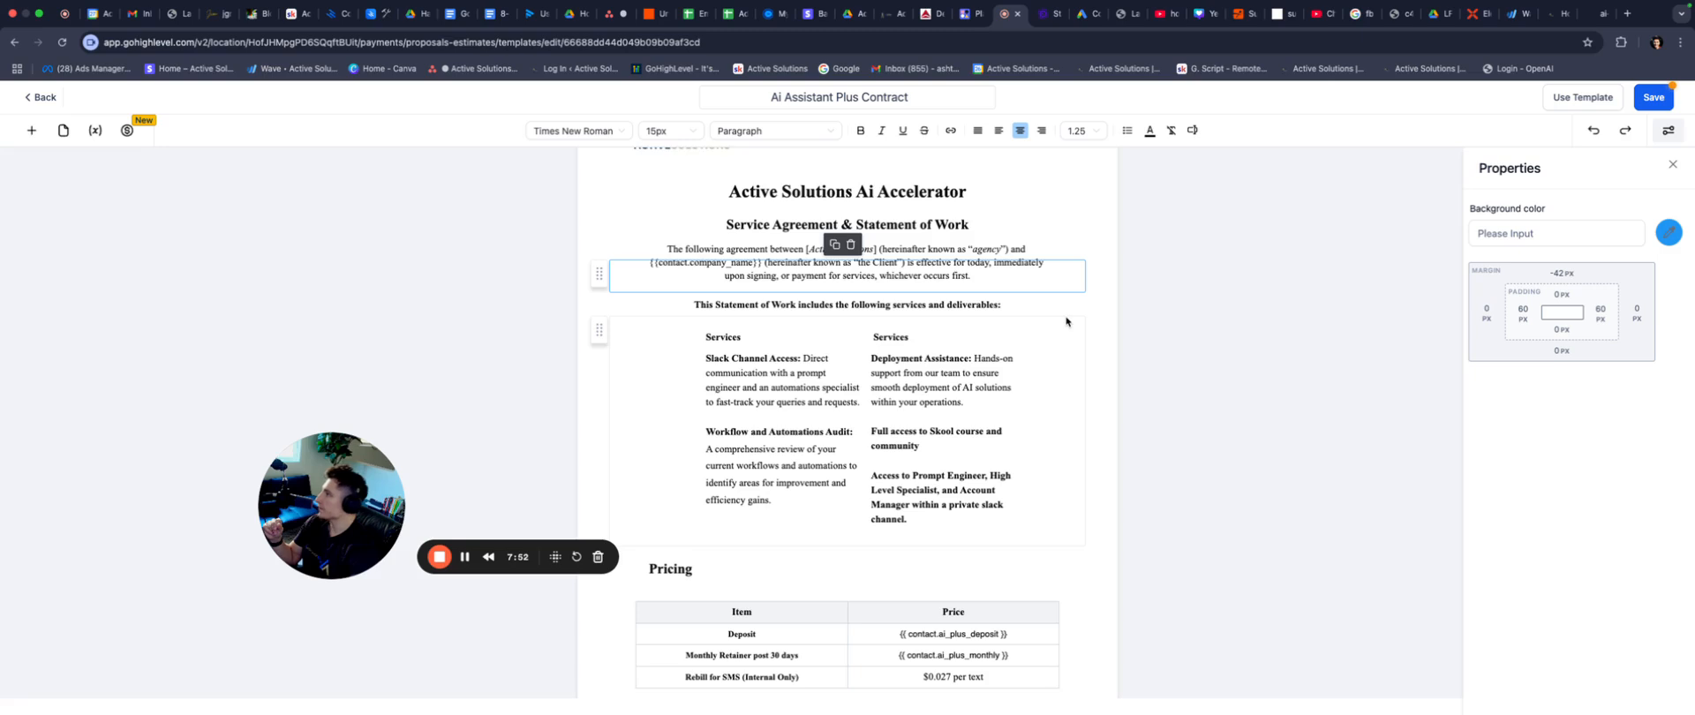
scroll("down", 3)
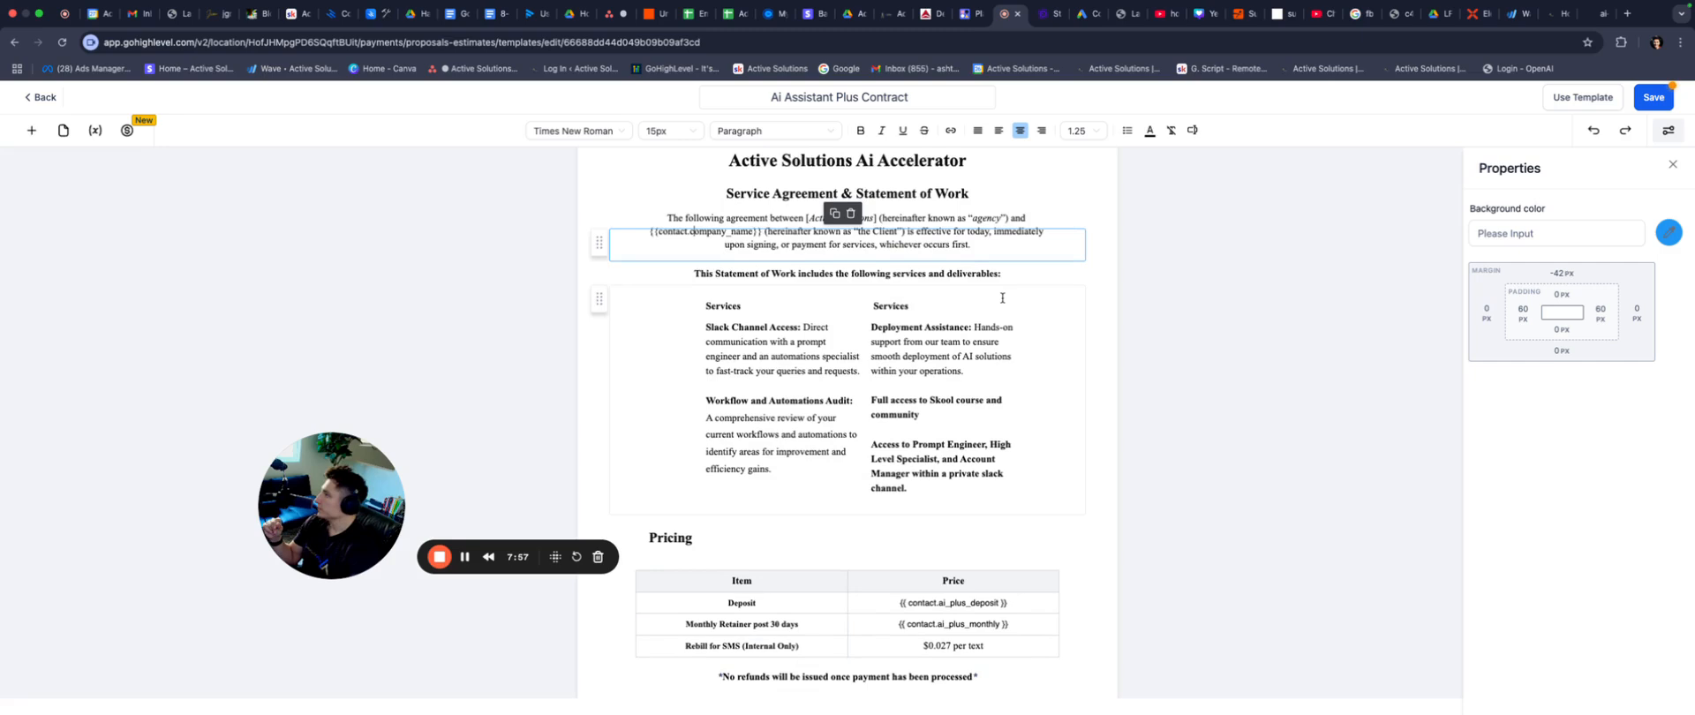
scroll("down", 3)
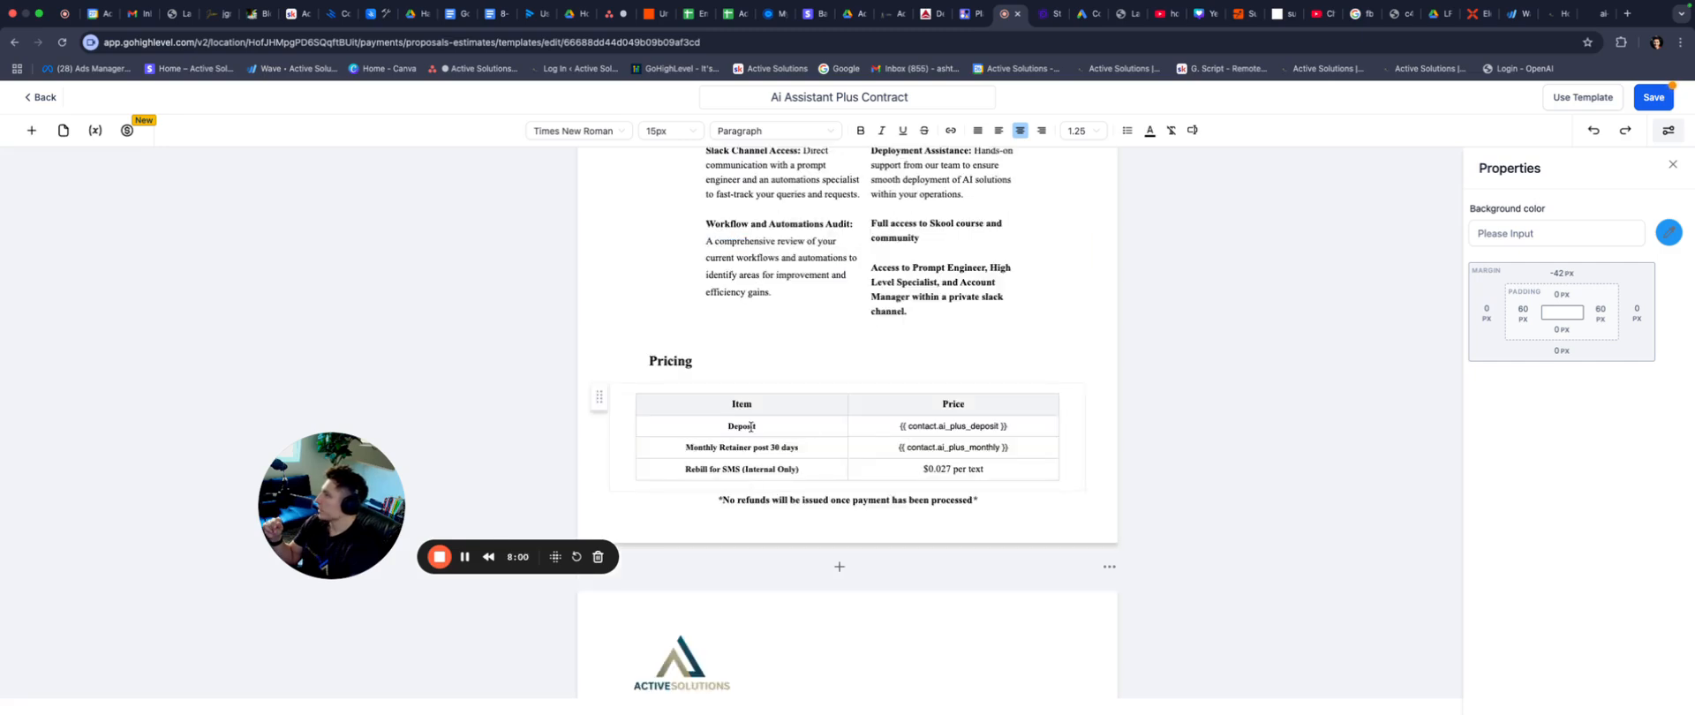
Inspect the deposit and monthly retainer price placeholders and the rest of the contract.
left_click(952, 426)
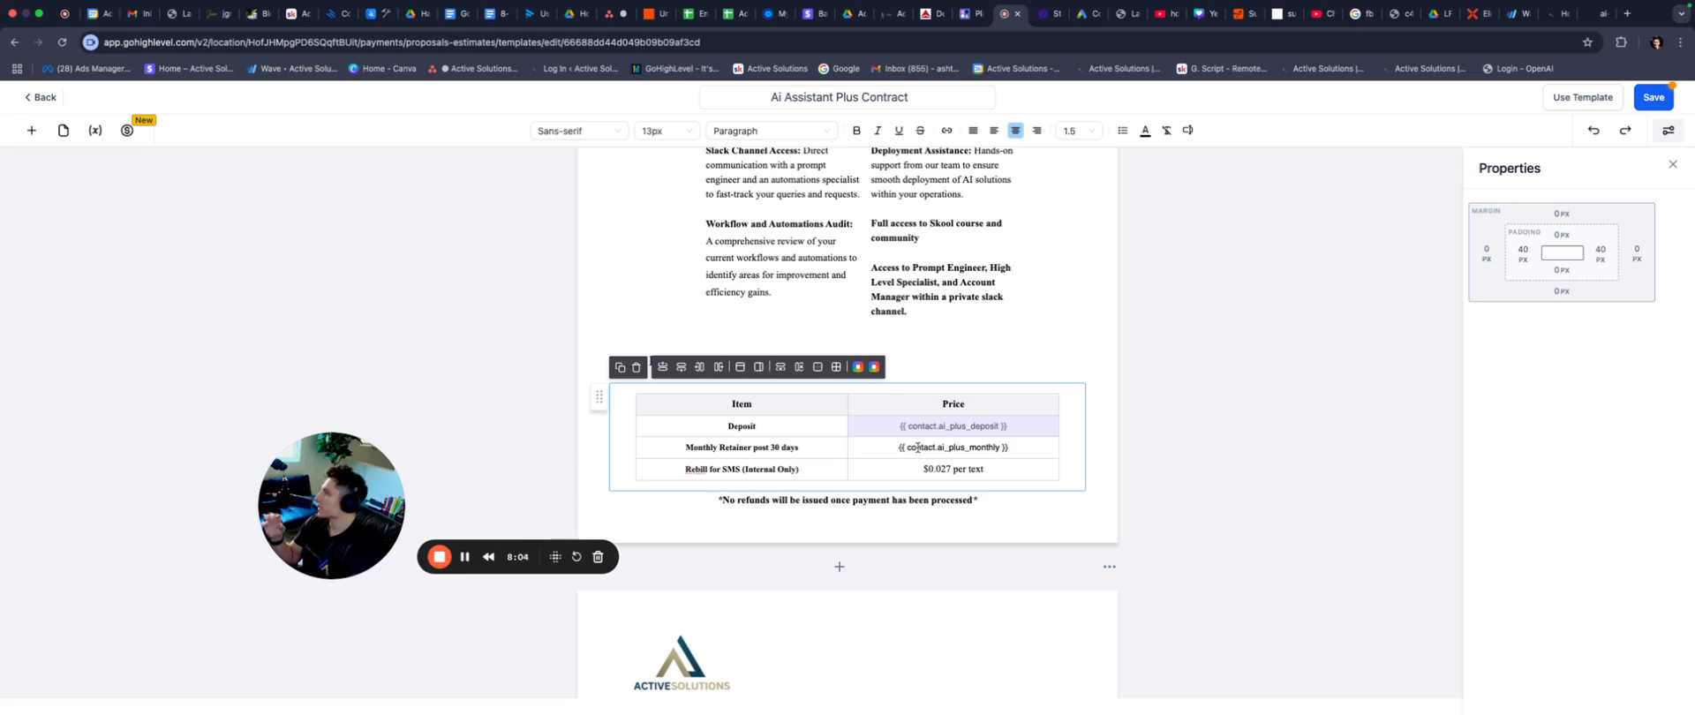
left_click(952, 447)
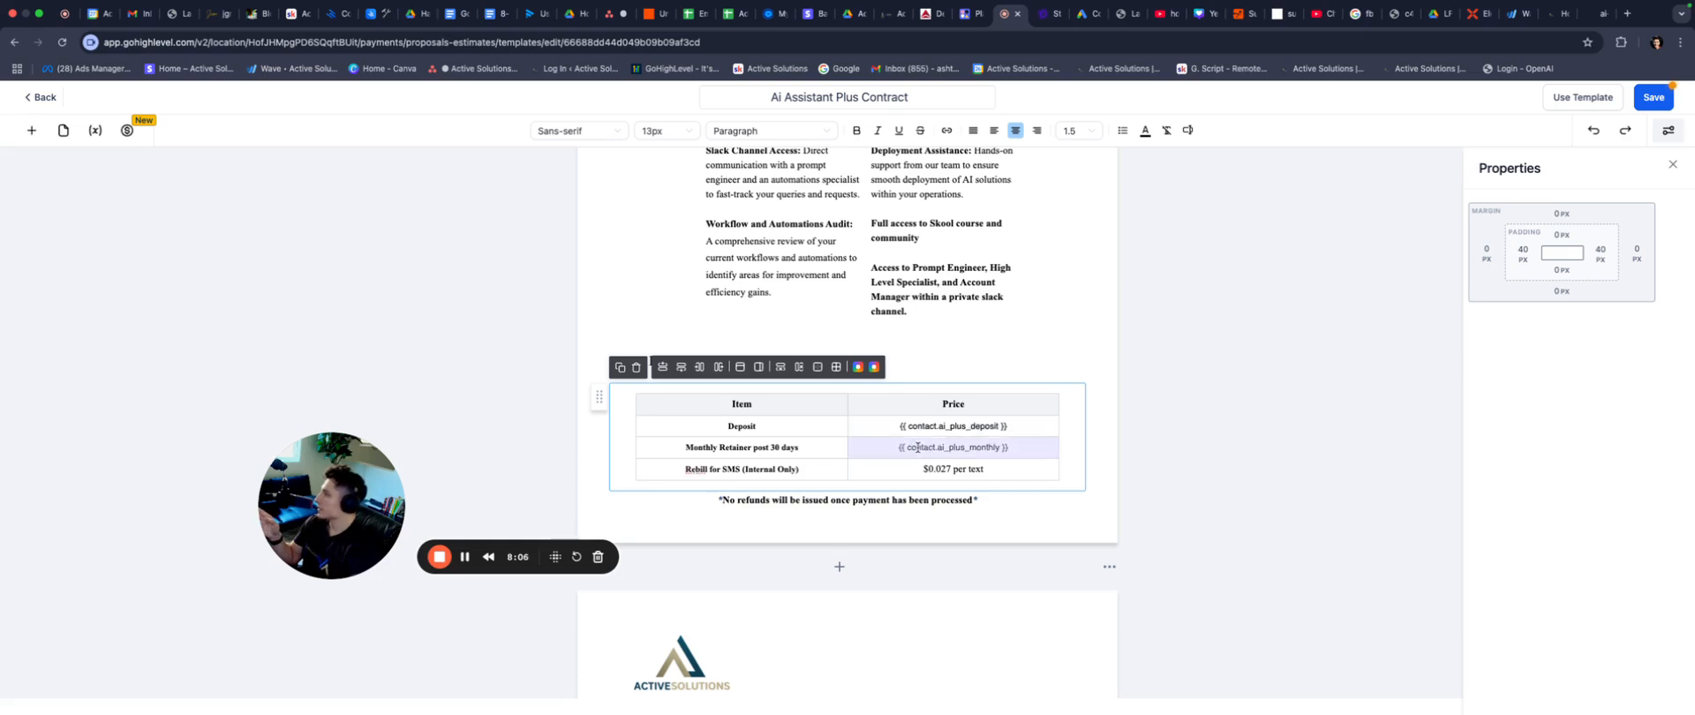
scroll("down", 3)
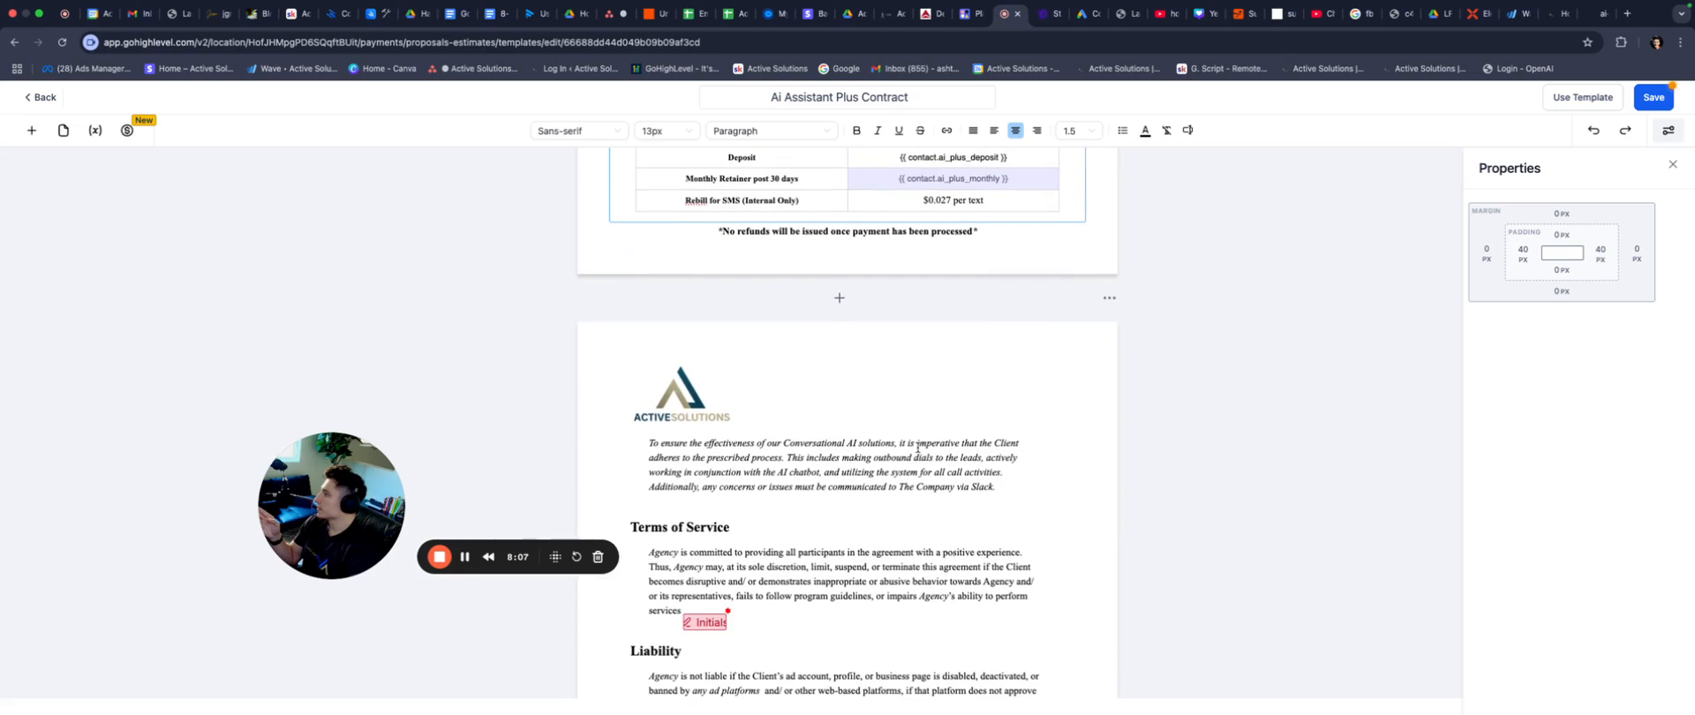
scroll("down", 3)
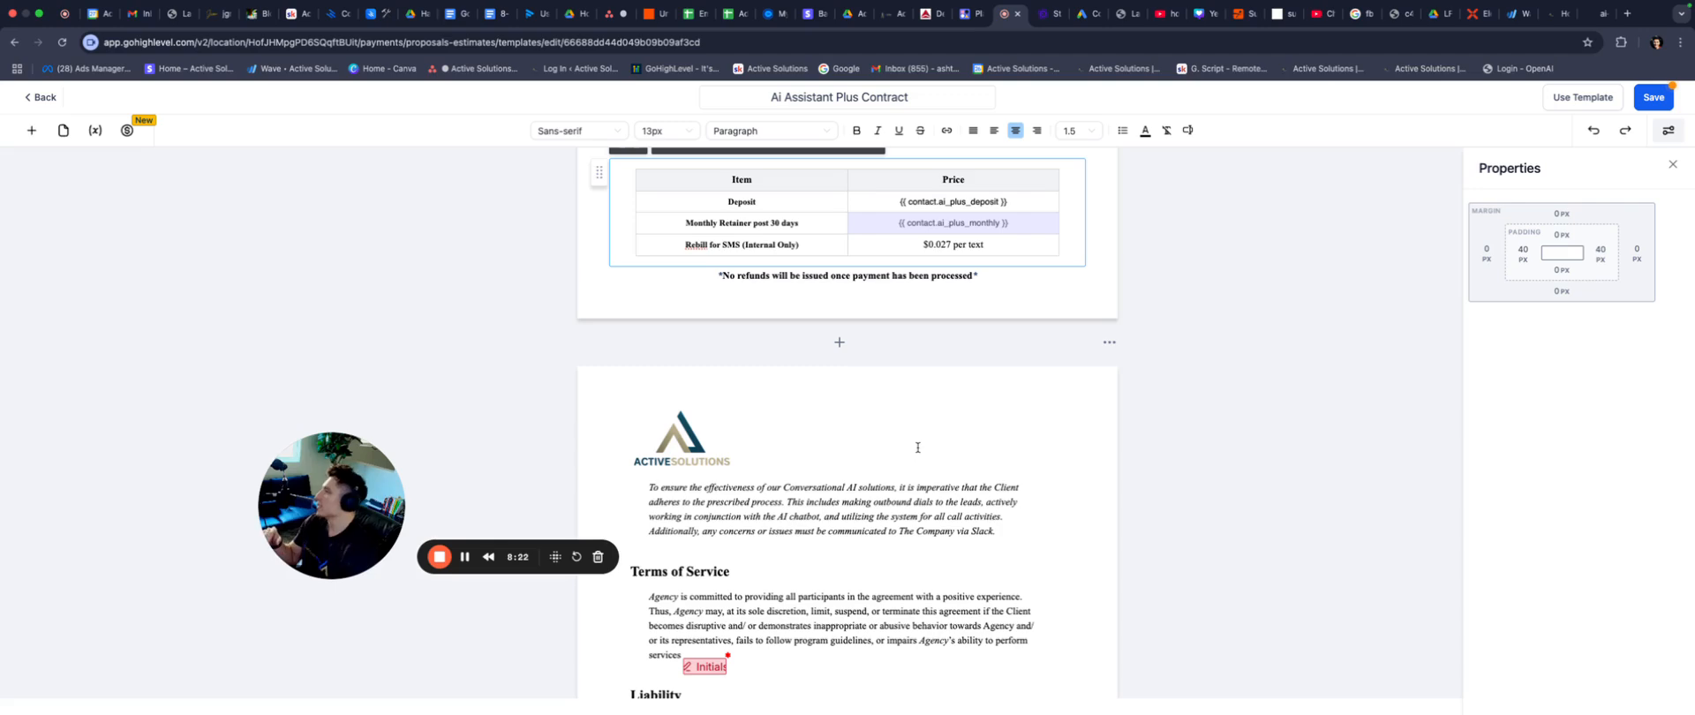
scroll("down", 3)
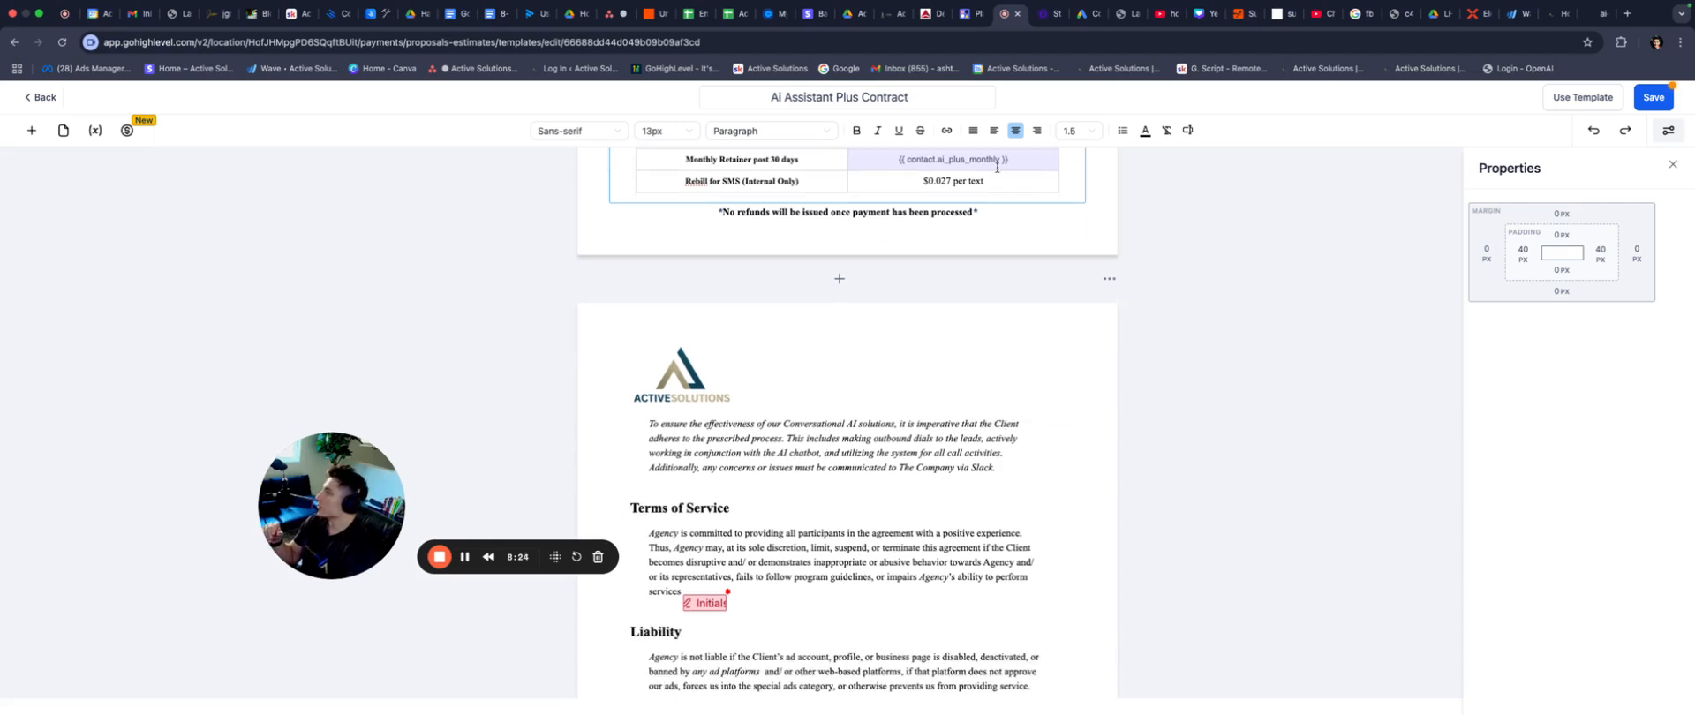
scroll("down", 3)
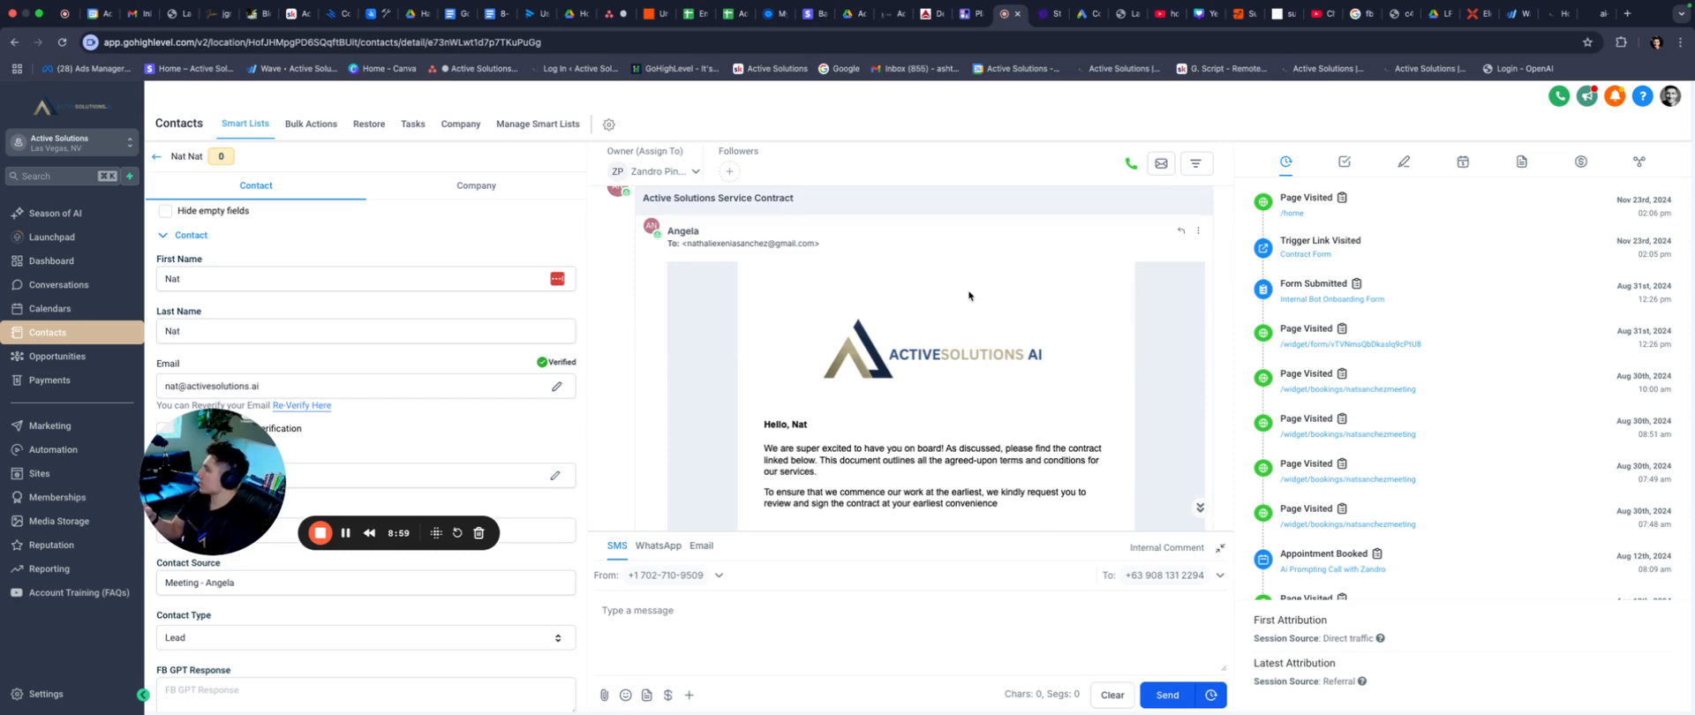
Scroll the test contact's conversation to the Active Solutions Service Contract email.
scroll("down", 3)
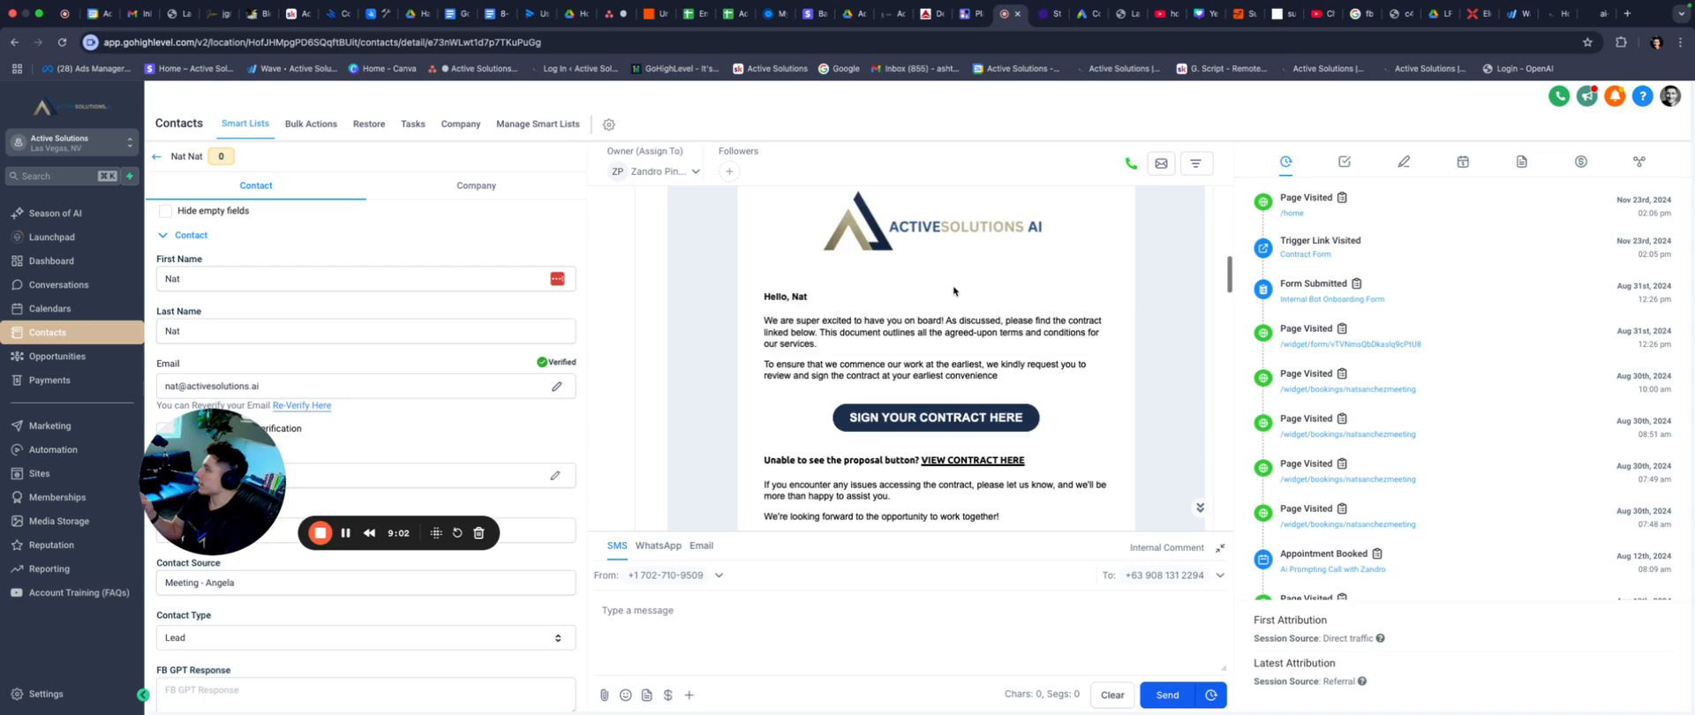
scroll("down", 3)
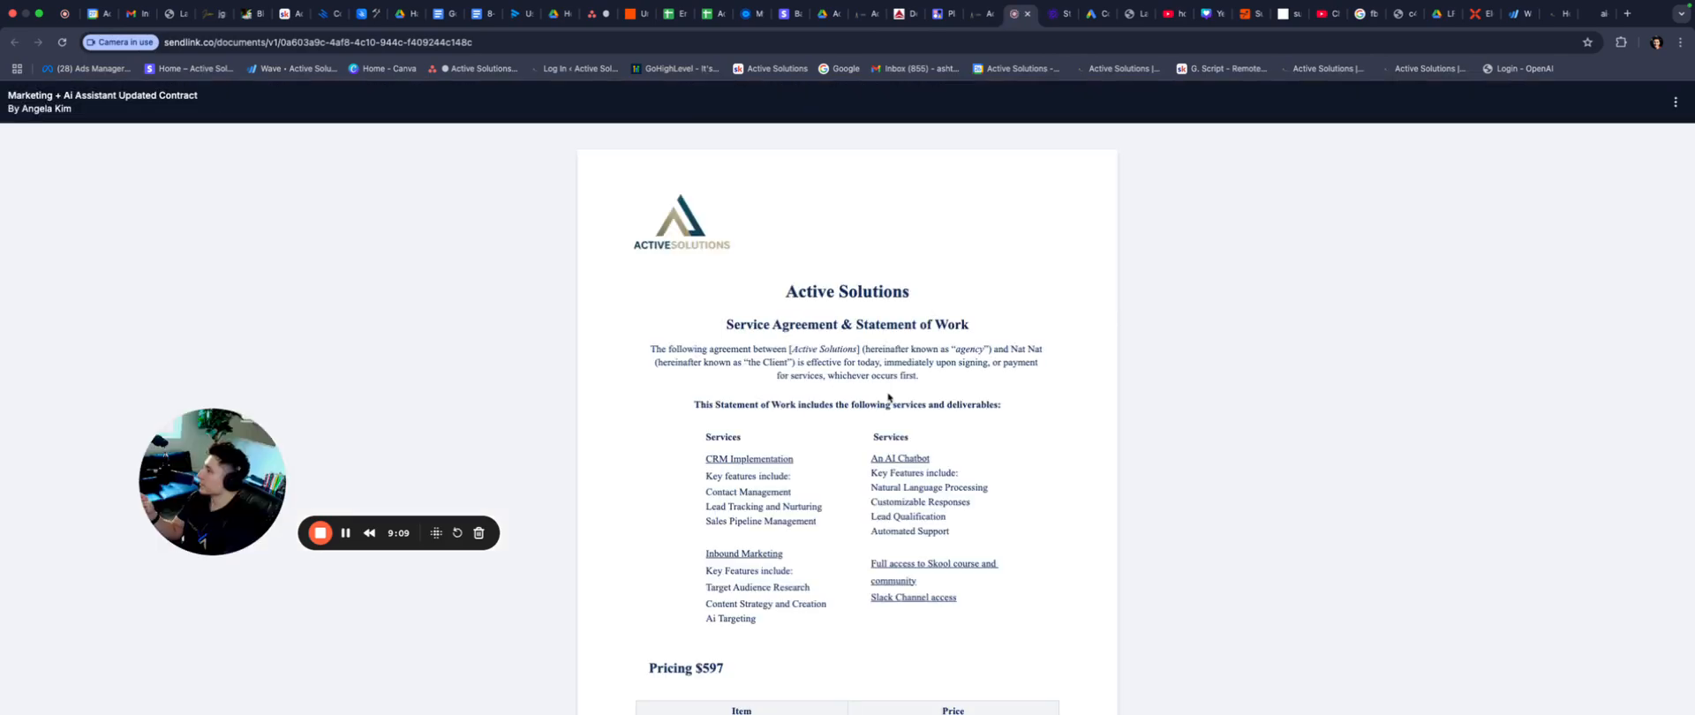
Scroll the sent contract through its $1,497 deposit, $797 retainer, terms and liability sections.
scroll("down", 3)
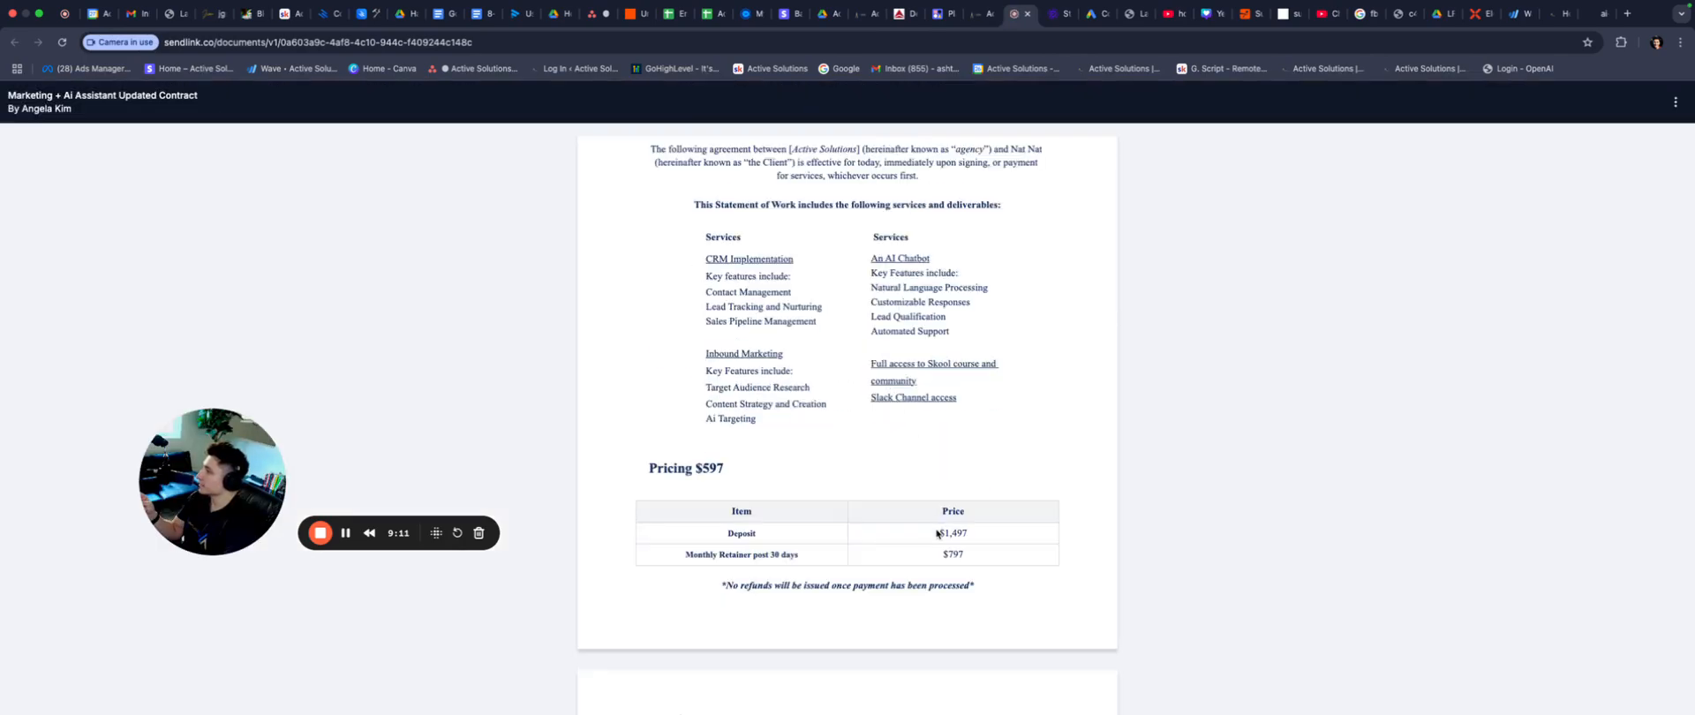
scroll("down", 3)
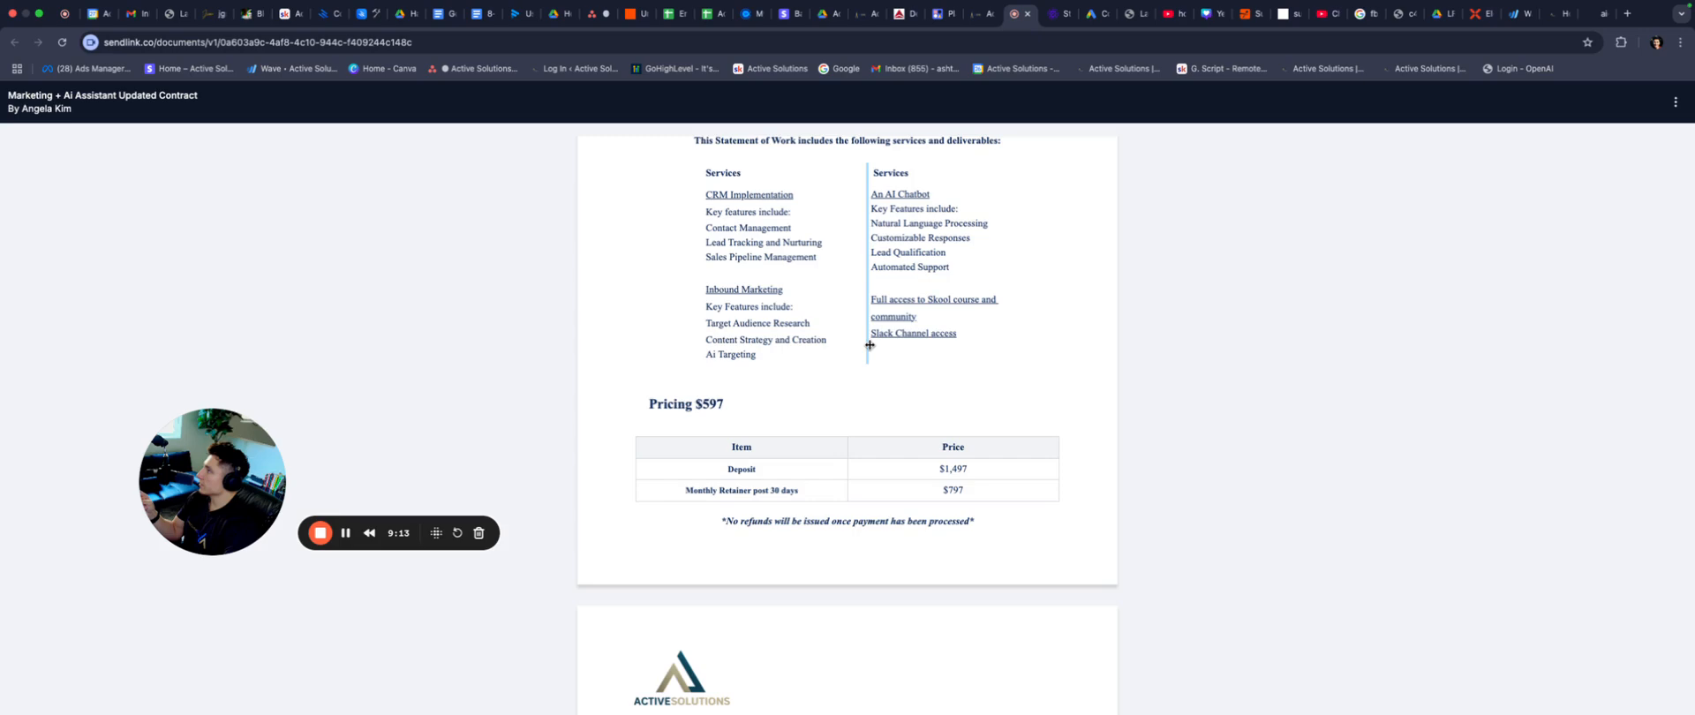
scroll("down", 3)
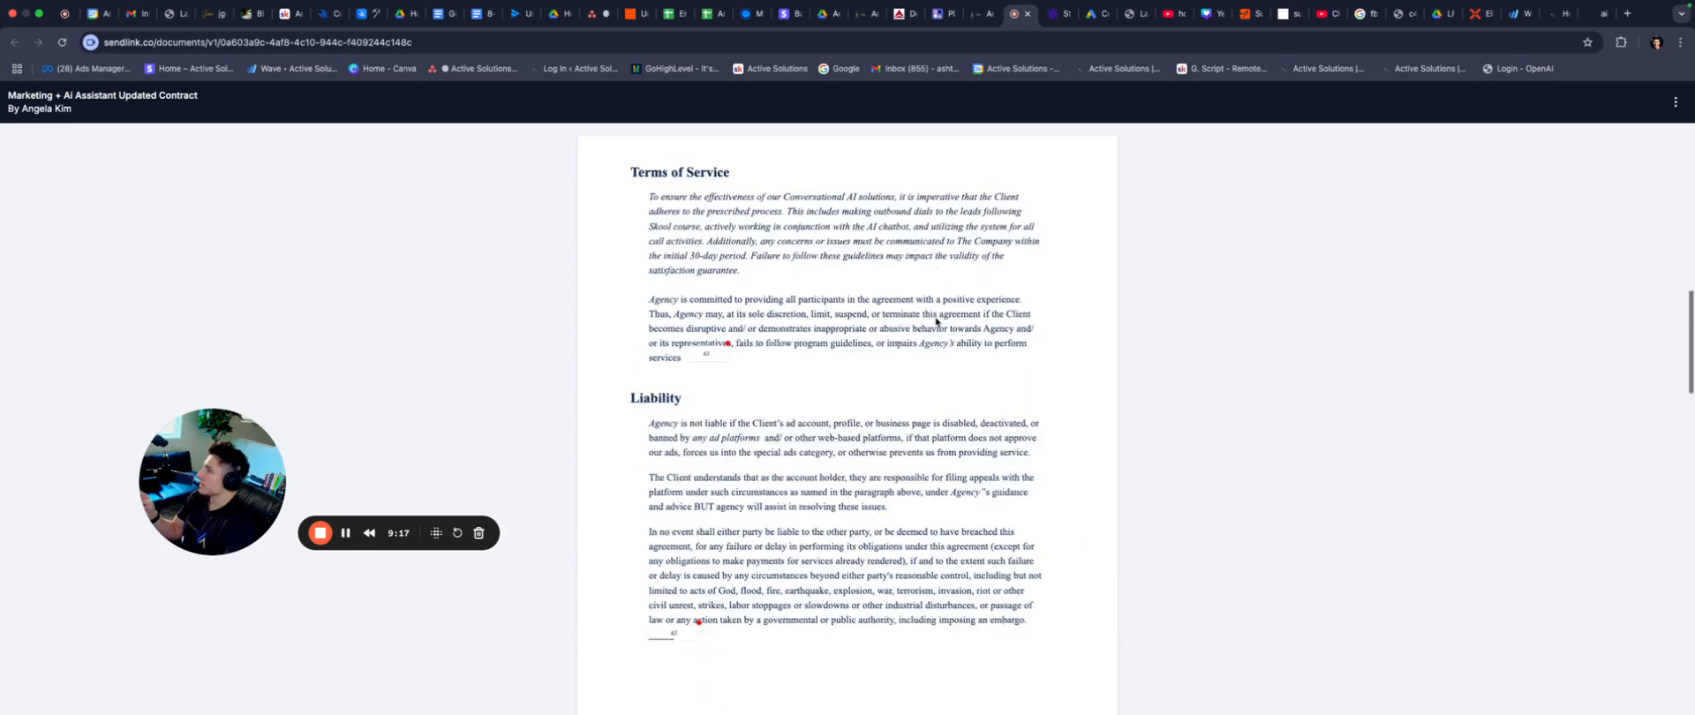
scroll("down", 3)
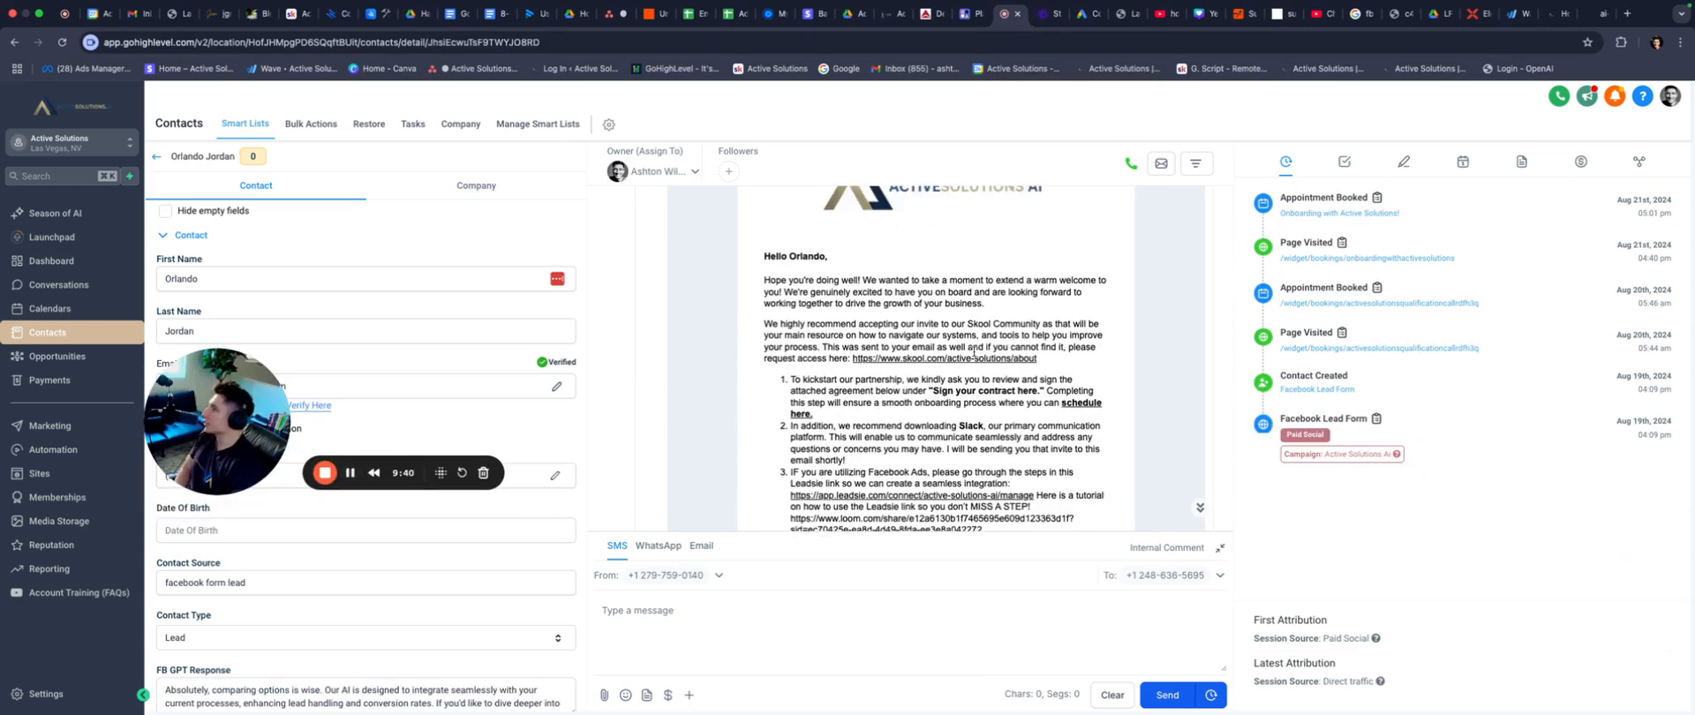
scroll("down", 3)
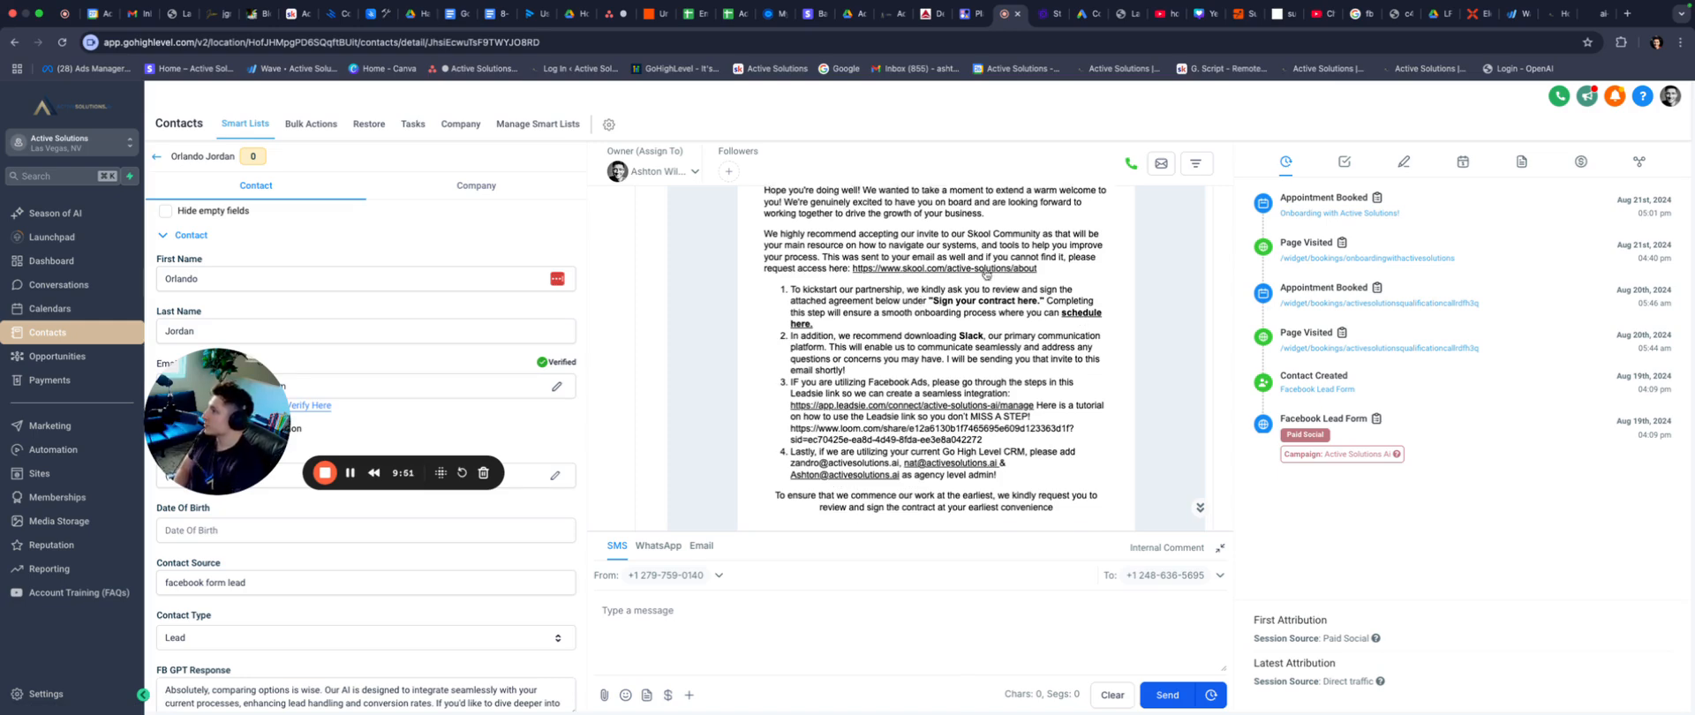
scroll("down", 3)
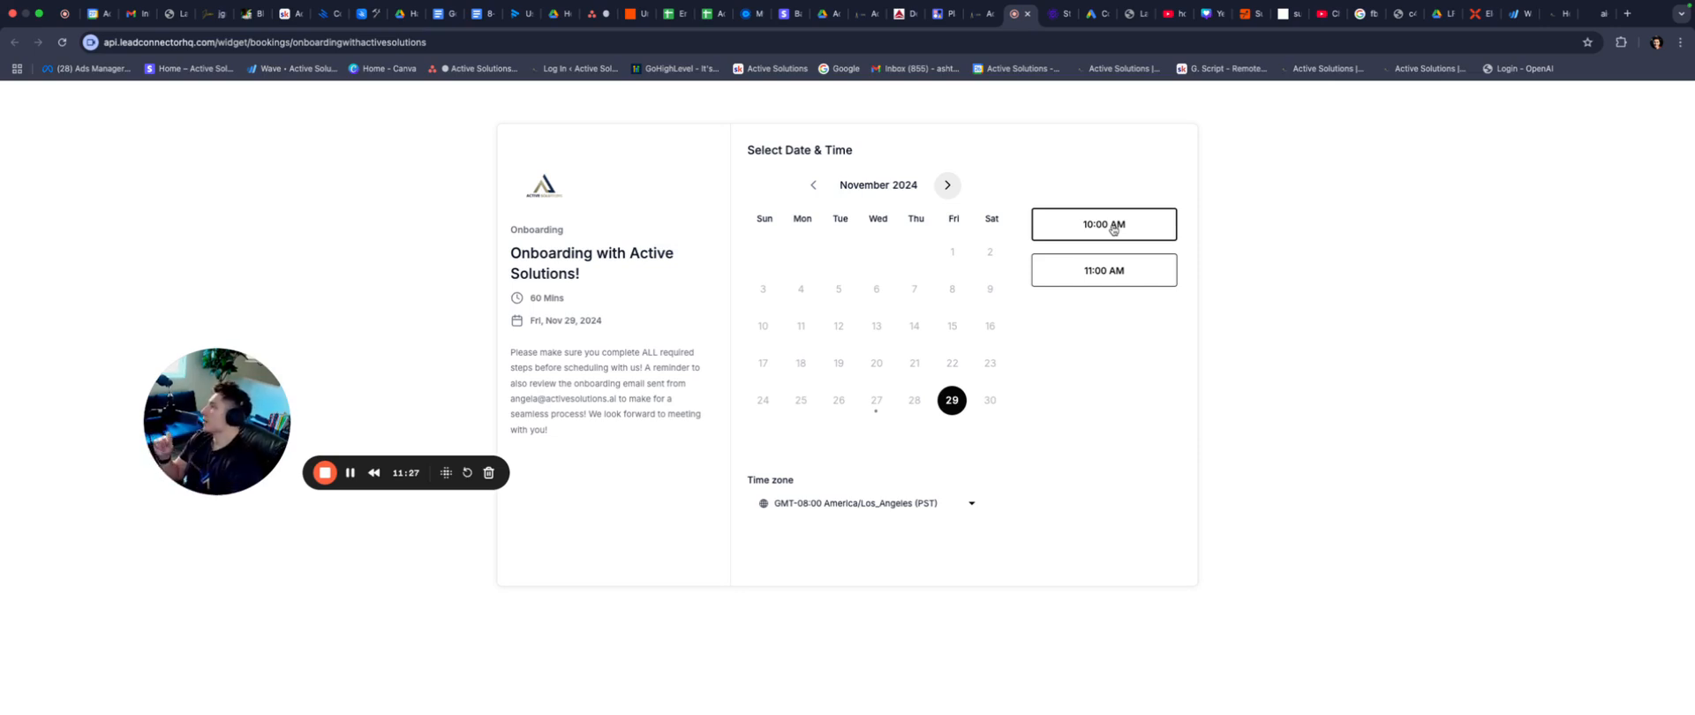
left_click(1102, 225)
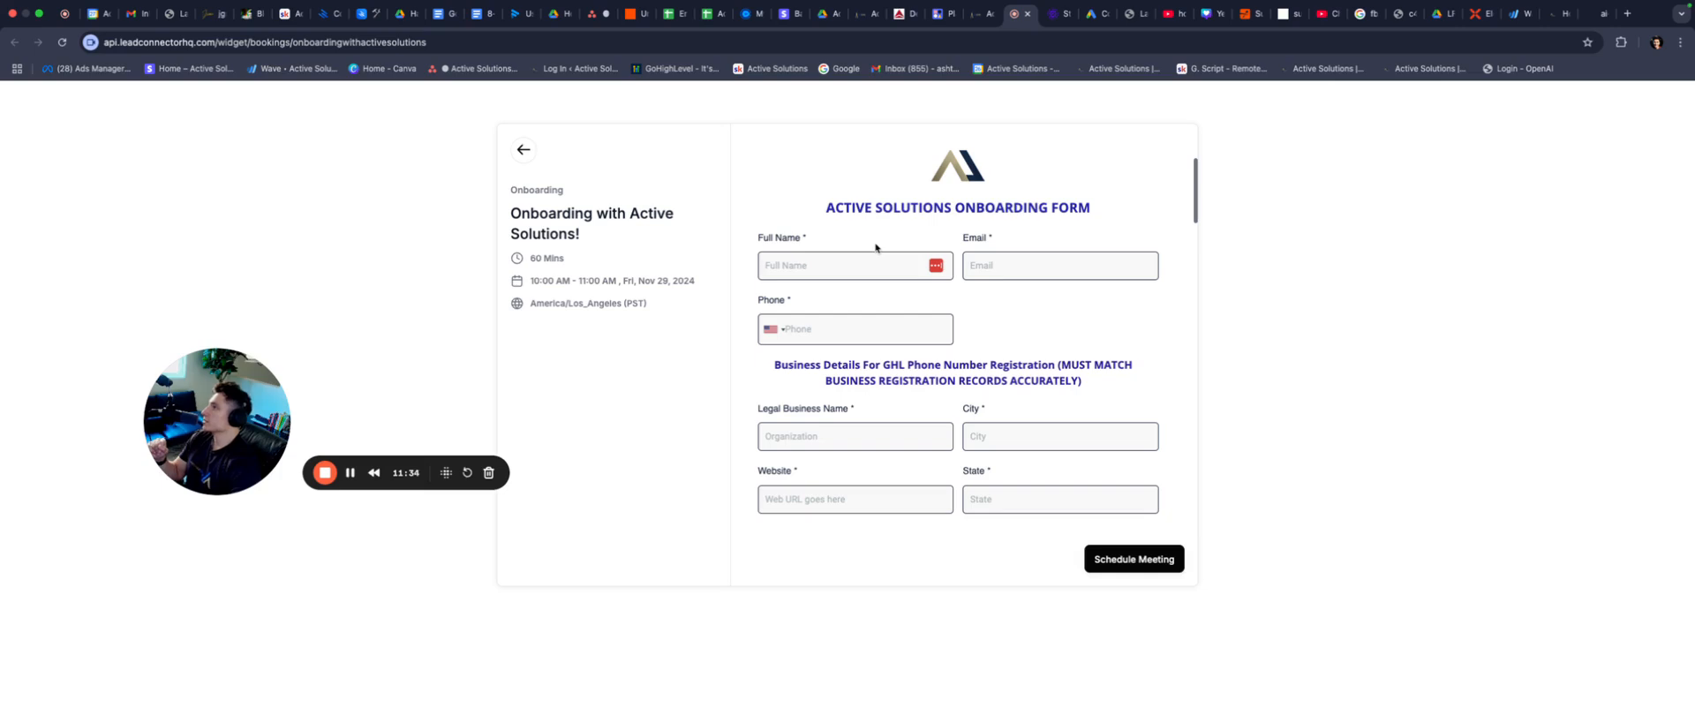
scroll("down", 3)
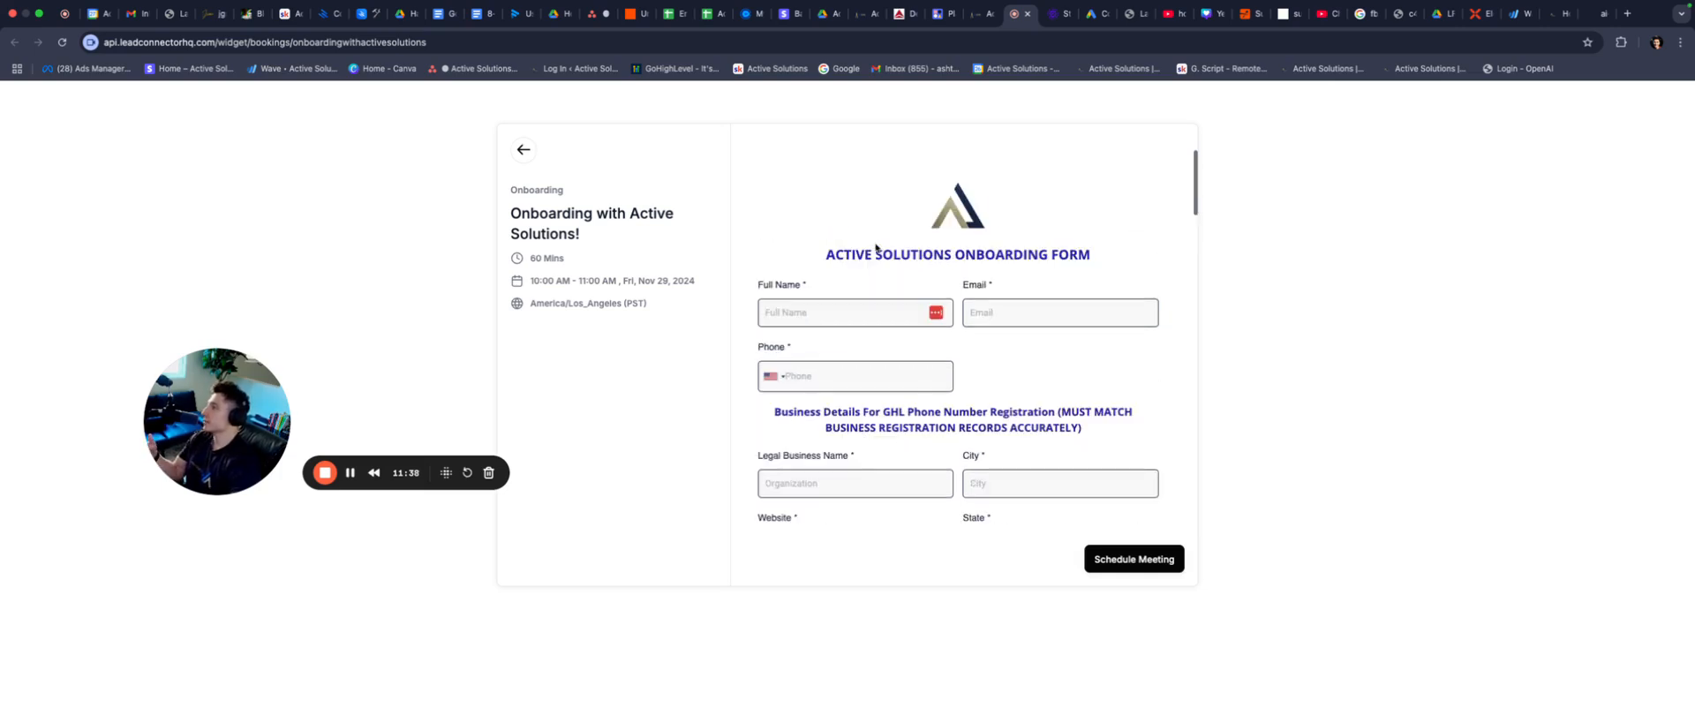
scroll("down", 3)
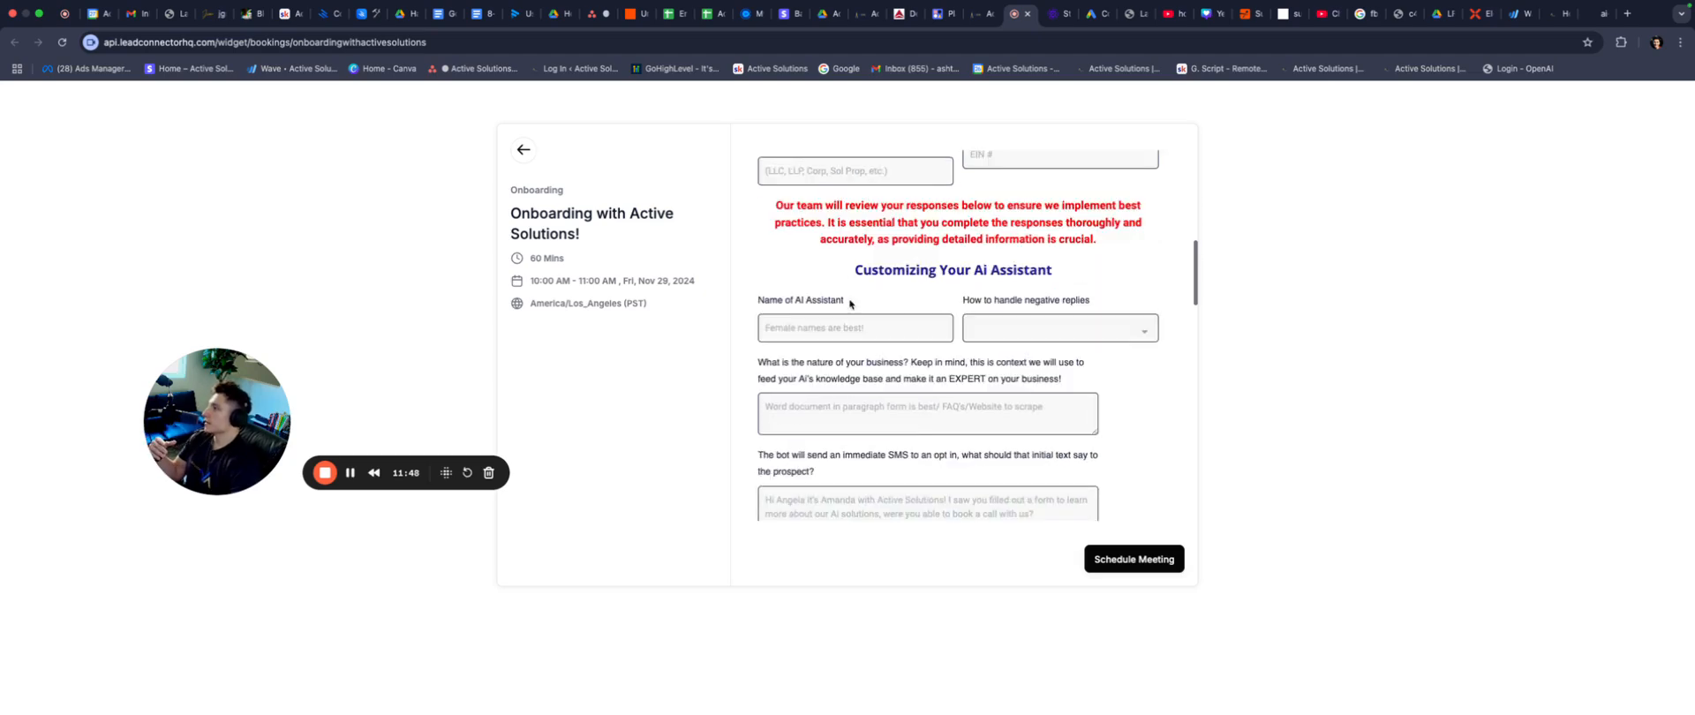
scroll("down", 3)
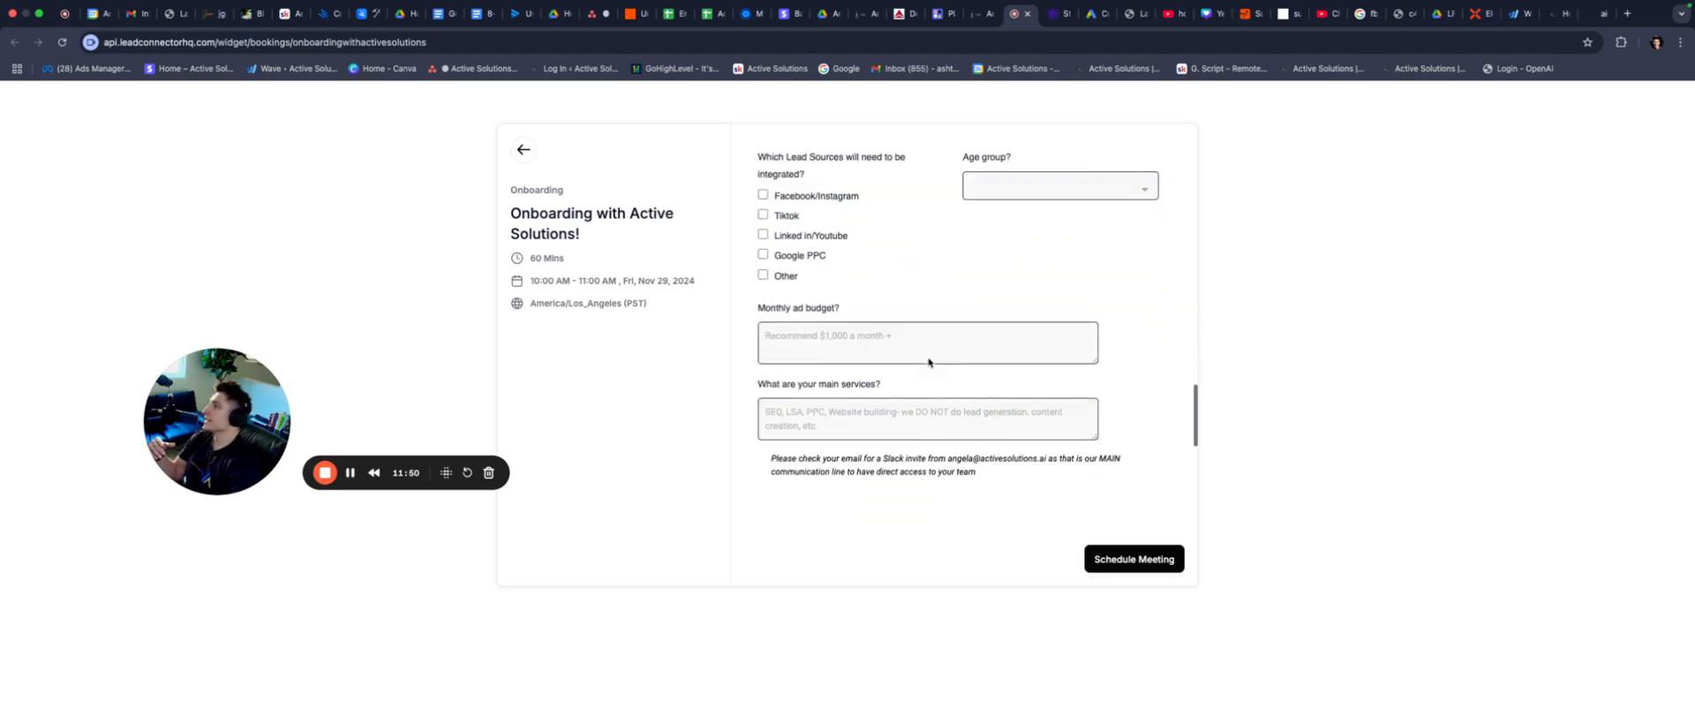
scroll("down", 3)
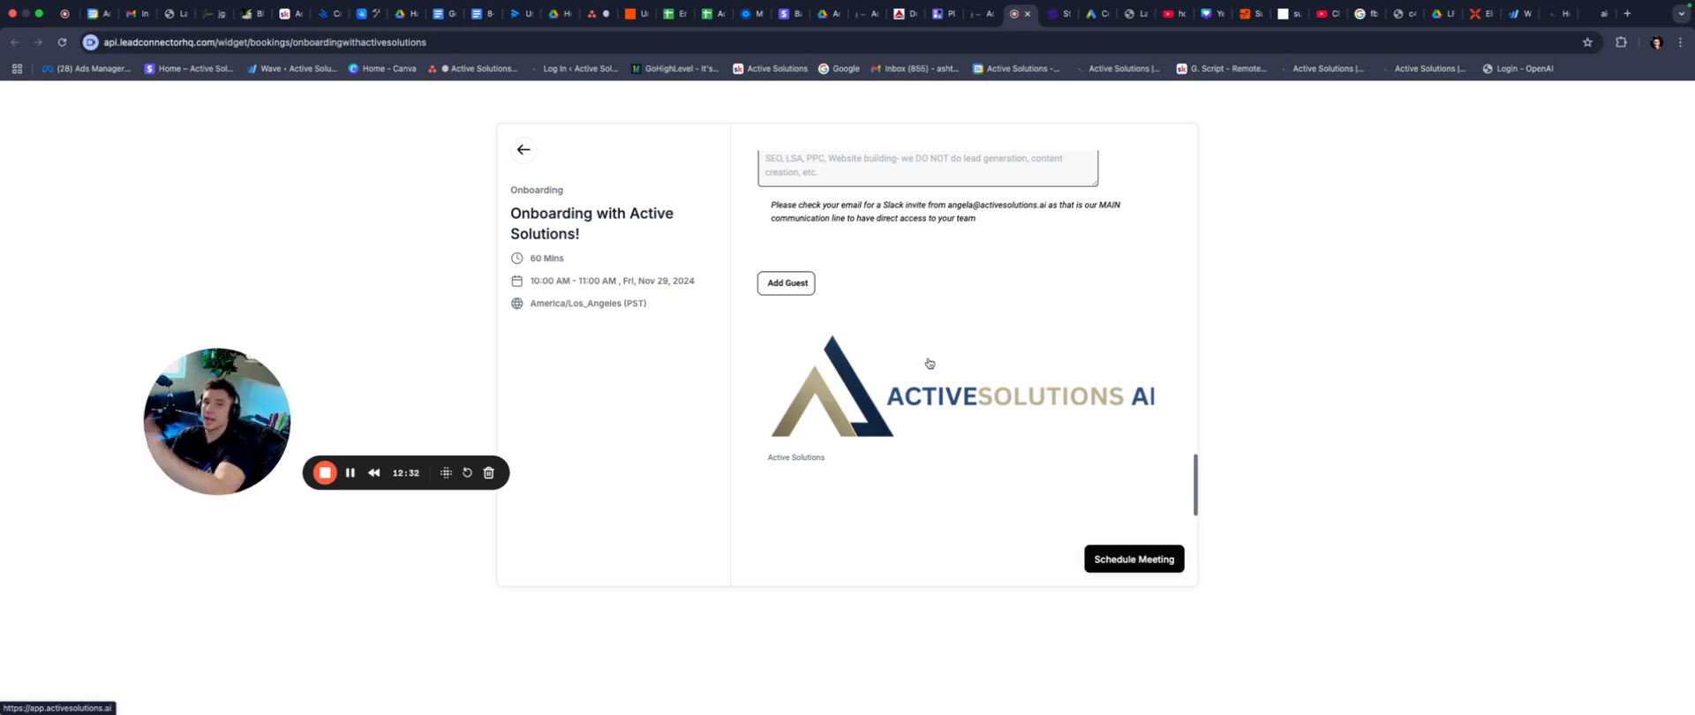
mouse_move(996, 263)
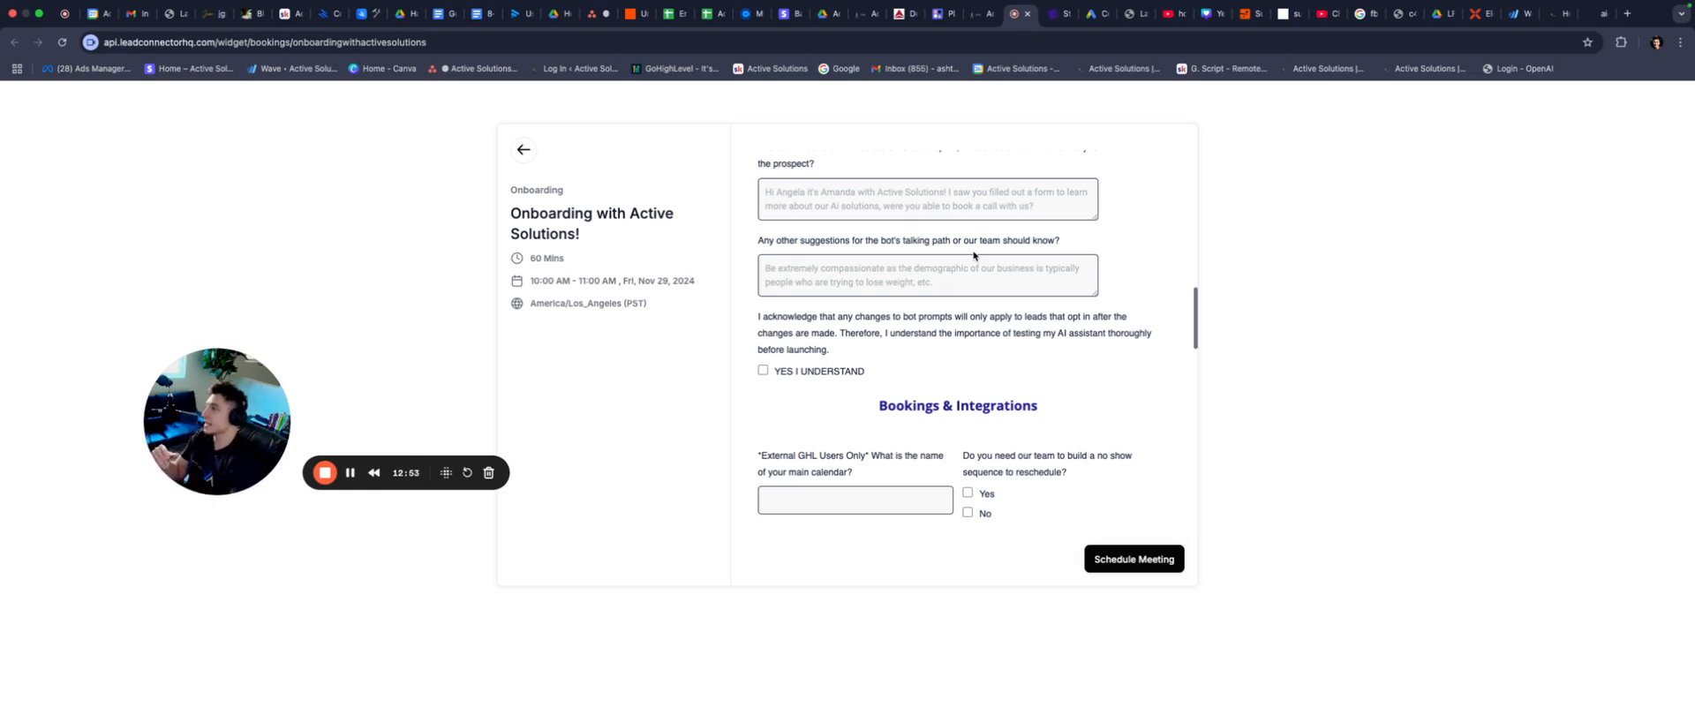
mouse_move(973, 92)
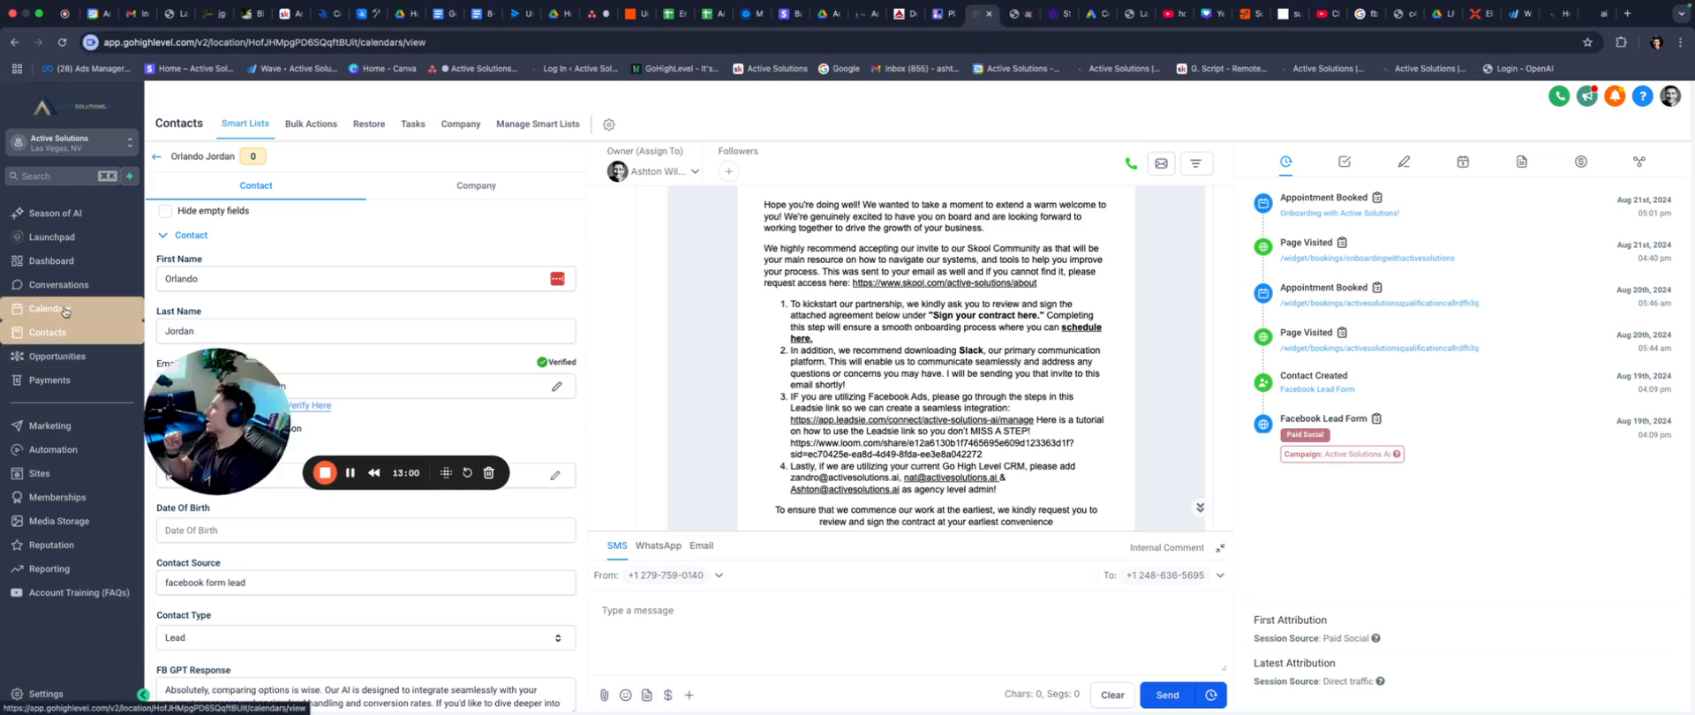
In Calendar Settings, search 'onb' and edit the Fable Studios Active Solutions Onboarding calendar.
left_click(50, 307)
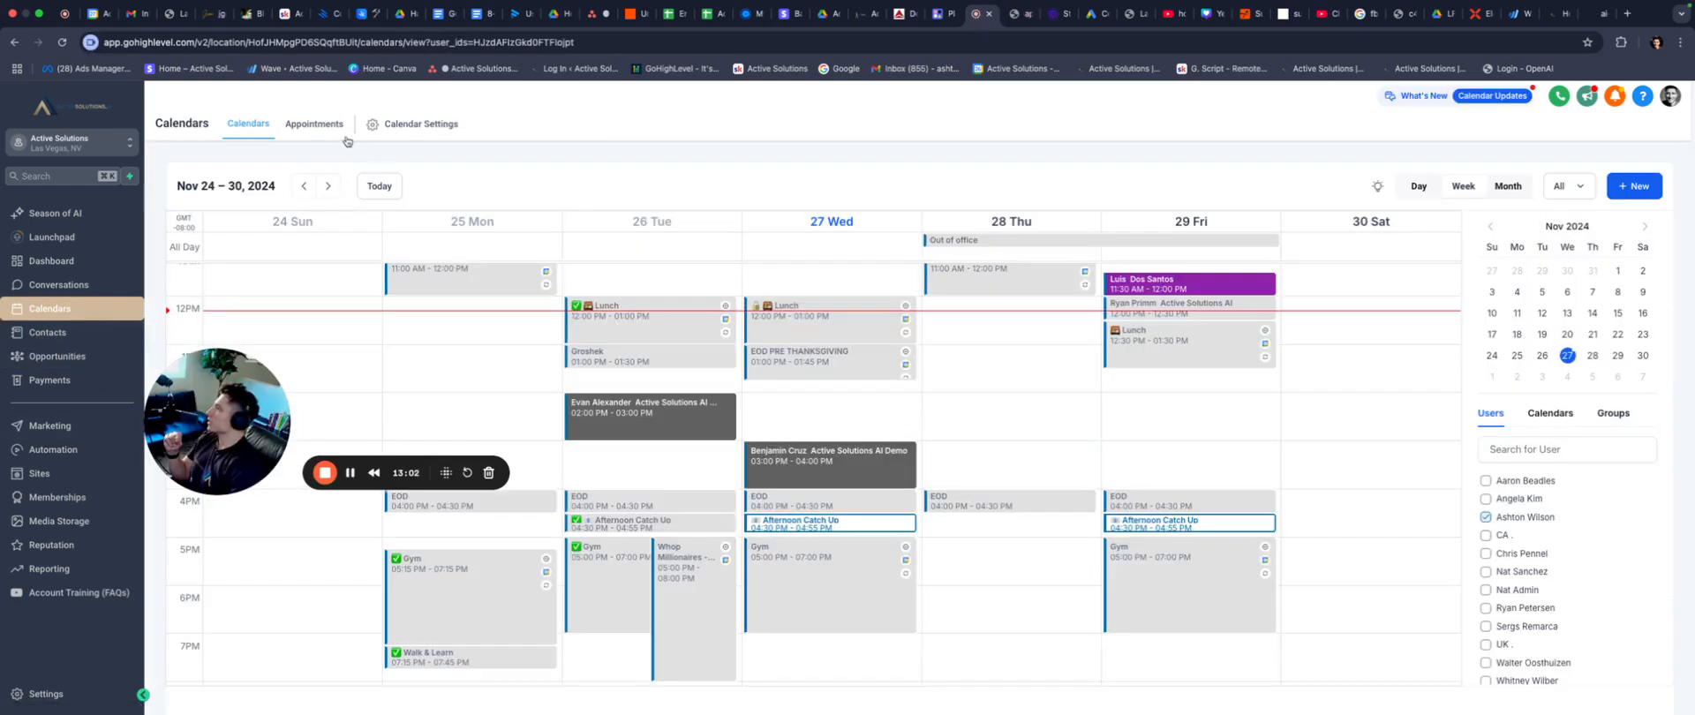
left_click(418, 124)
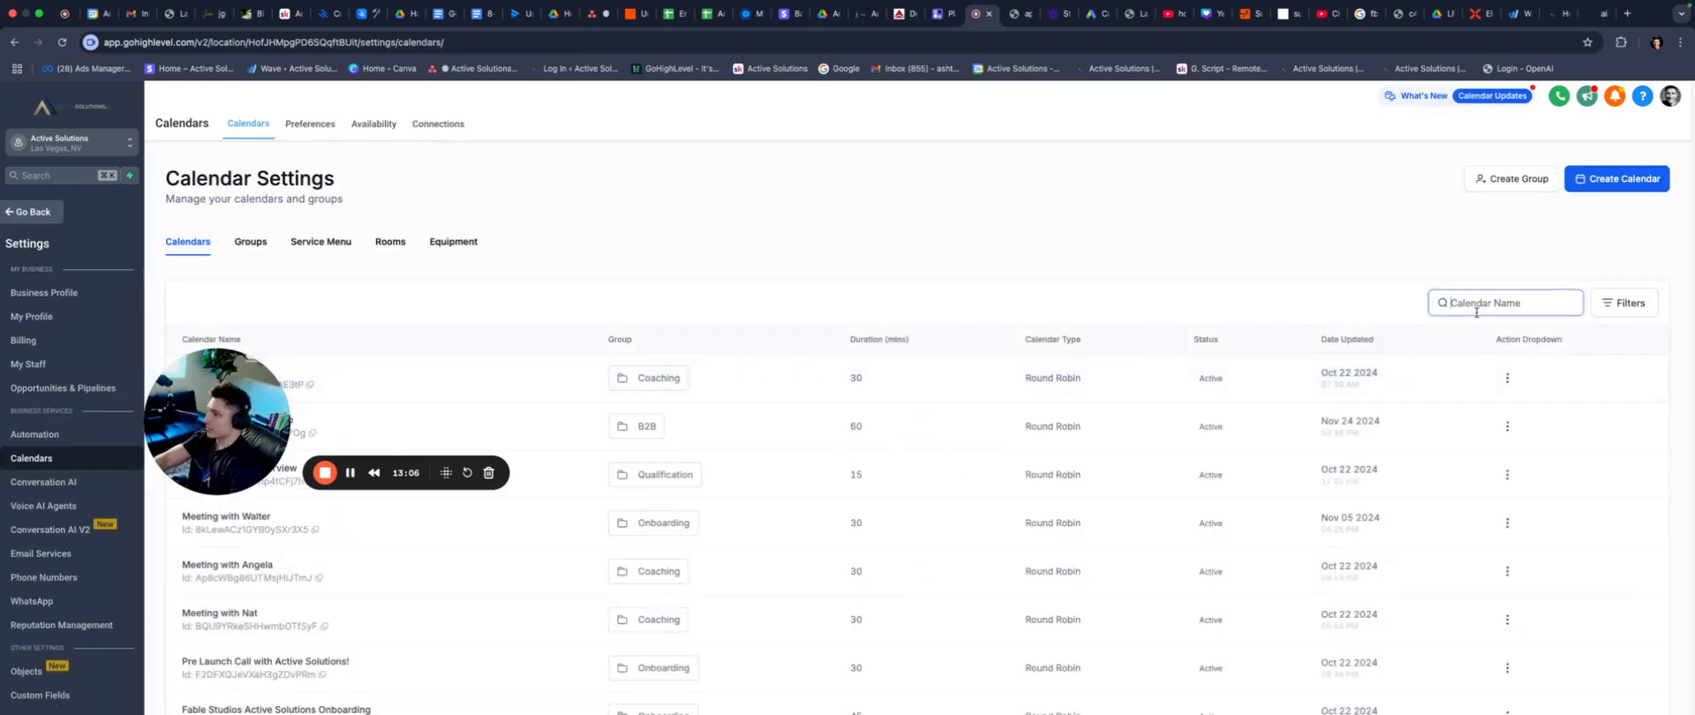
type("onb")
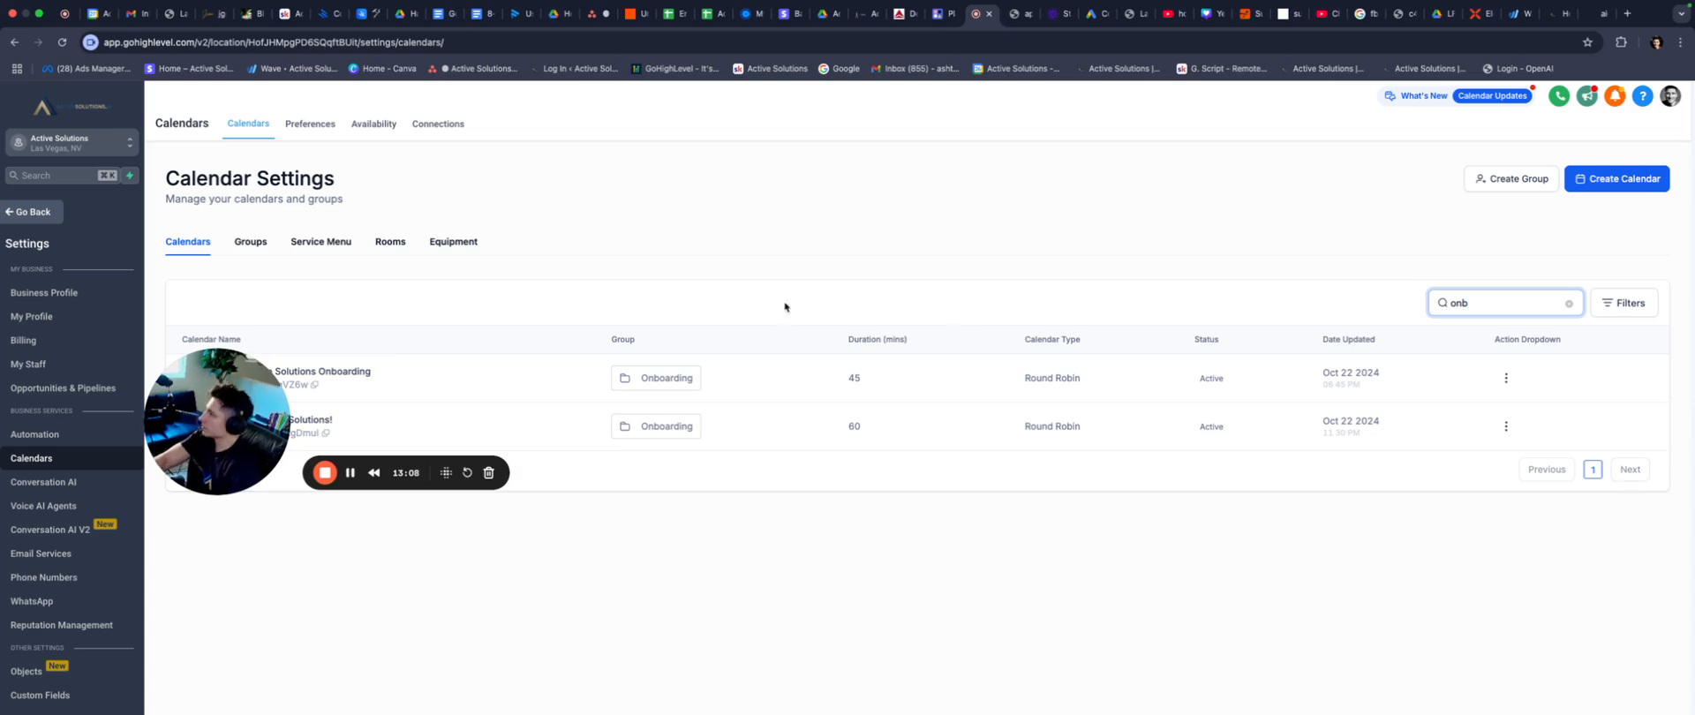
left_click(1506, 378)
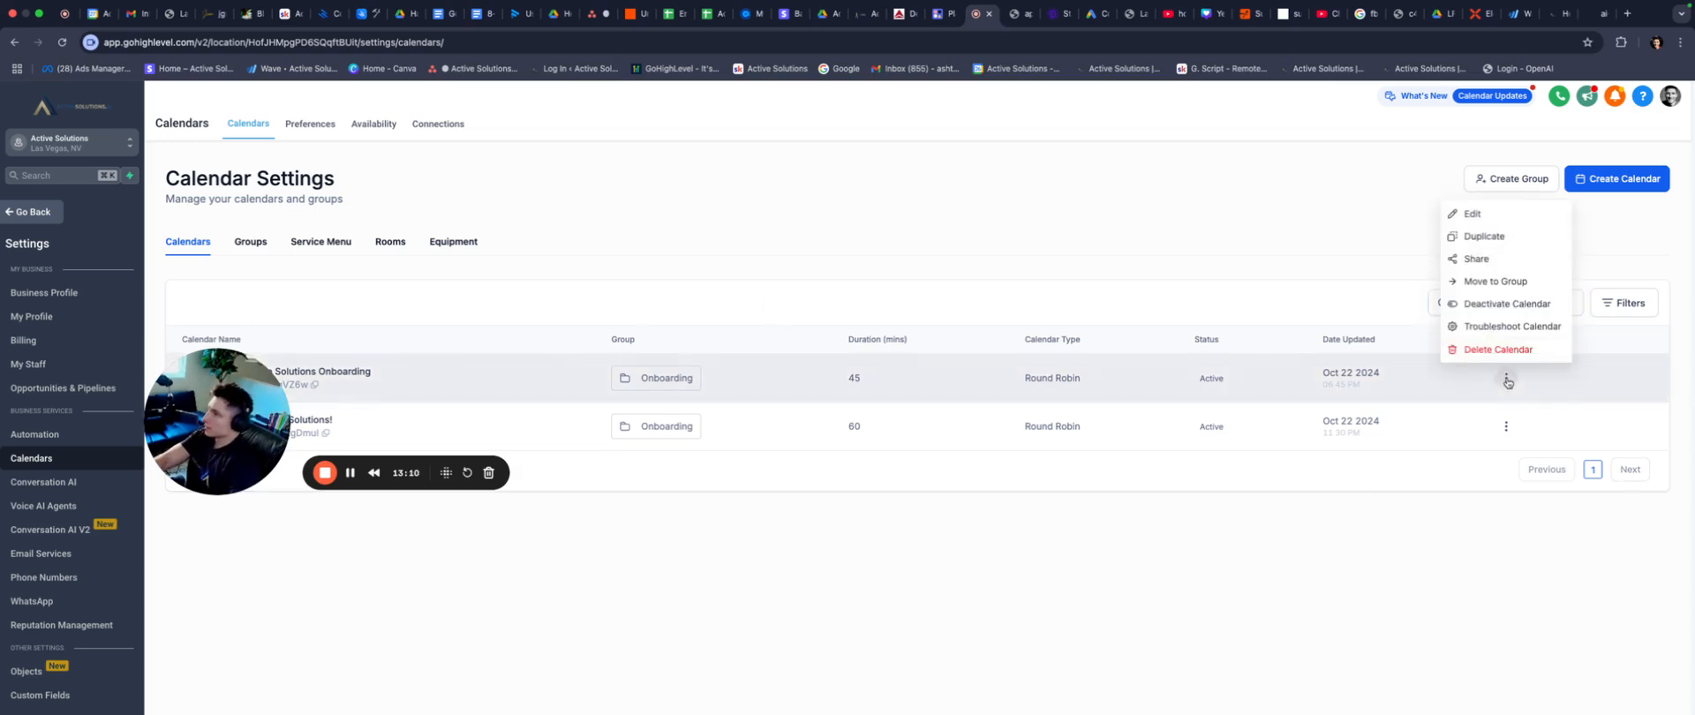
left_click(1473, 214)
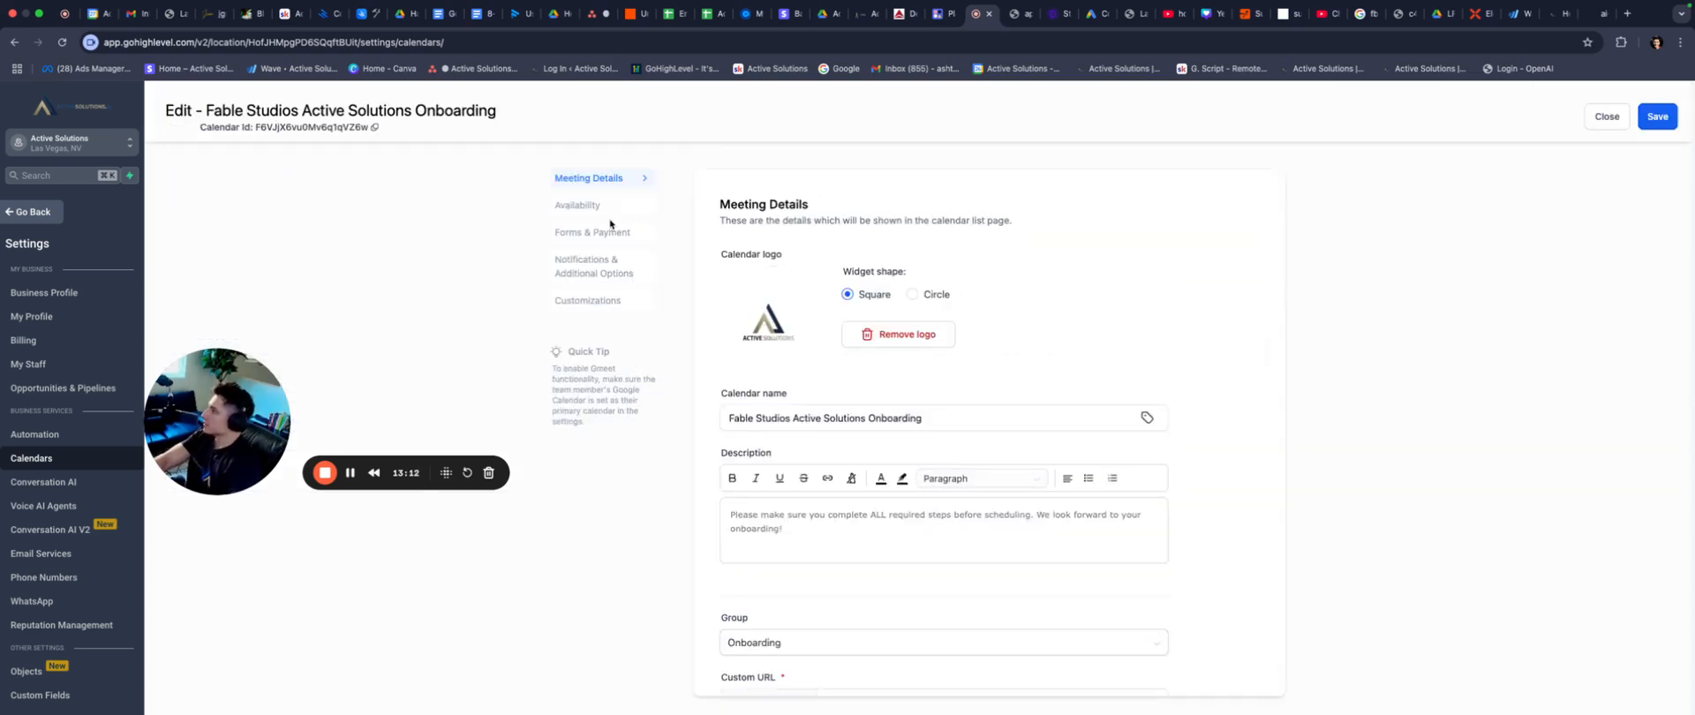
left_click(593, 231)
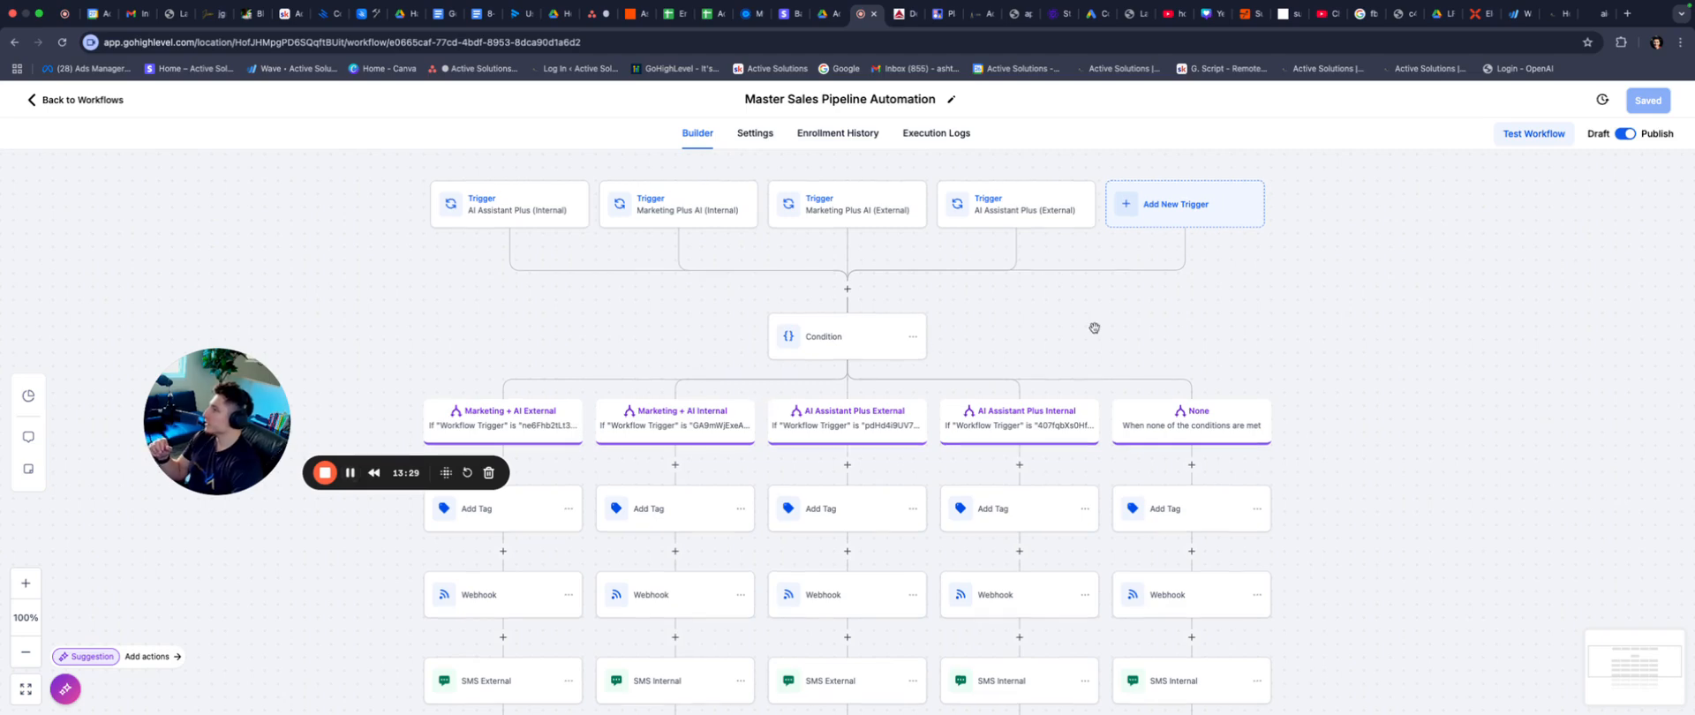
Inspect the Condition node's five trigger-based branches in Master Sales Pipeline Automation, then close it.
scroll("down", 3)
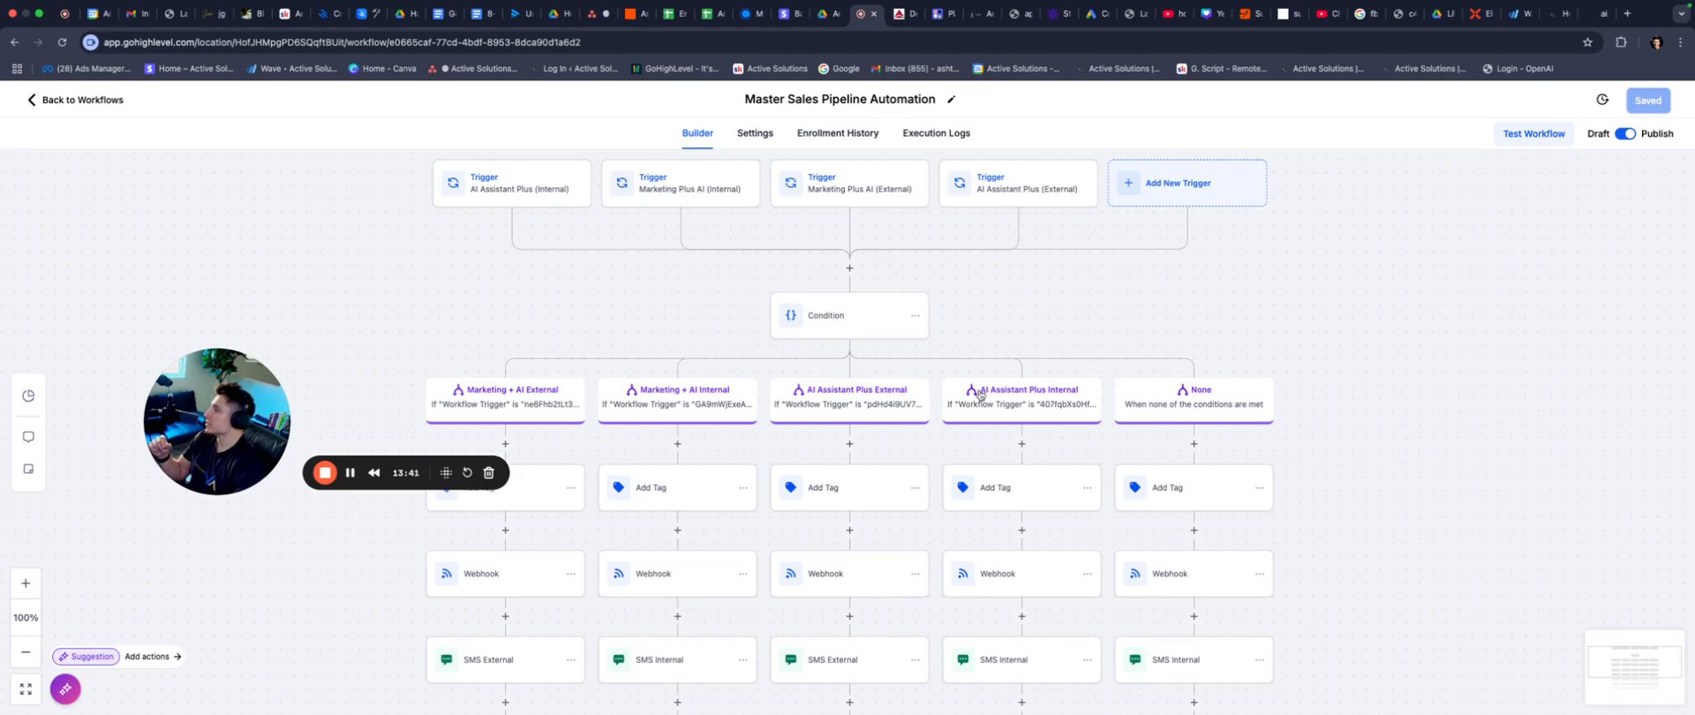
left_click(849, 314)
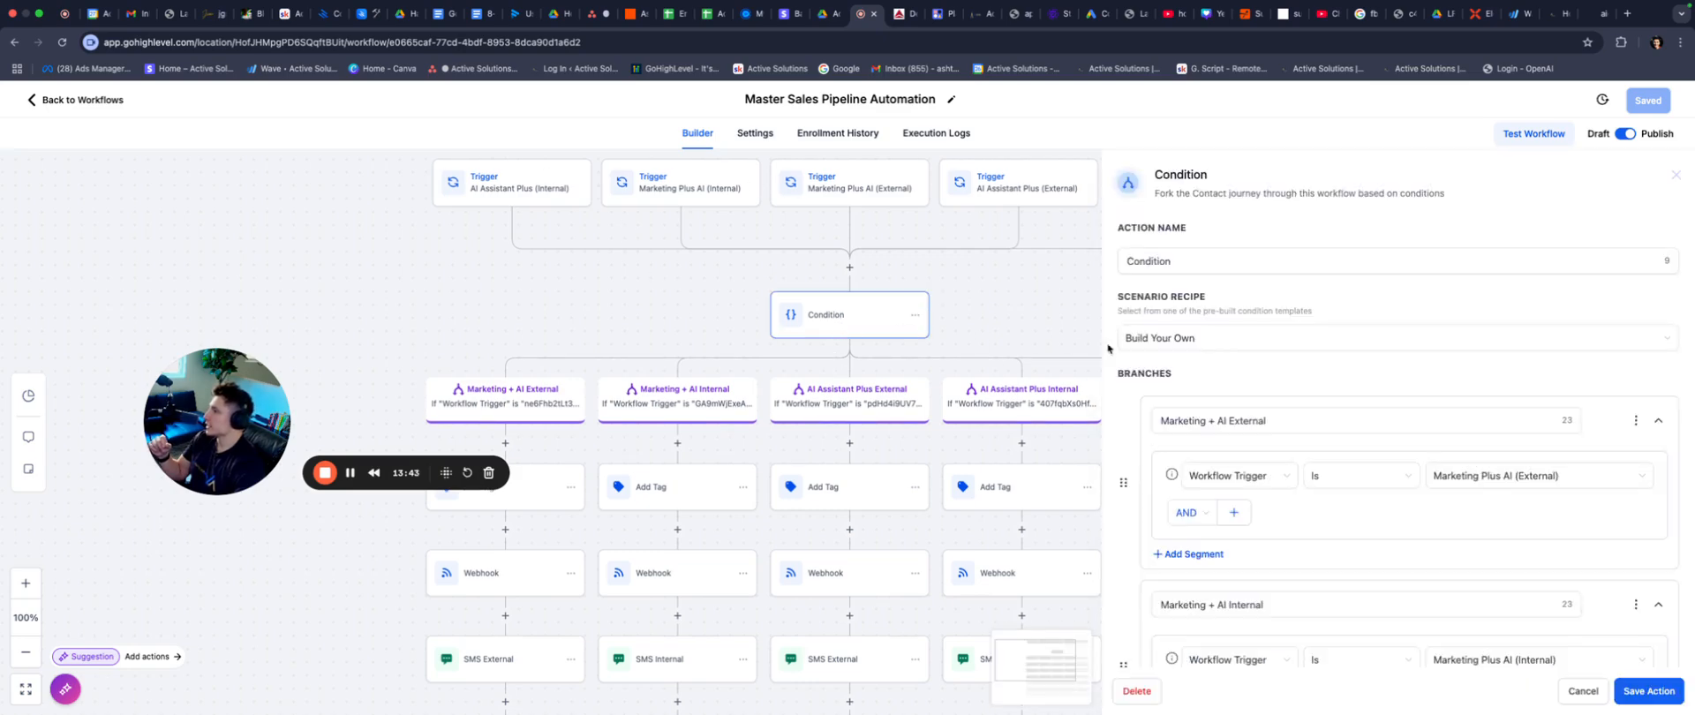
scroll("down", 3)
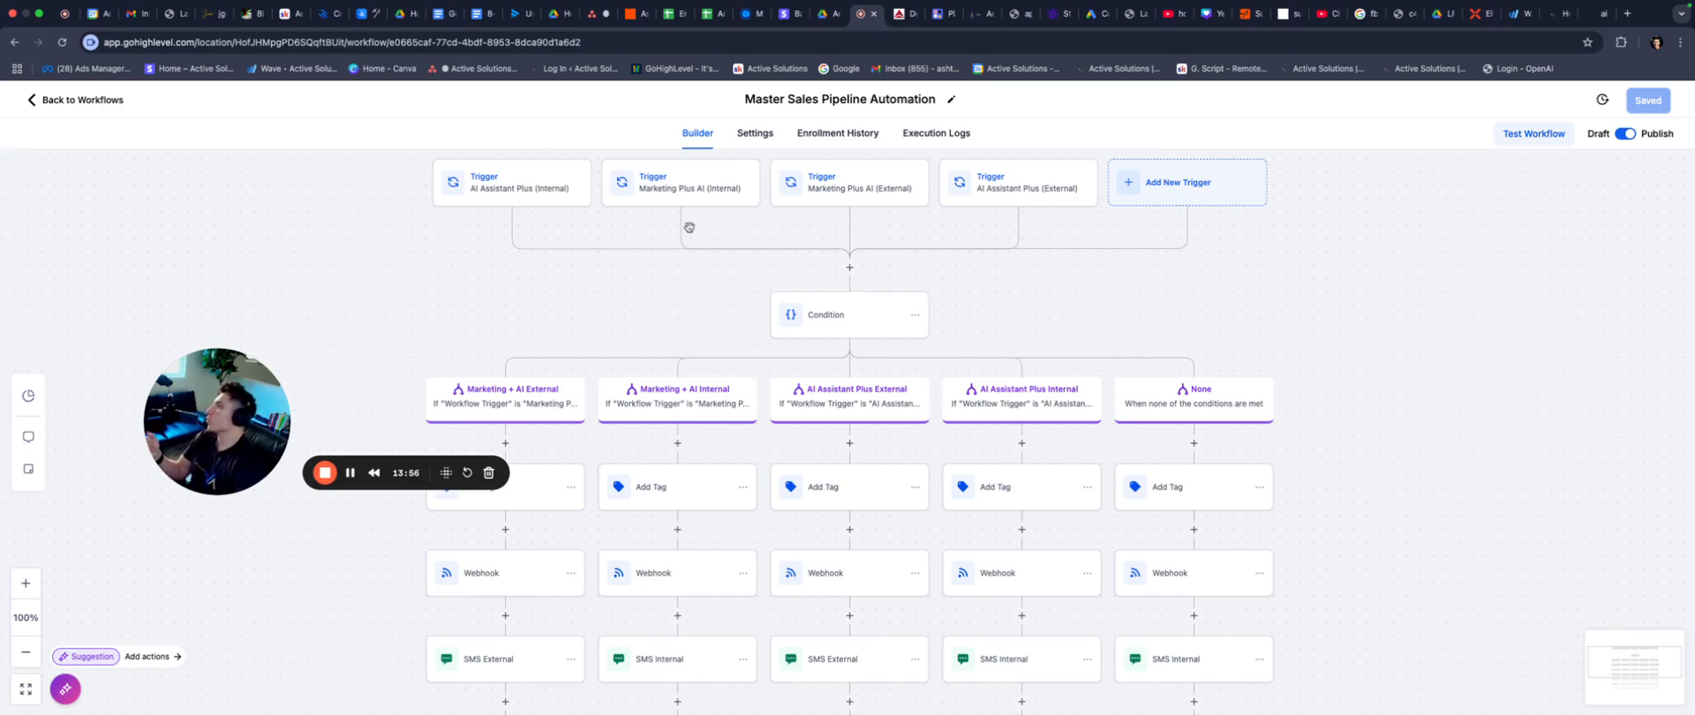
scroll("down", 3)
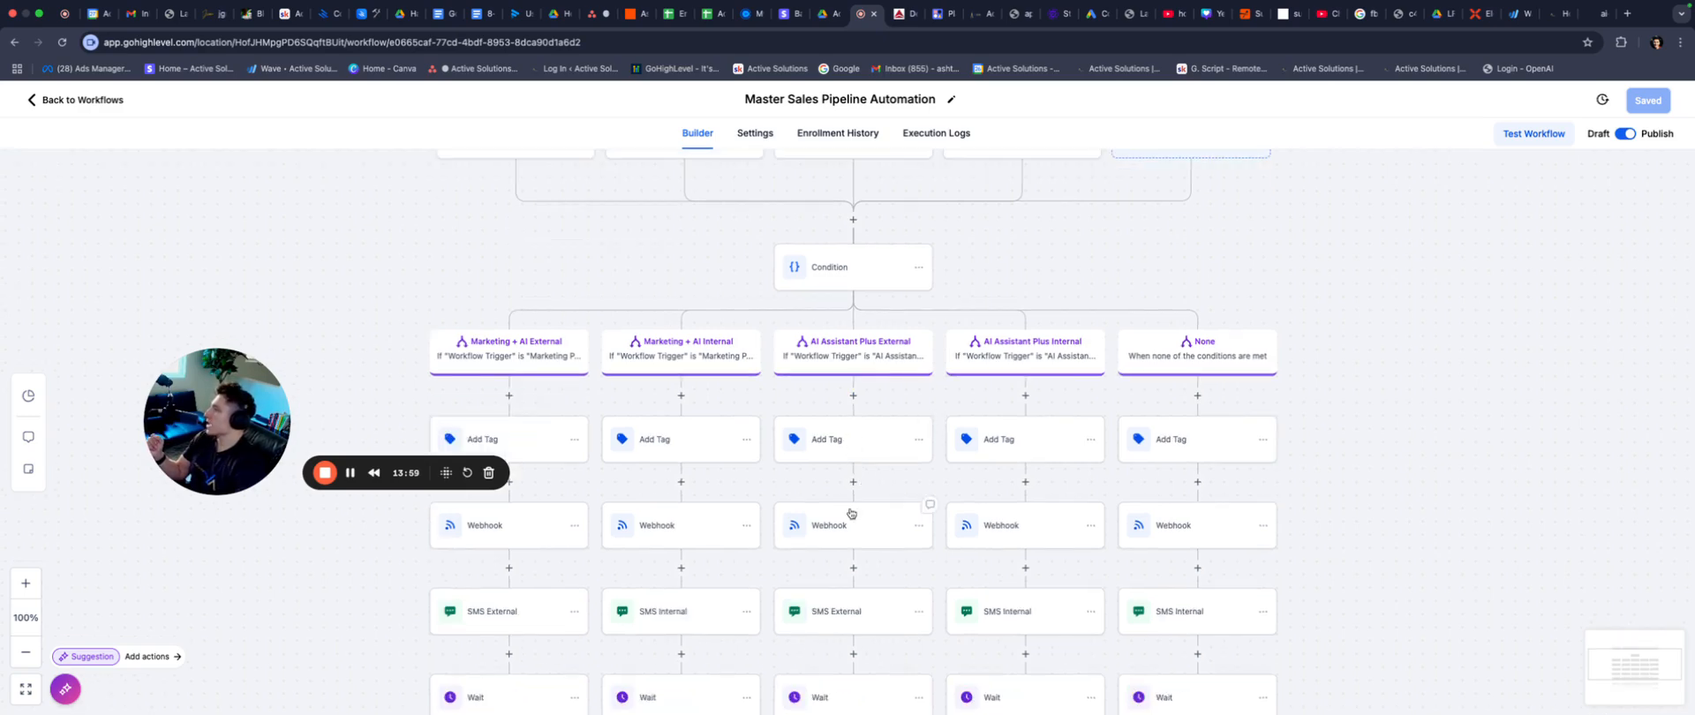
left_click(828, 526)
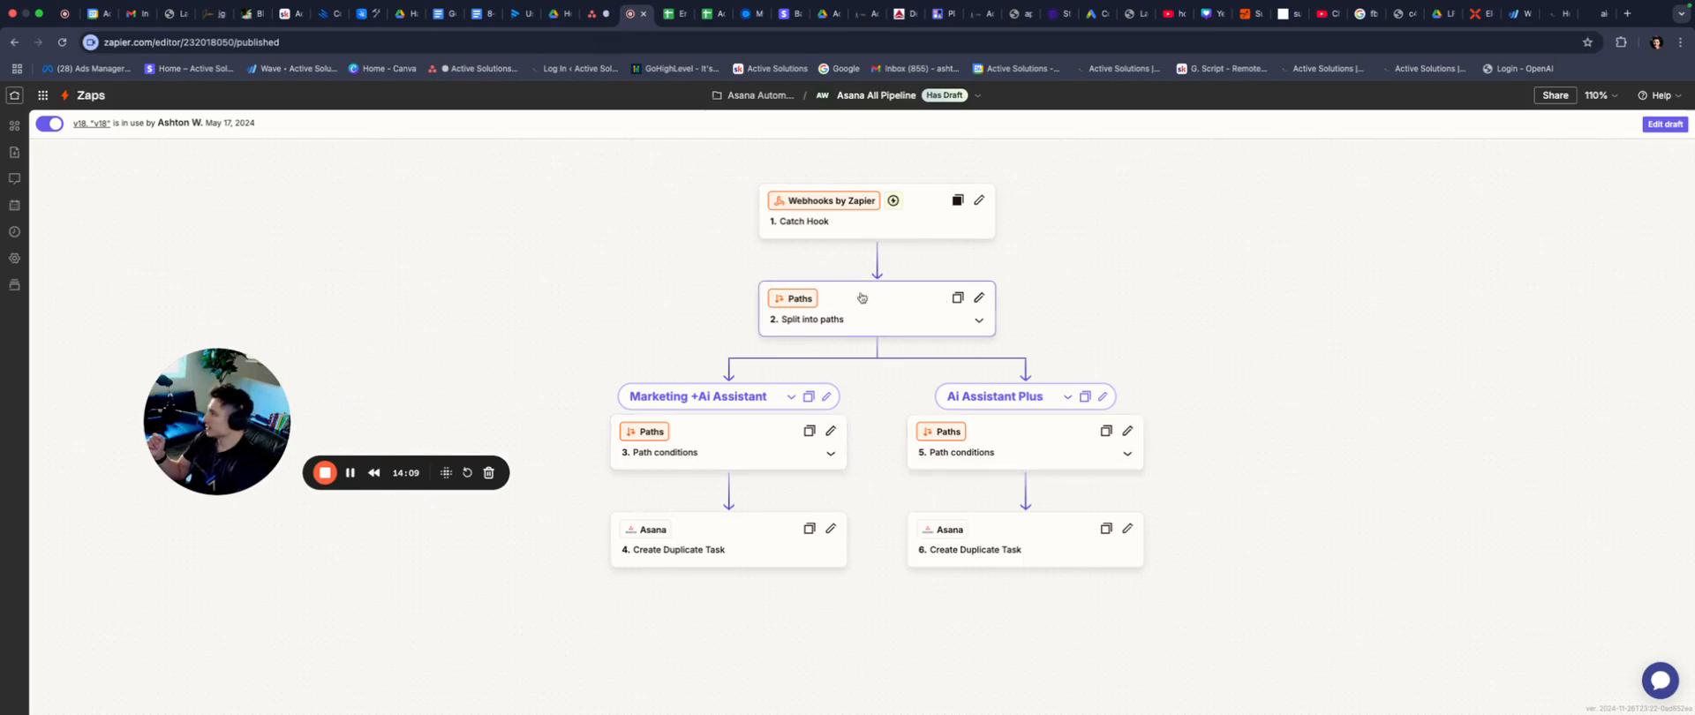
mouse_move(853, 333)
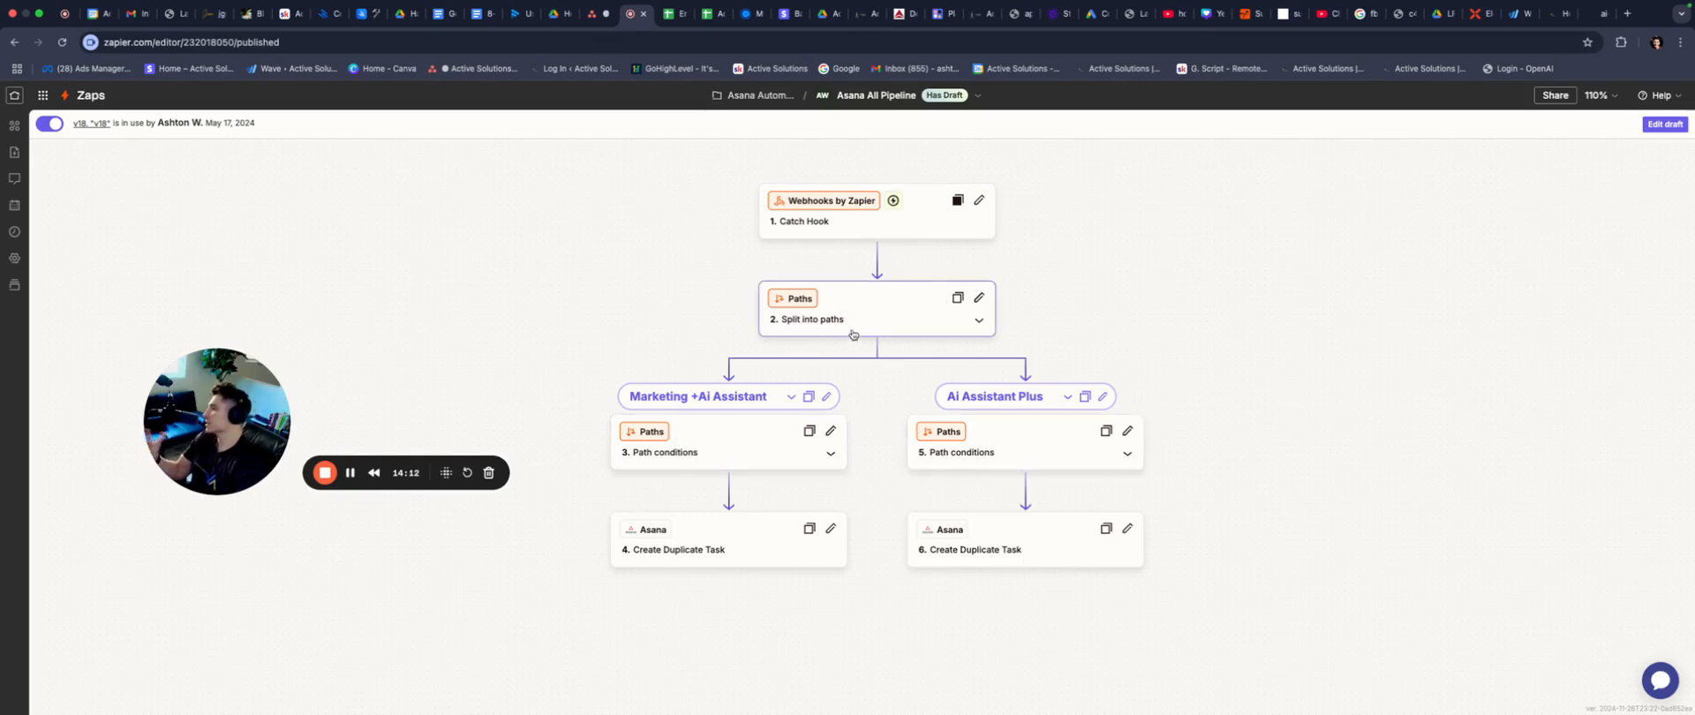
Review the Ai Assistant Plus path rules and its Create Duplicate Task step in Asana All Pipeline.
left_click(955, 452)
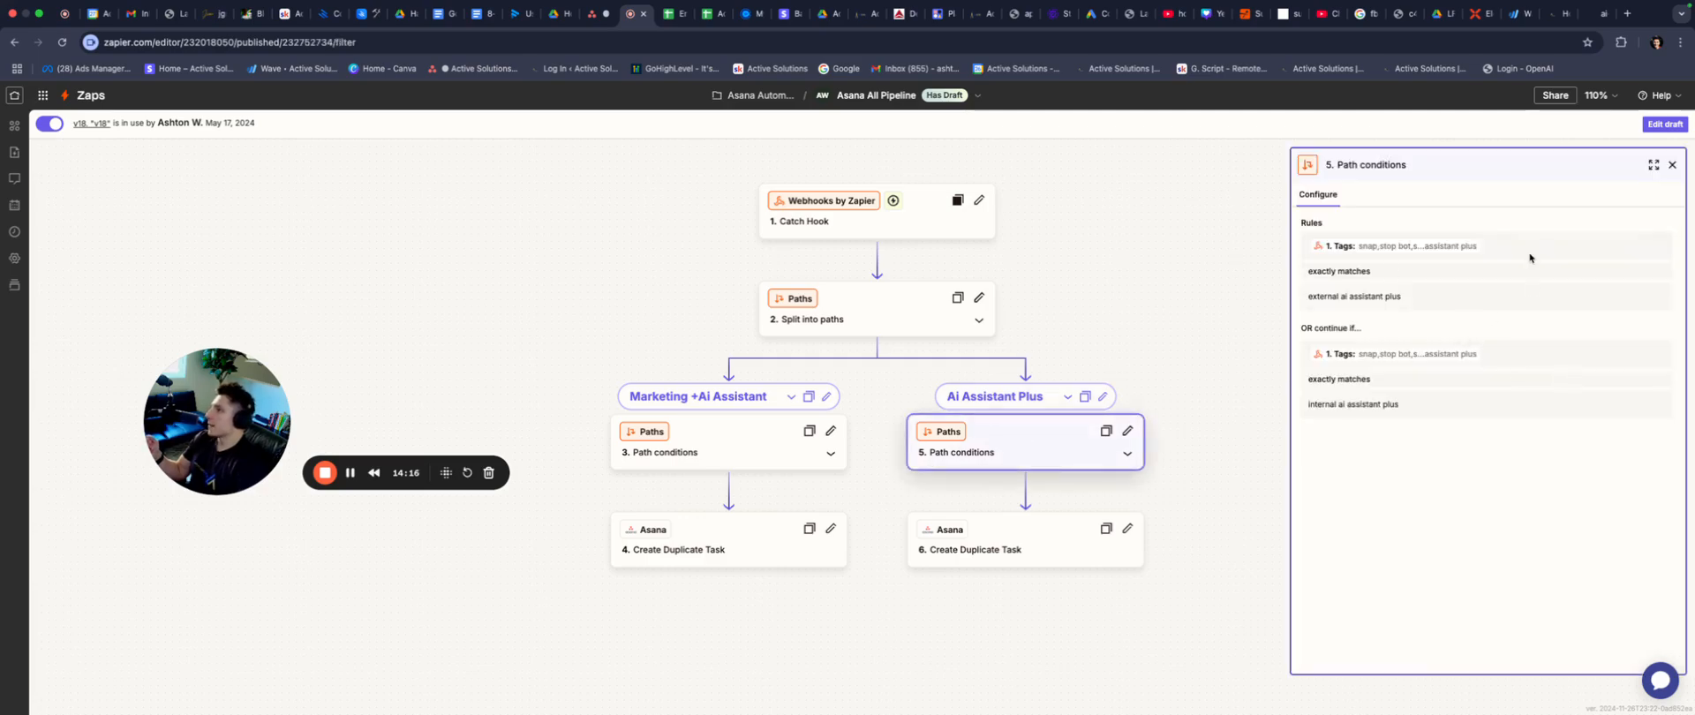
left_click(1023, 540)
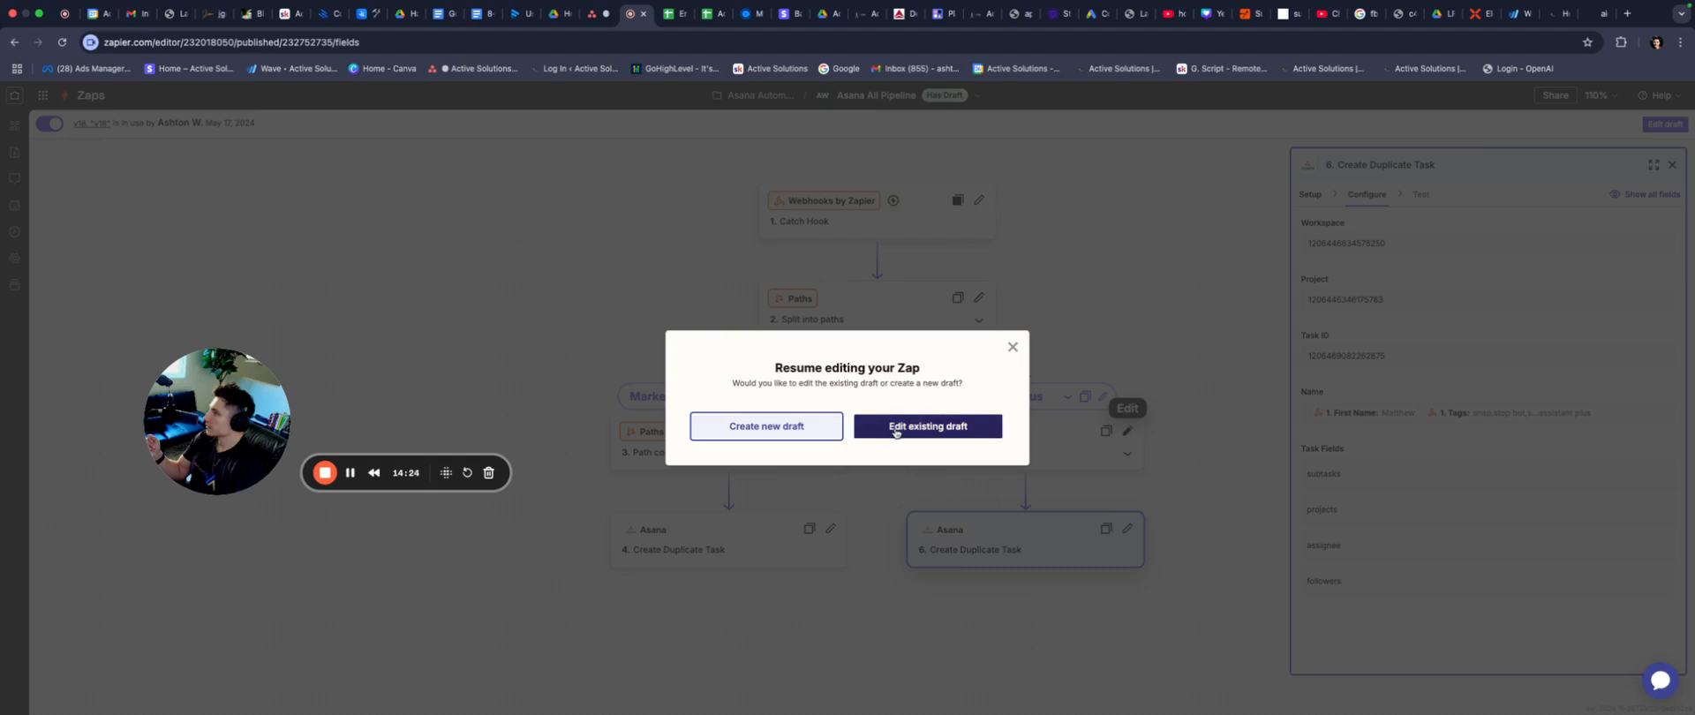
Resume the existing draft and review the Create Duplicate Task step's Asana settings across the paths.
left_click(927, 425)
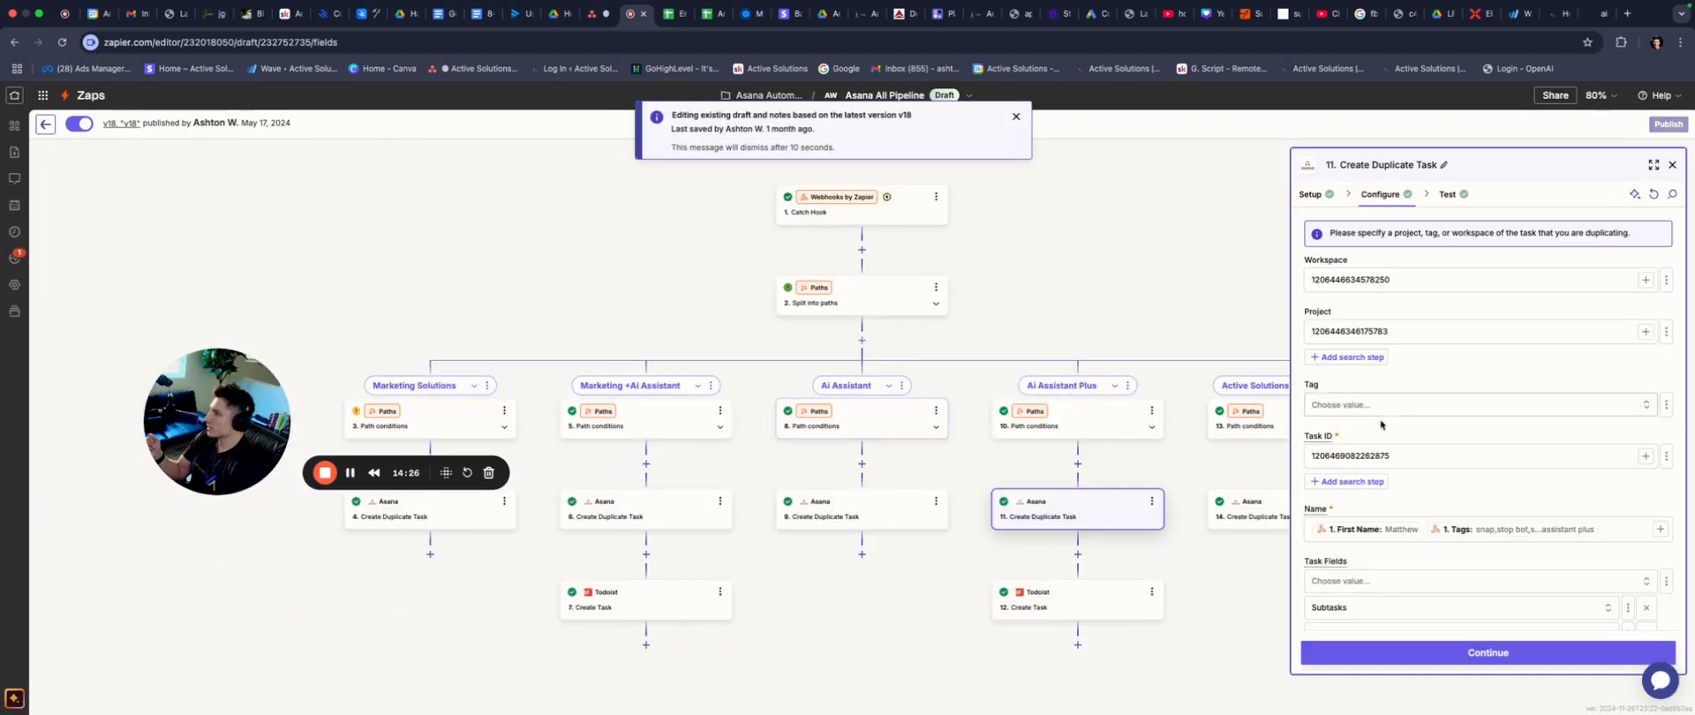
scroll("down", 3)
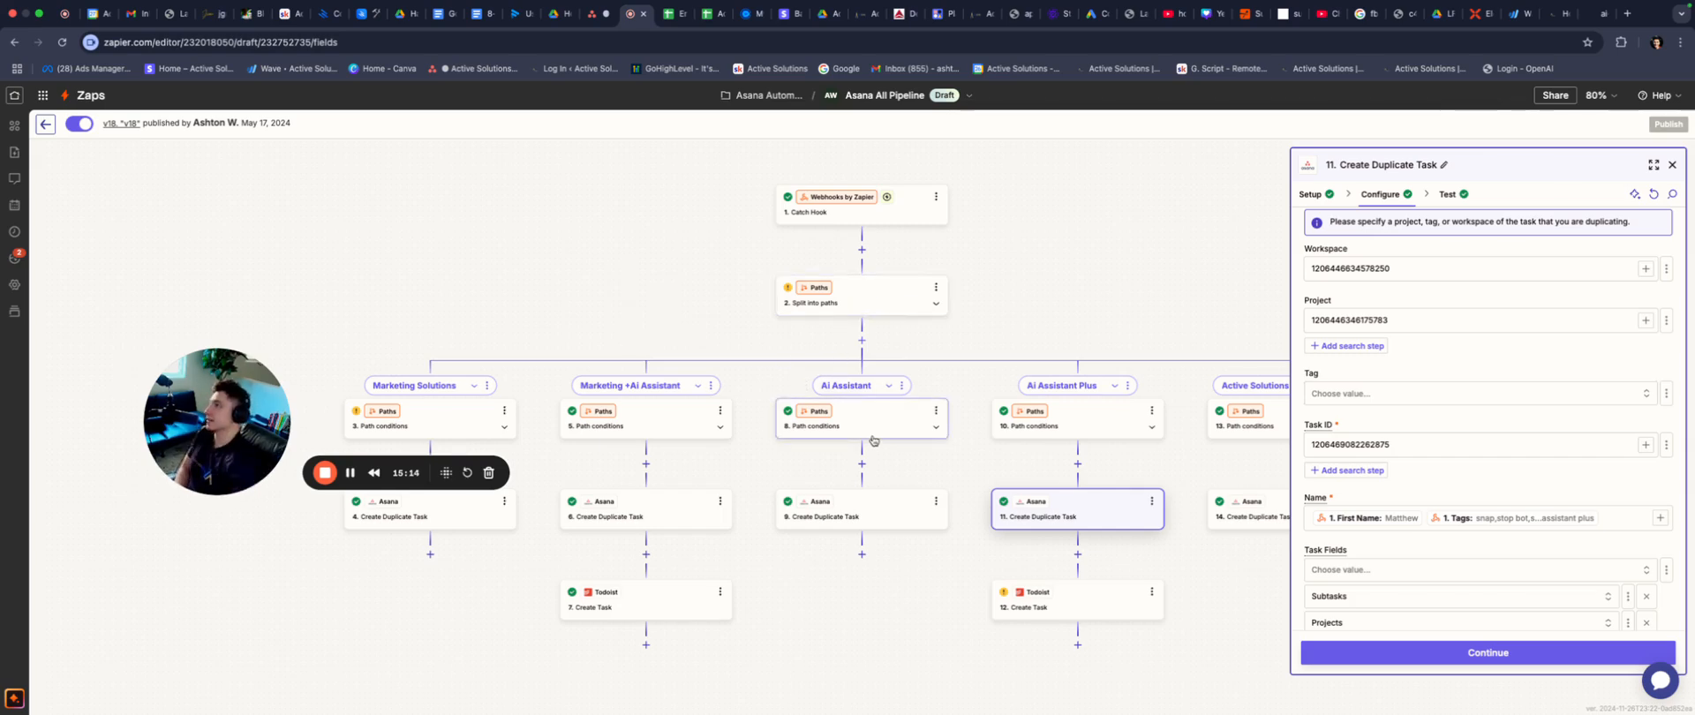
left_click(867, 14)
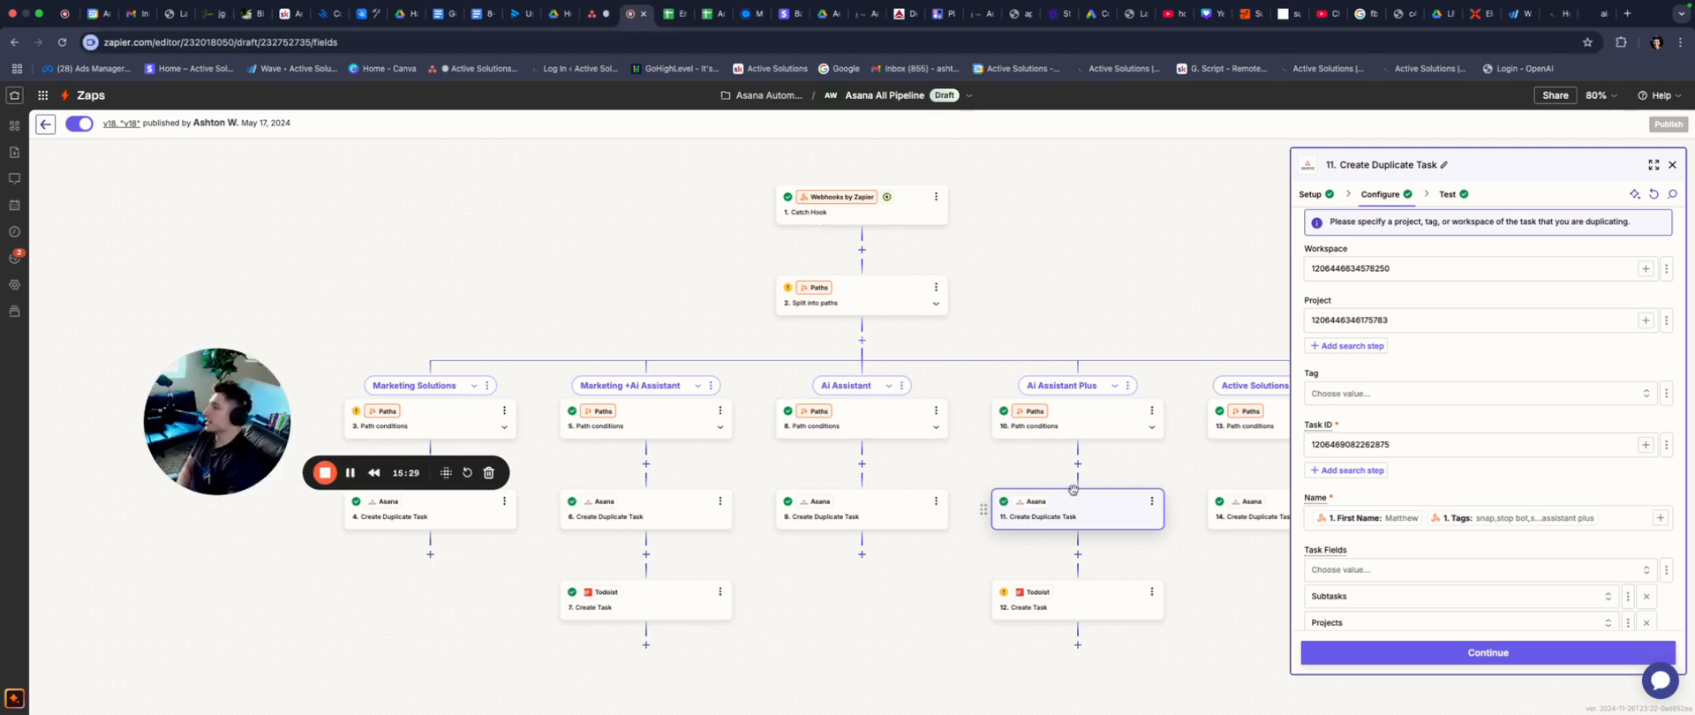
mouse_move(1049, 487)
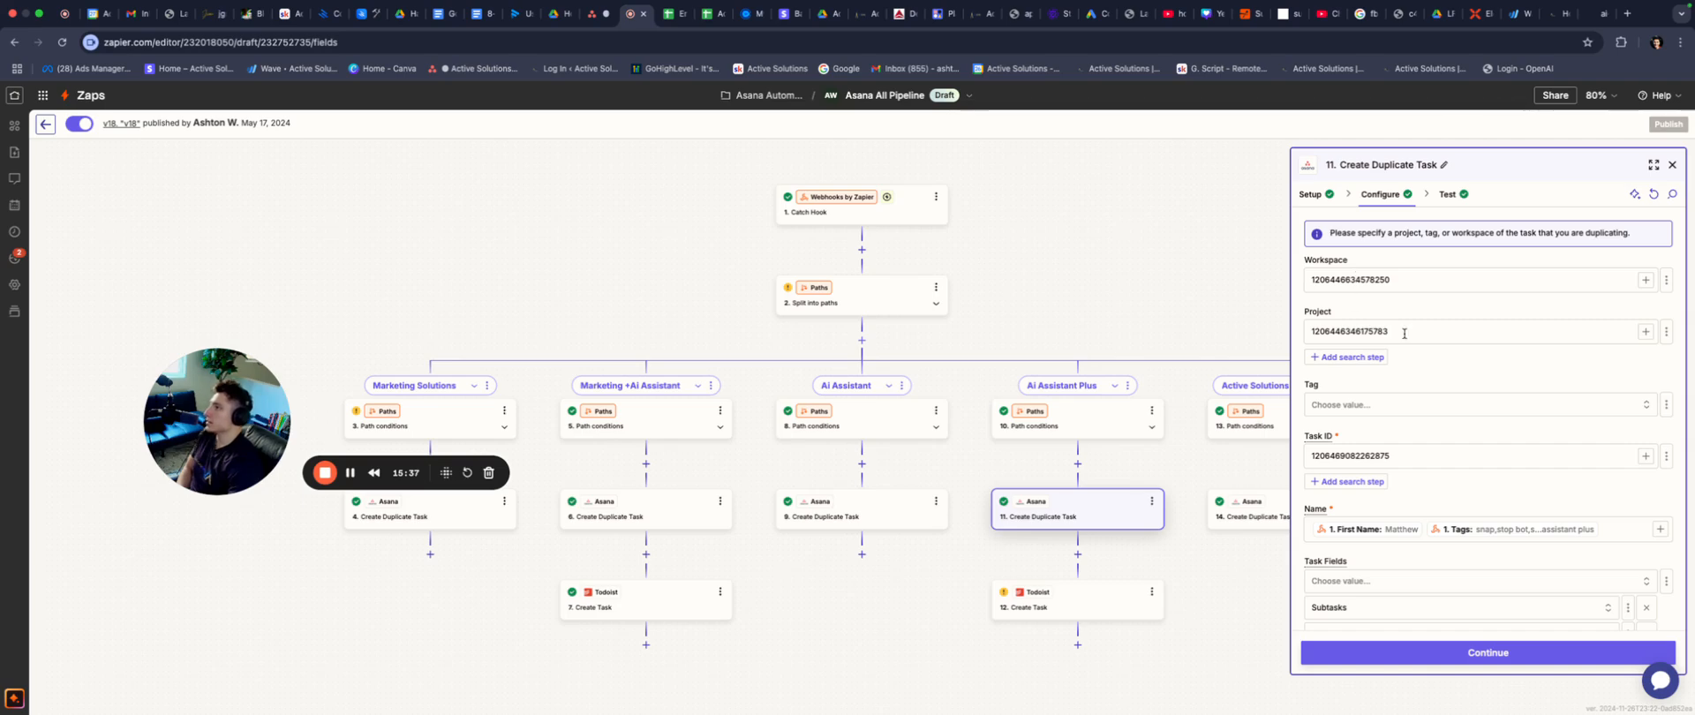
scroll("down", 3)
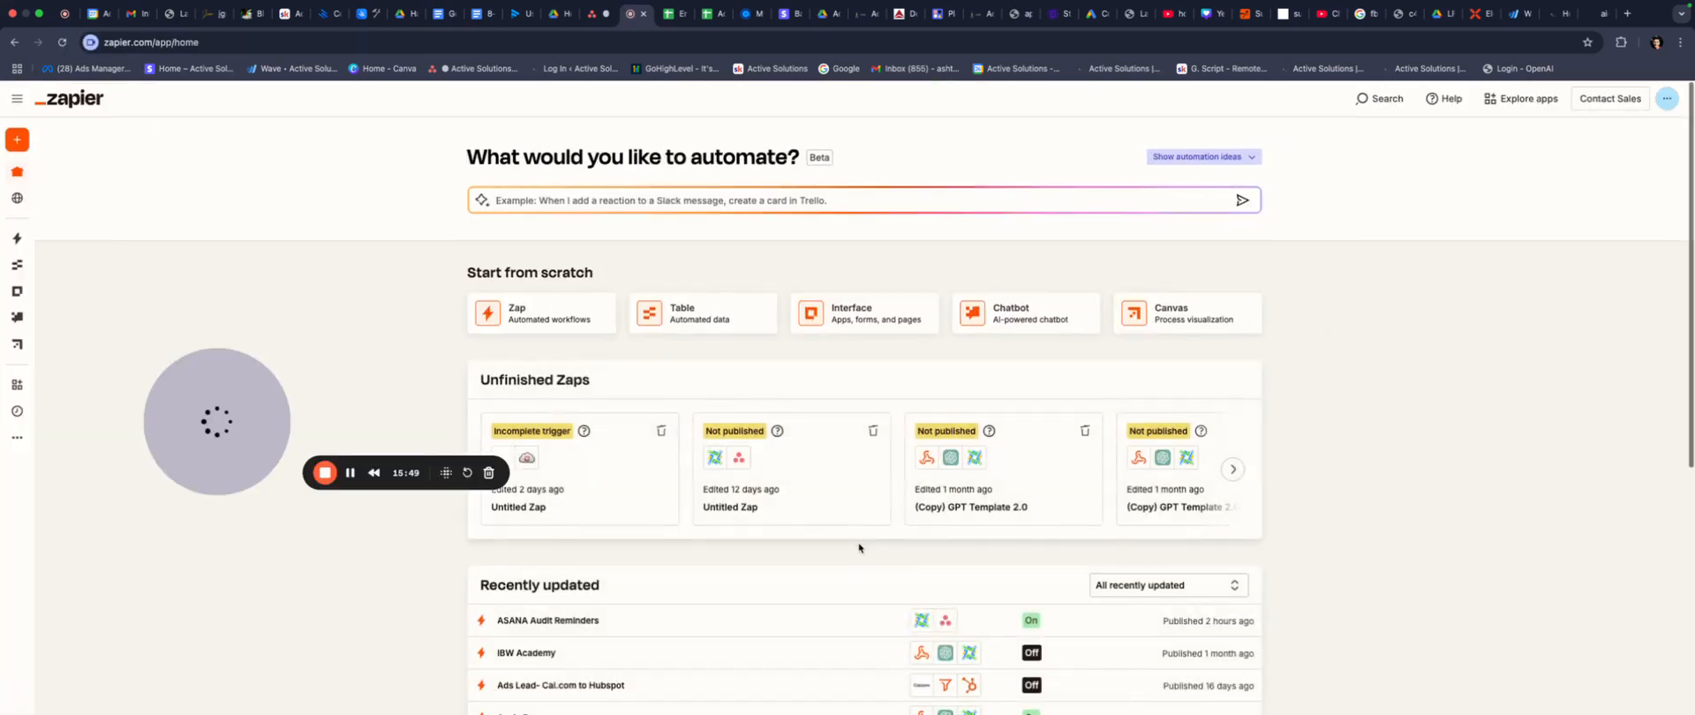
Scroll the home dashboard's list of unfinished and recently updated zaps.
scroll("down", 3)
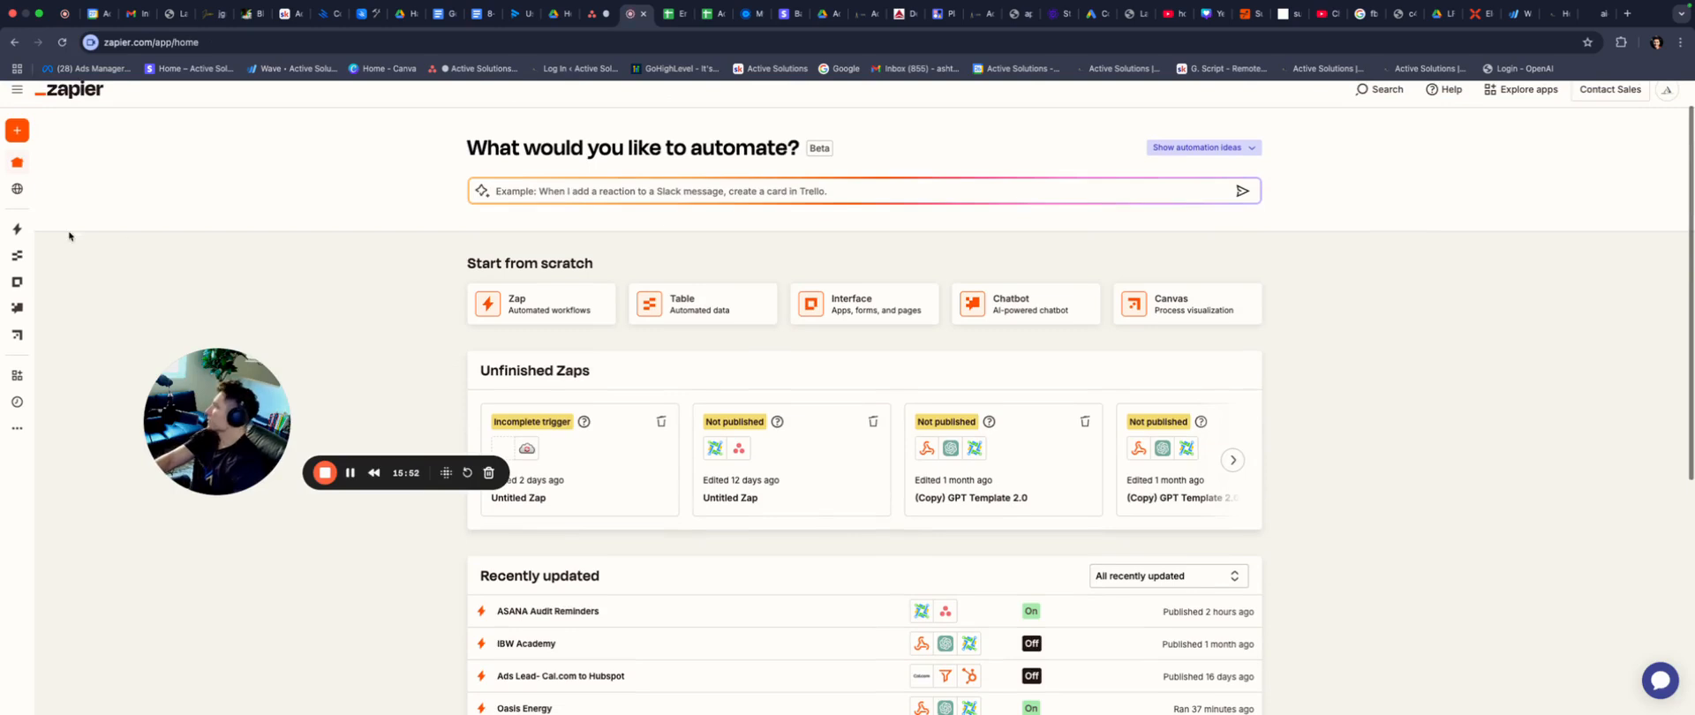
mouse_move(389, 486)
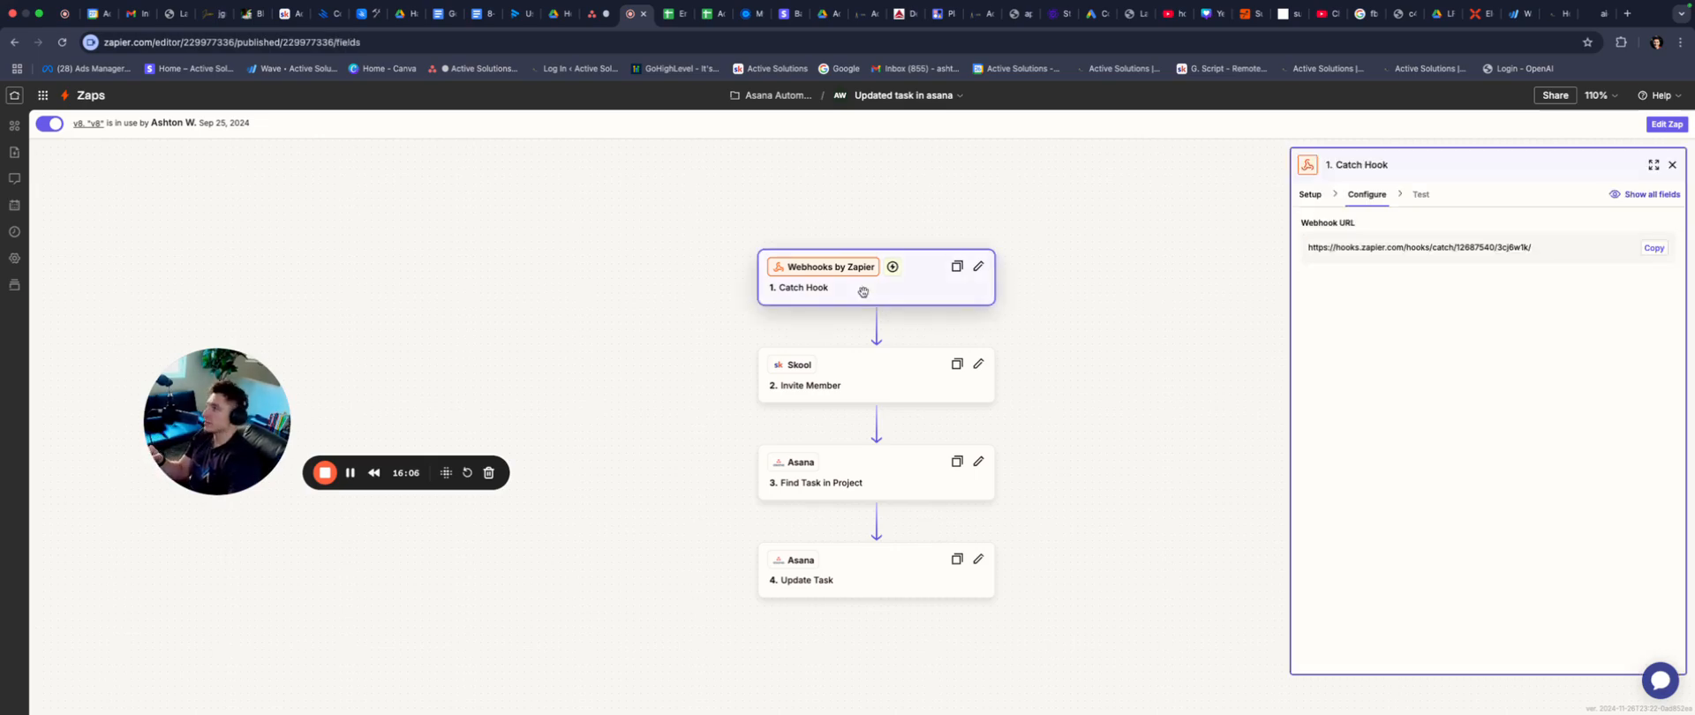
Review the Skool Invite Member step's email and course settings in the Updated task in asana zap.
left_click(876, 375)
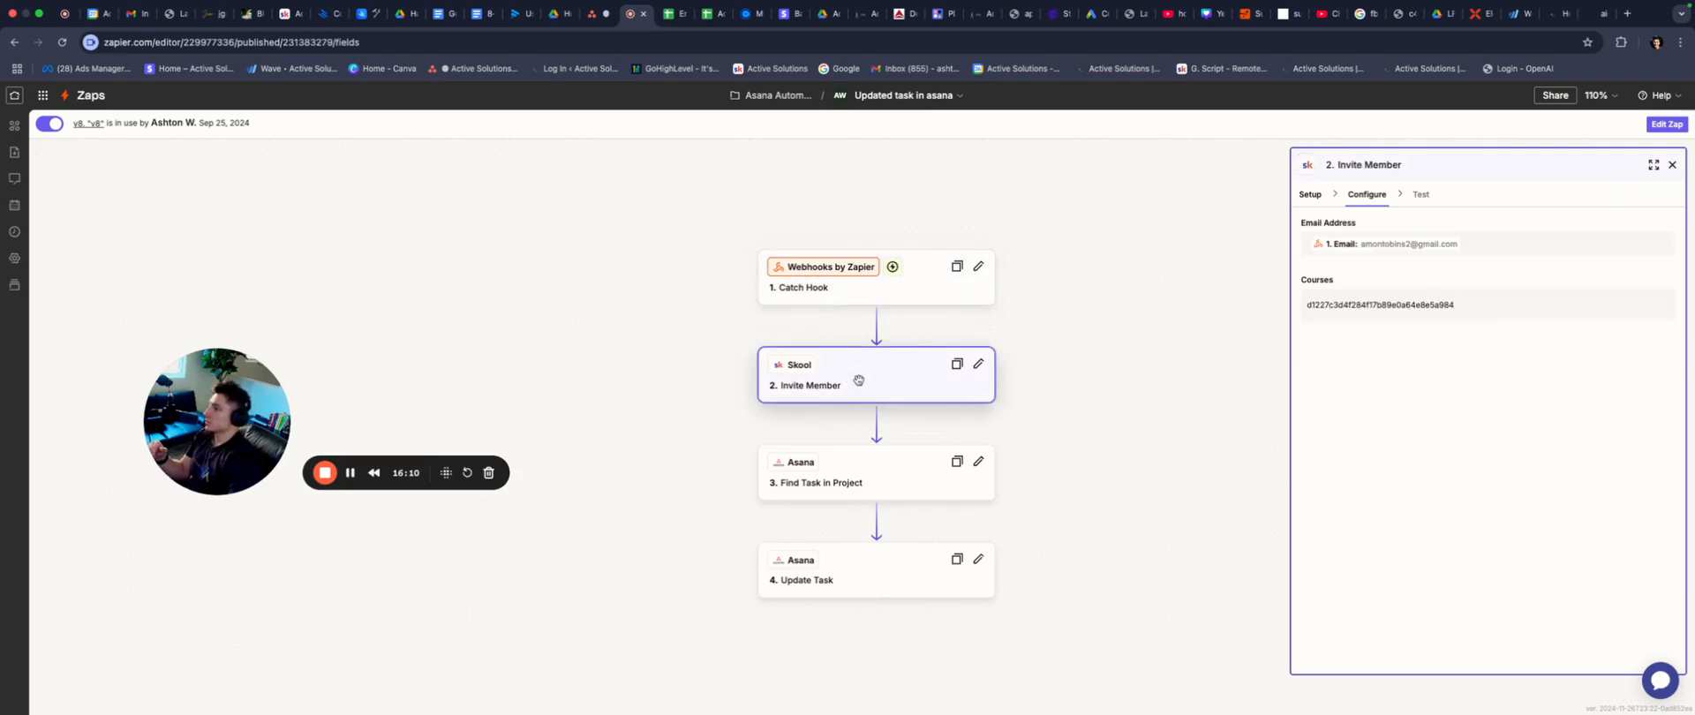
left_click(876, 471)
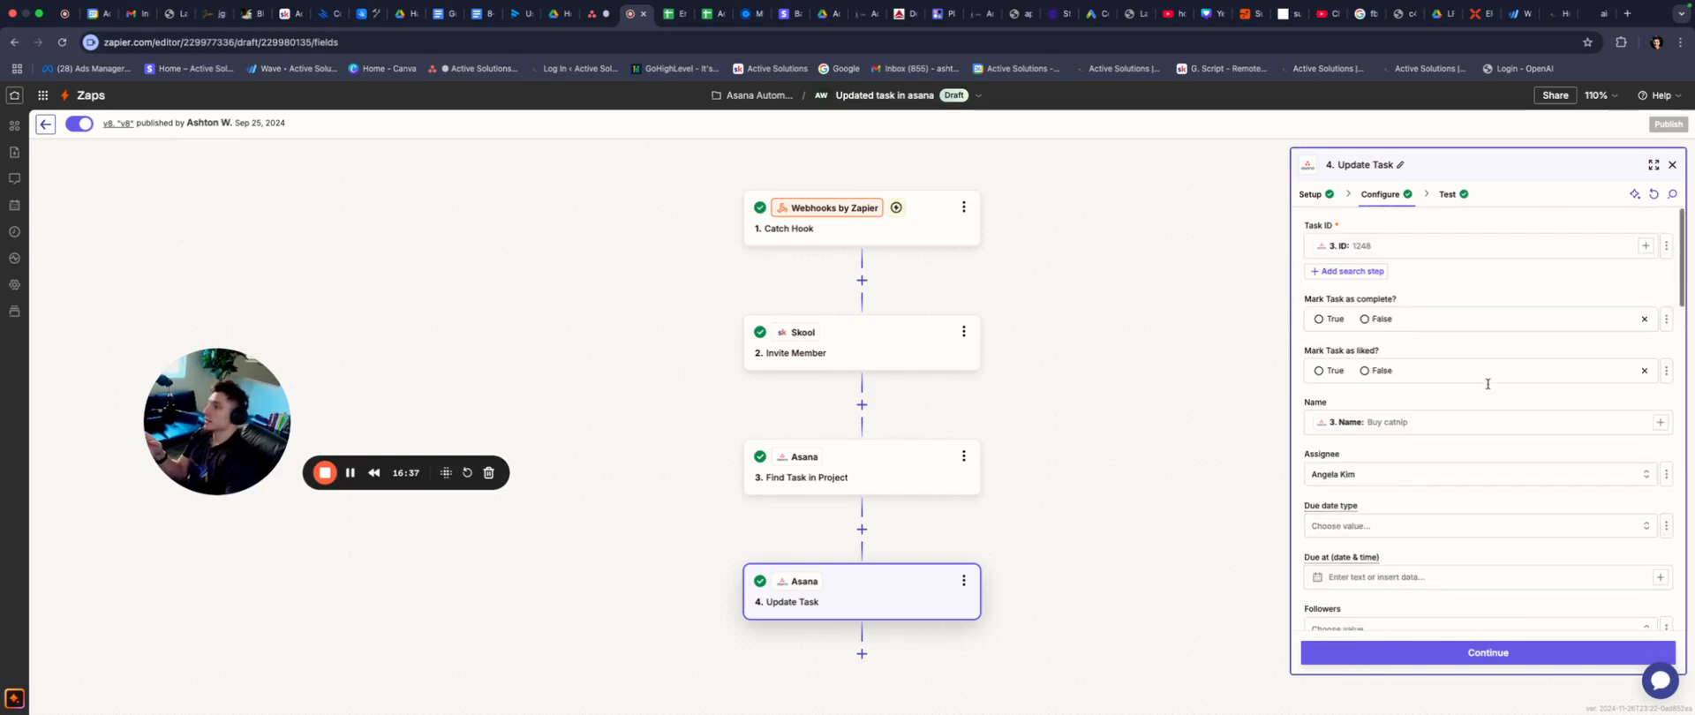
Scroll the Update Task step to its Asana workspace, Onboarding Progression Board project and New Sign Ups section.
scroll("down", 3)
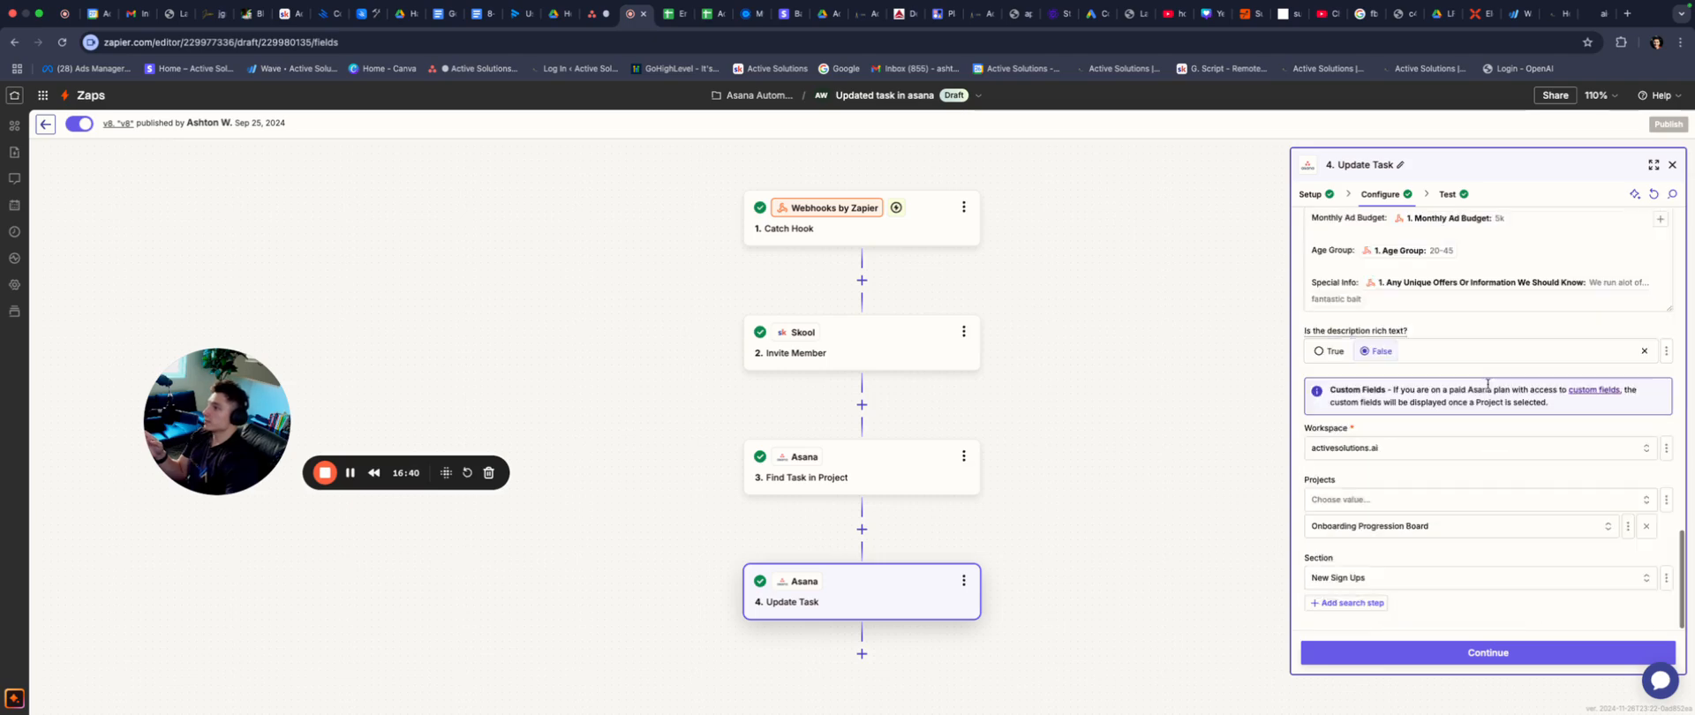